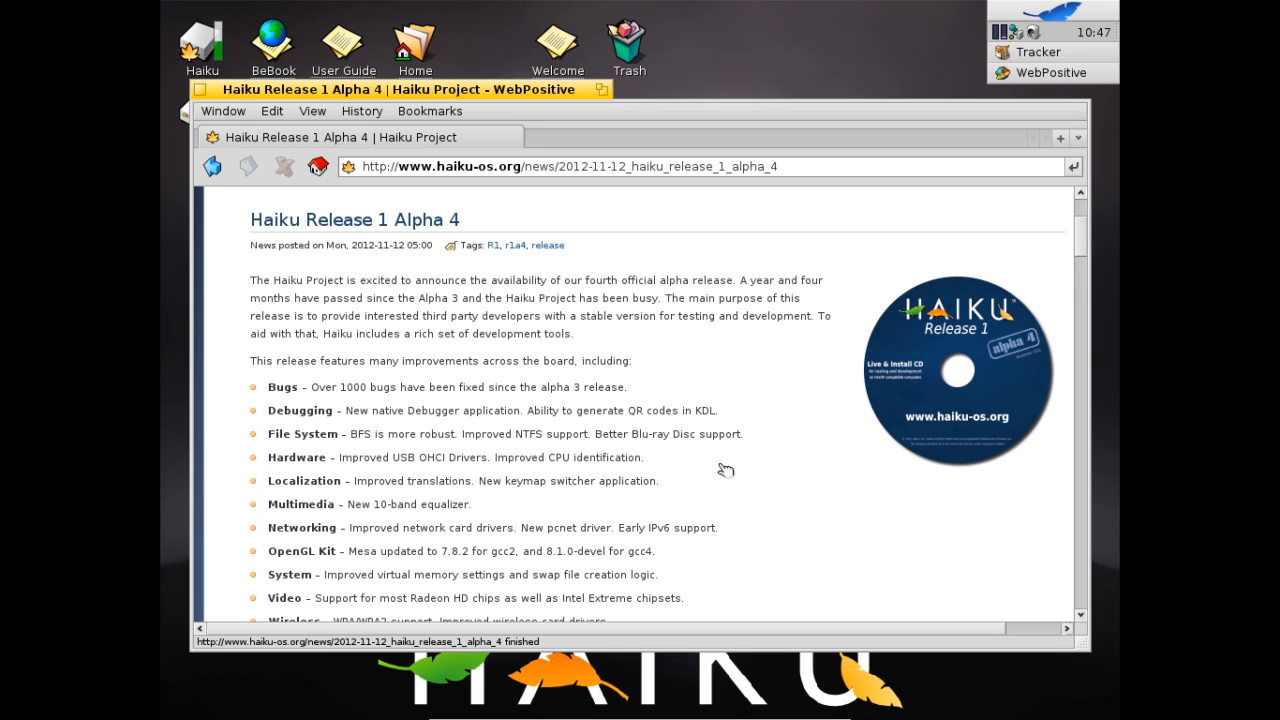
mouse_move(820, 392)
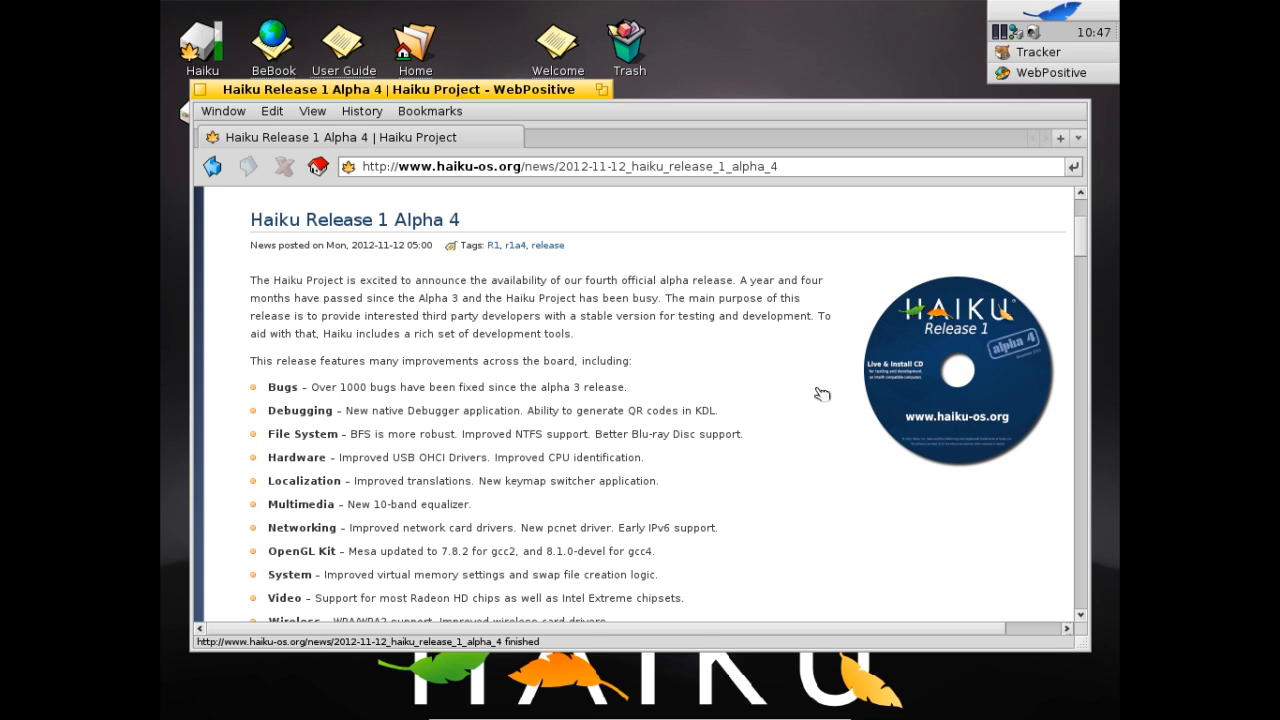
- Scroll down through the Haiku Release 1 Alpha 4 notes page
scroll("down", 3)
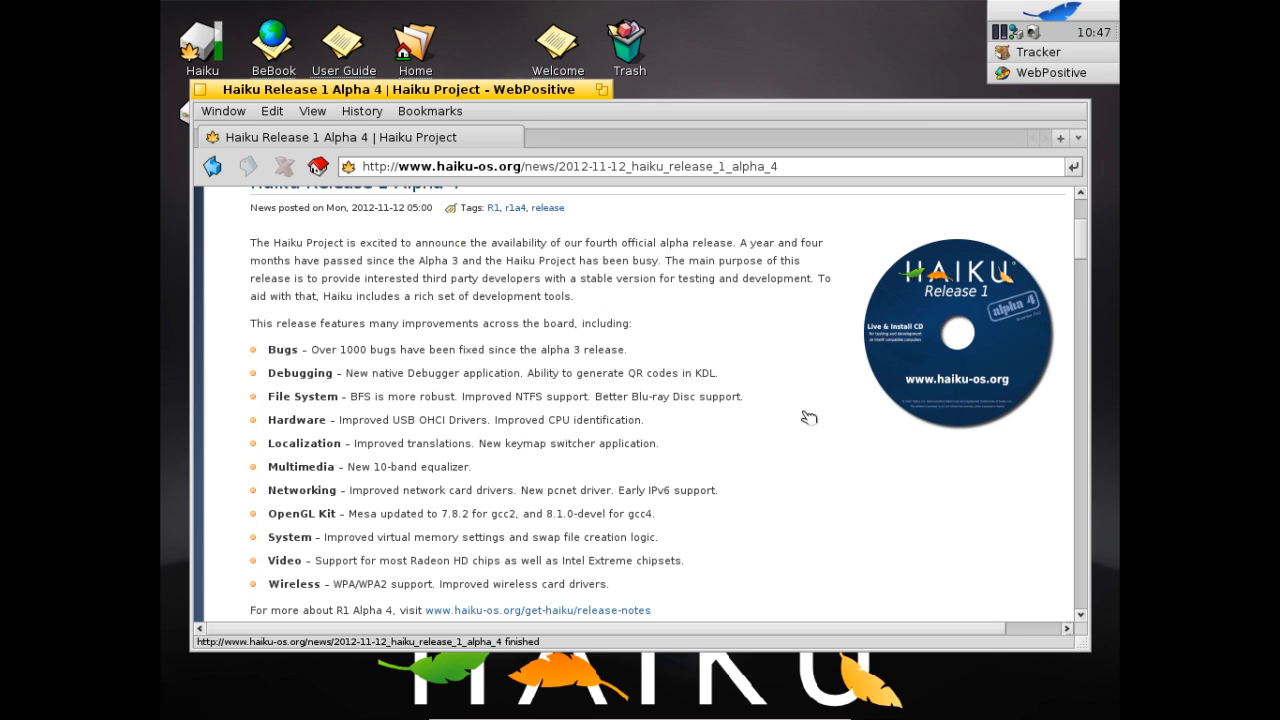
scroll("down", 3)
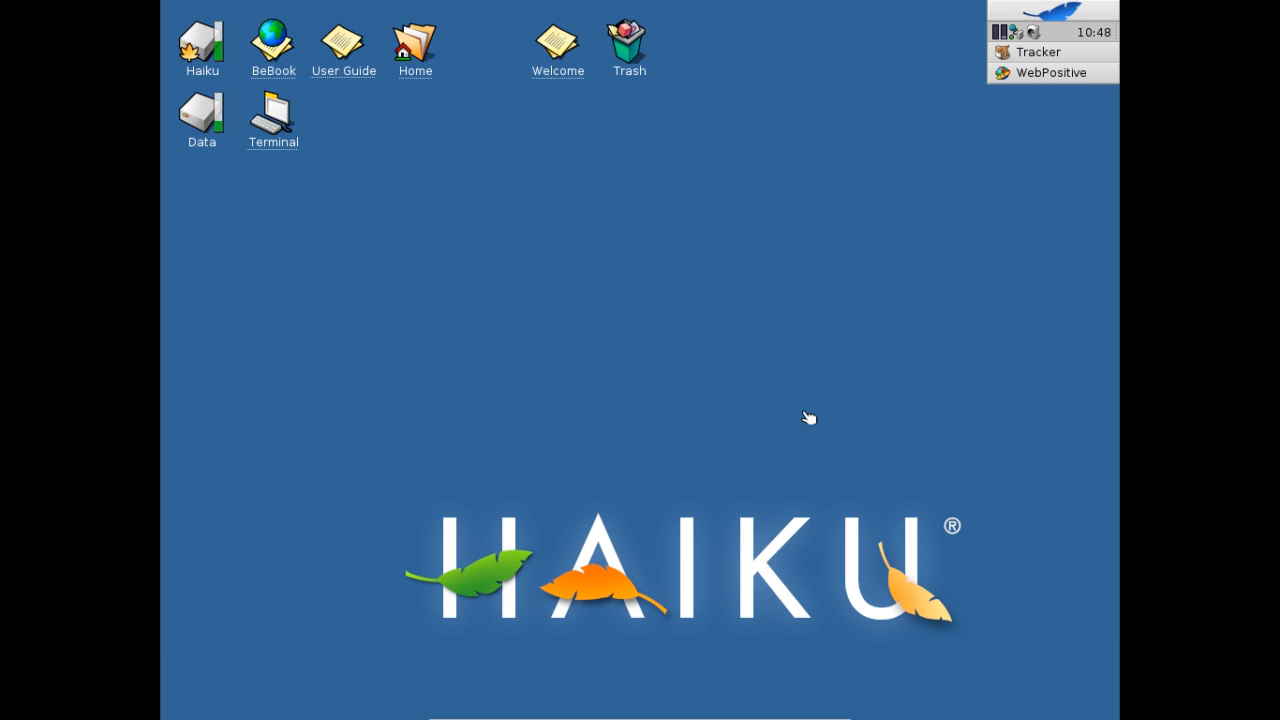
mouse_move(168, 8)
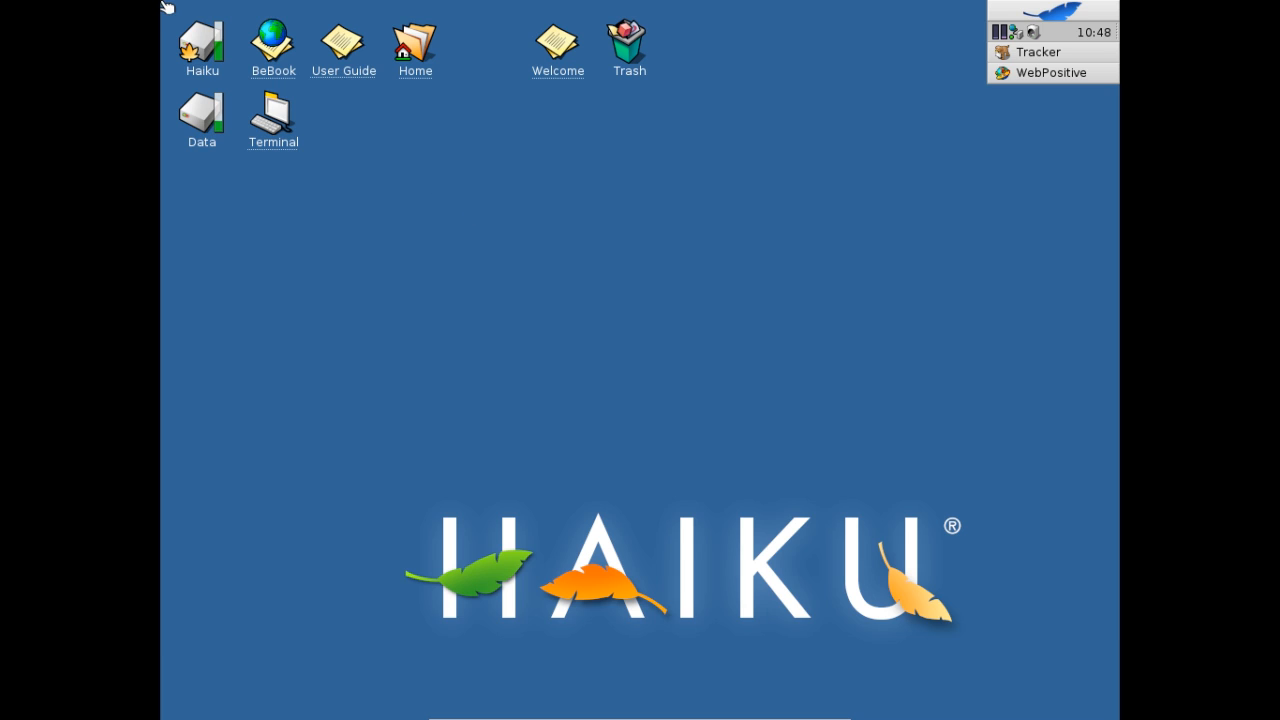
- Play lana_del_rey-summertime-sadness.flv from the Data disk's Videos > Musik folder
right_click(200, 110)
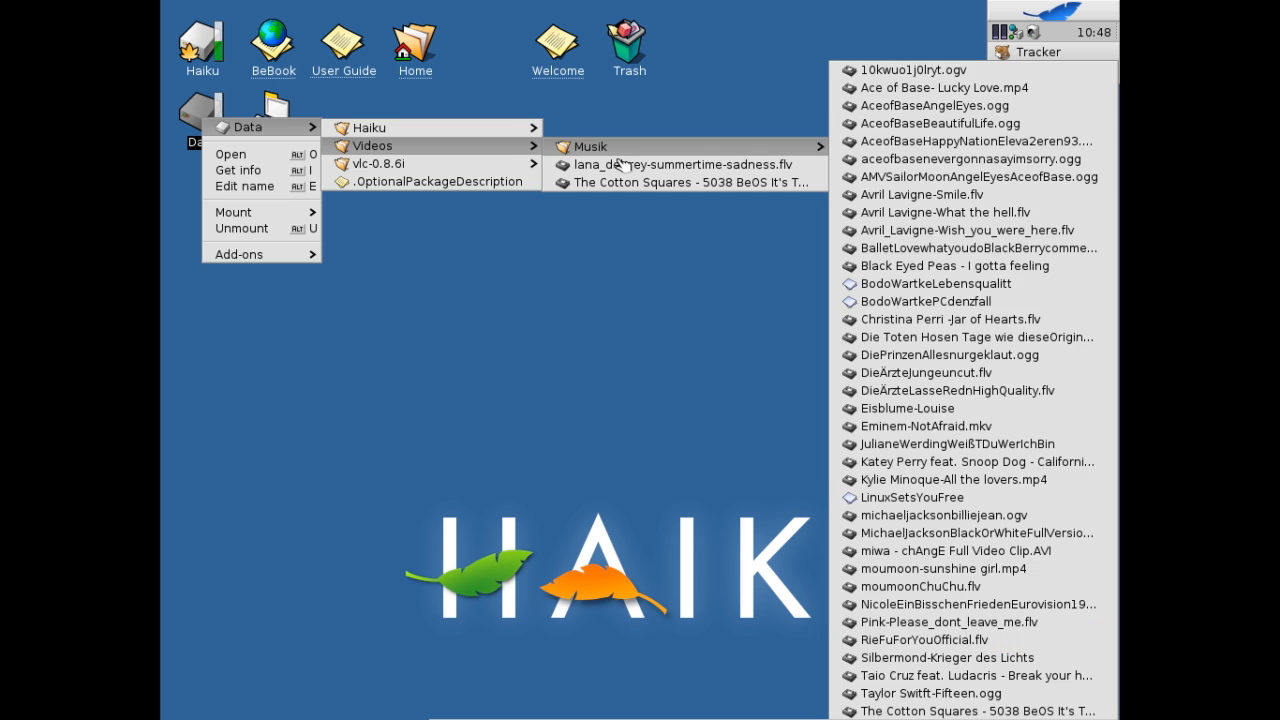
left_click(660, 164)
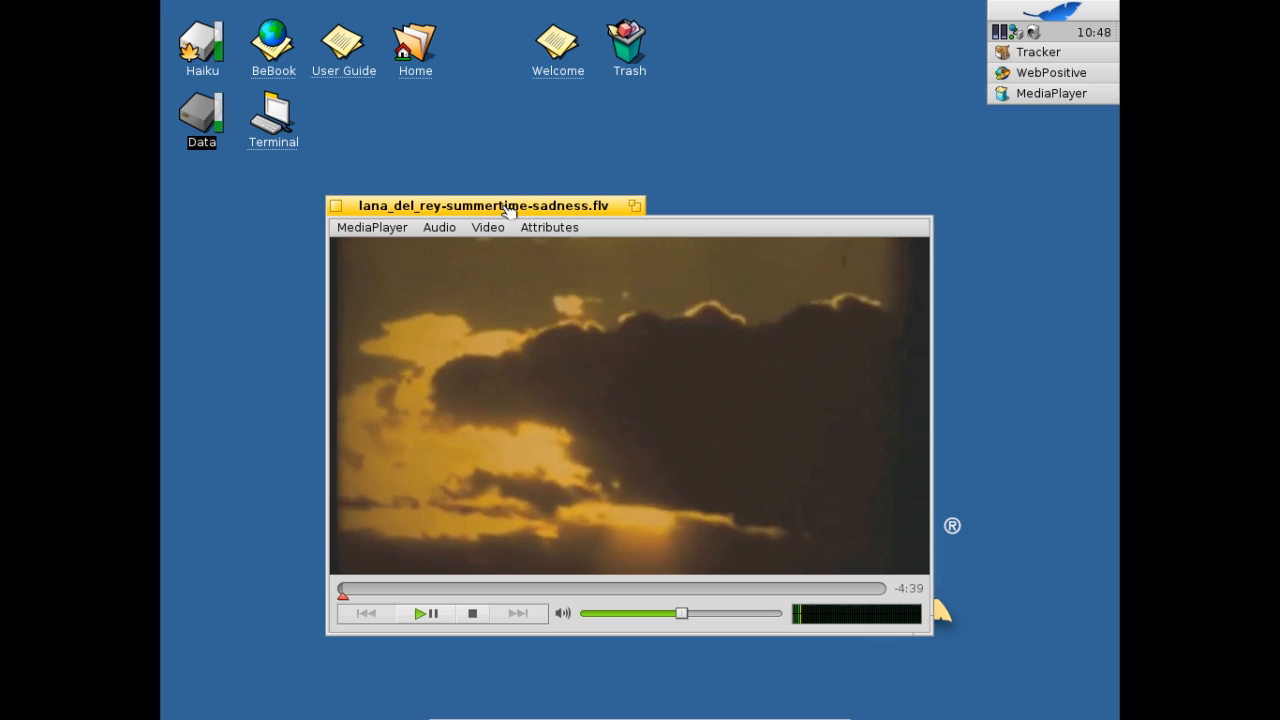
left_click(488, 228)
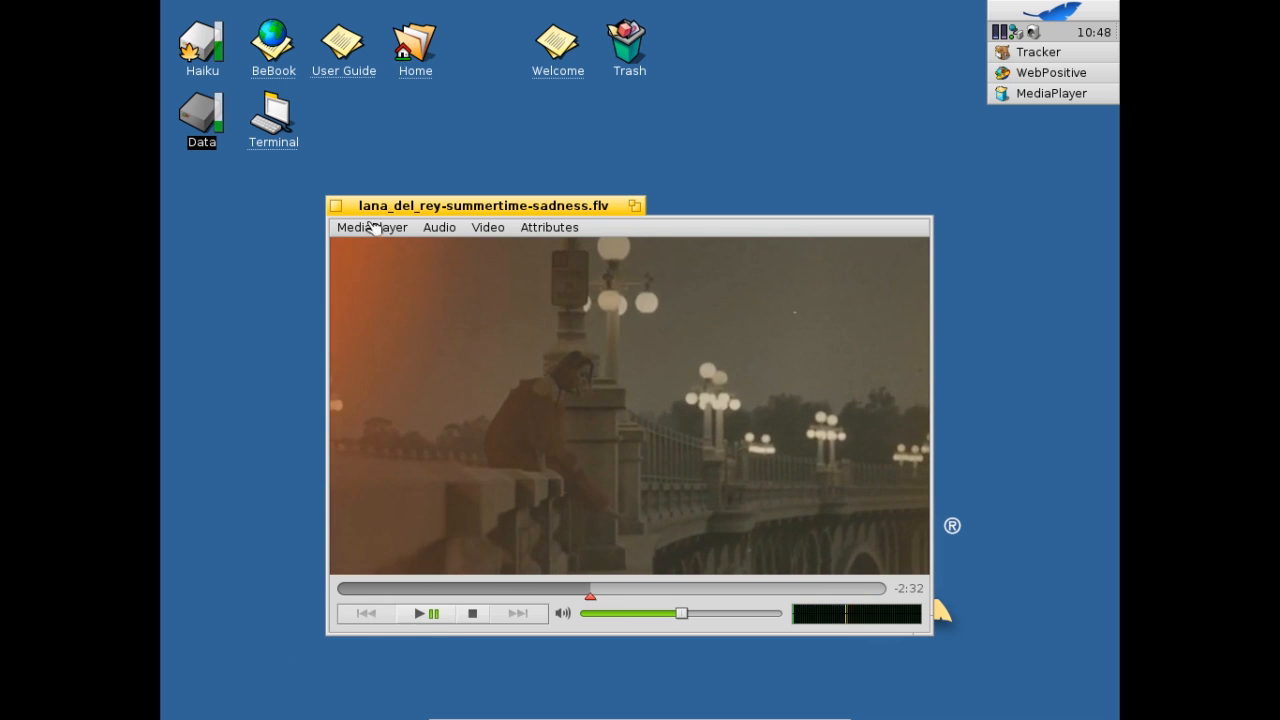
- Show the video's available audio tracks via Audio > Track
left_click(438, 228)
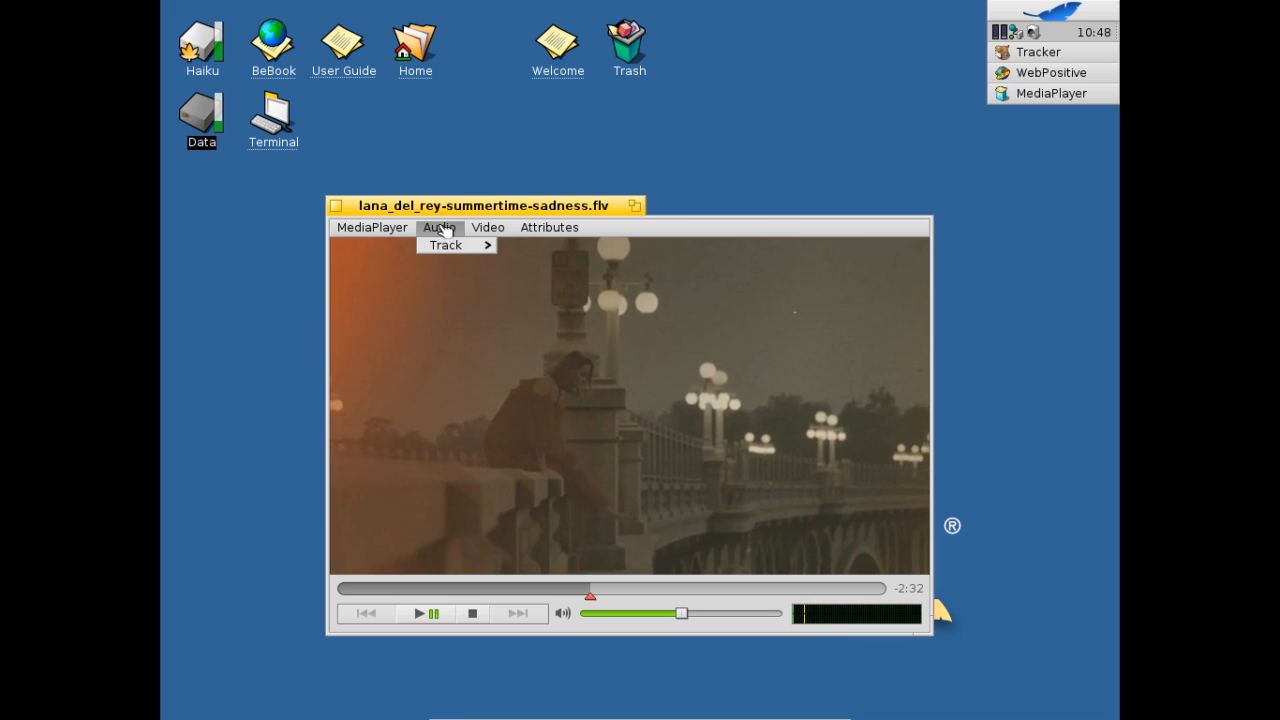
left_click(444, 244)
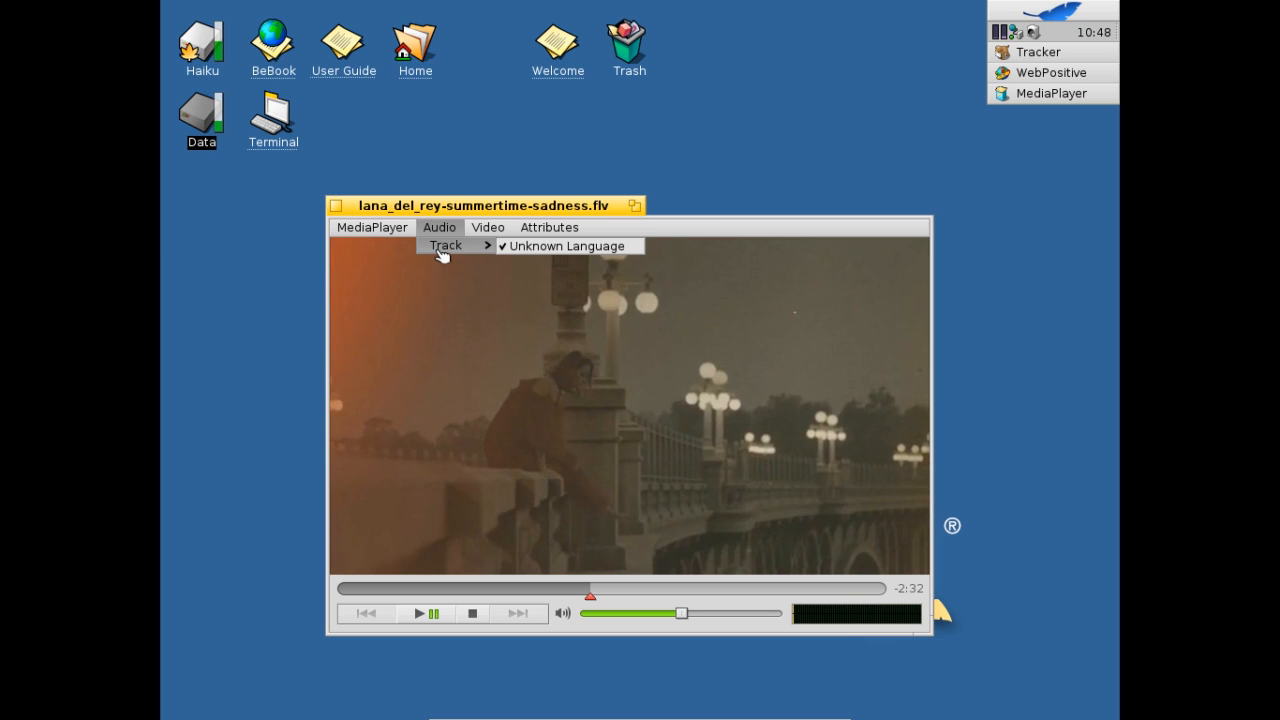
left_click(372, 228)
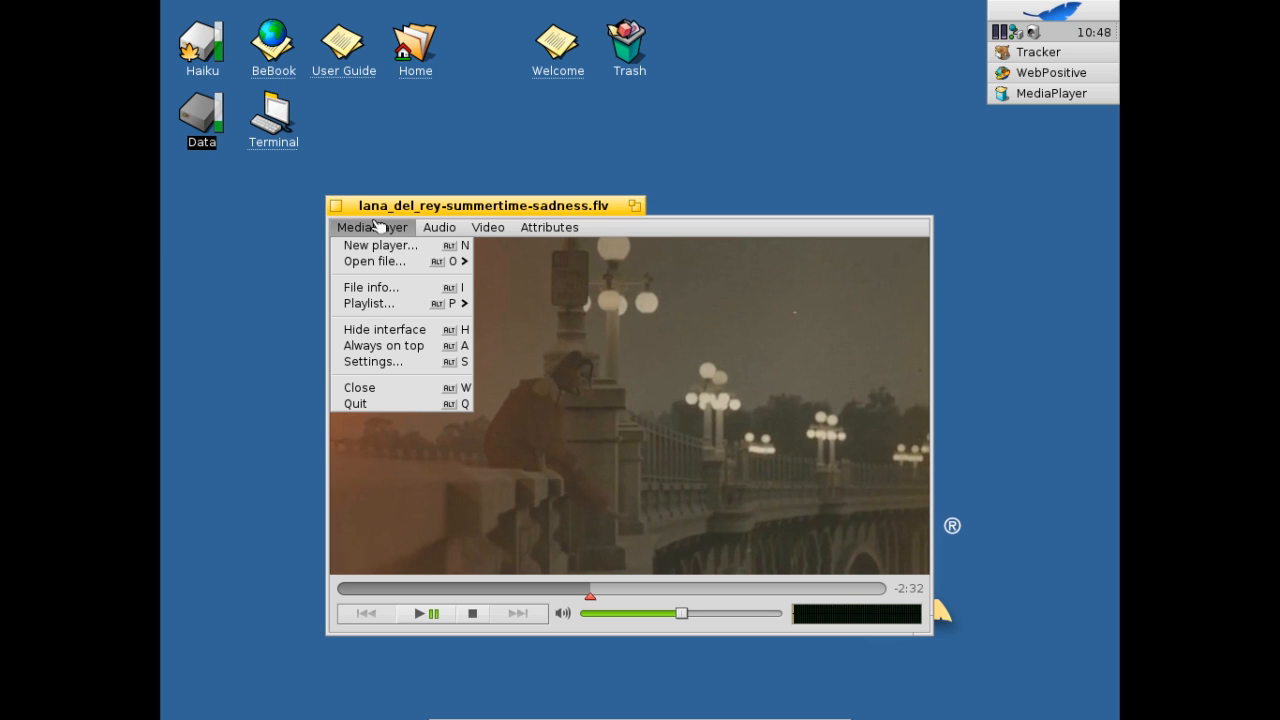
mouse_move(372, 360)
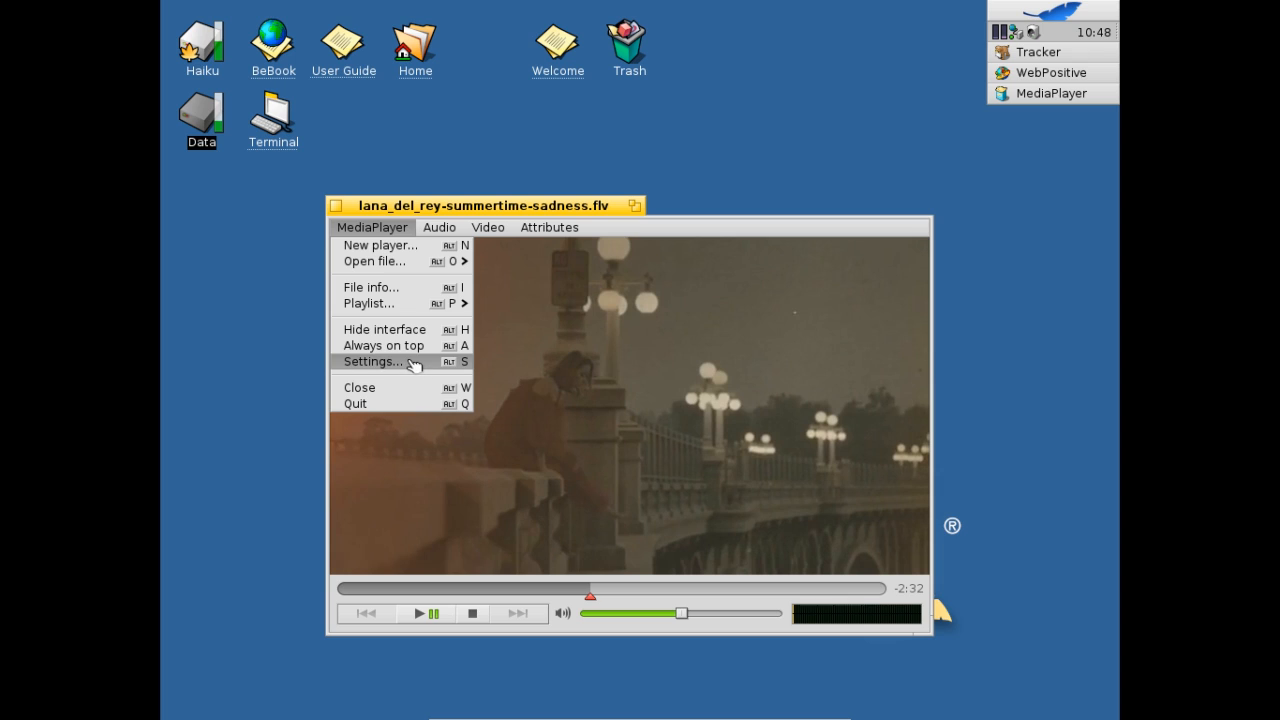
left_click(372, 360)
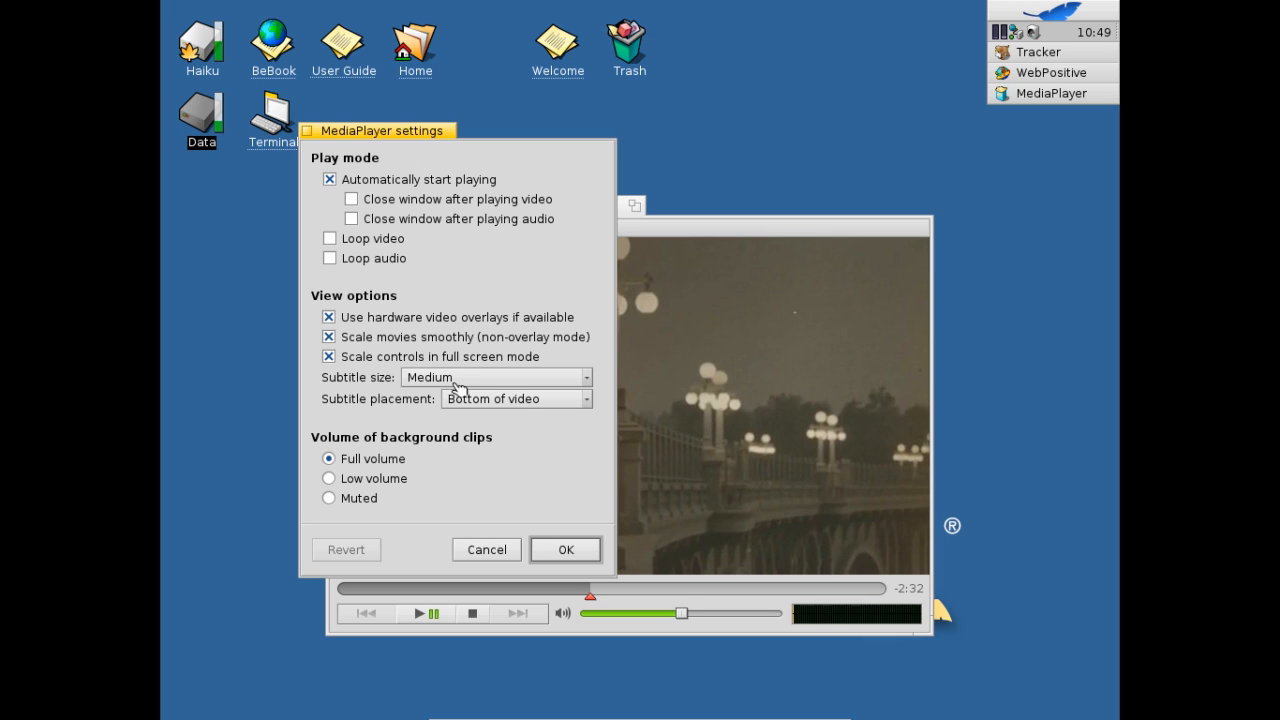
mouse_move(480, 408)
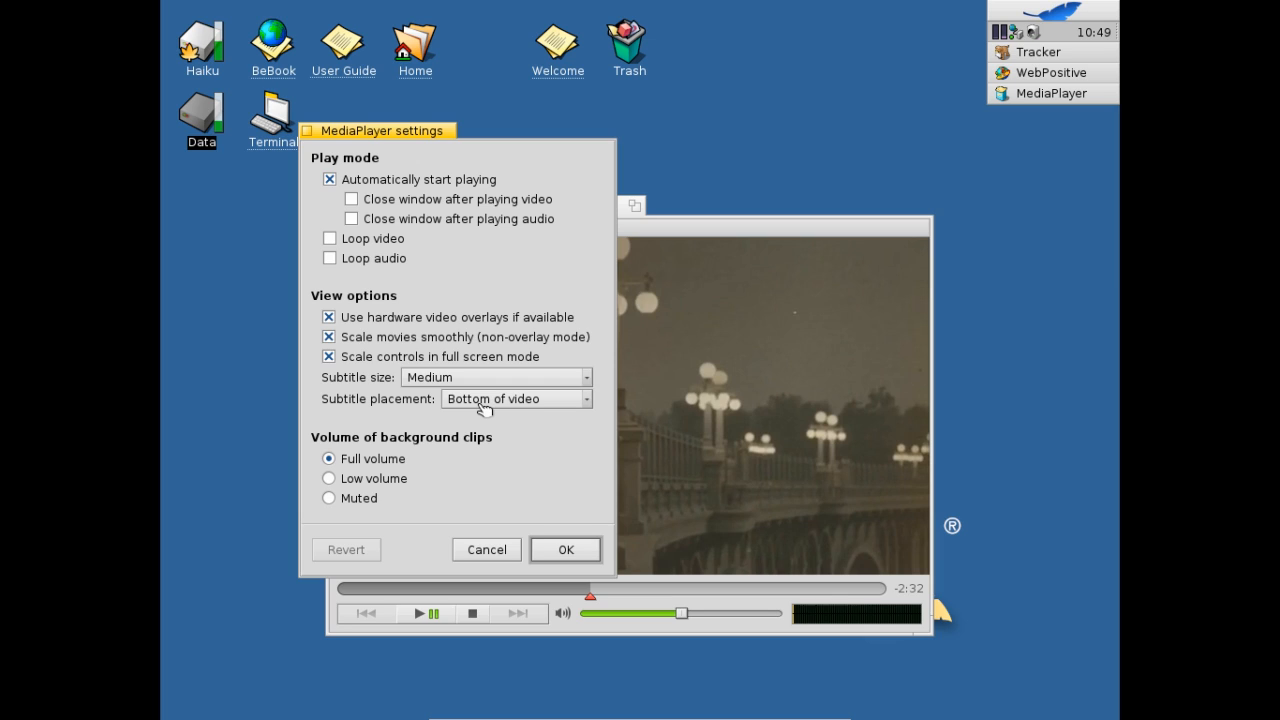
mouse_move(396, 138)
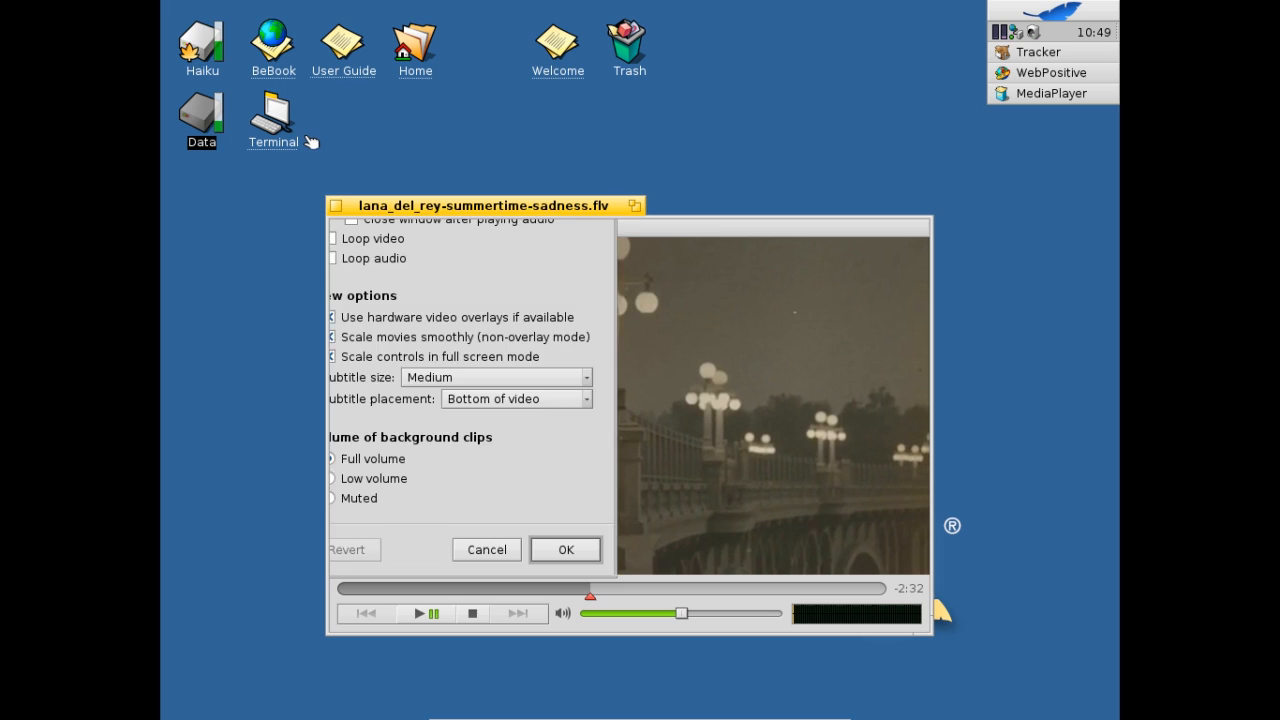
left_click(564, 548)
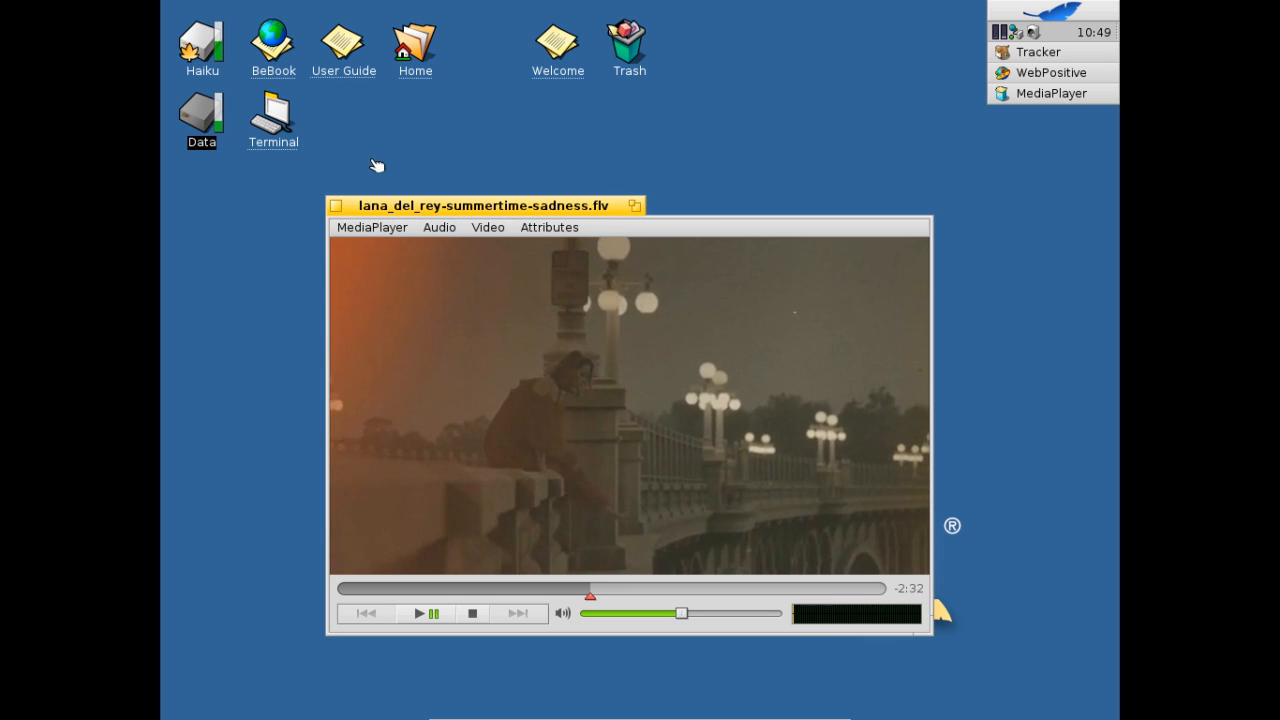
mouse_move(1064, 32)
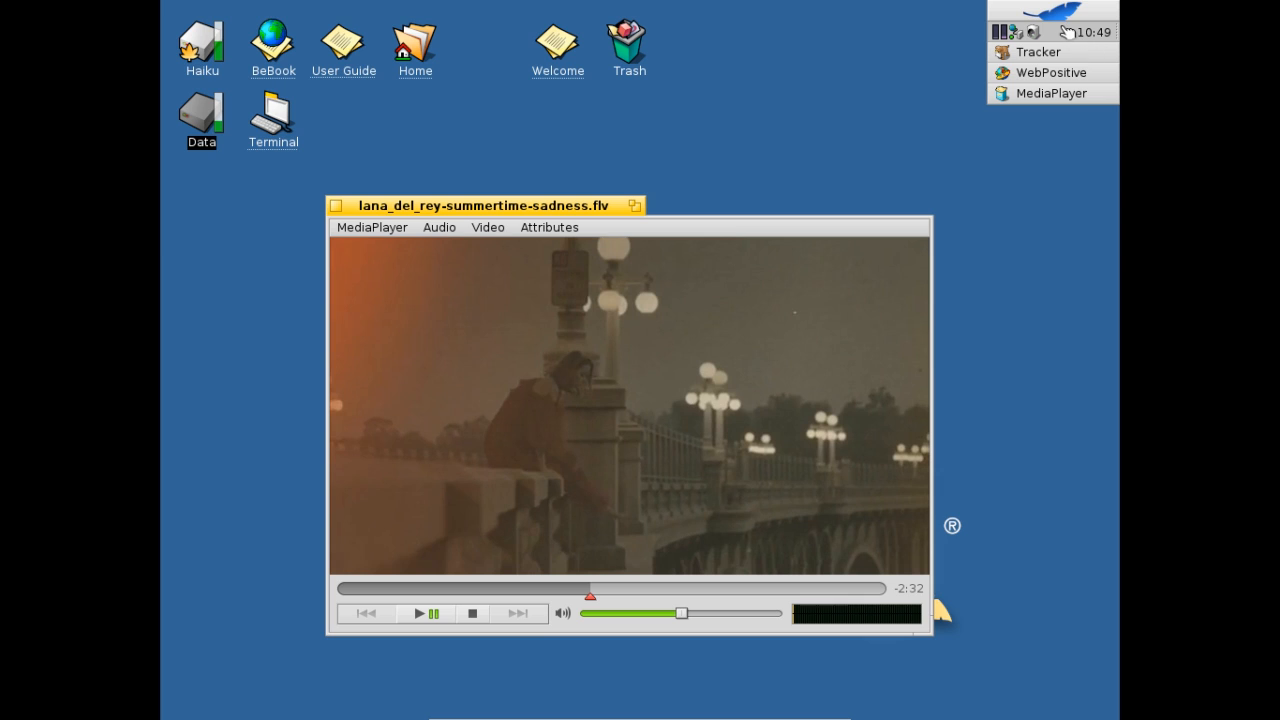
mouse_move(1064, 22)
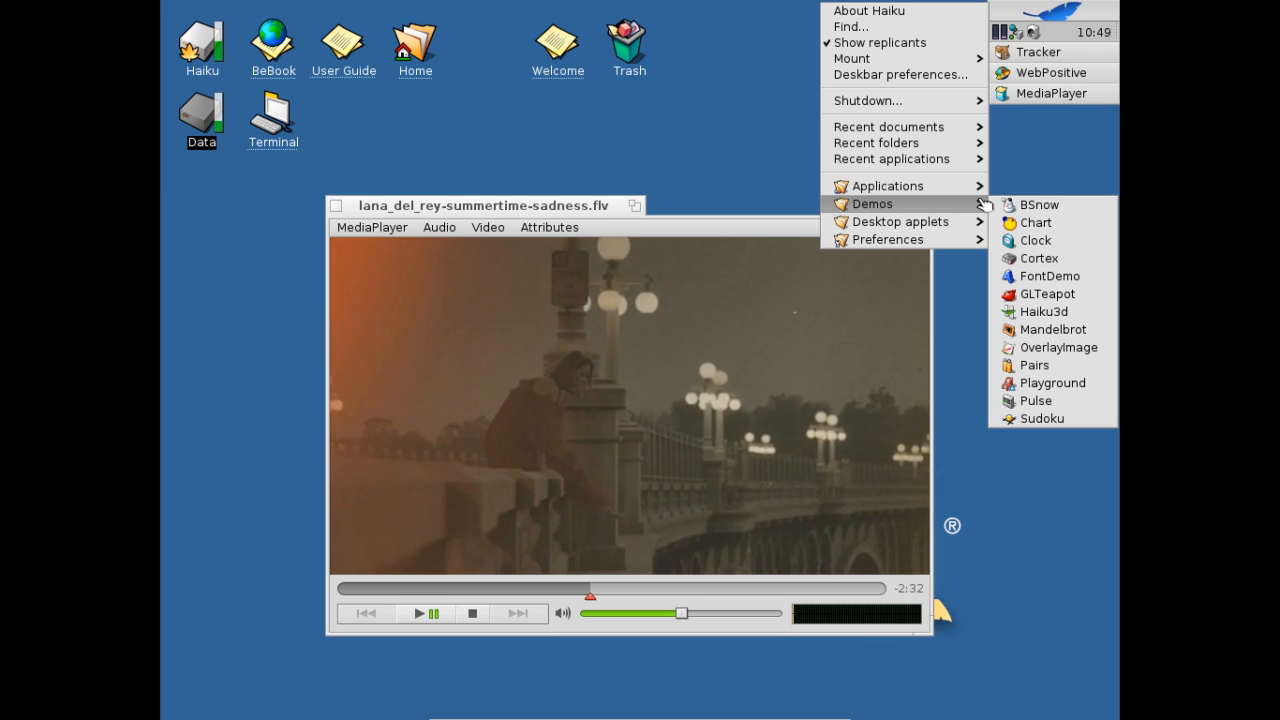
mouse_move(1040, 258)
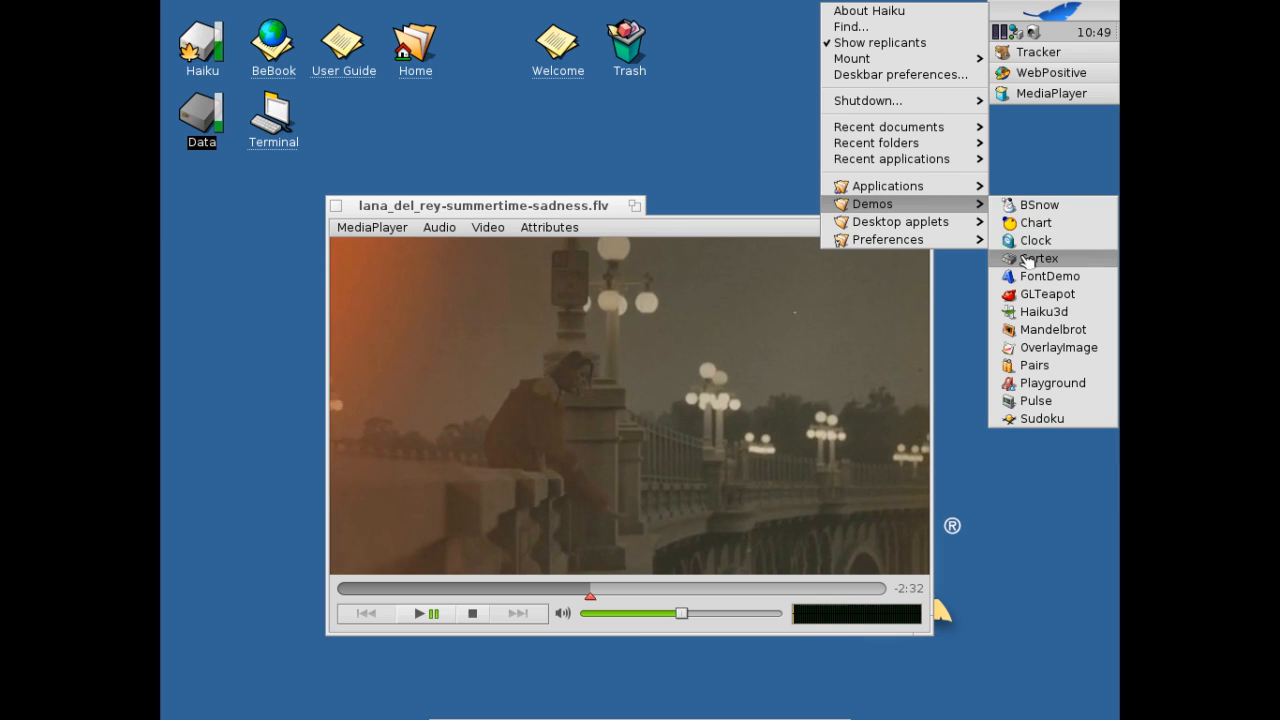
- Launch Cortex from Demos and add an Equalizer (10 Band) node to the graph
left_click(1040, 258)
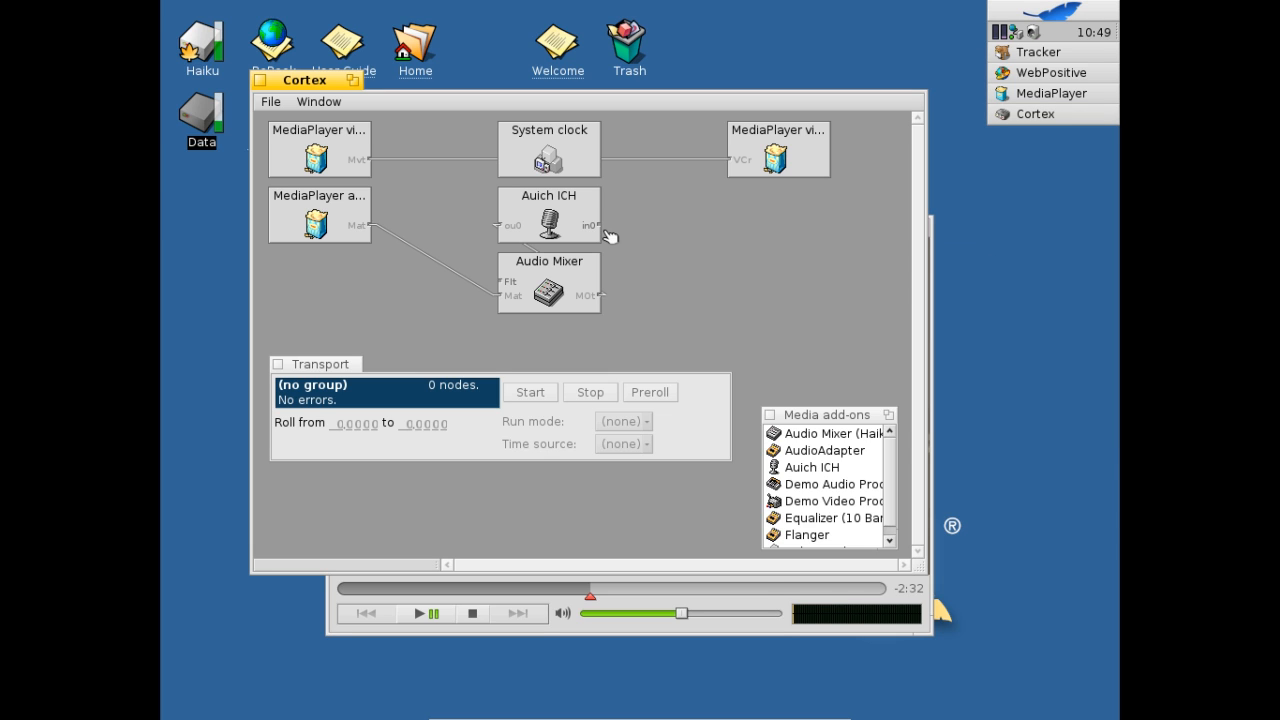
mouse_move(664, 326)
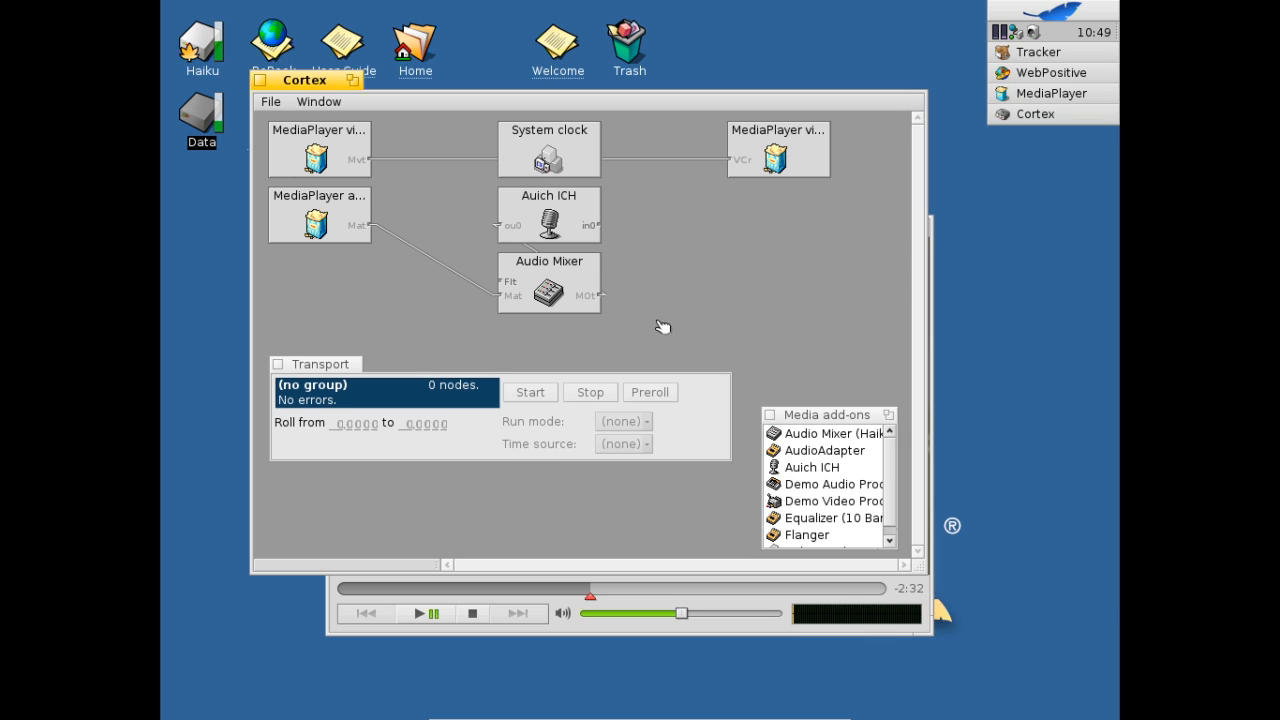
mouse_move(808, 470)
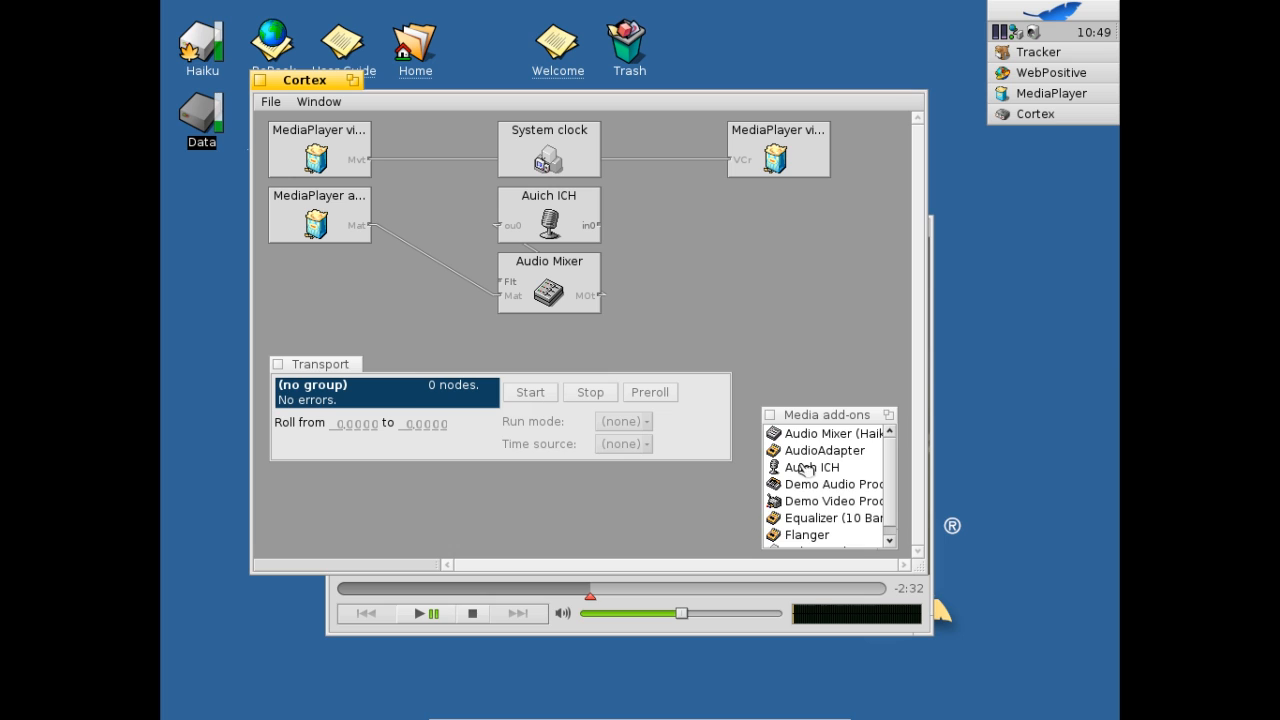
left_click(830, 516)
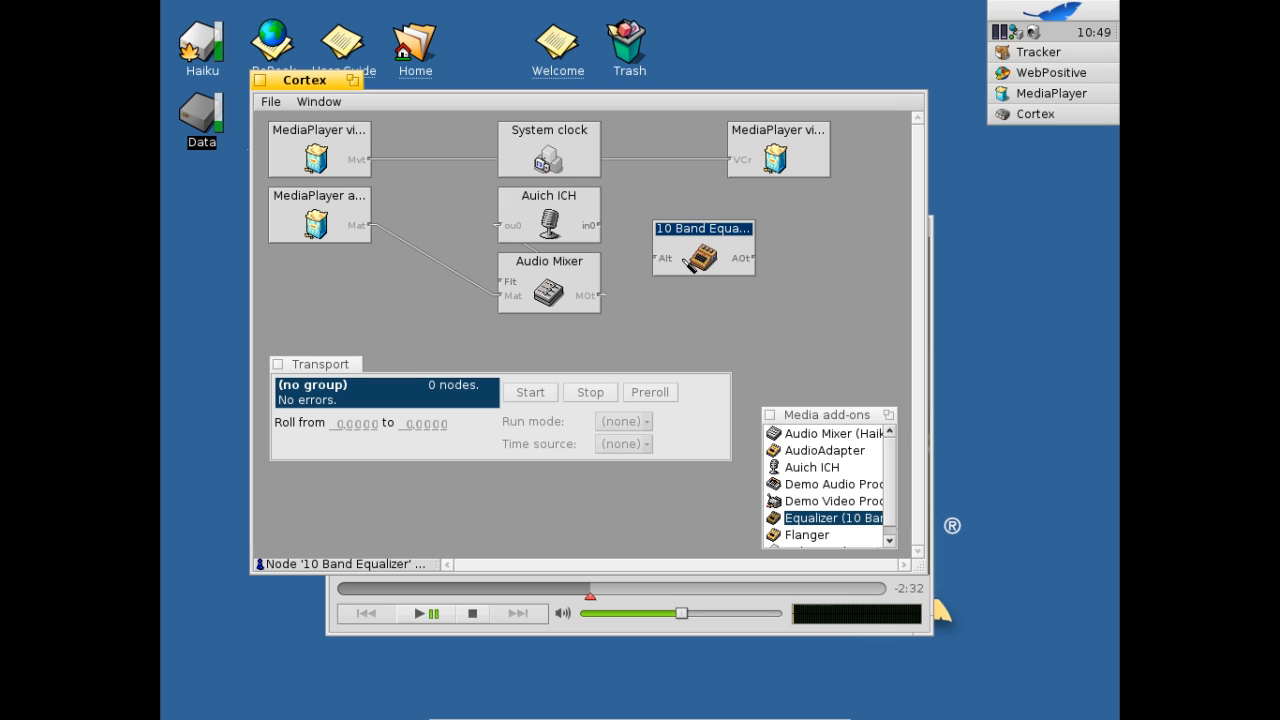
mouse_move(588, 264)
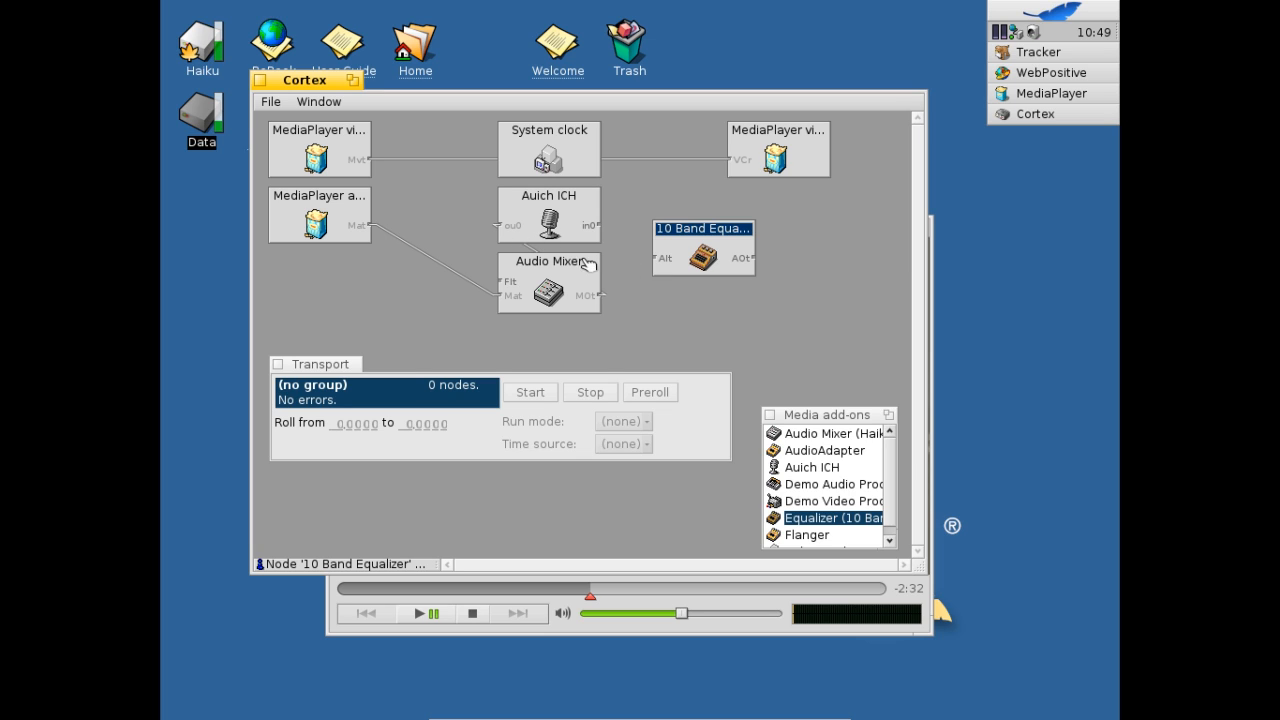
mouse_move(772, 260)
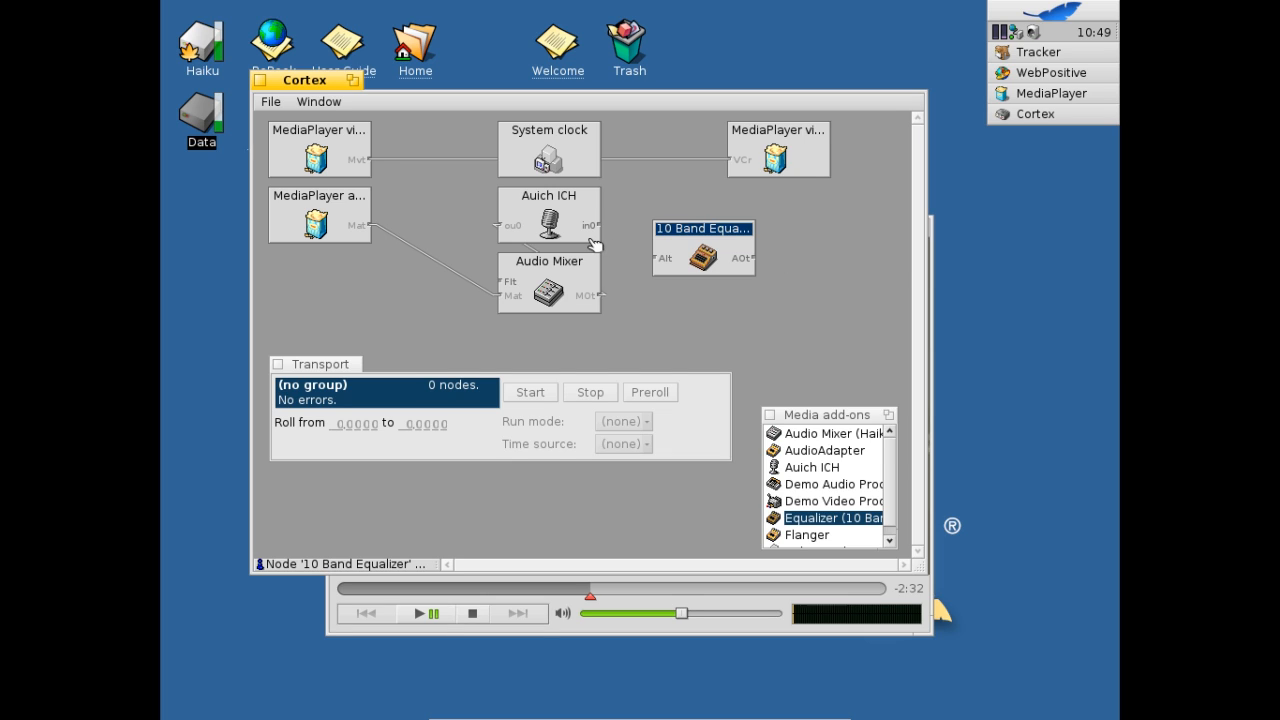
mouse_move(572, 302)
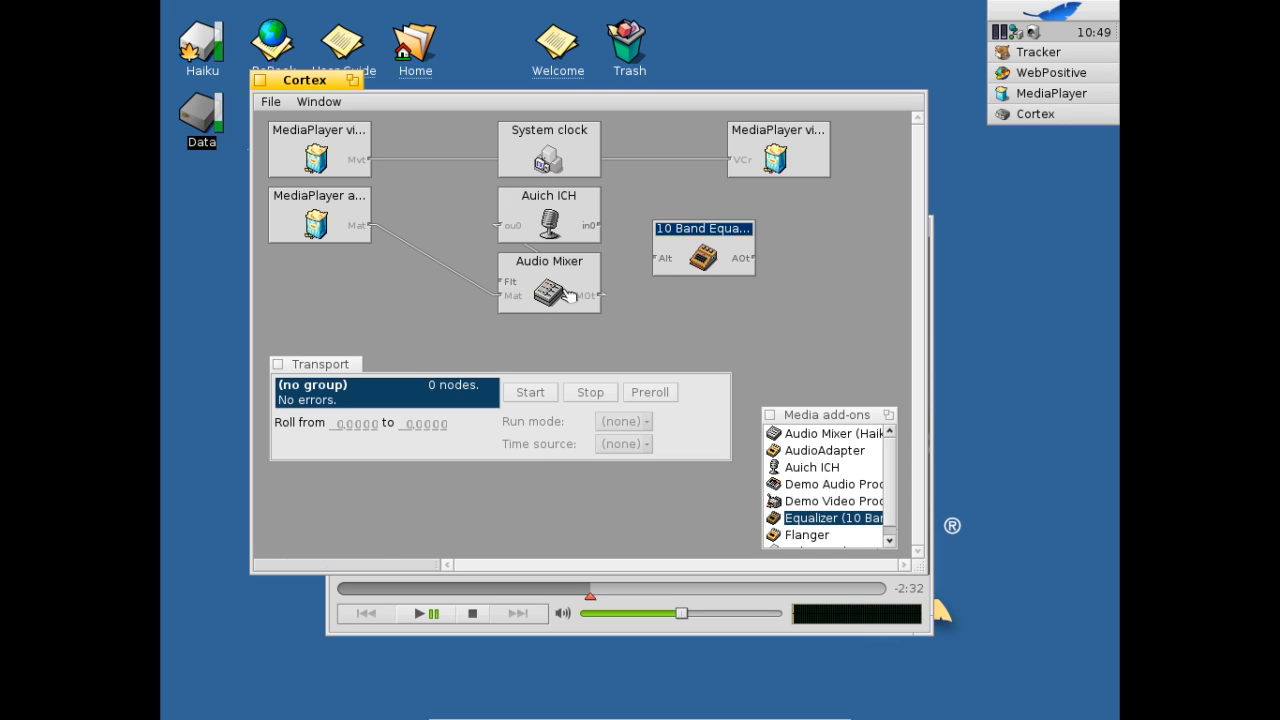
mouse_move(642, 272)
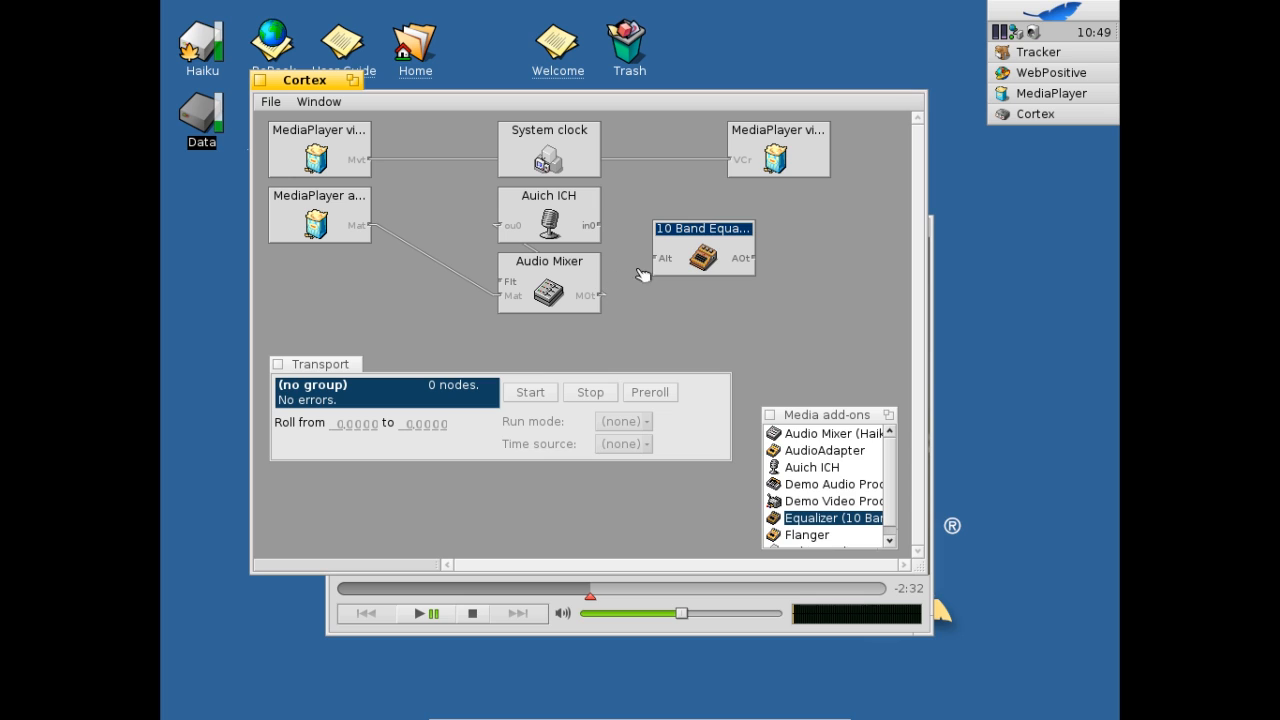
- Show the equalizer node's band sliders and browse its Themes menu unchanged
right_click(704, 244)
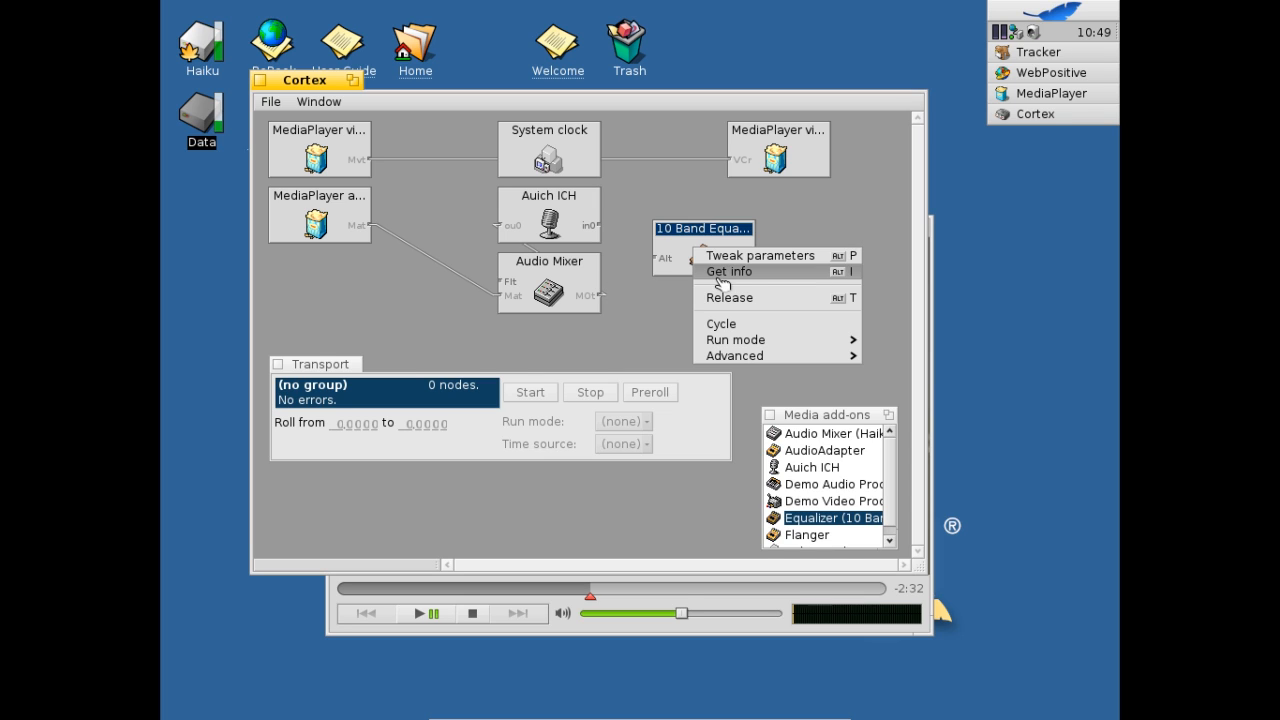
left_click(760, 256)
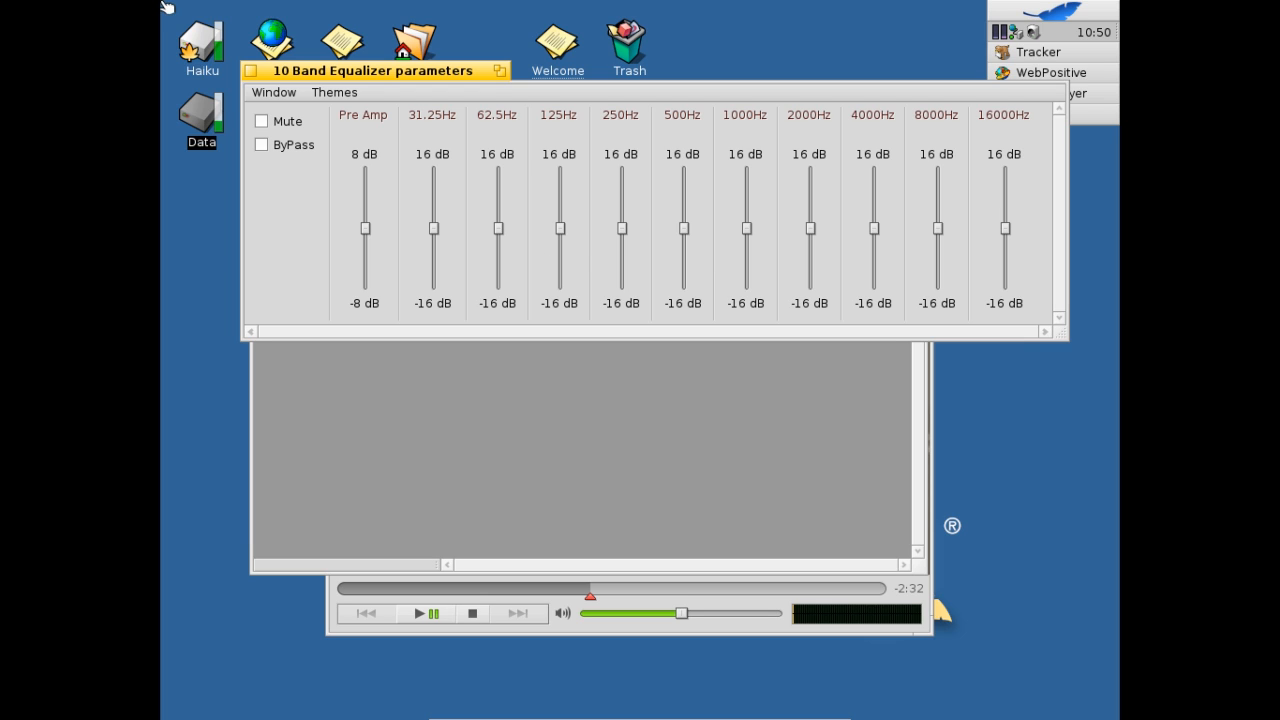
mouse_move(332, 104)
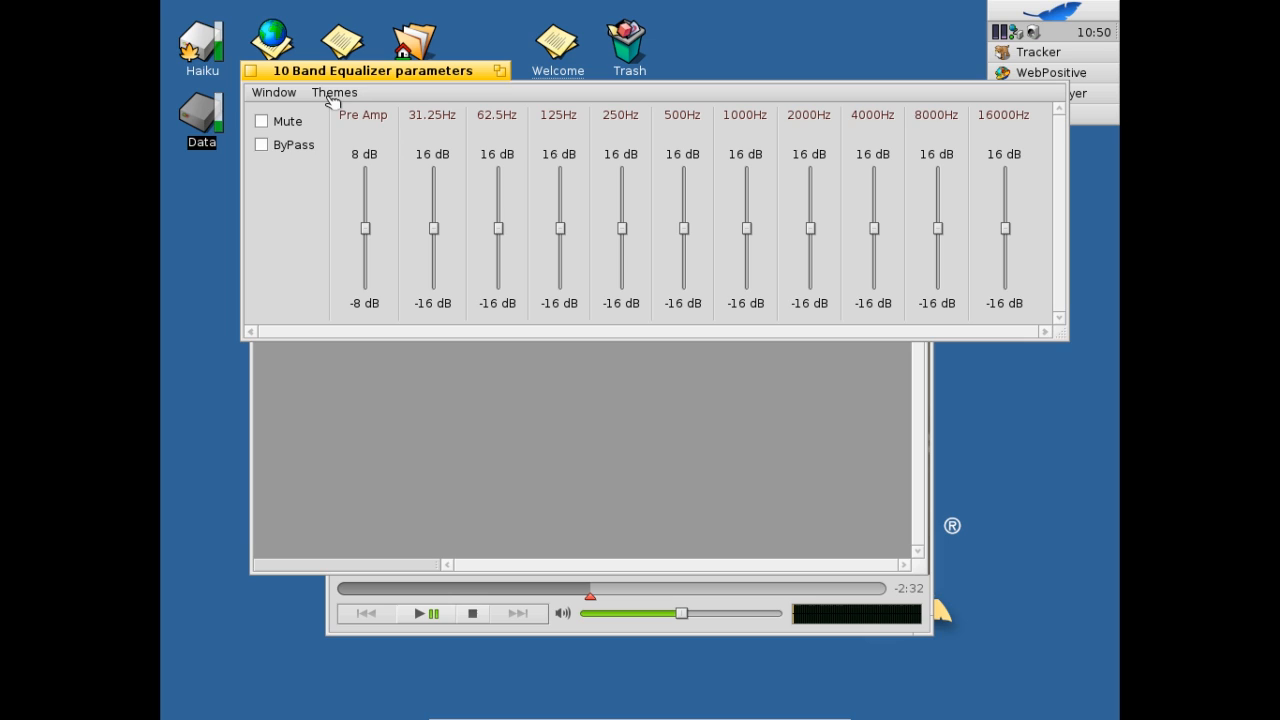
left_click(334, 92)
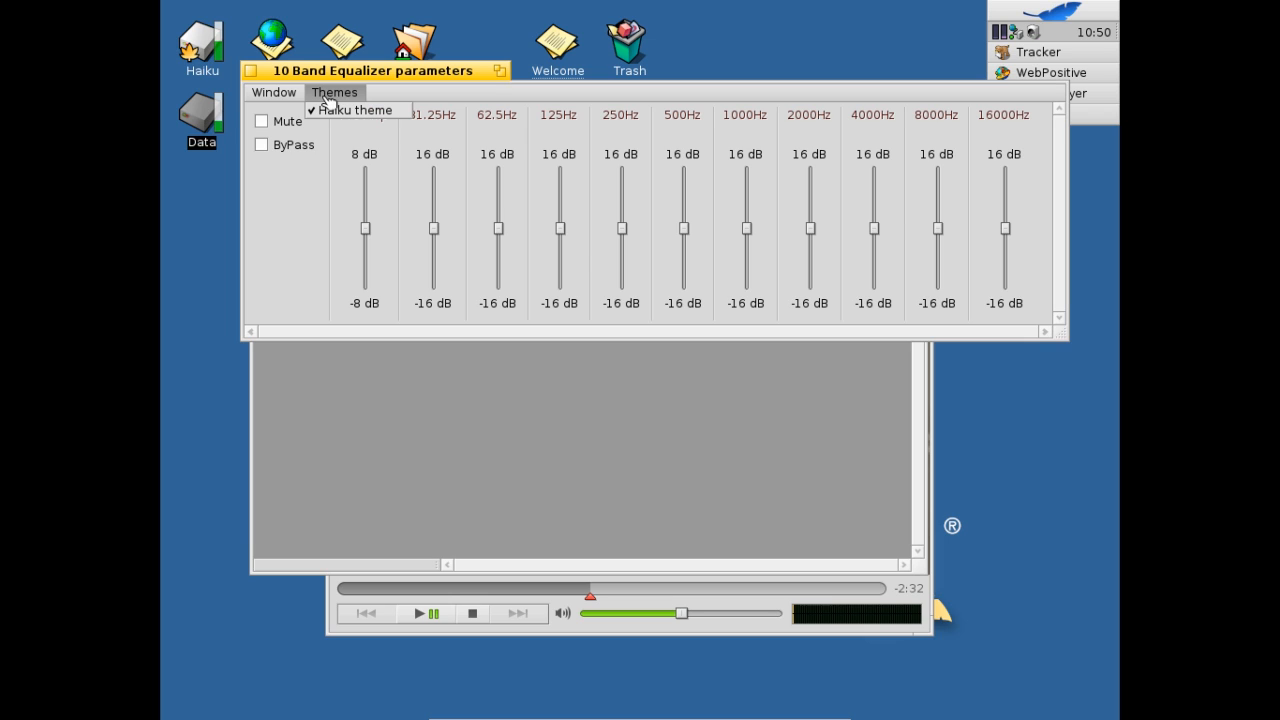
left_click(272, 92)
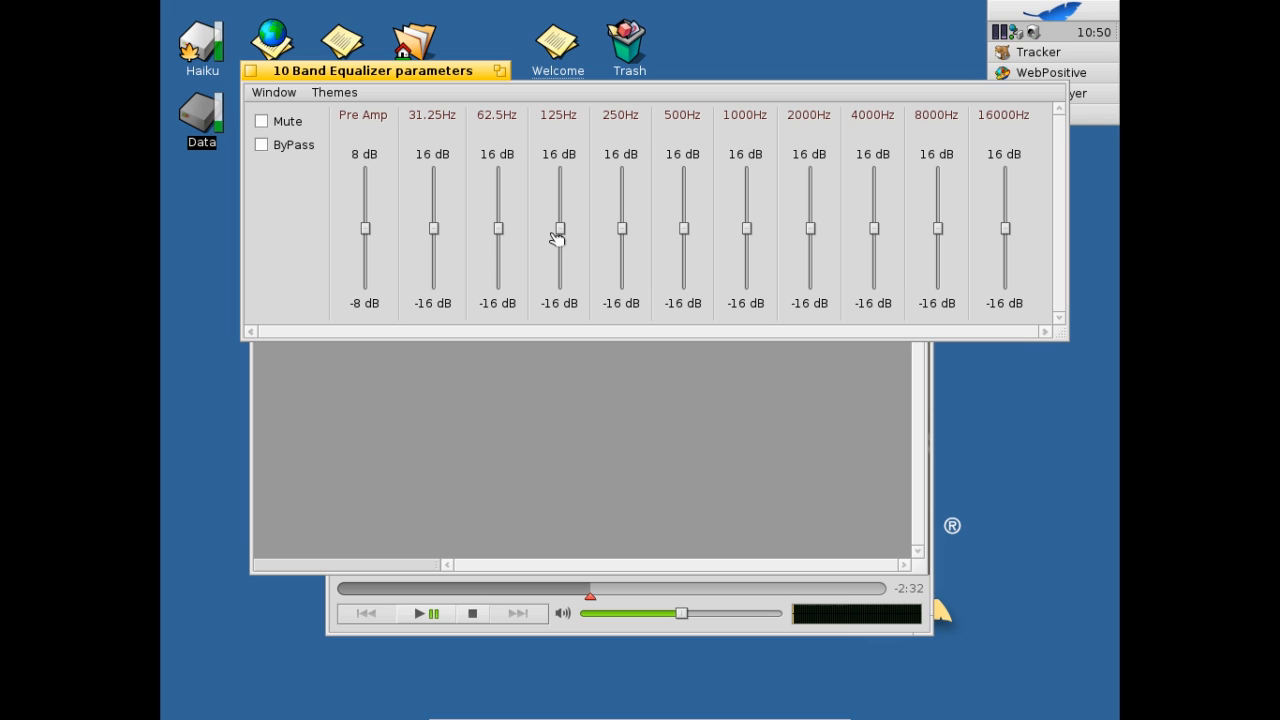
mouse_move(688, 258)
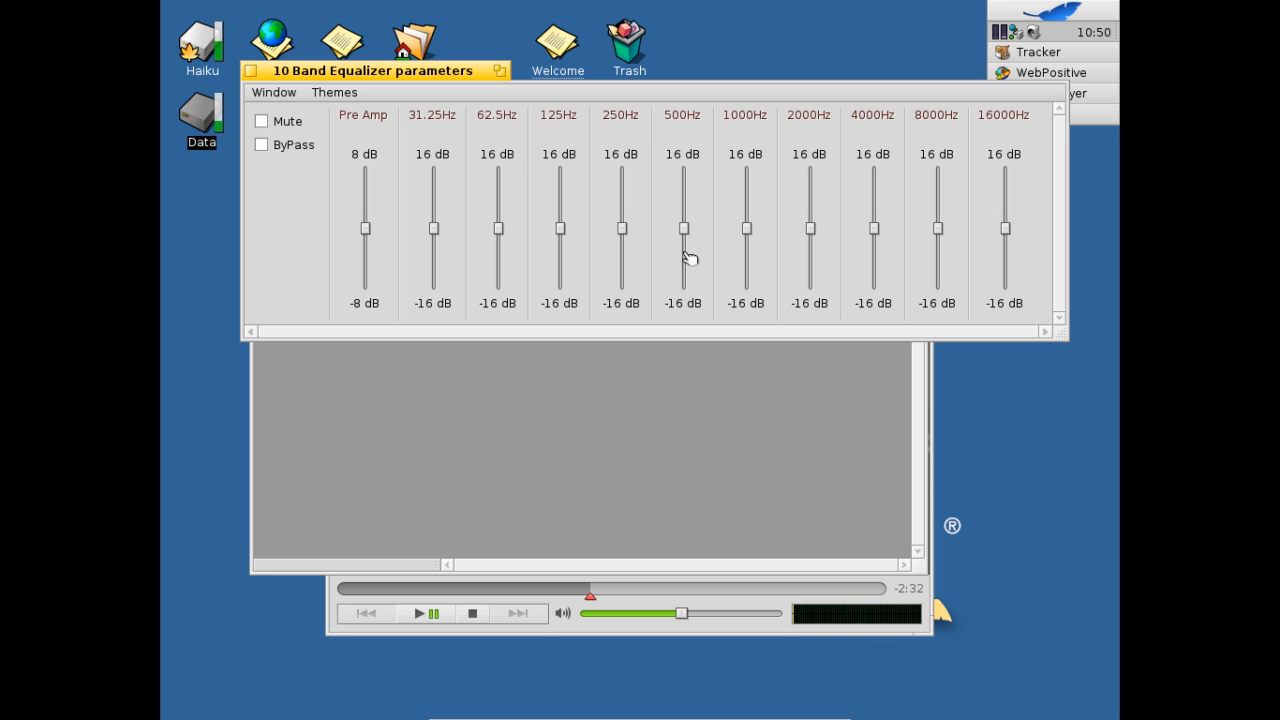
mouse_move(558, 212)
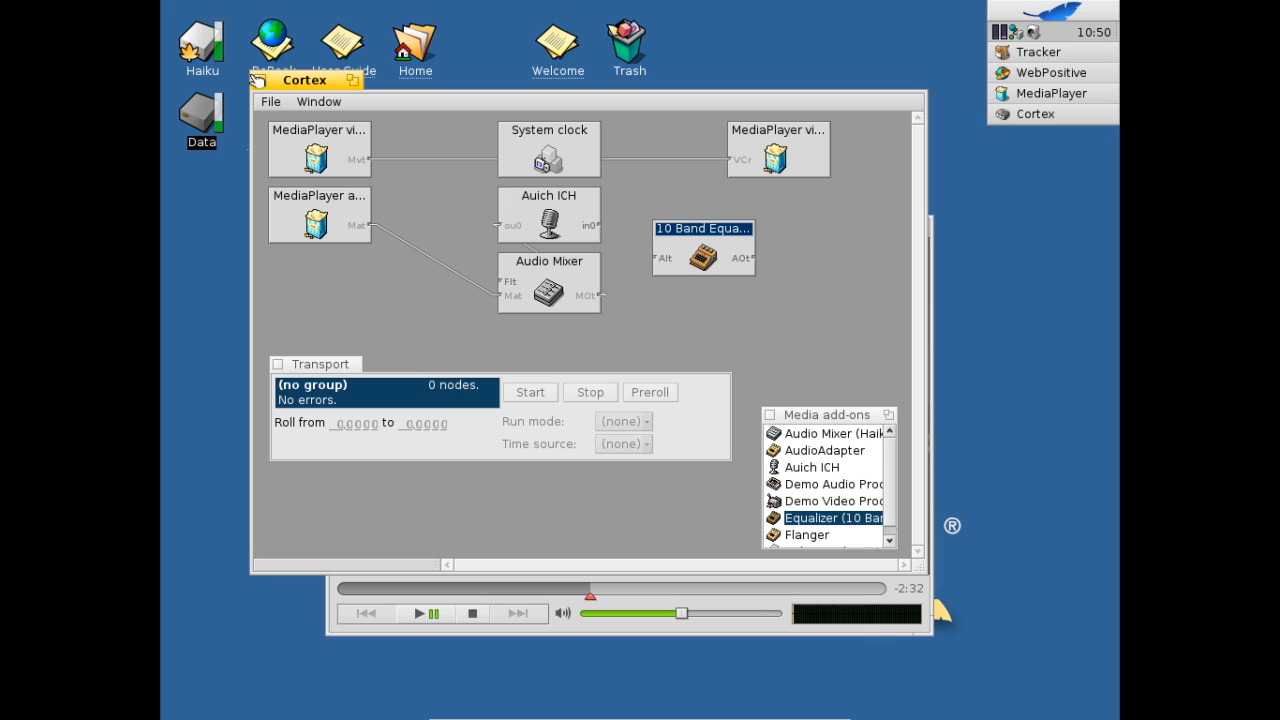
mouse_move(330, 184)
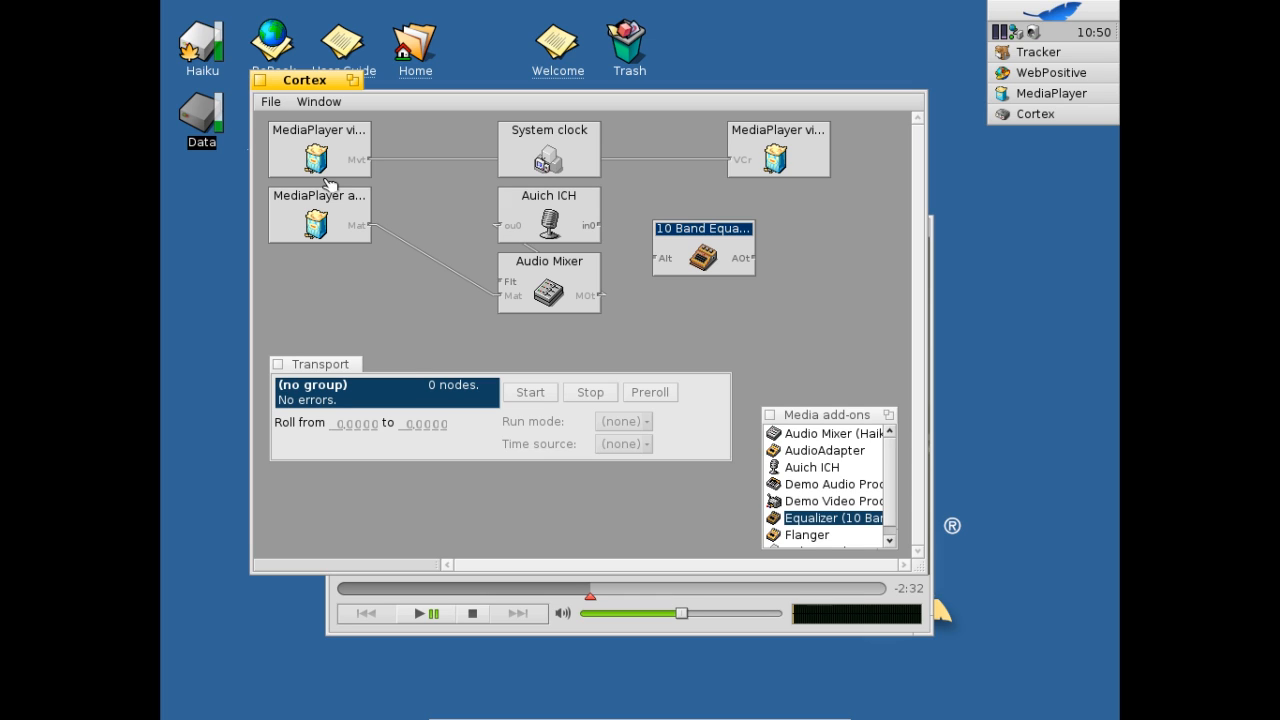
mouse_move(282, 136)
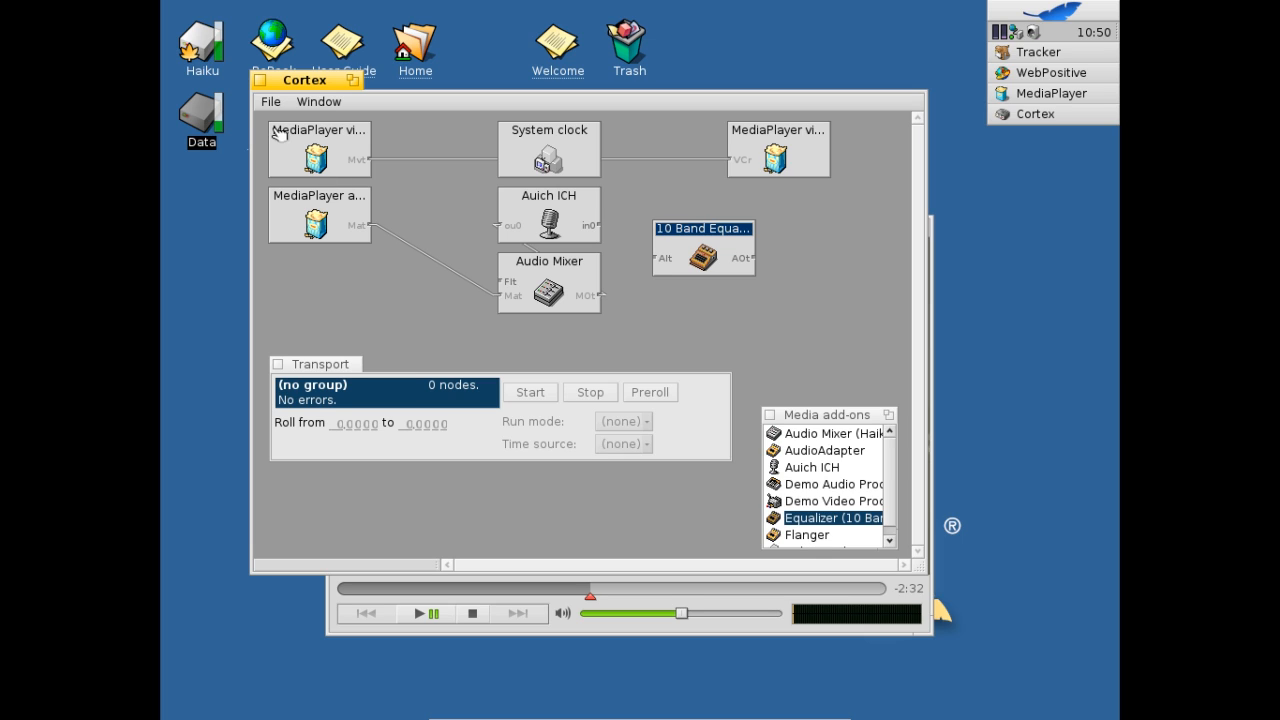
mouse_move(262, 86)
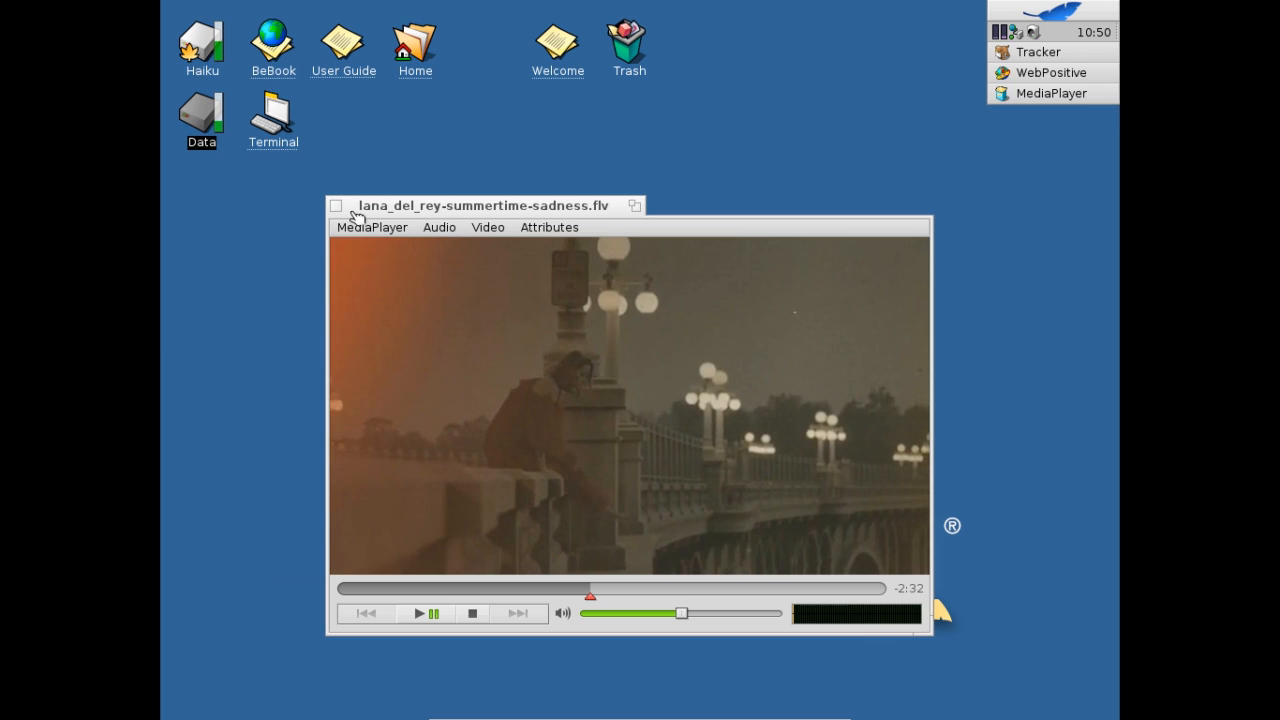
- Bring MediaPlayer to the front and close it
left_click(484, 204)
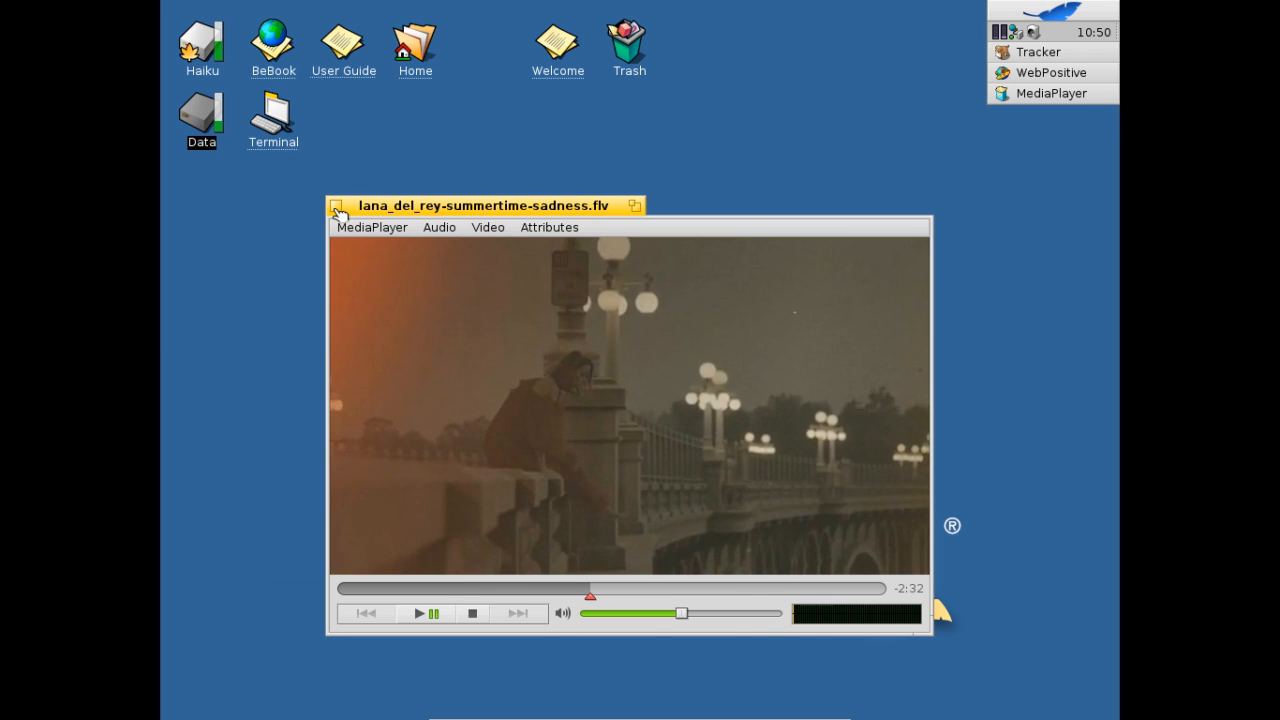
left_click(338, 206)
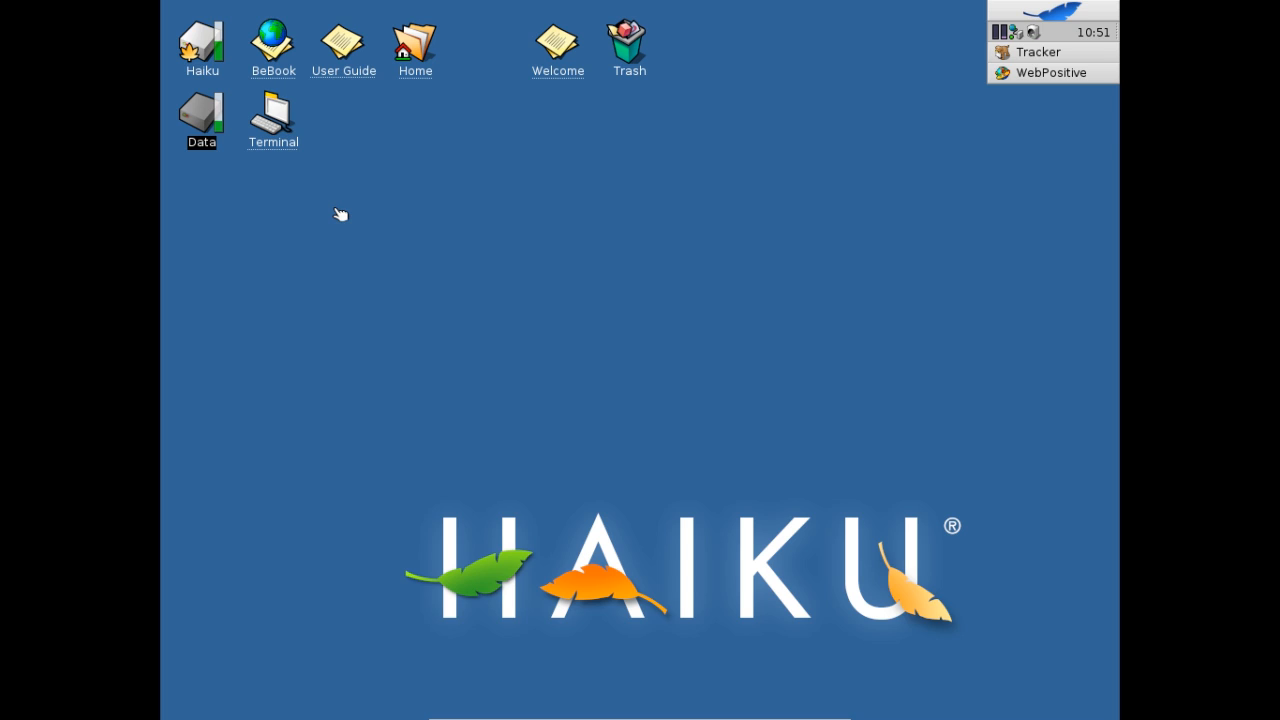
mouse_move(708, 258)
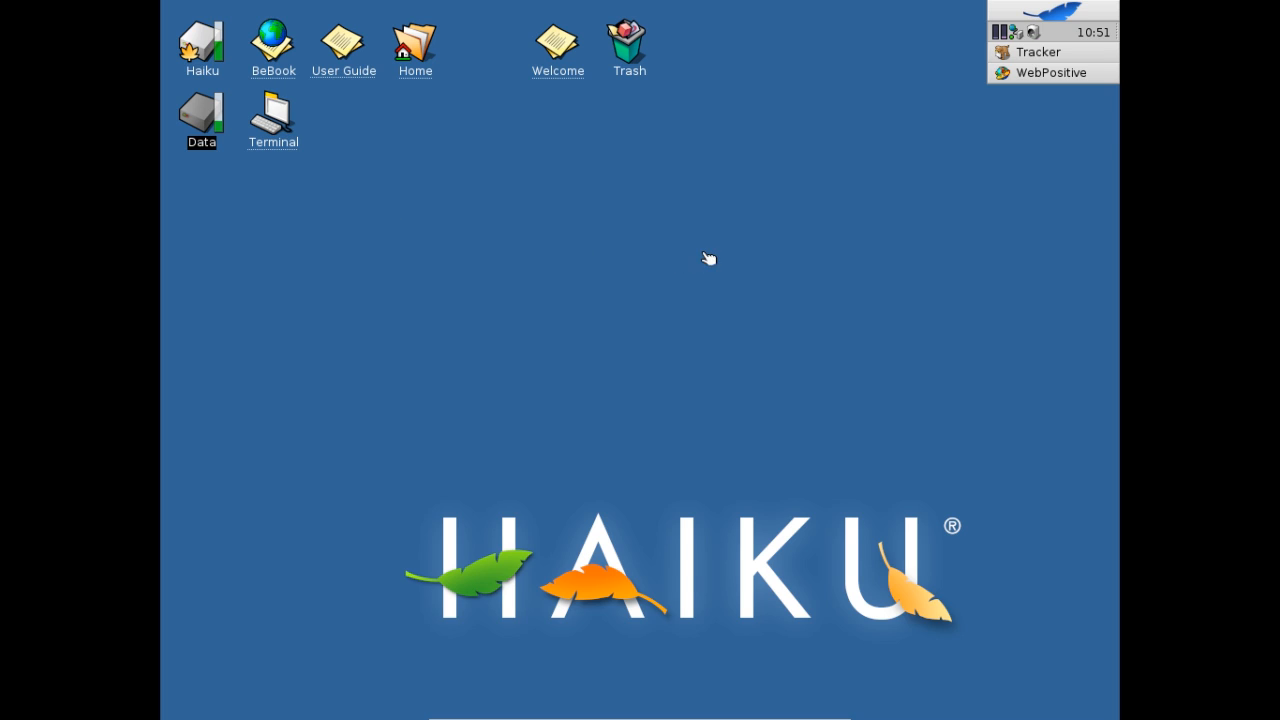
mouse_move(1020, 44)
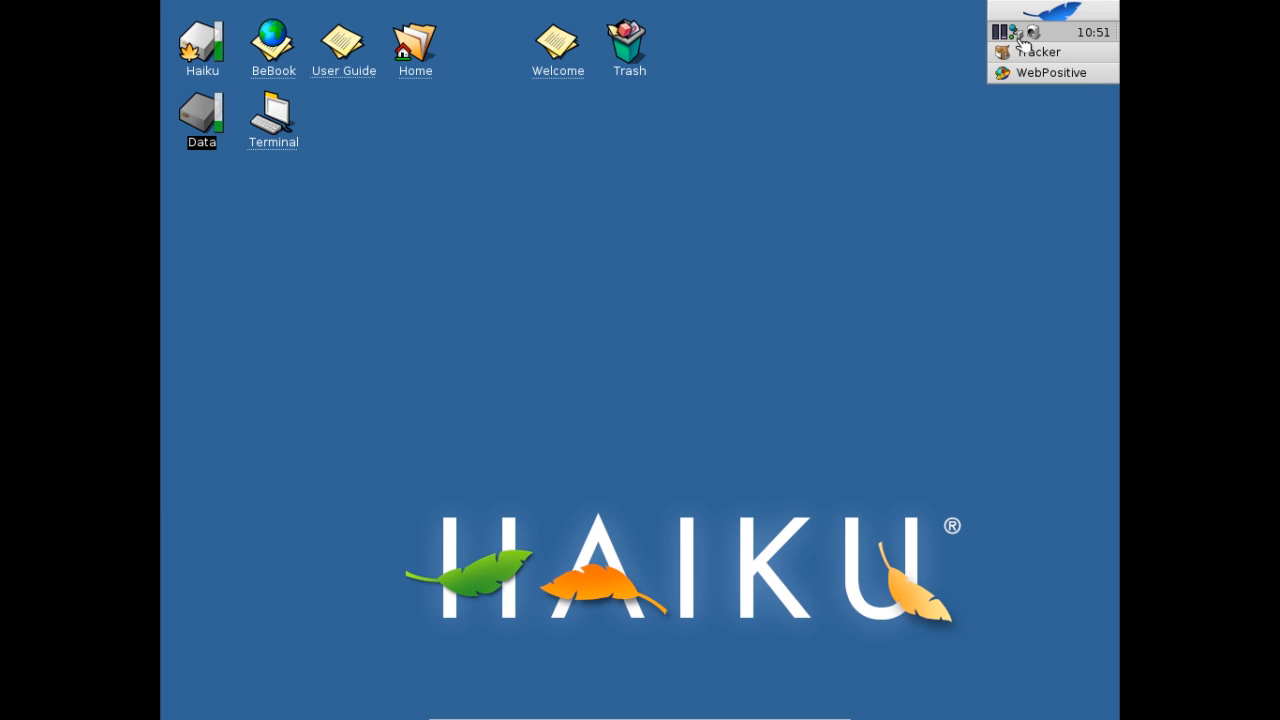
mouse_move(1020, 44)
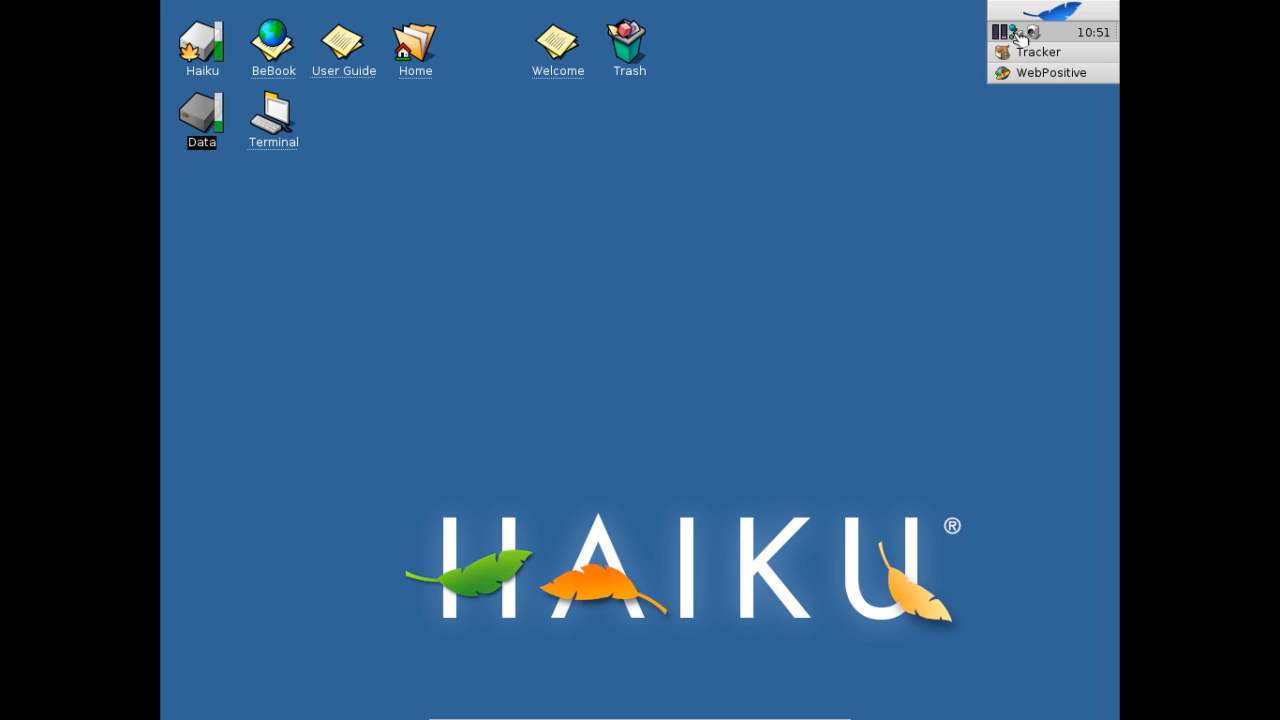
- Bring up the Deskbar leaf menu and show the Deskbar preferences window
left_click(1012, 32)
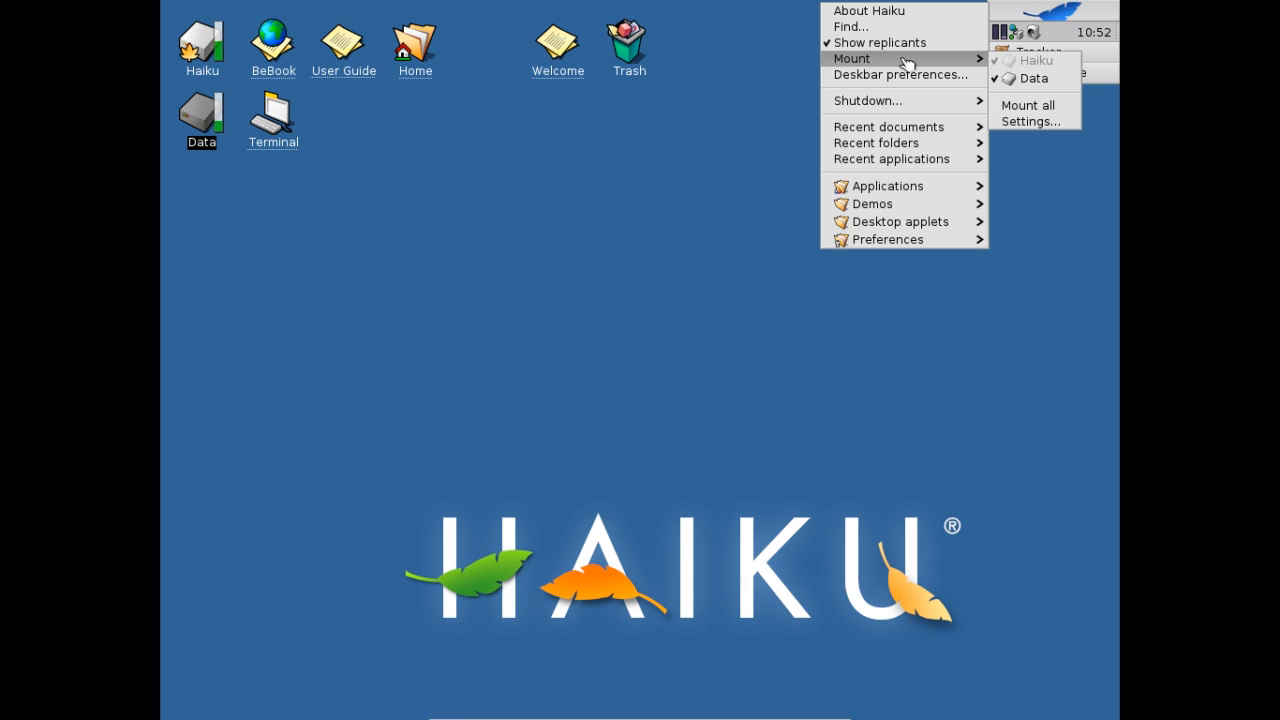
mouse_move(900, 74)
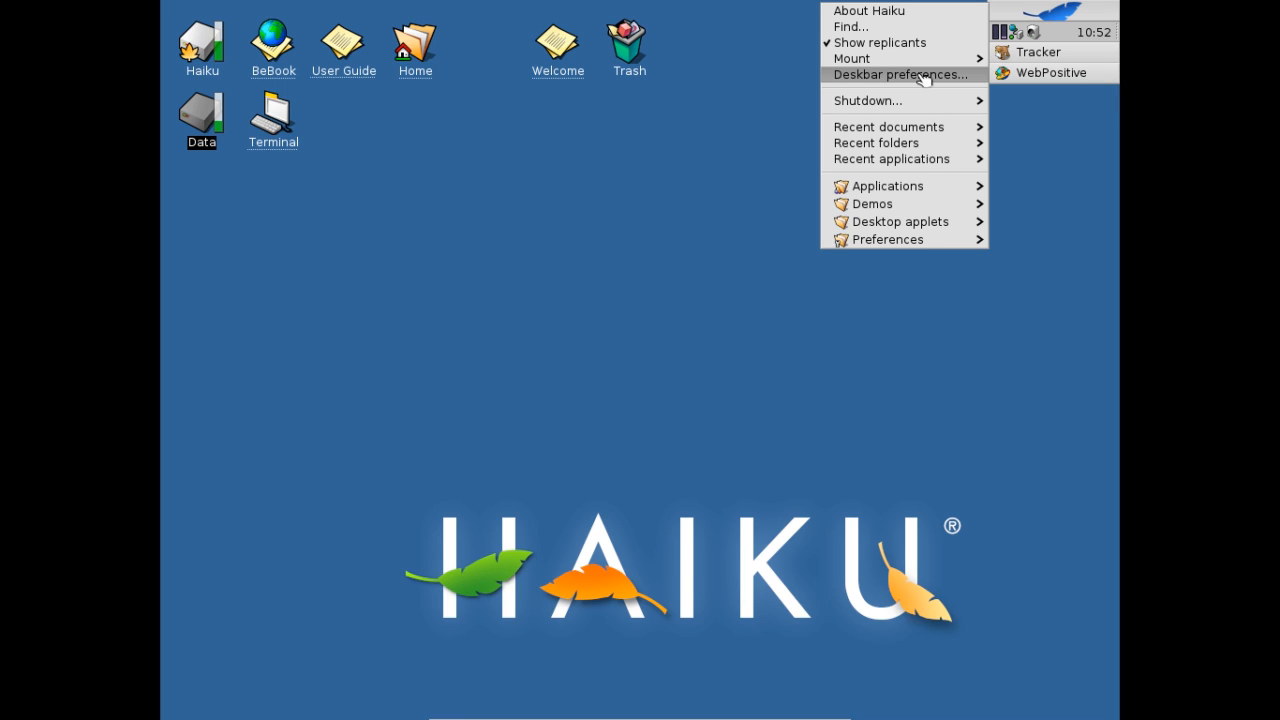
mouse_move(848, 82)
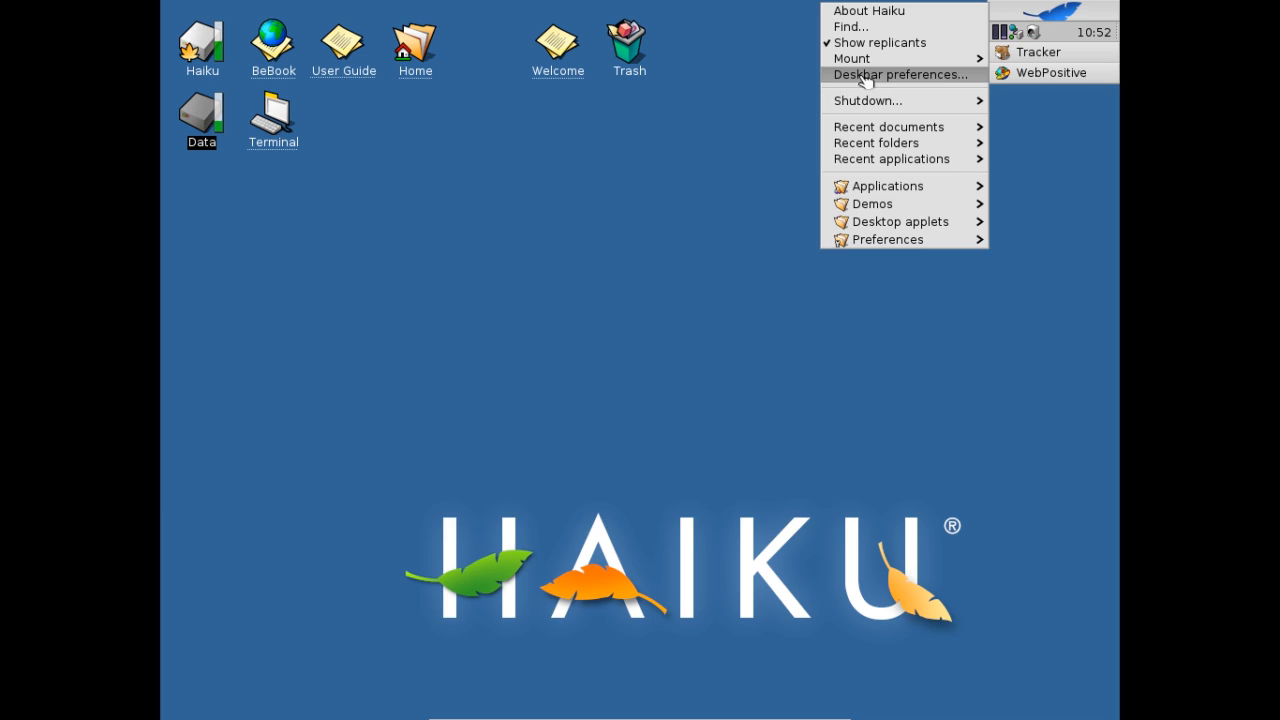
left_click(900, 74)
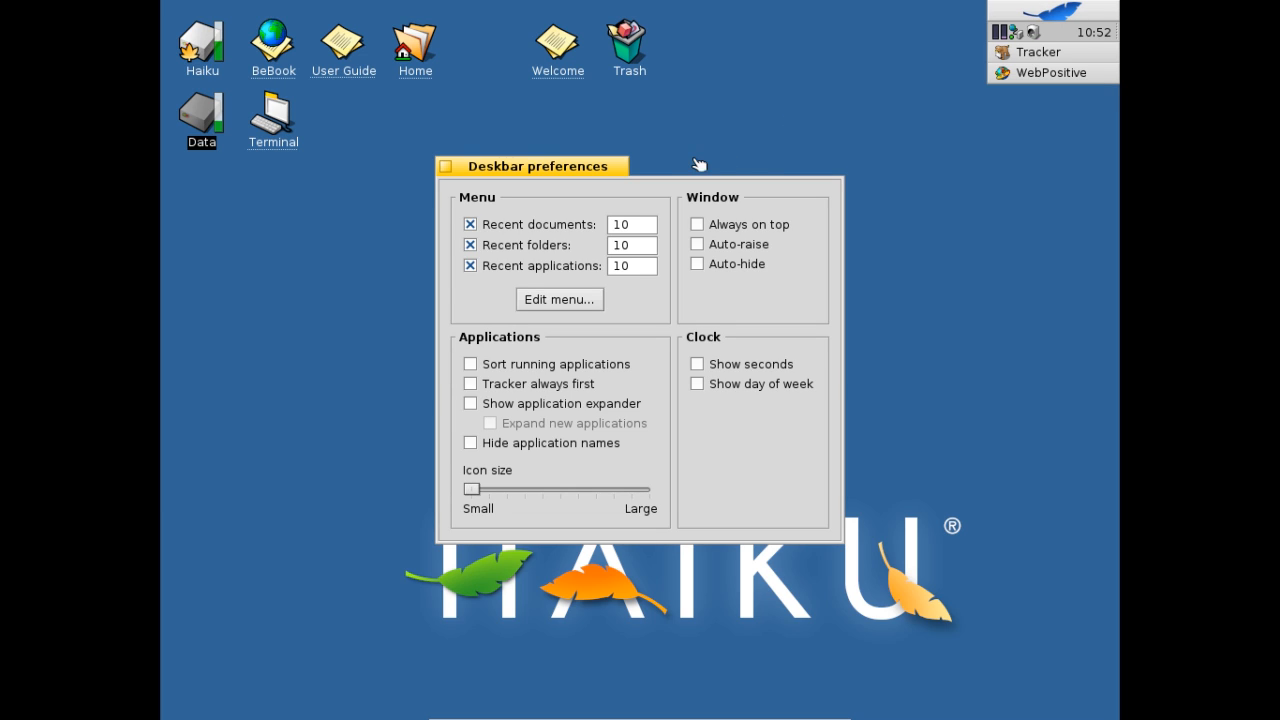
mouse_move(680, 166)
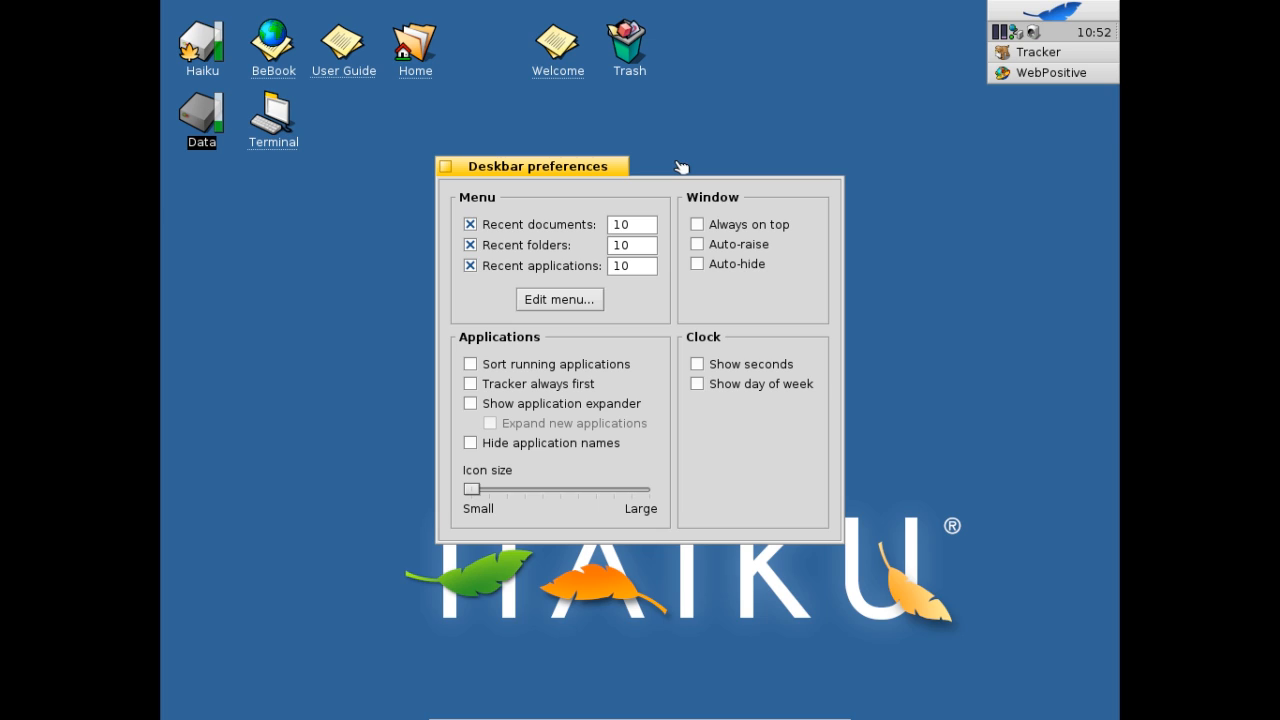
mouse_move(438, 170)
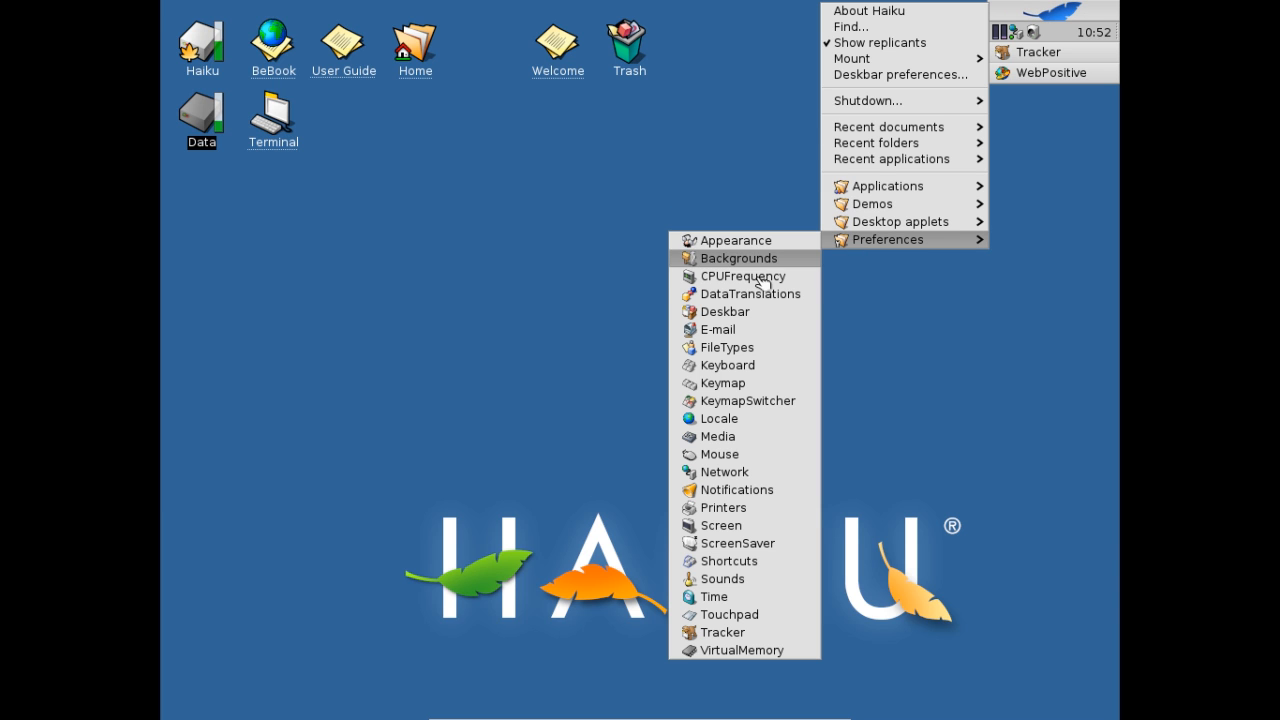
mouse_move(768, 420)
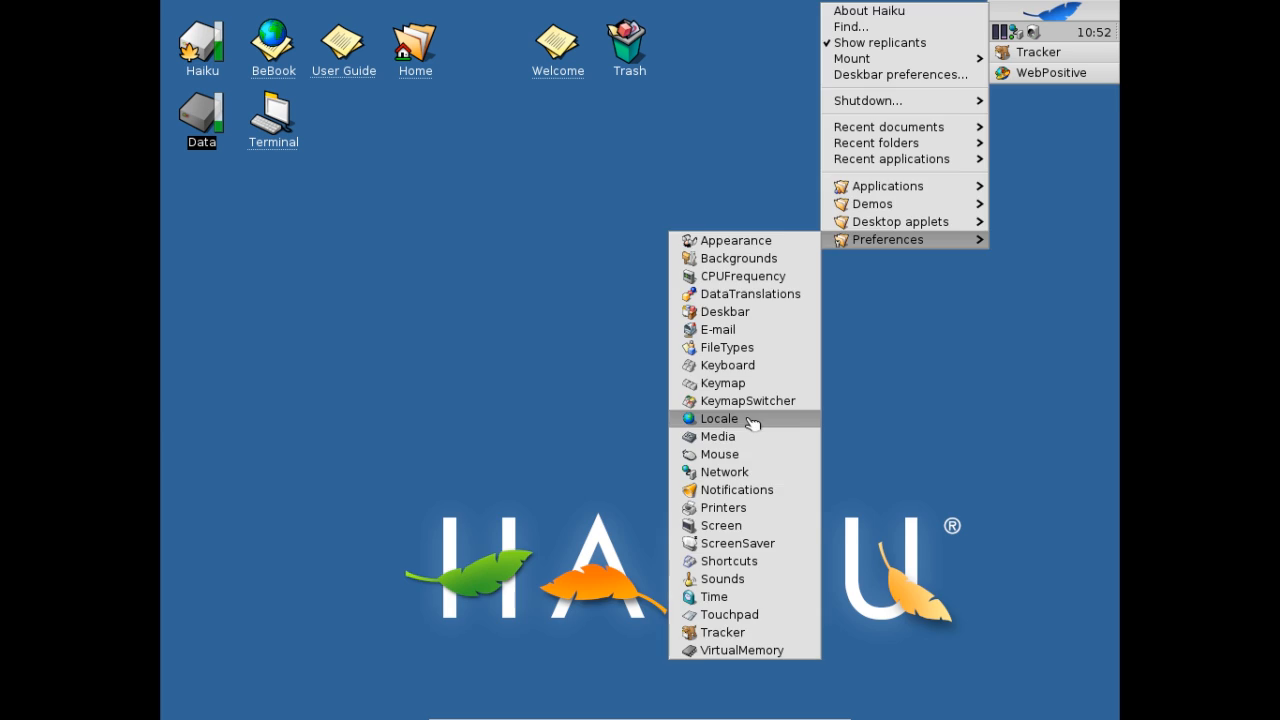
- Show the Locale preferences and browse the Available languages list from Afrikaans
left_click(718, 418)
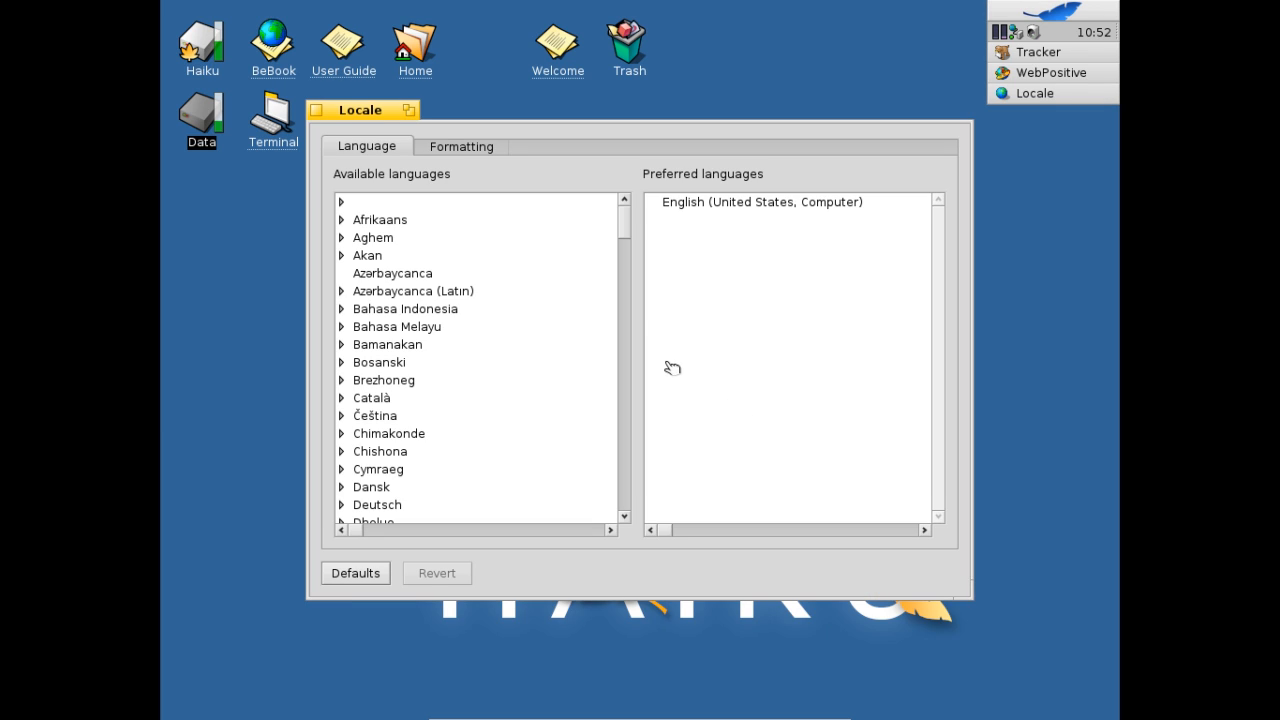
mouse_move(622, 232)
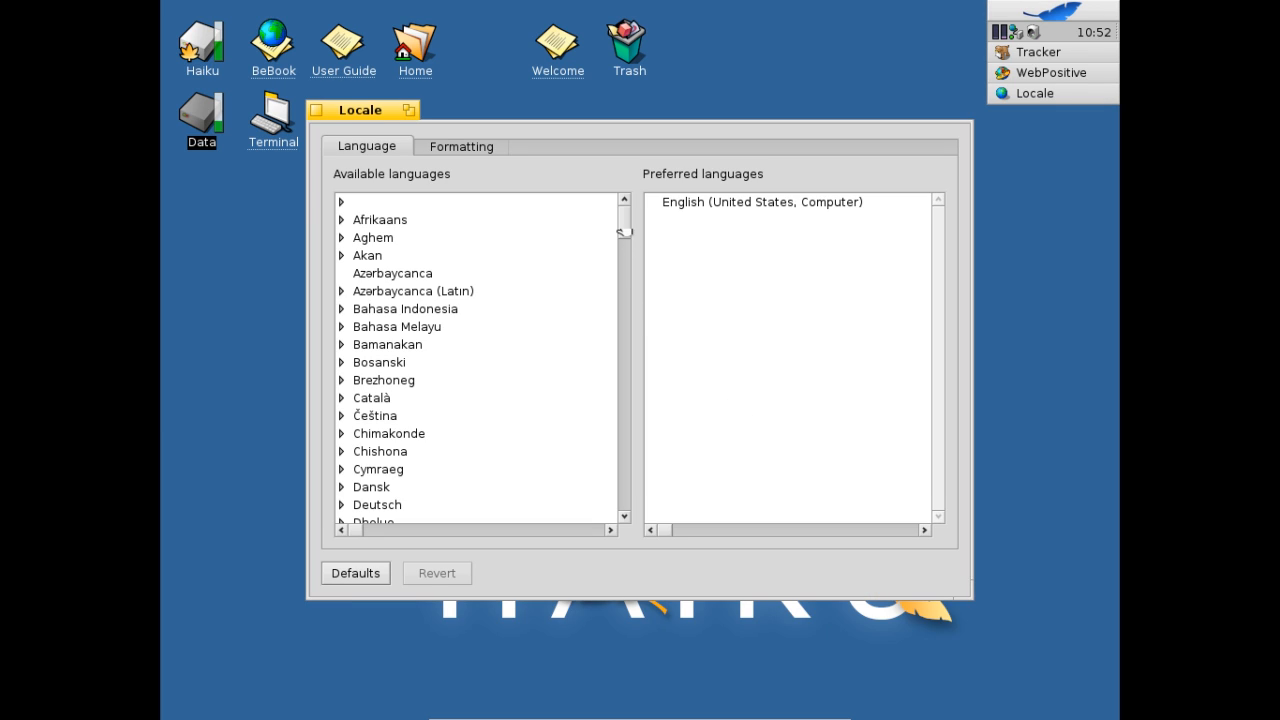
left_click(380, 218)
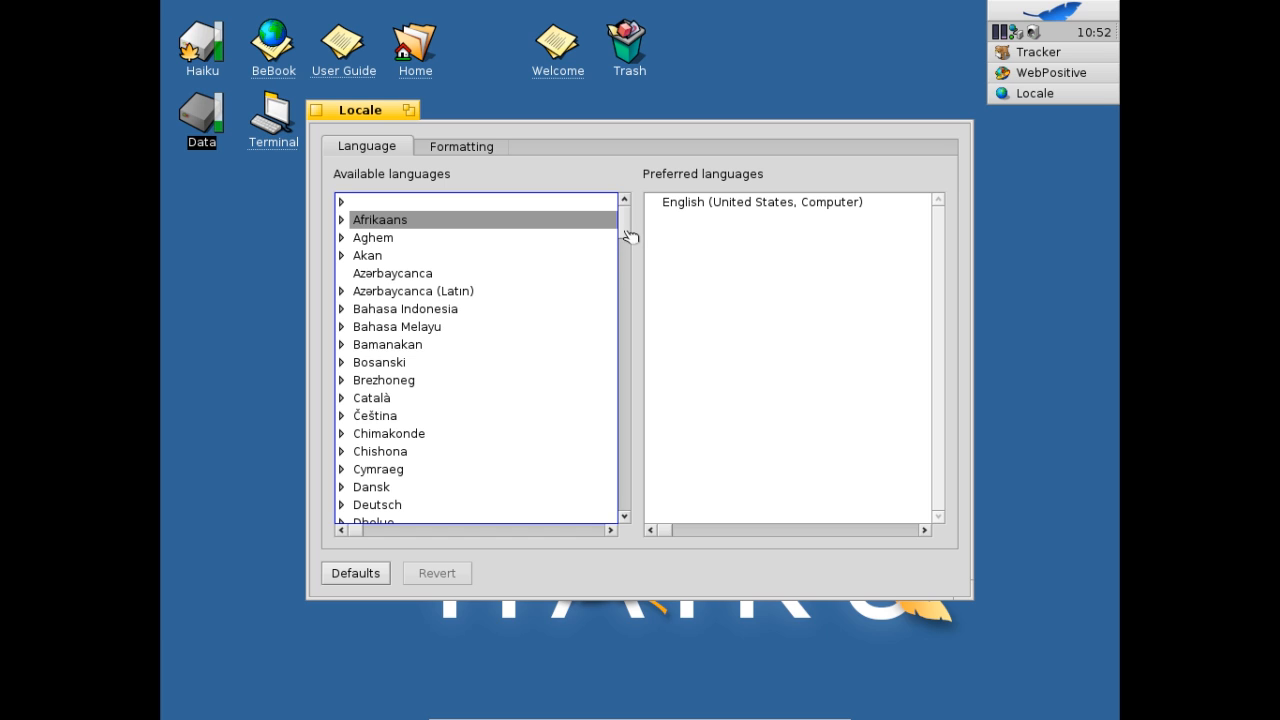
scroll("down", 3)
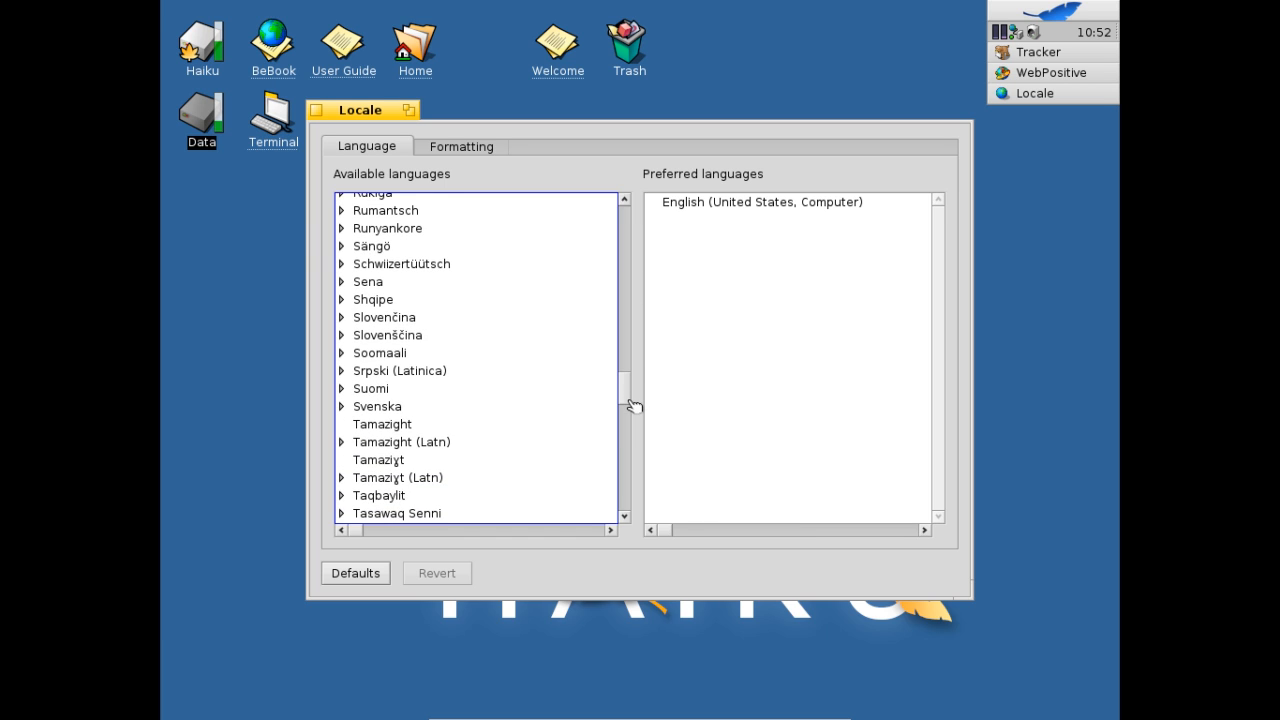
scroll("down", 3)
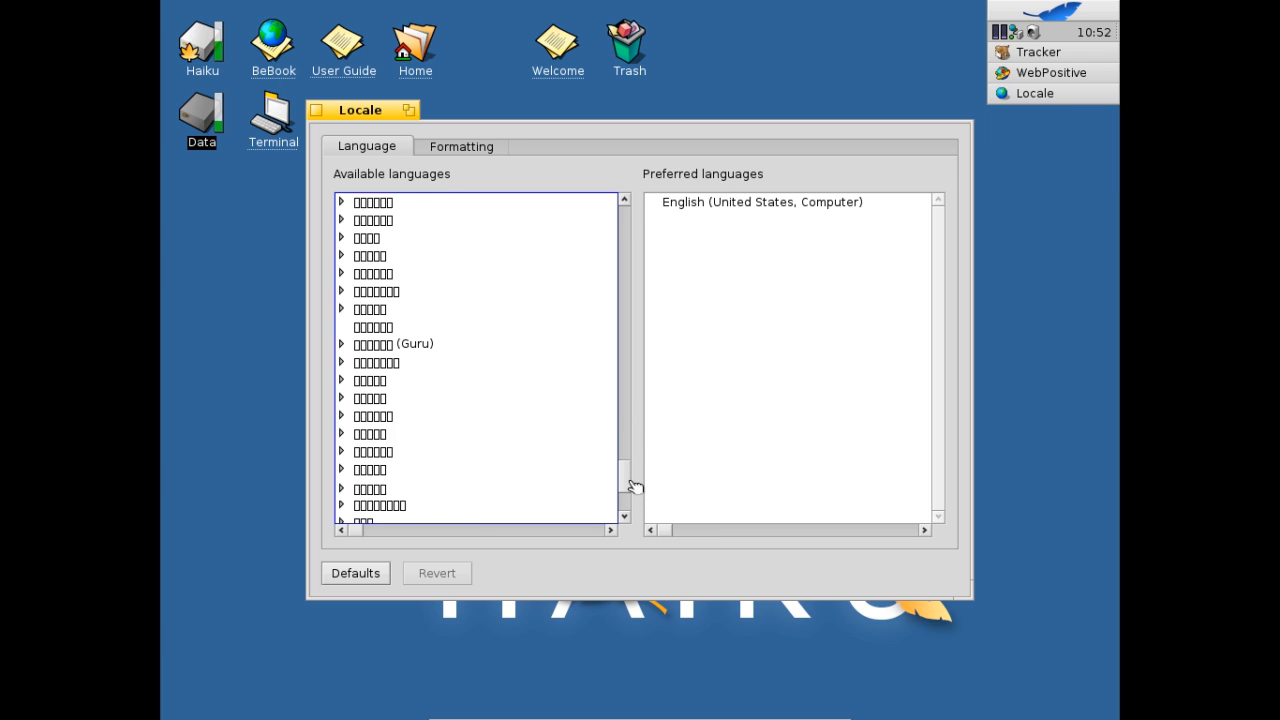
scroll("up", 3)
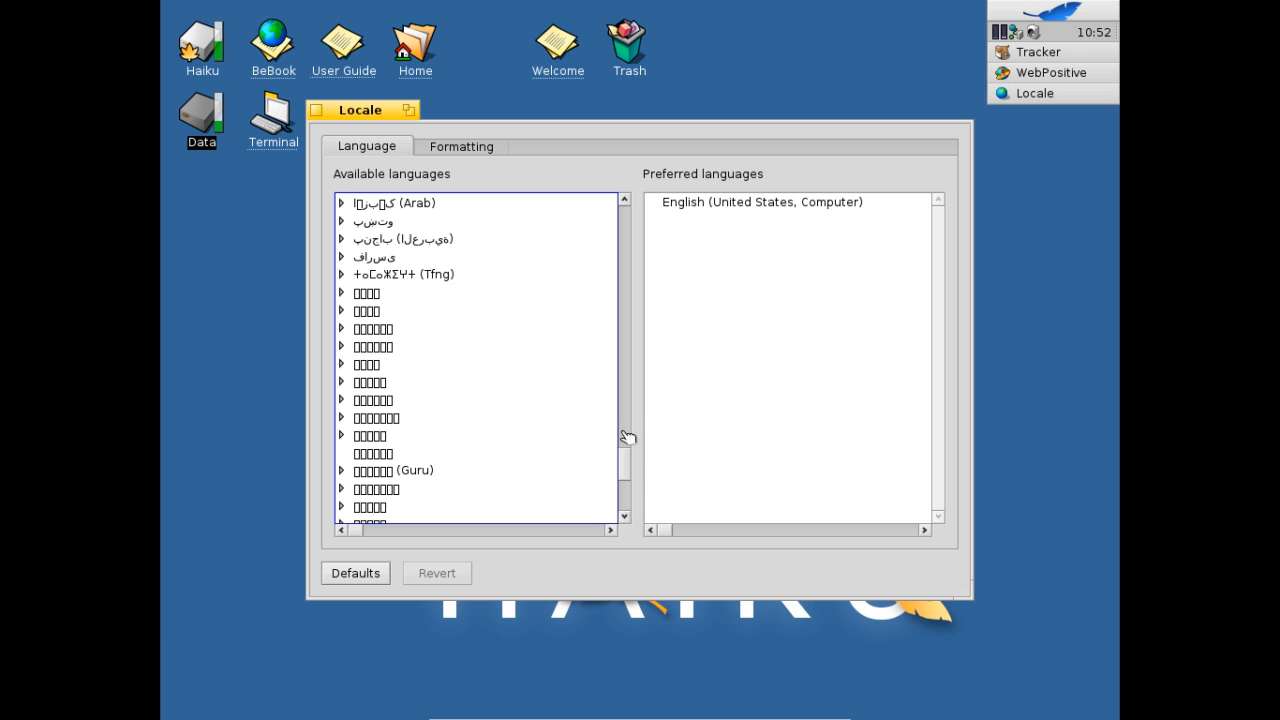
scroll("down", 3)
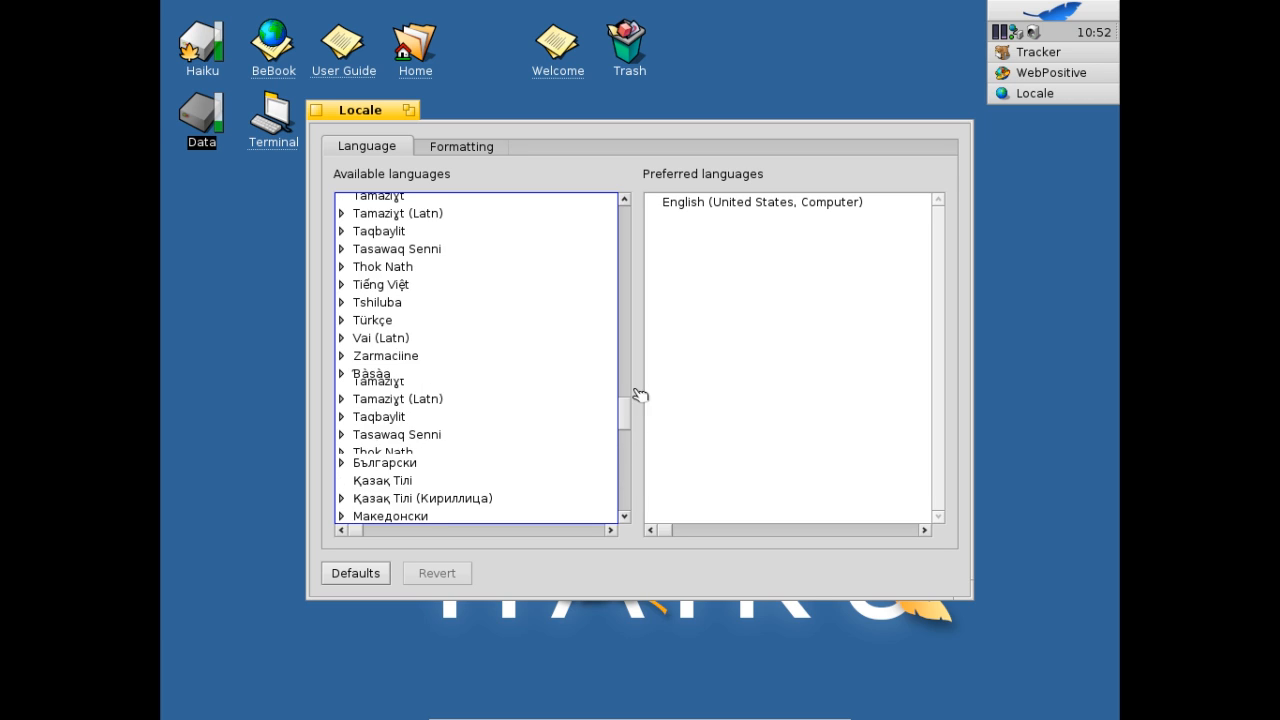
scroll("up", 3)
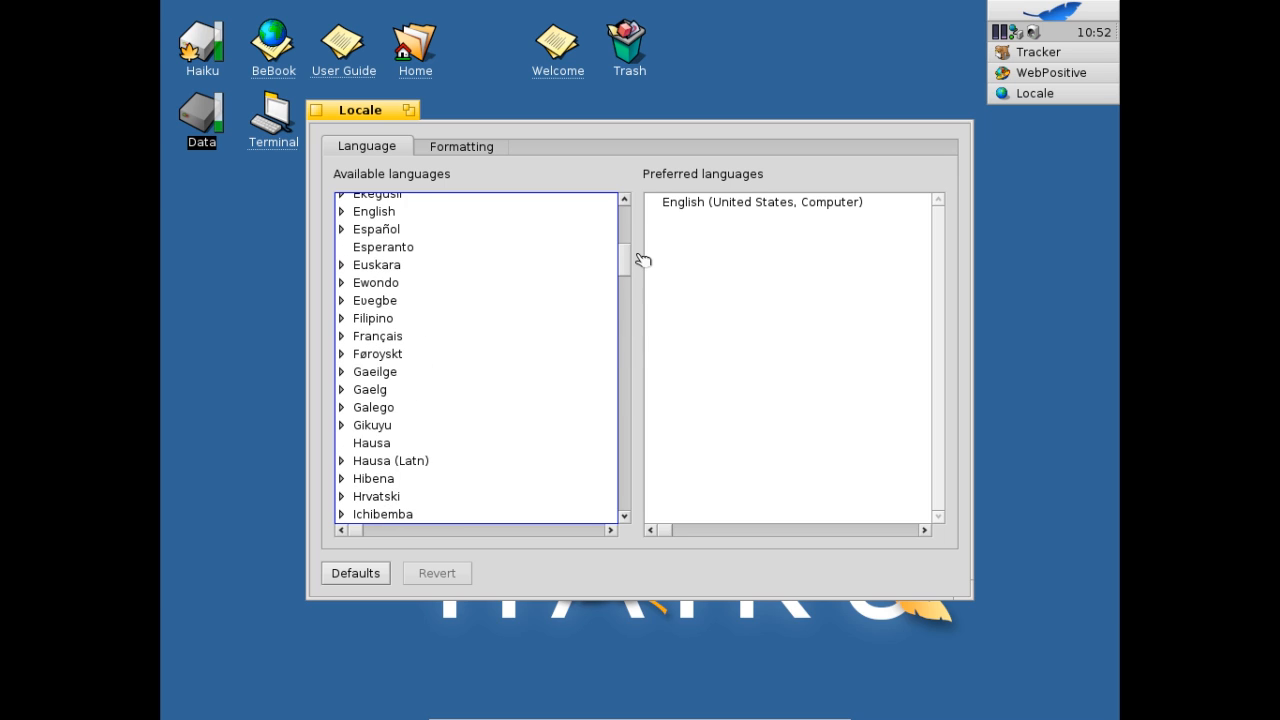
scroll("up", 3)
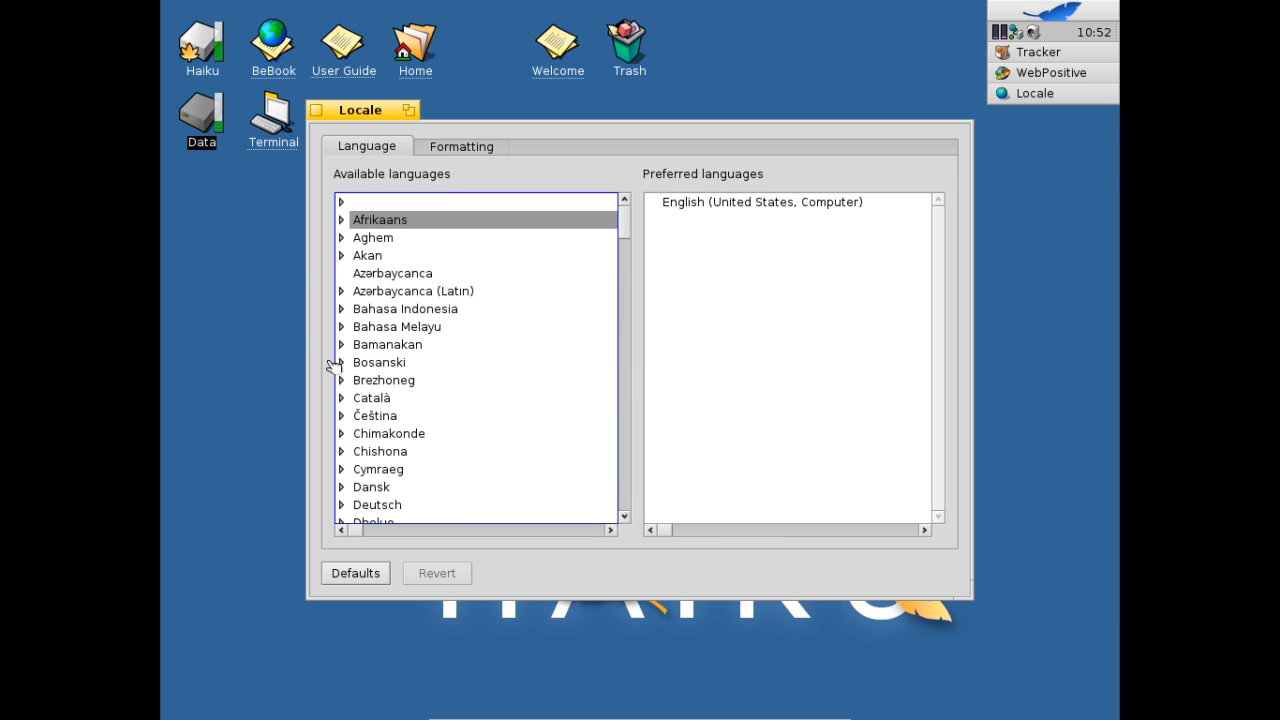
- Add Brezhoneg (Frañs) to Preferred languages, then remove it so only English remains
left_click(340, 380)
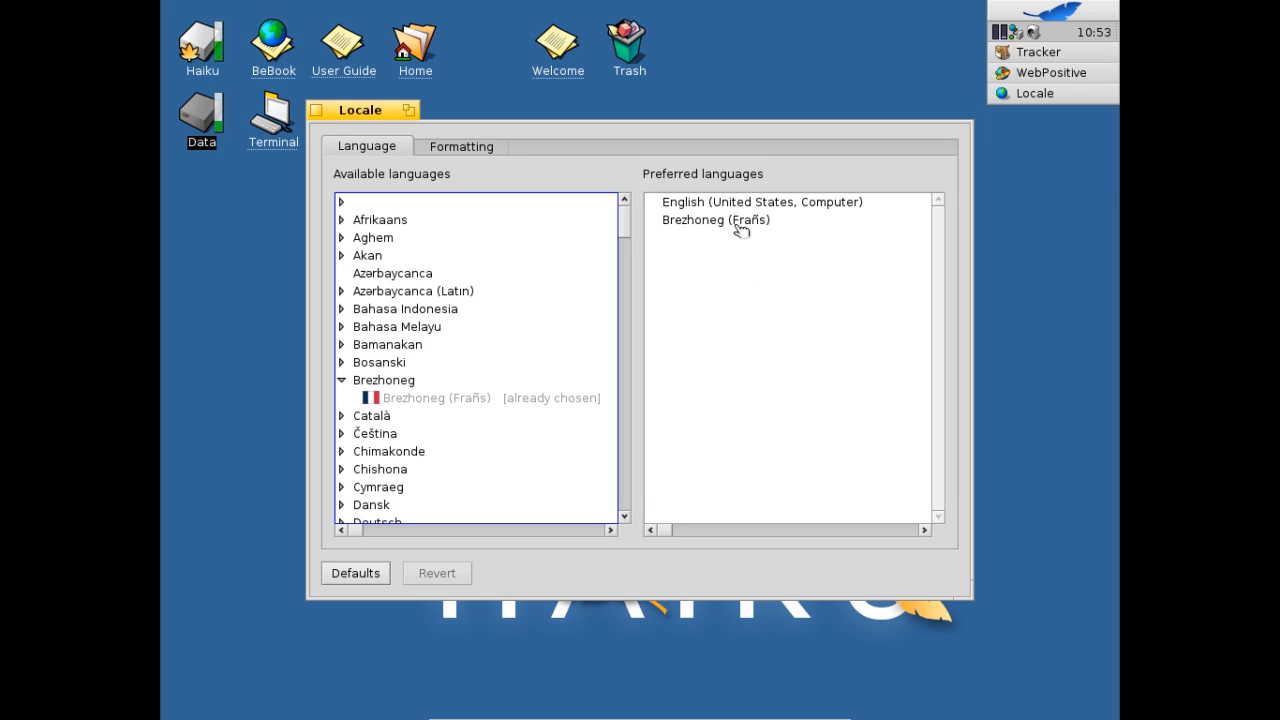
left_click(716, 220)
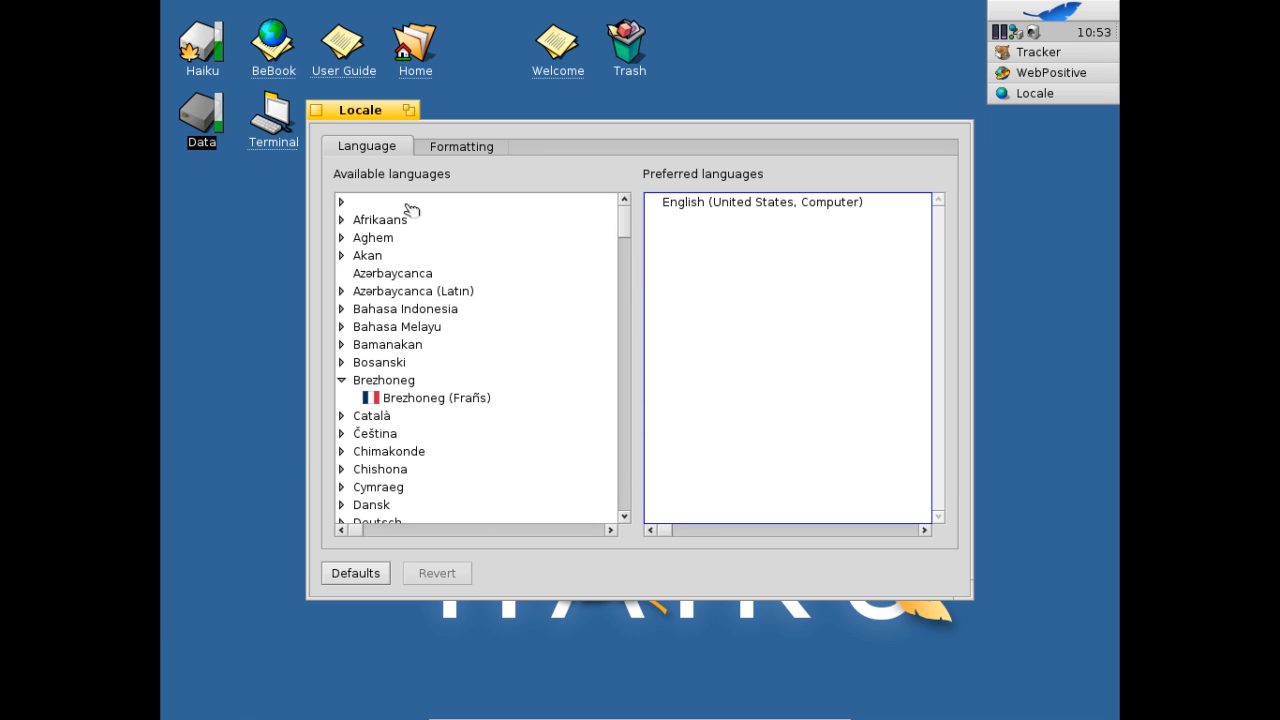
- Show the Formatting settings with German date, time, number and currency samples
left_click(460, 146)
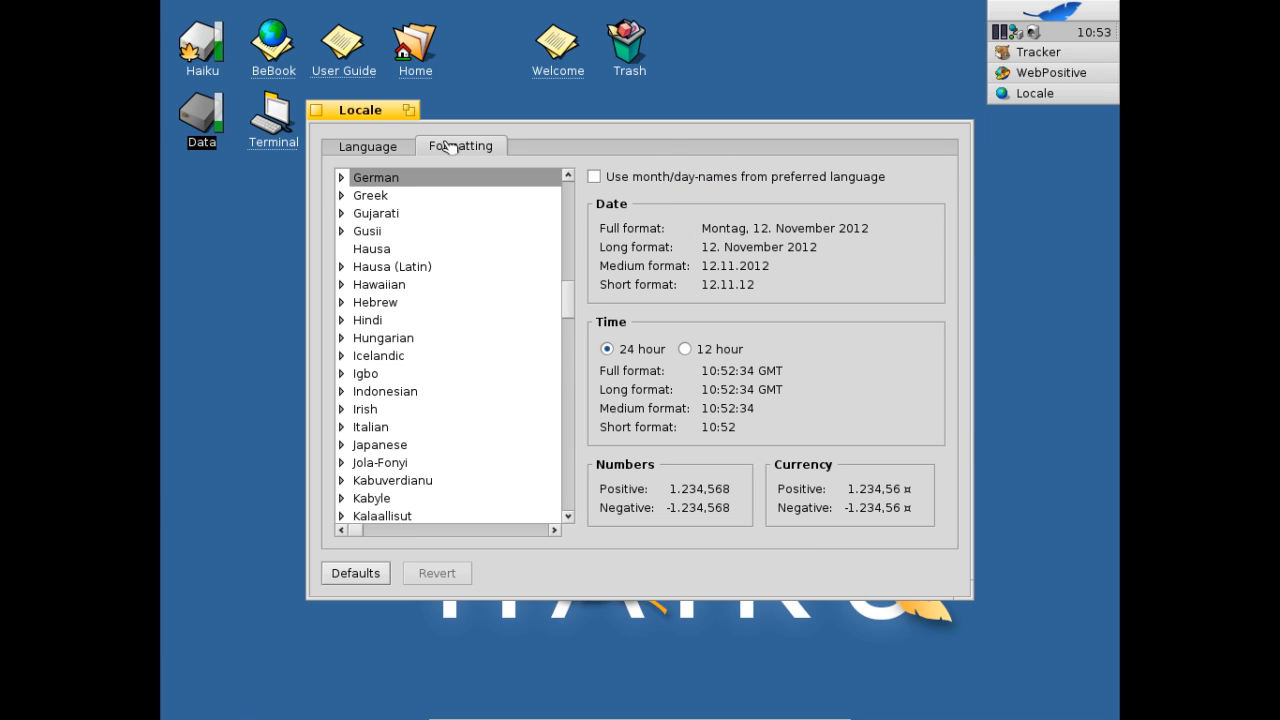
mouse_move(484, 302)
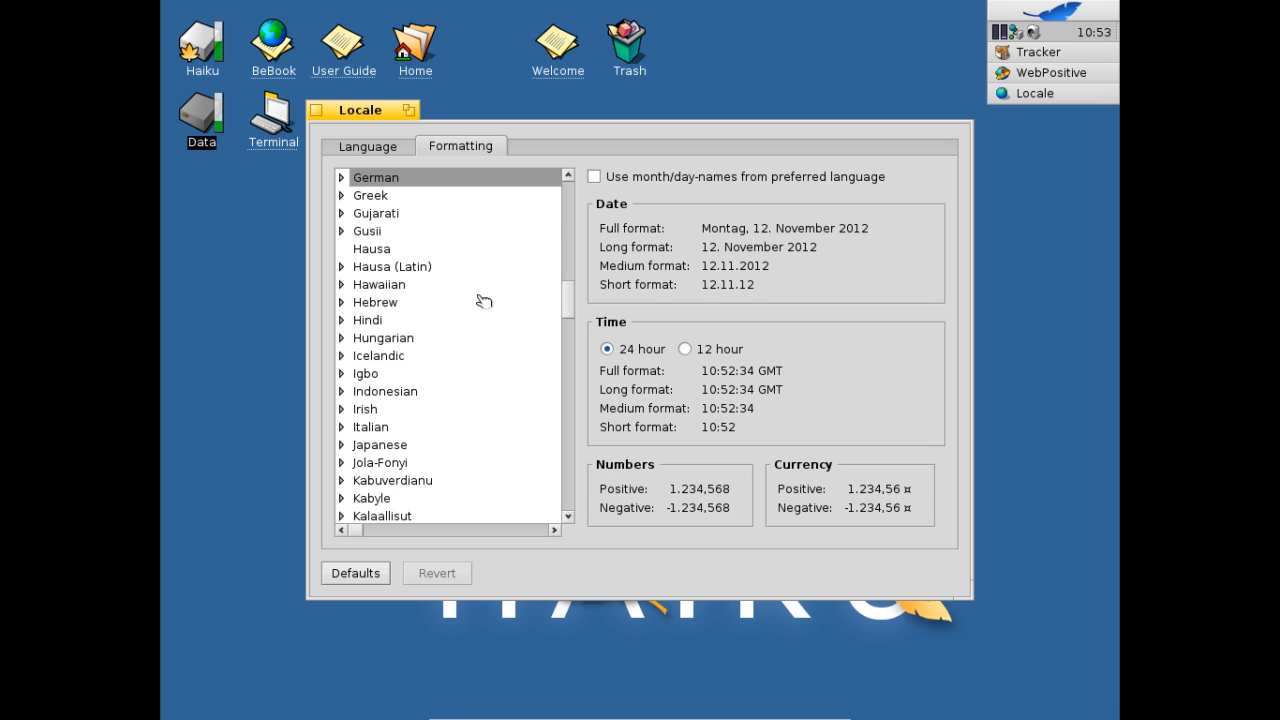
mouse_move(814, 426)
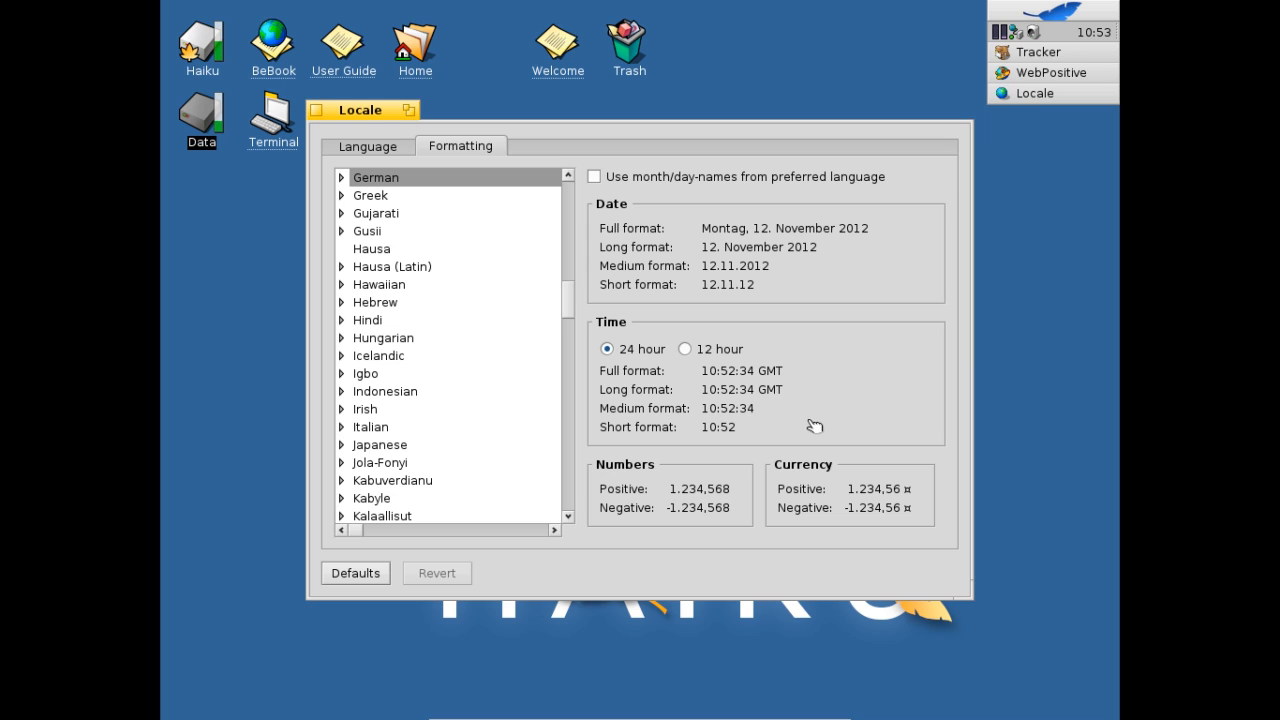
mouse_move(752, 284)
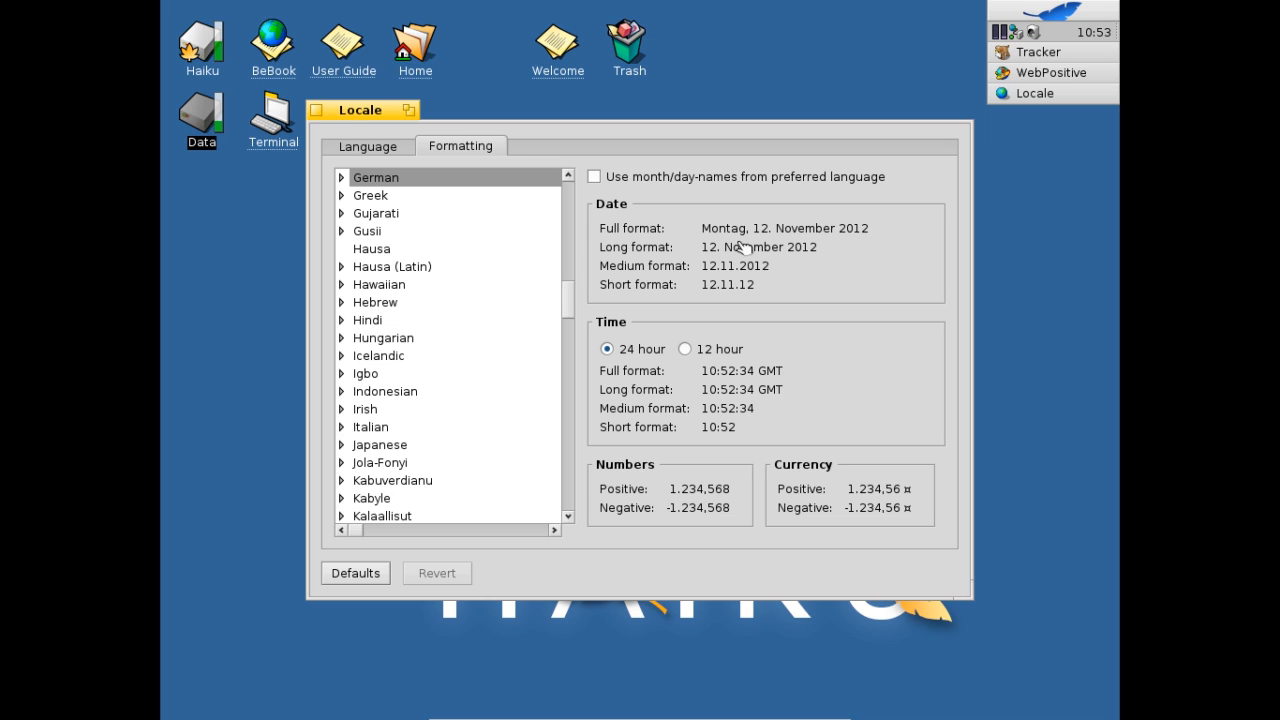
mouse_move(632, 284)
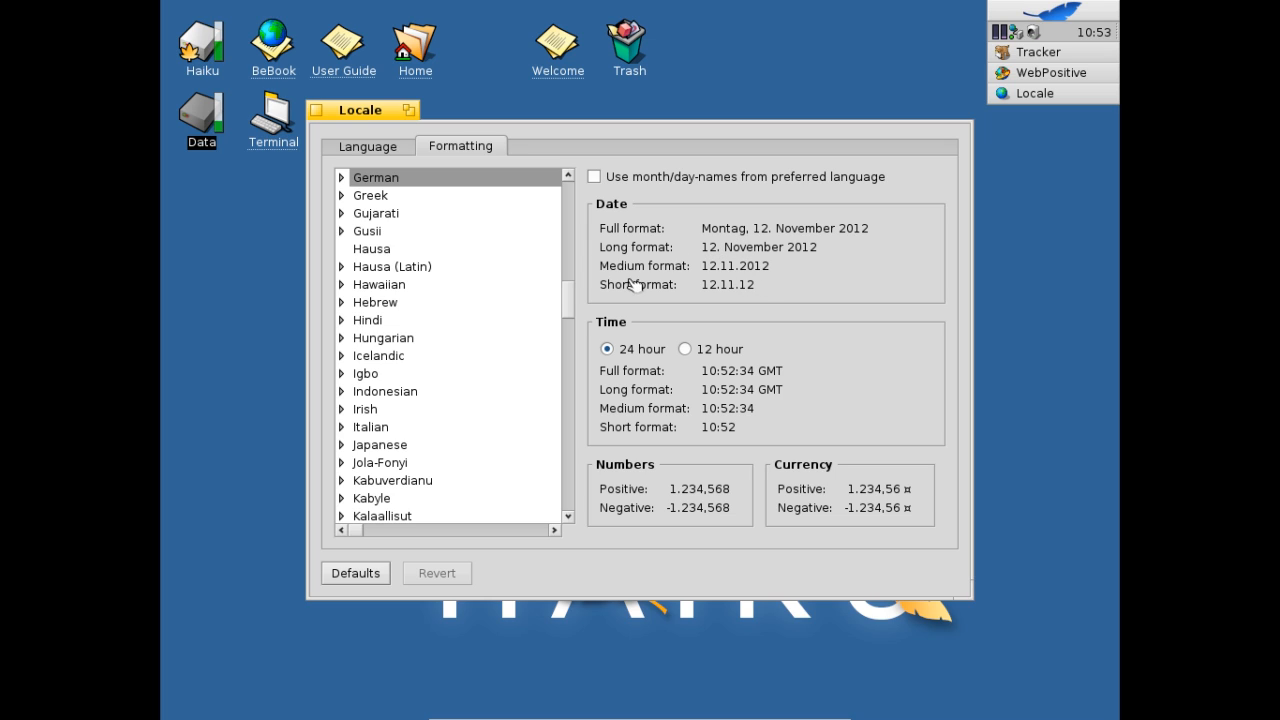
mouse_move(520, 312)
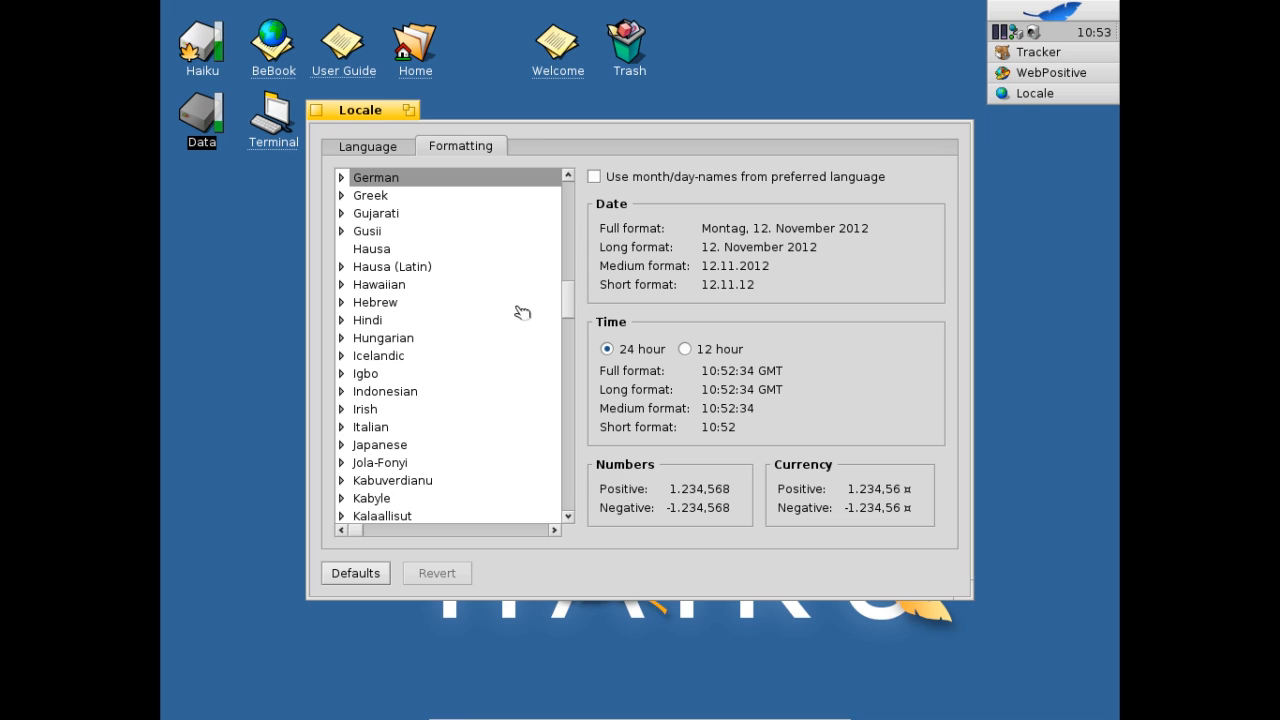
mouse_move(332, 128)
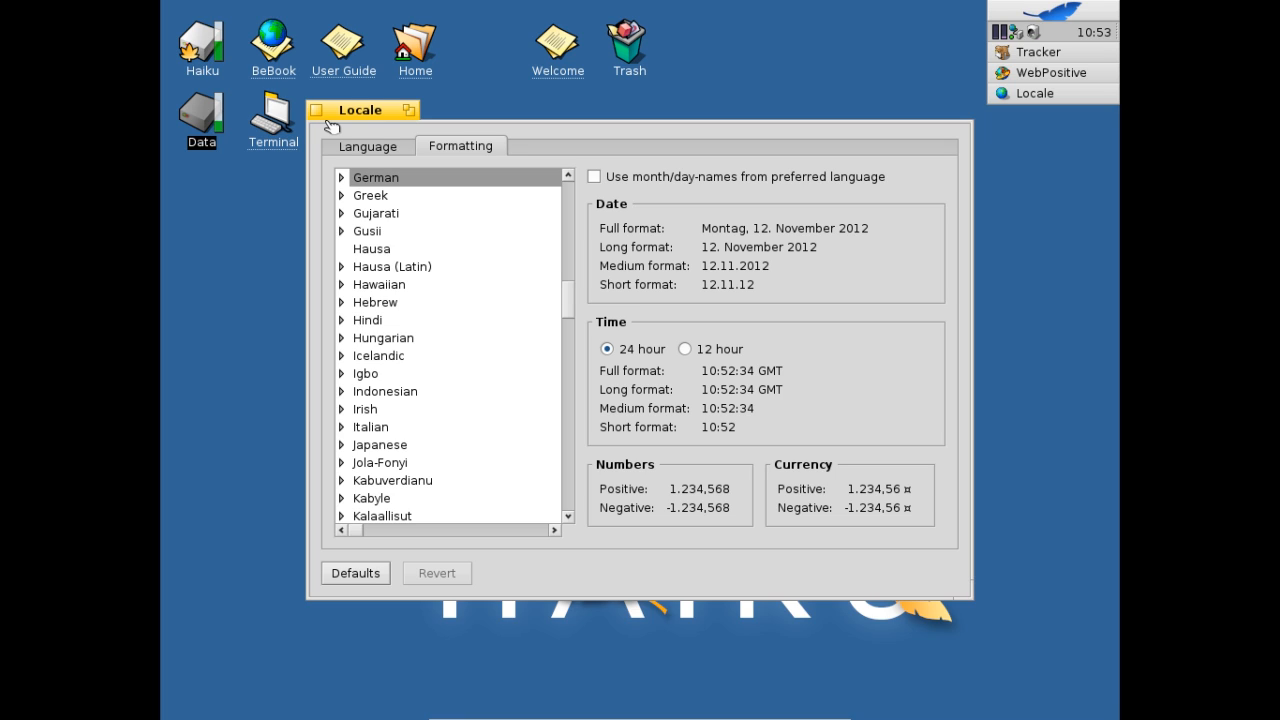
mouse_move(330, 122)
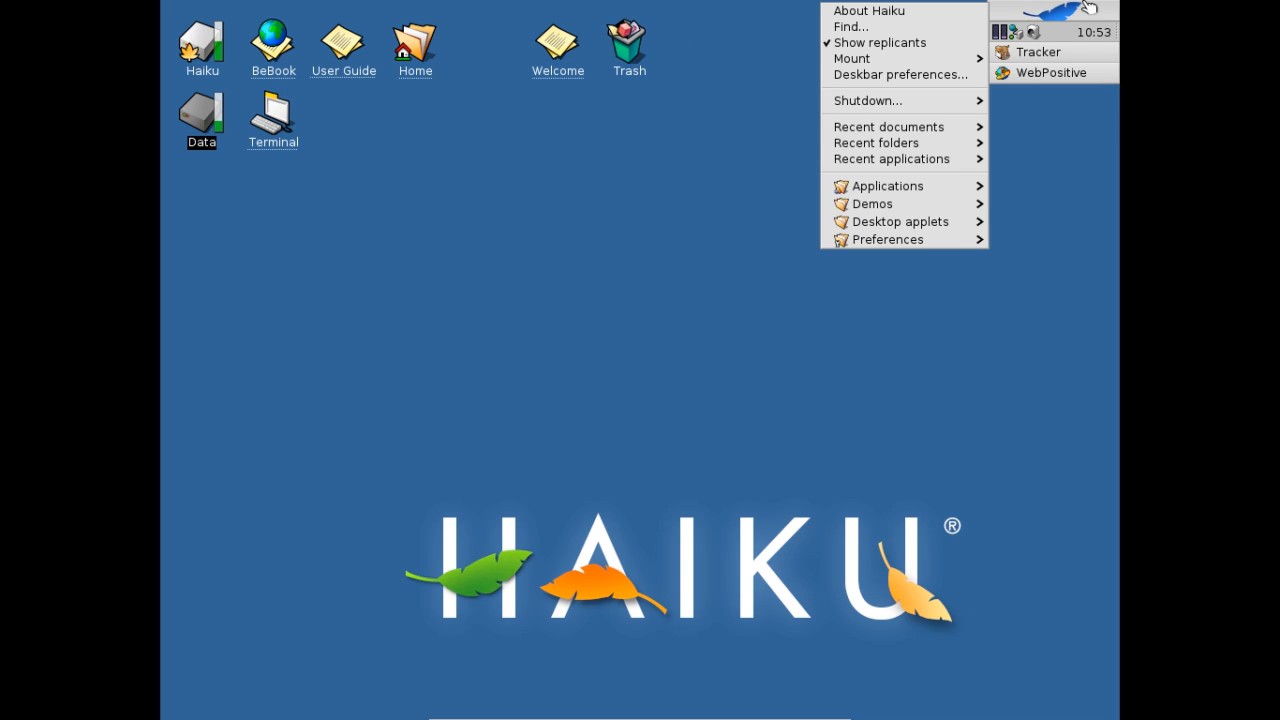
mouse_move(888, 240)
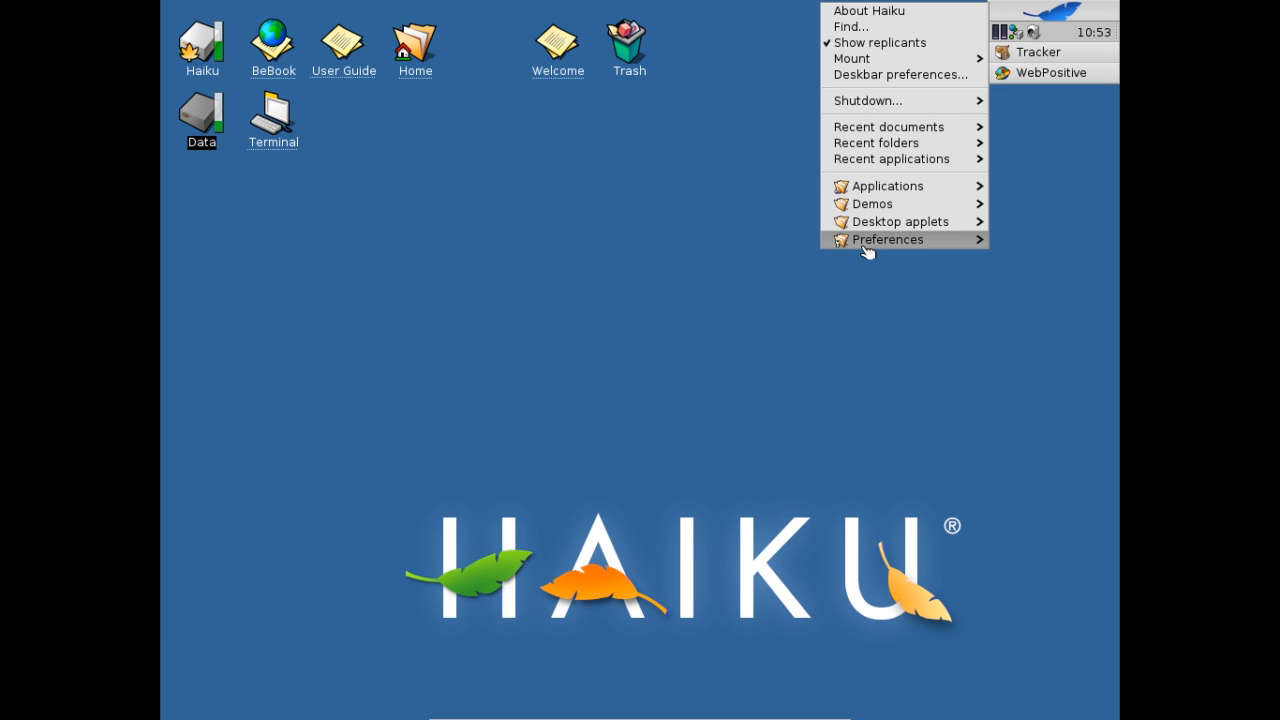
- Show the Keymap preferences with the German map from Preferences
left_click(888, 240)
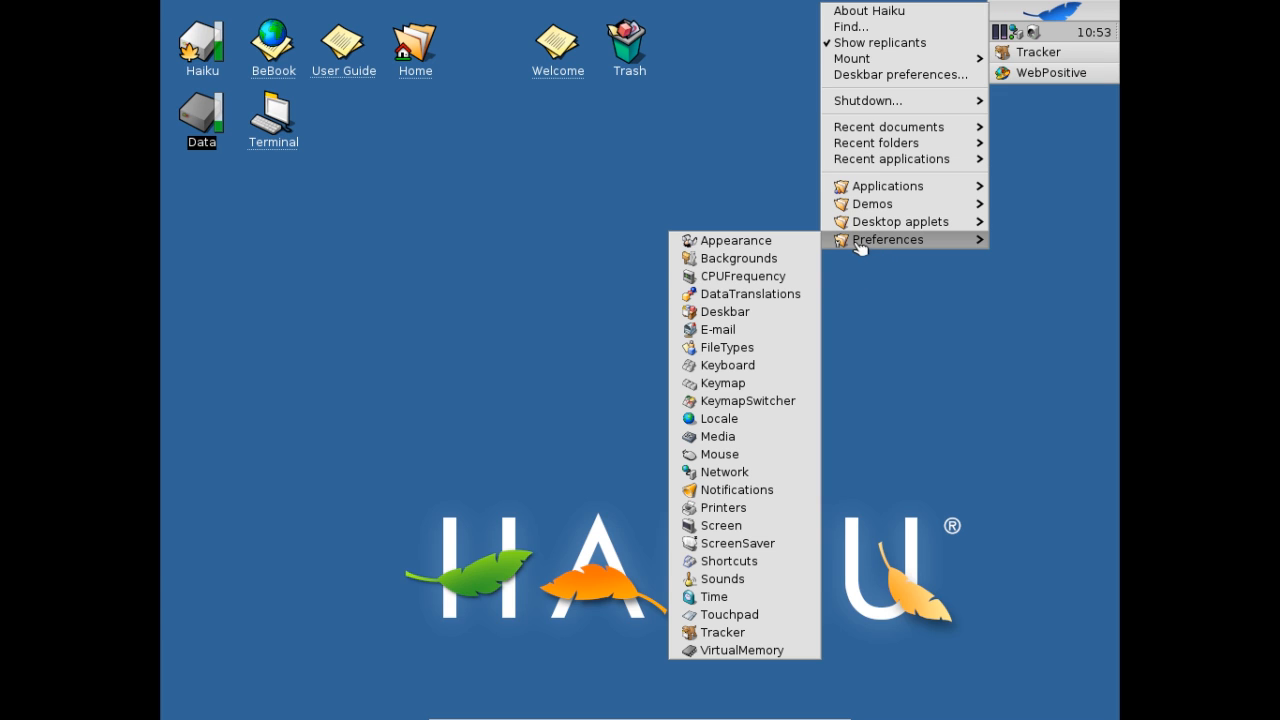
mouse_move(744, 400)
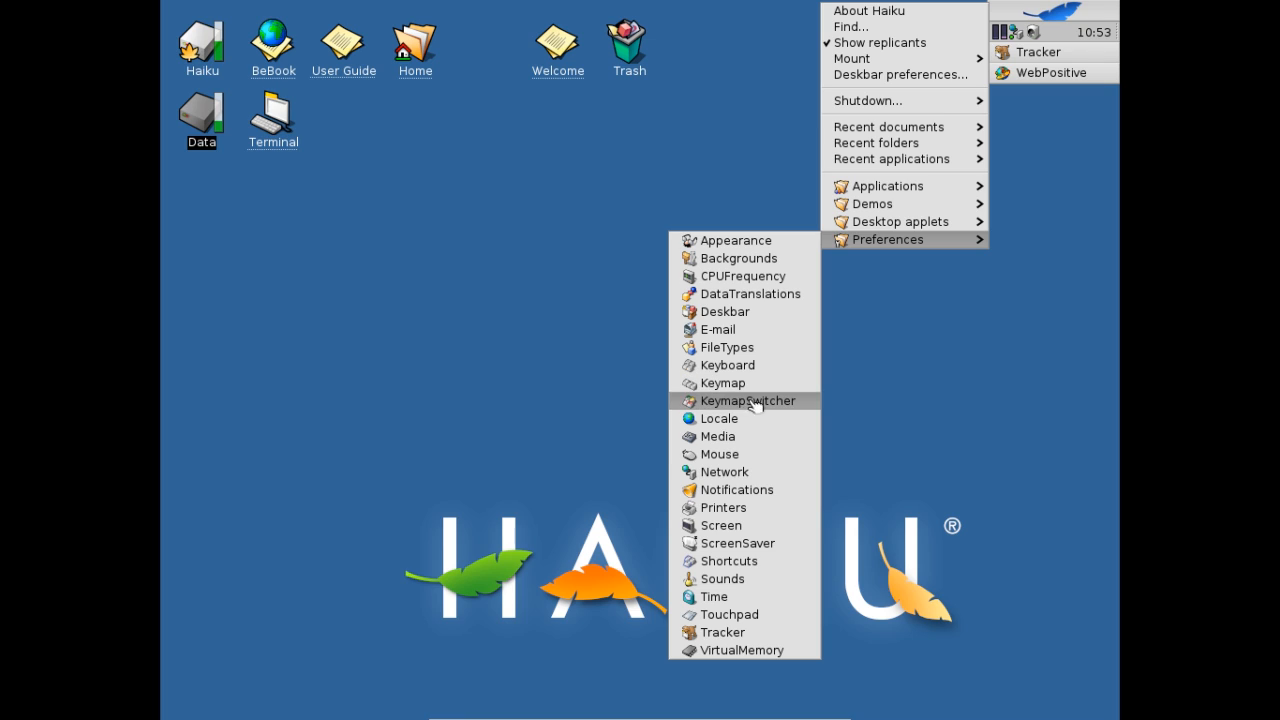
mouse_move(722, 384)
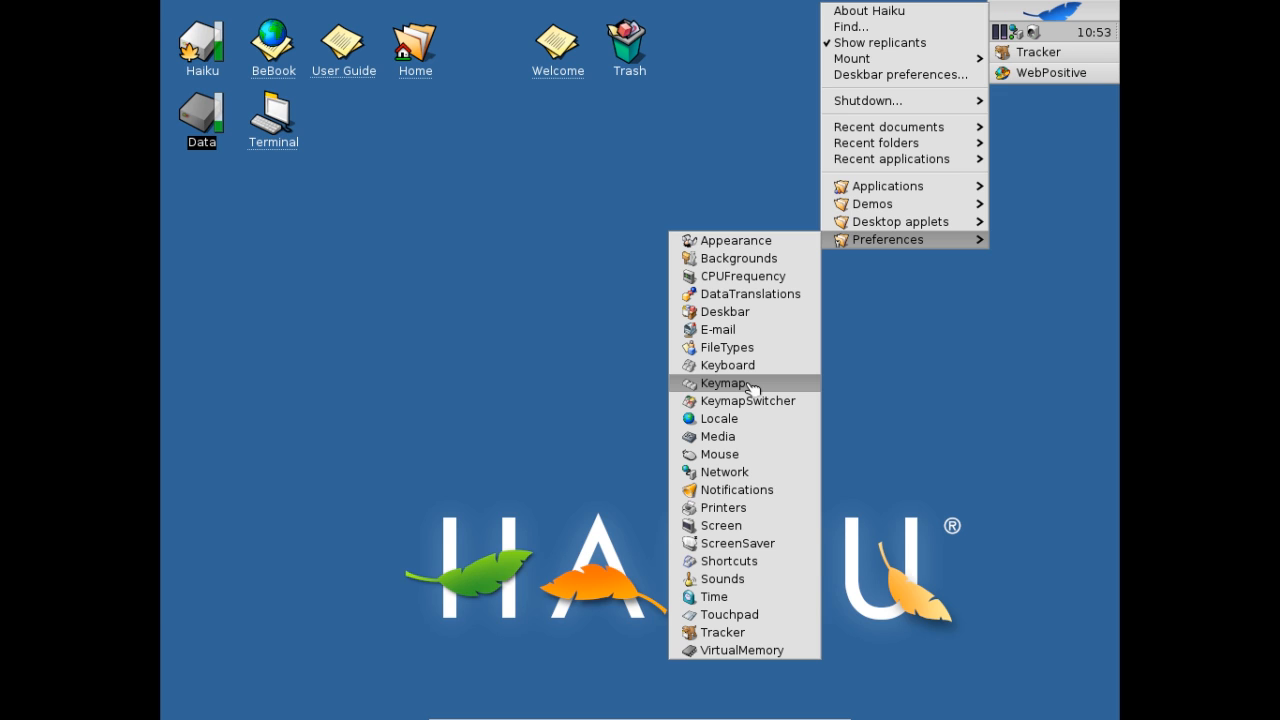
left_click(720, 382)
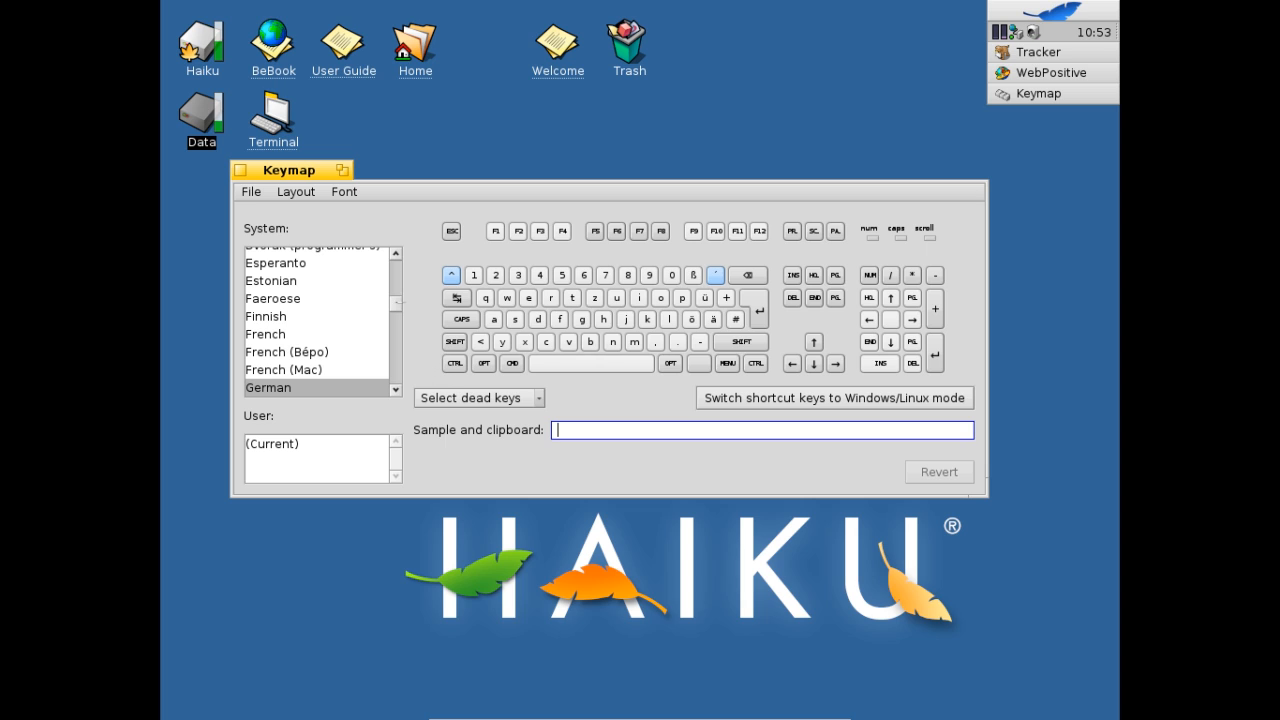
- Review the physical keyboard Layout choices, then bring up the File menu
left_click(296, 192)
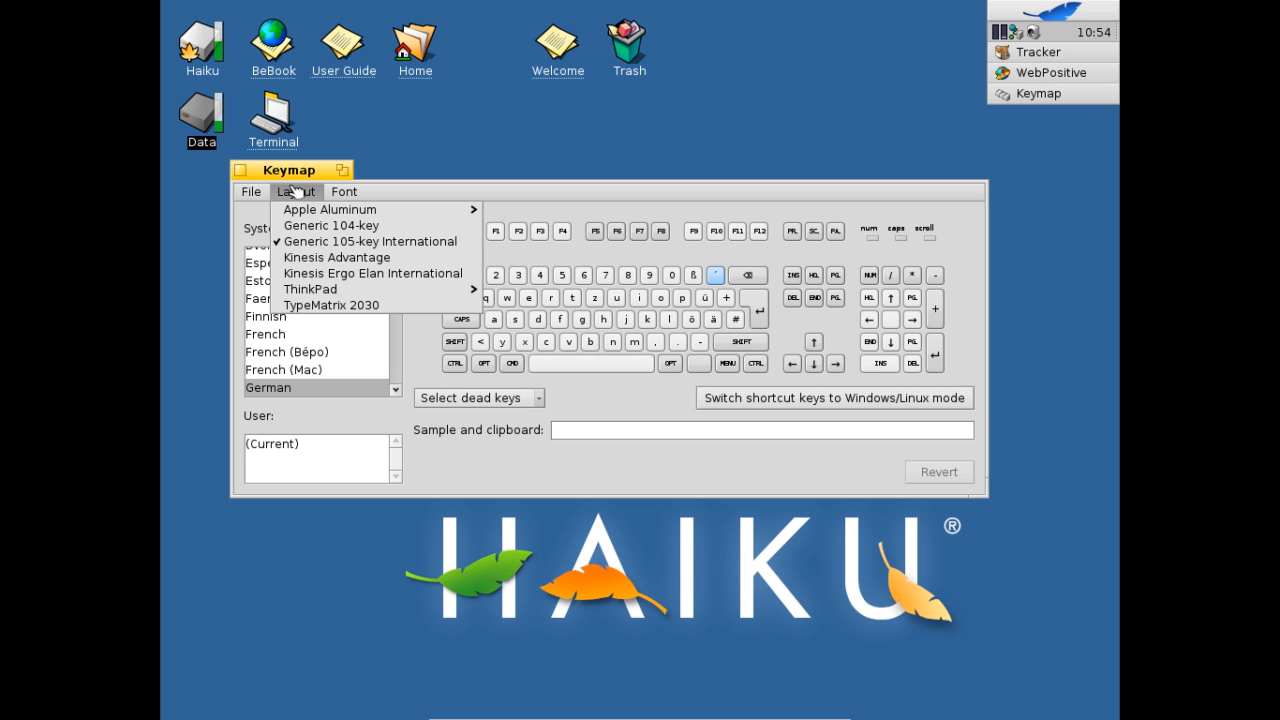
mouse_move(328, 210)
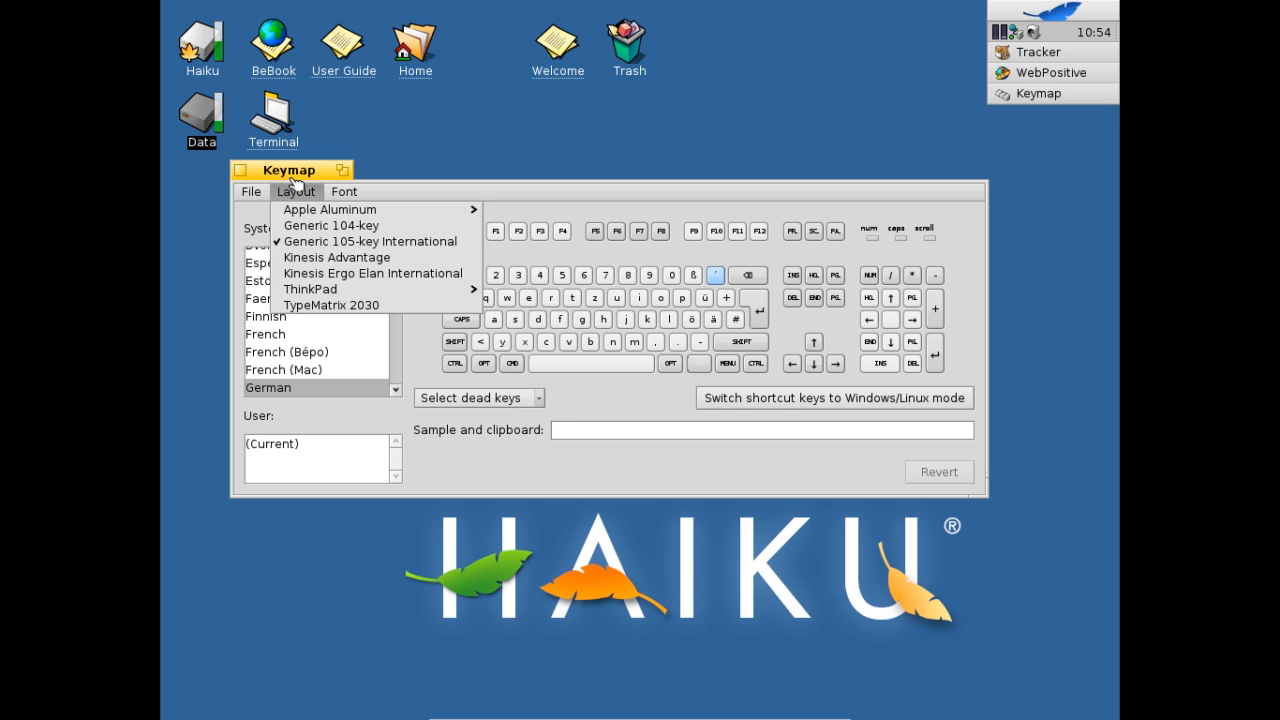
left_click(344, 192)
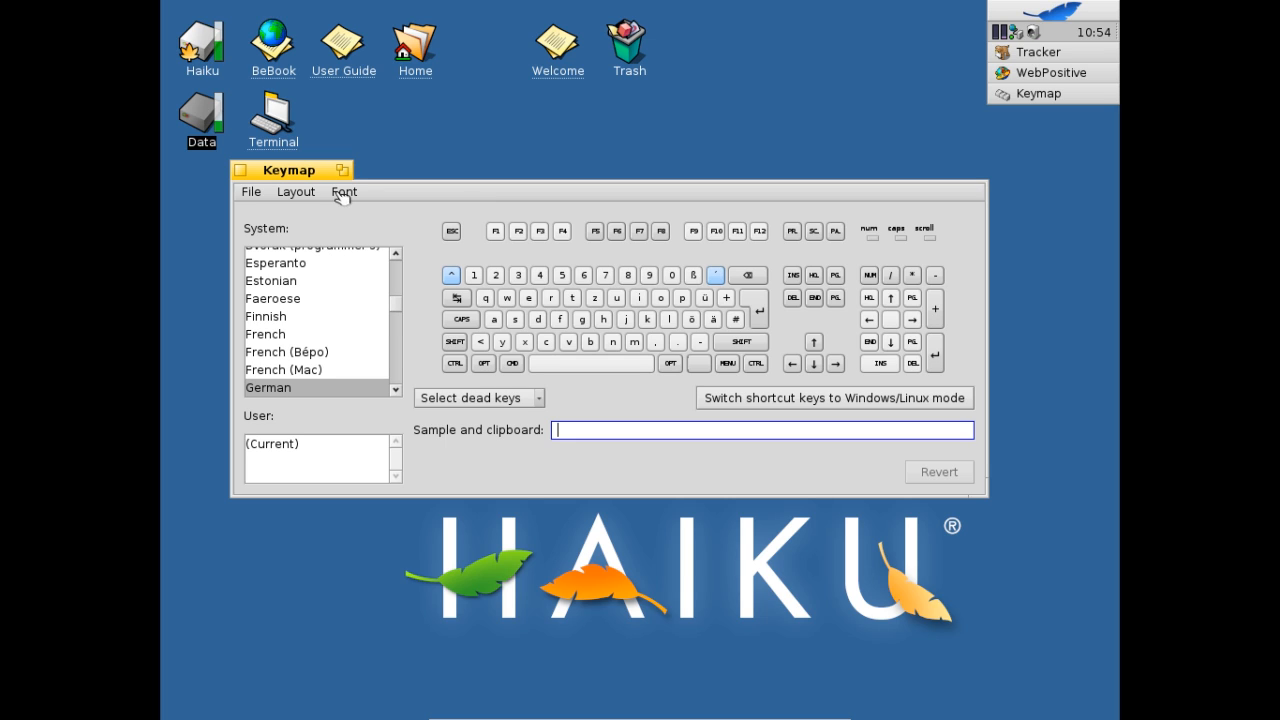
left_click(250, 192)
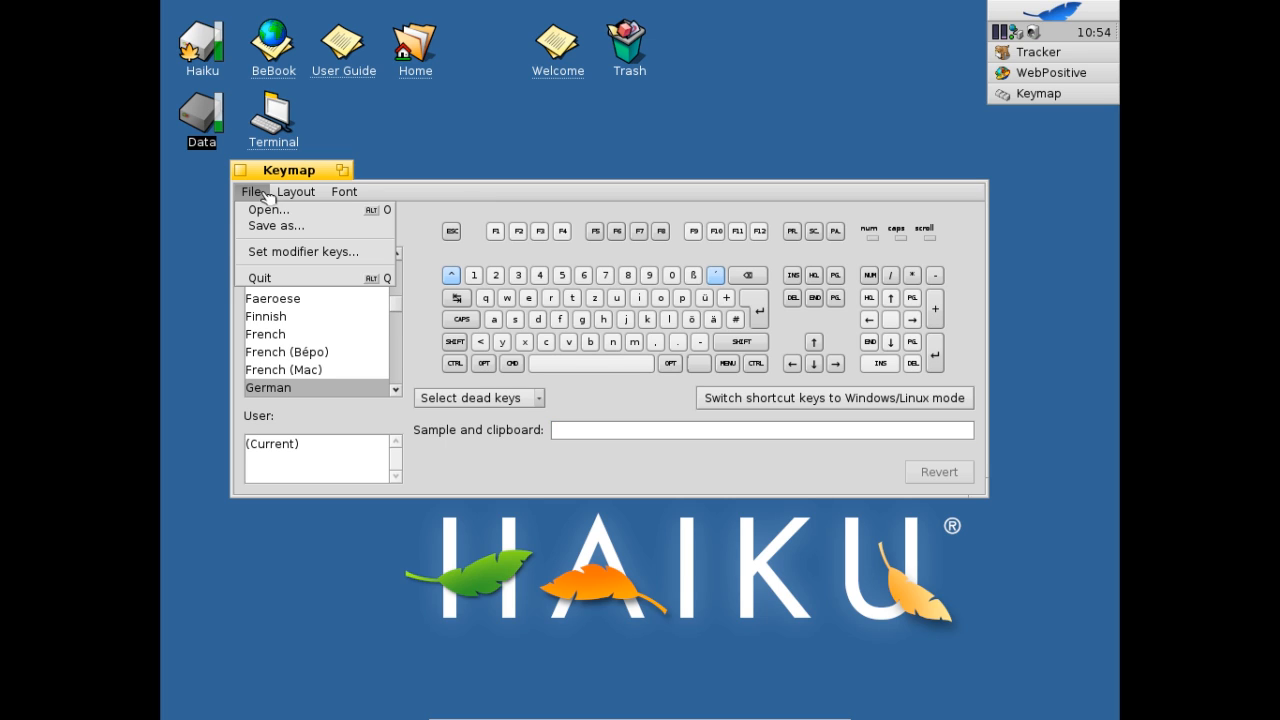
mouse_move(276, 224)
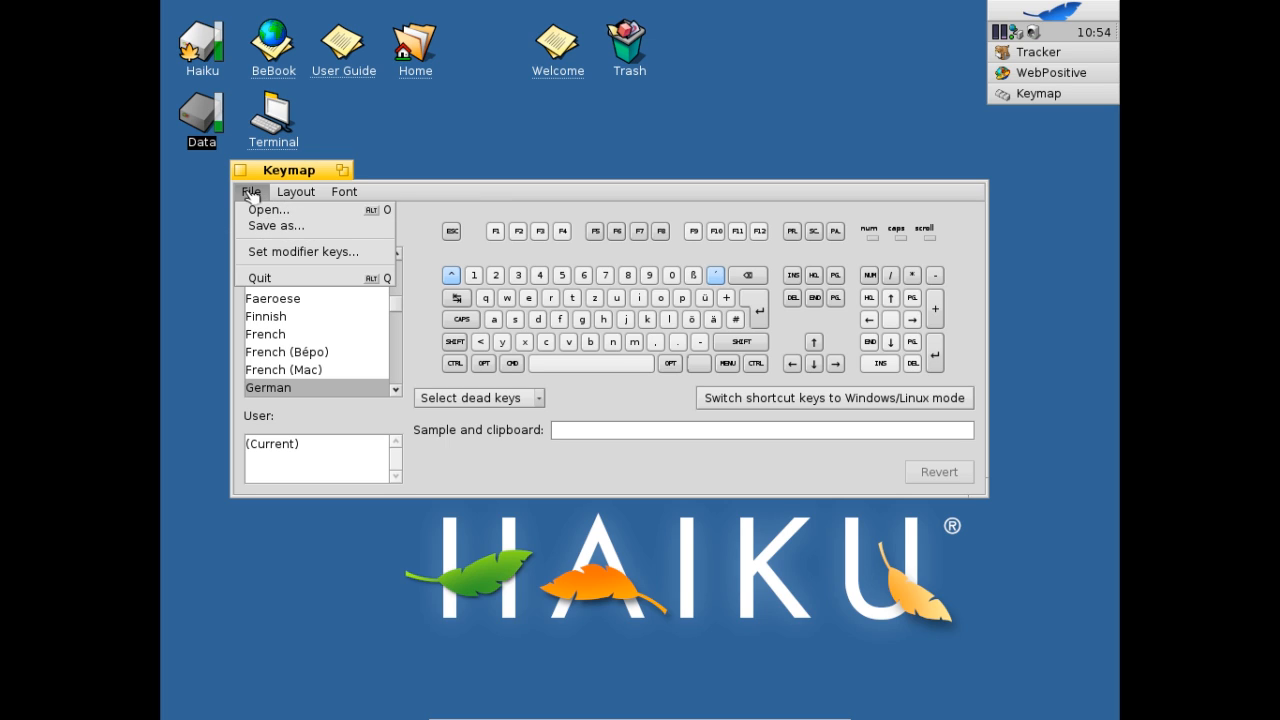
mouse_move(276, 224)
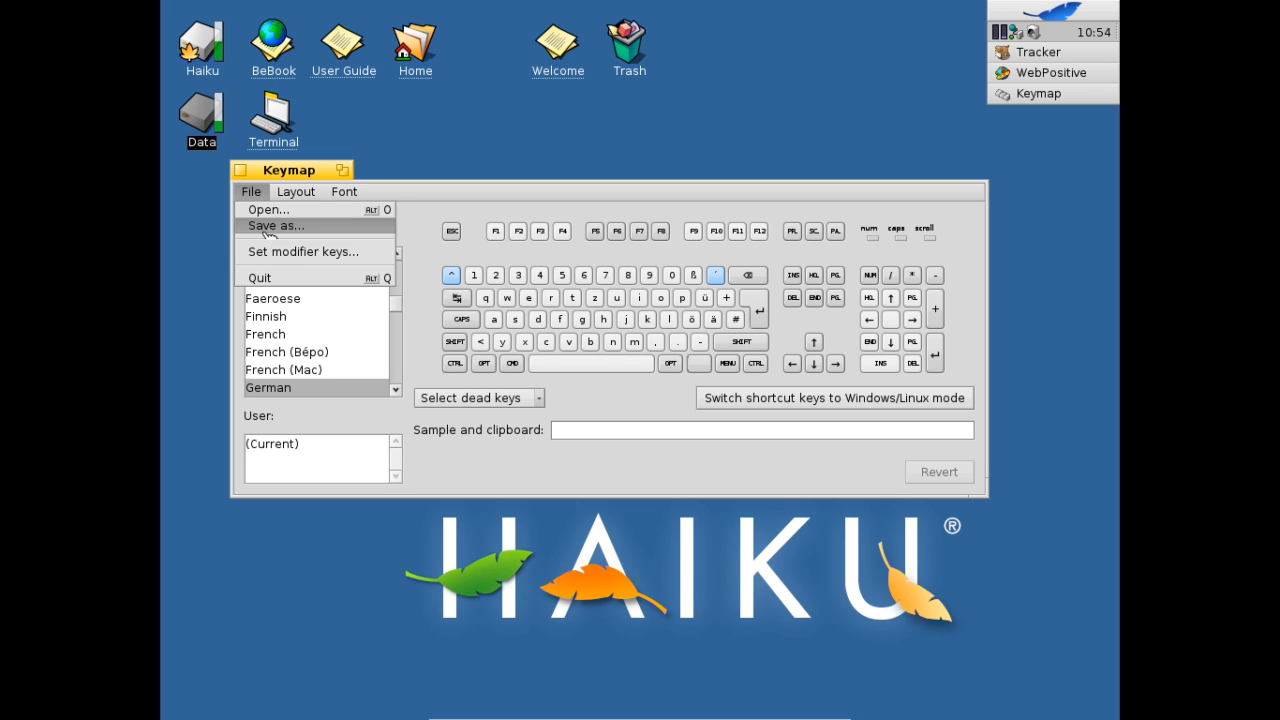
- View the Set modifier keys assignments and cancel without changes
left_click(304, 252)
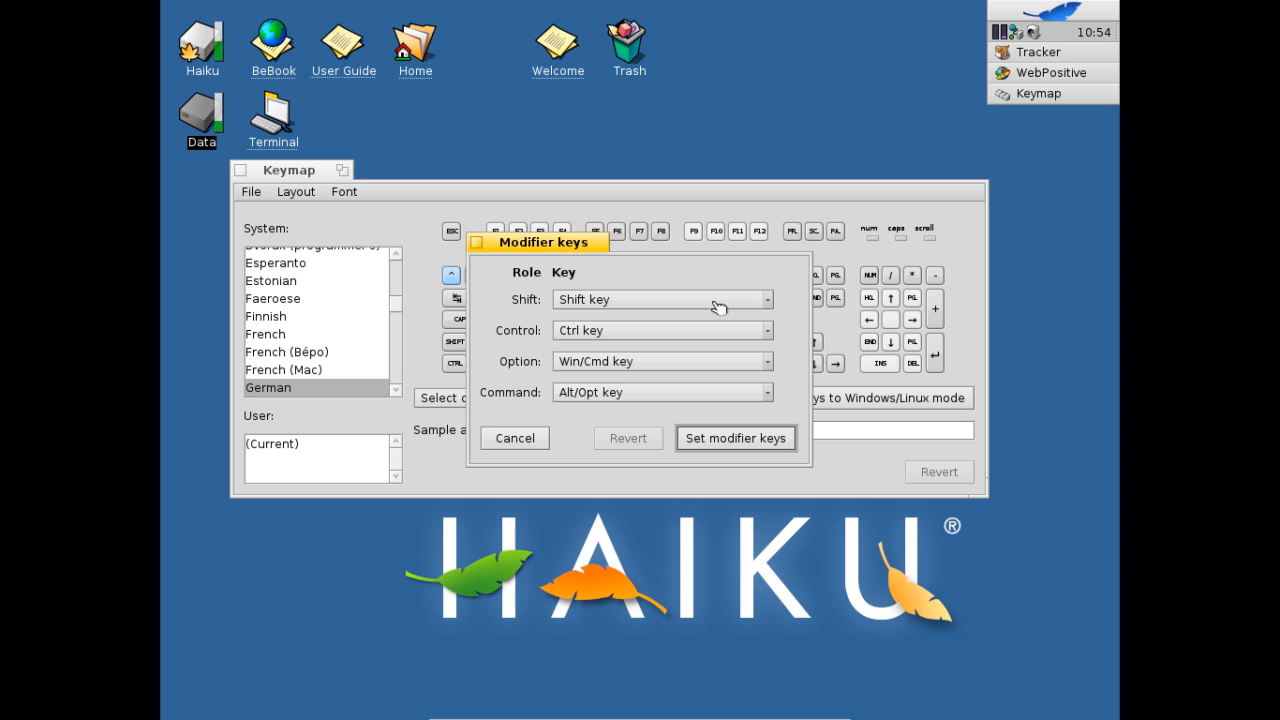
mouse_move(598, 478)
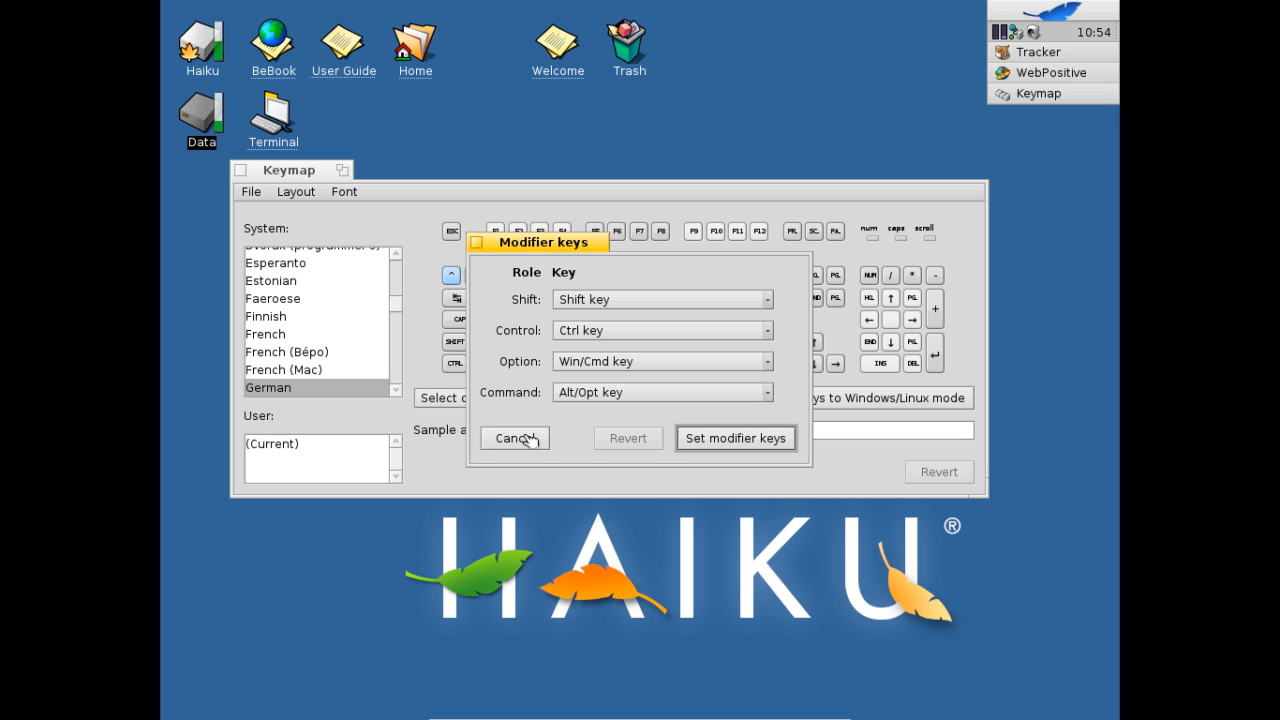
left_click(512, 438)
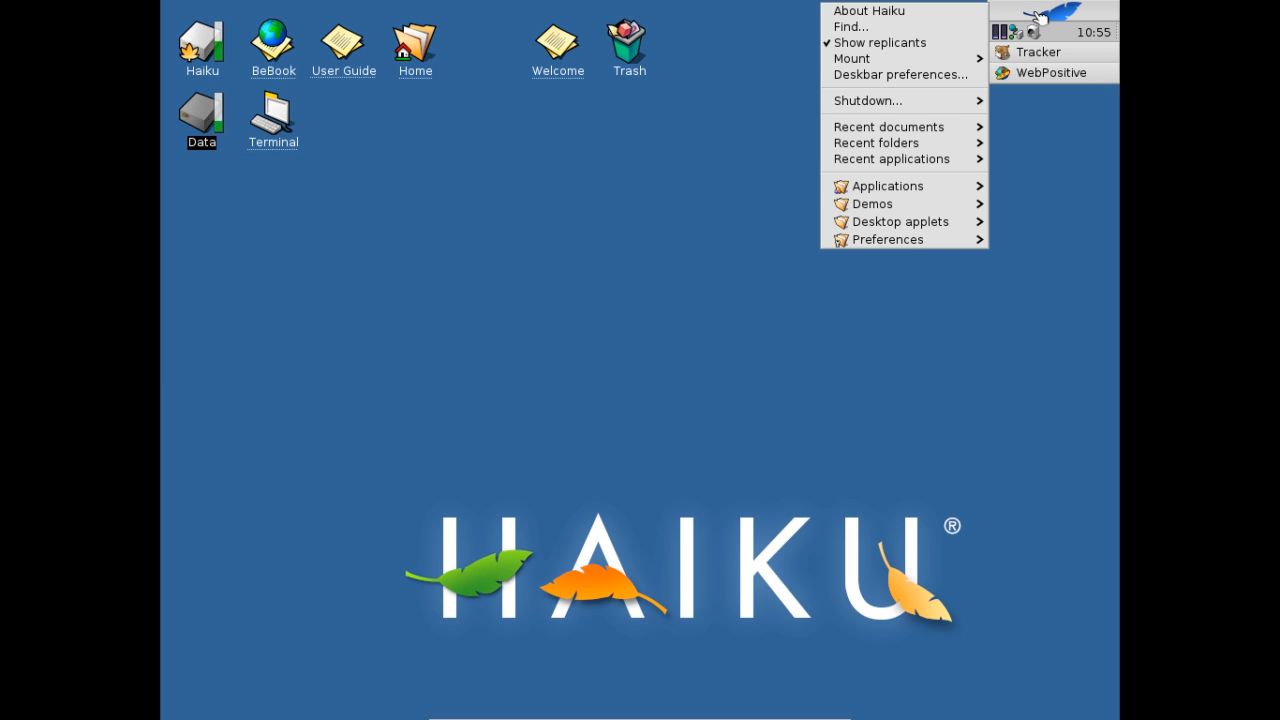
- Launch KeymapSwitcher from the preferences list, showing US-International selected among system keymaps
left_click(886, 240)
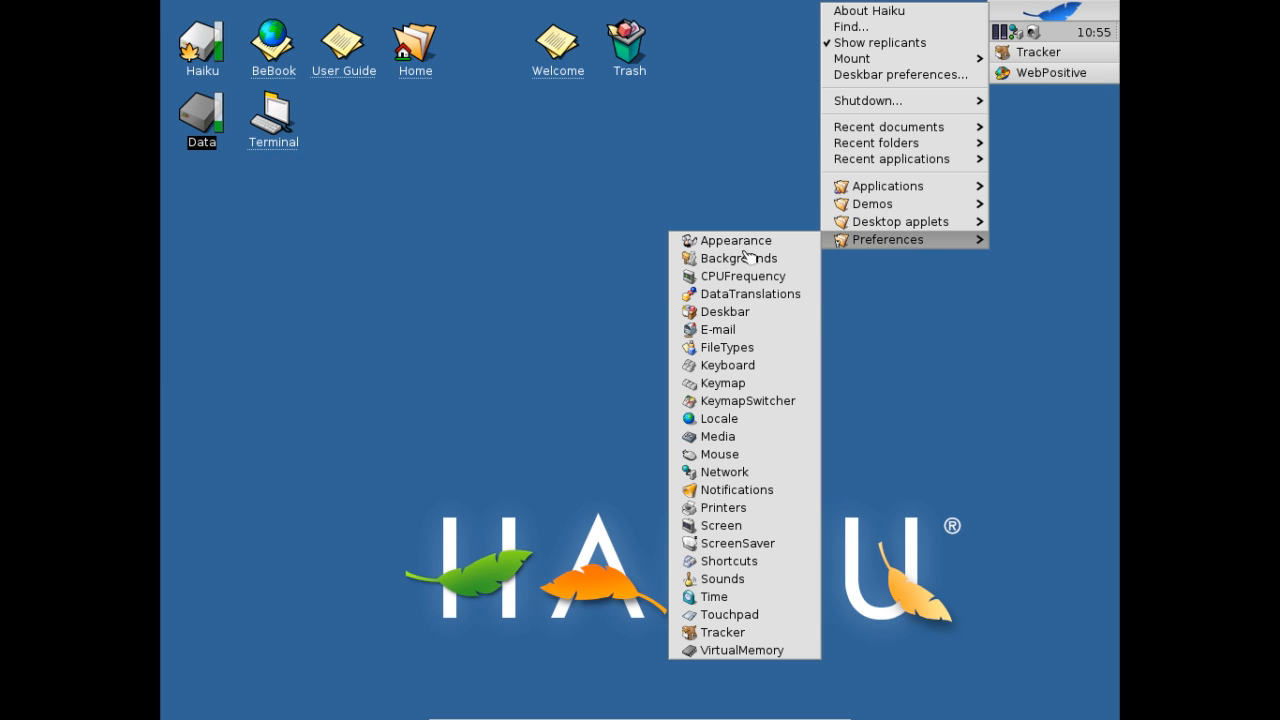
mouse_move(744, 400)
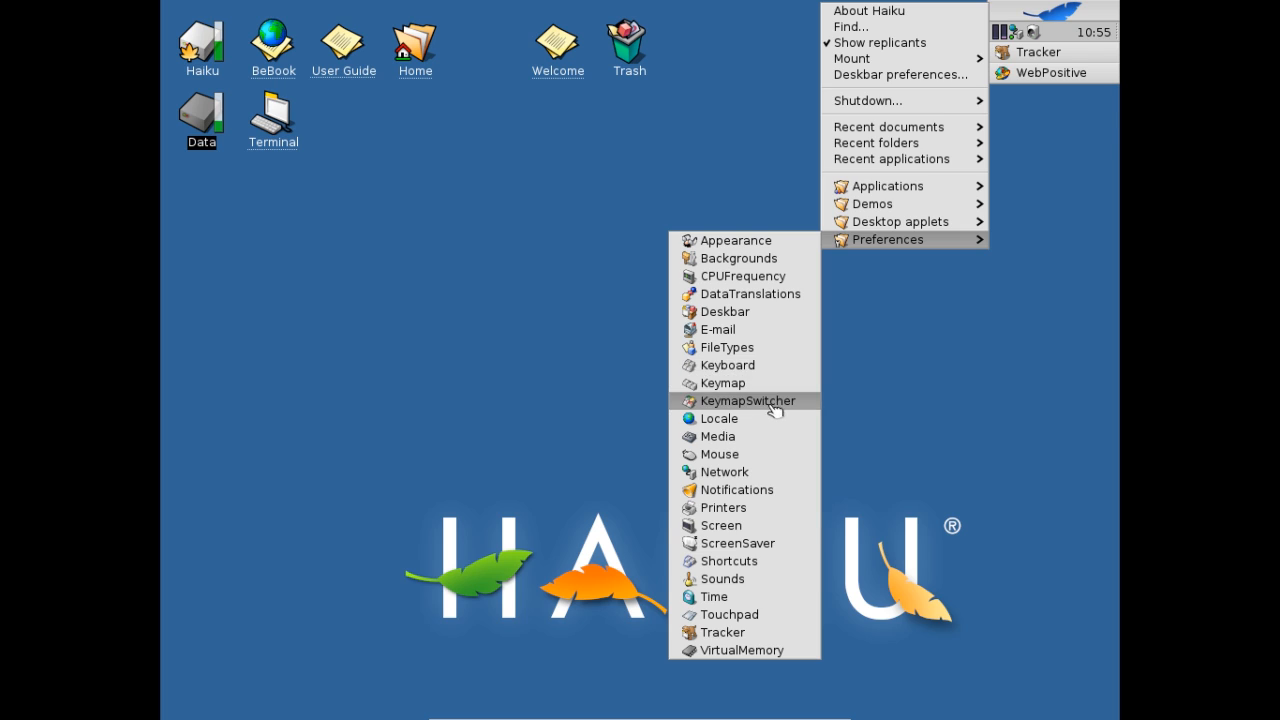
left_click(748, 400)
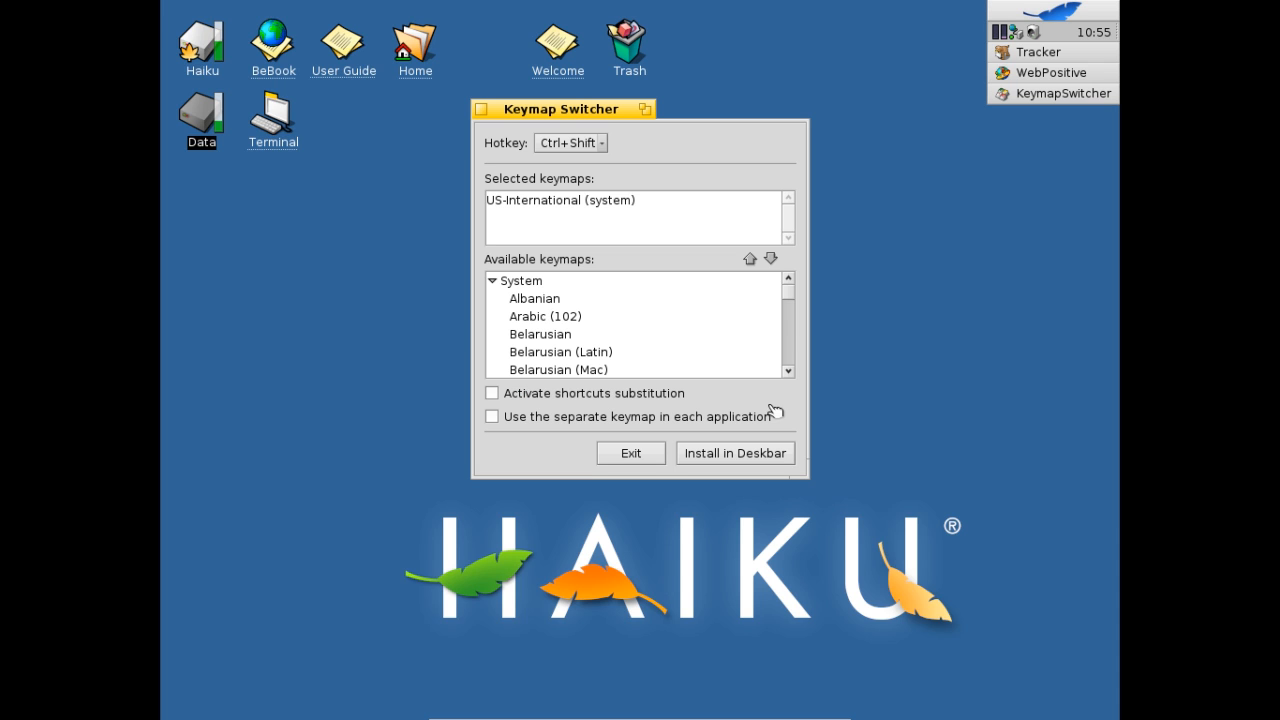
mouse_move(780, 344)
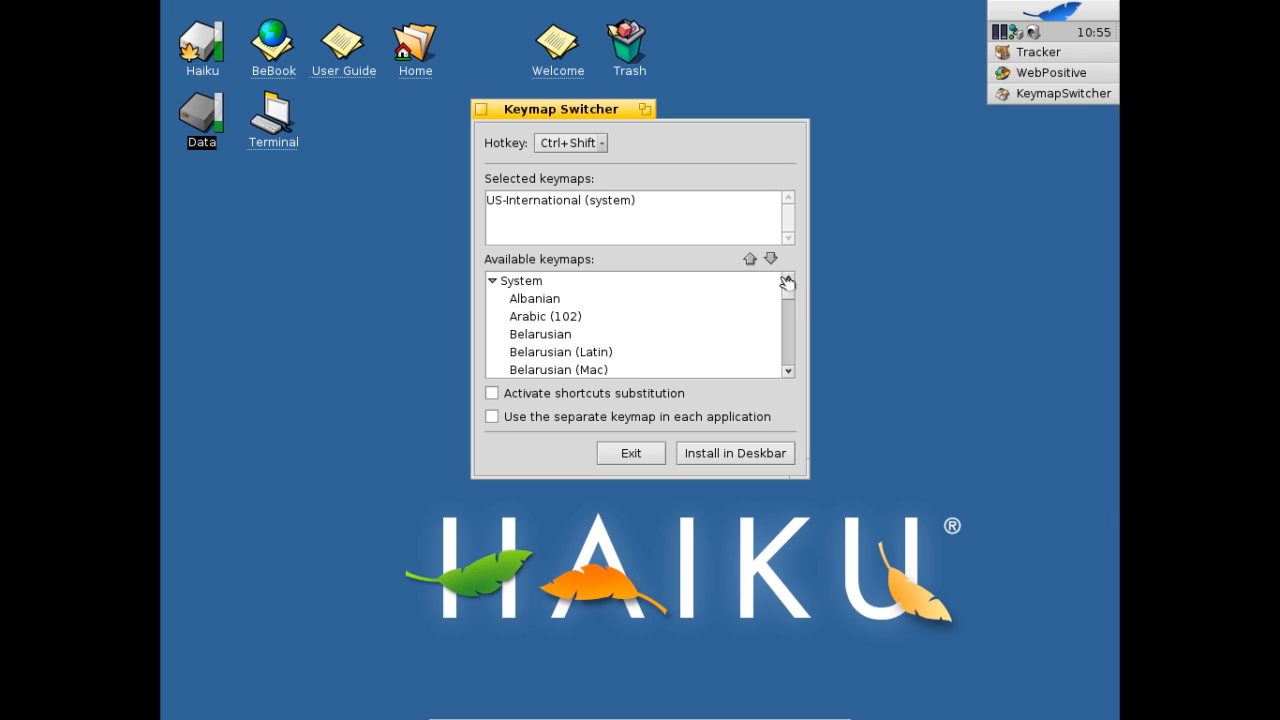
mouse_move(600, 144)
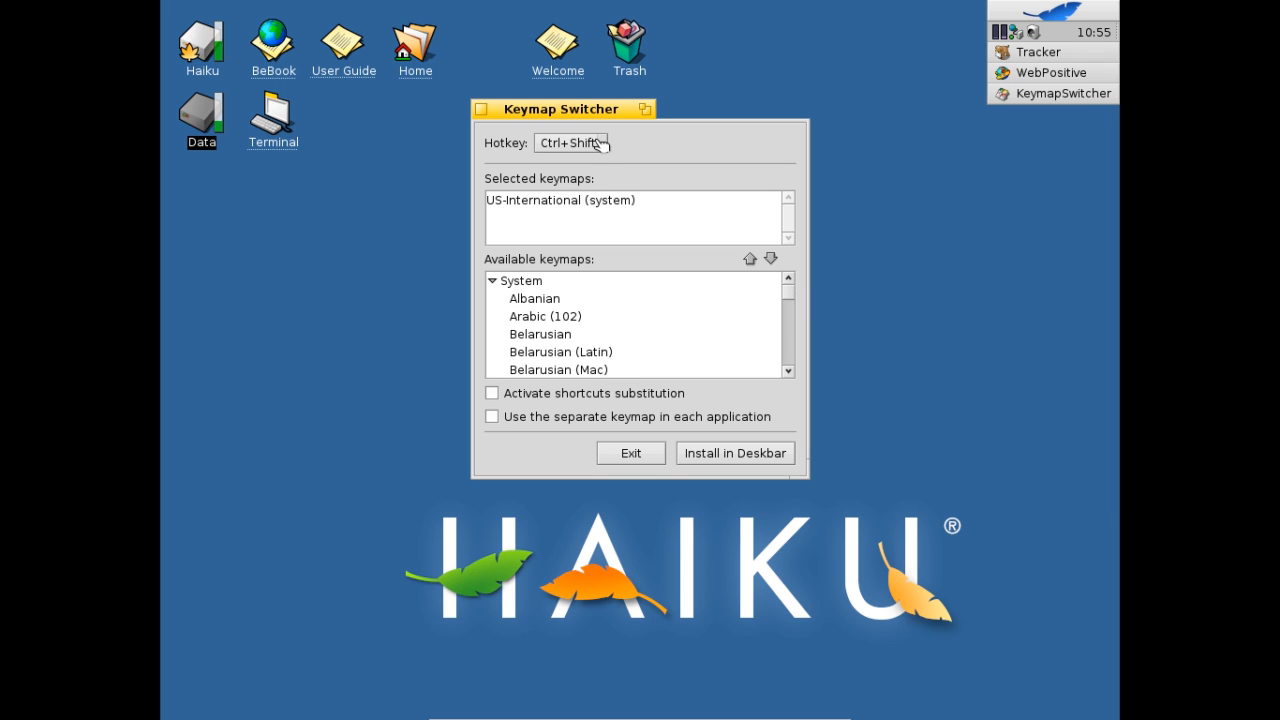
mouse_move(600, 148)
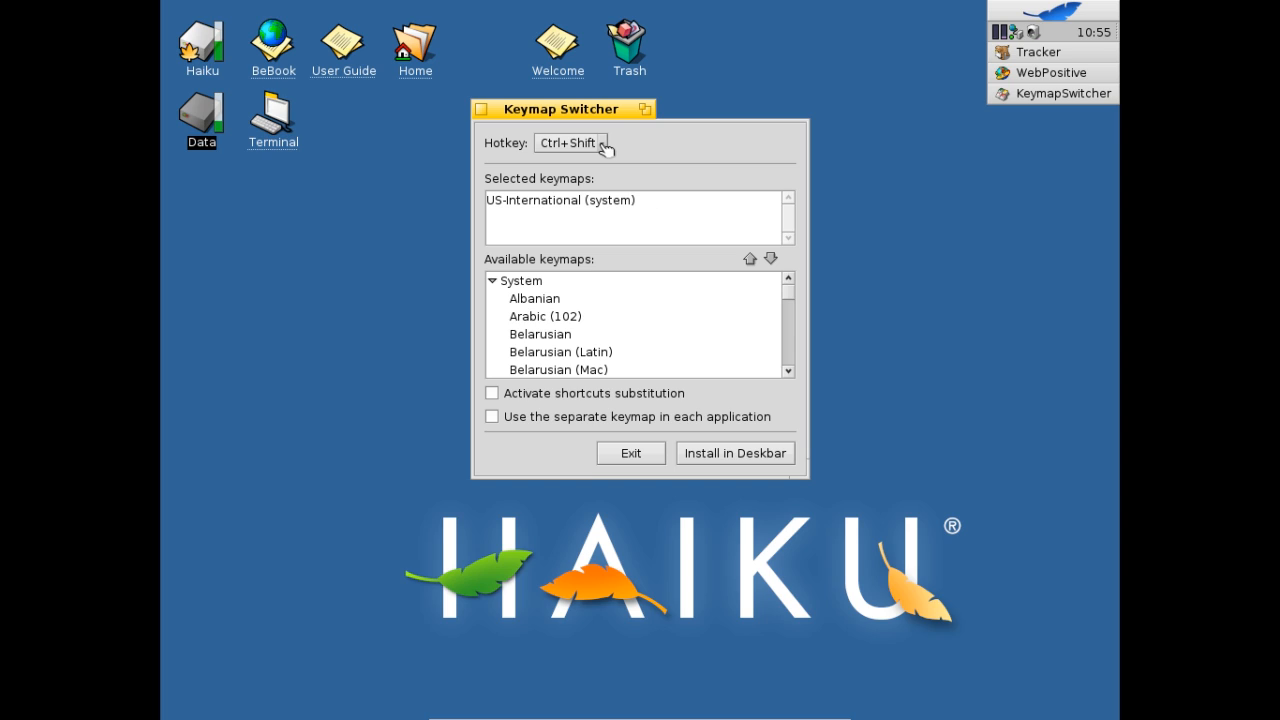
mouse_move(684, 414)
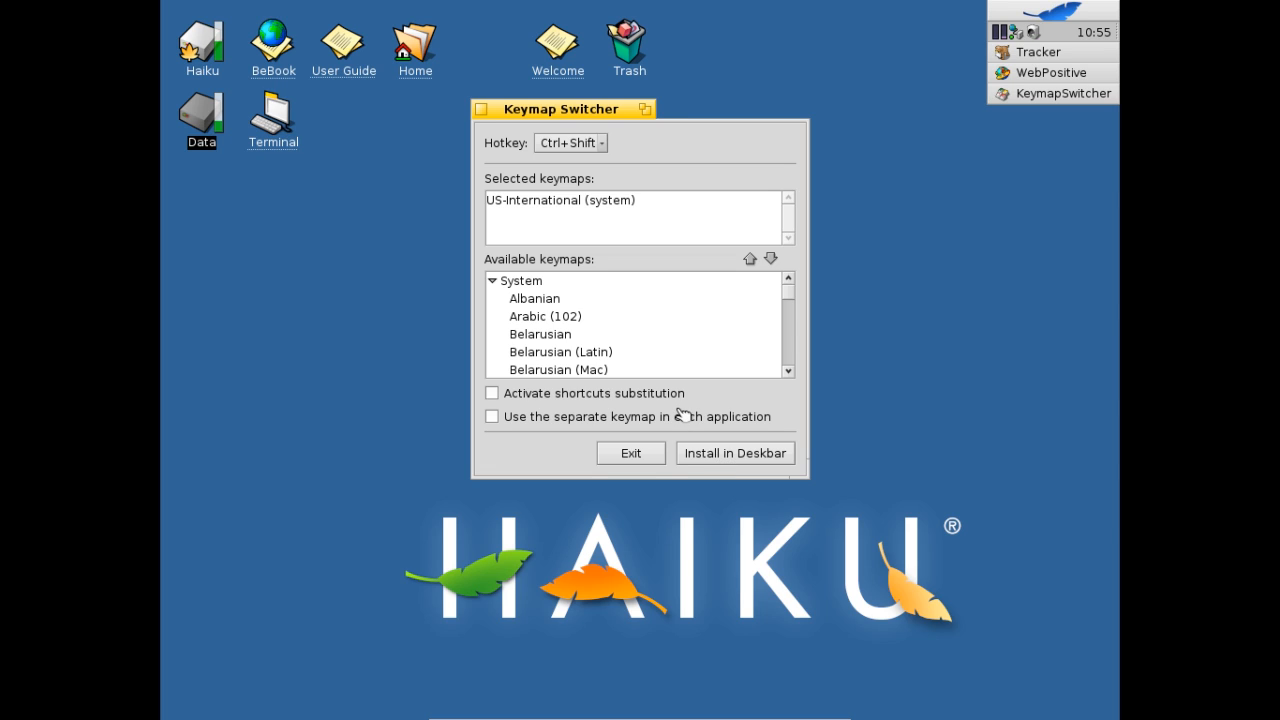
mouse_move(696, 420)
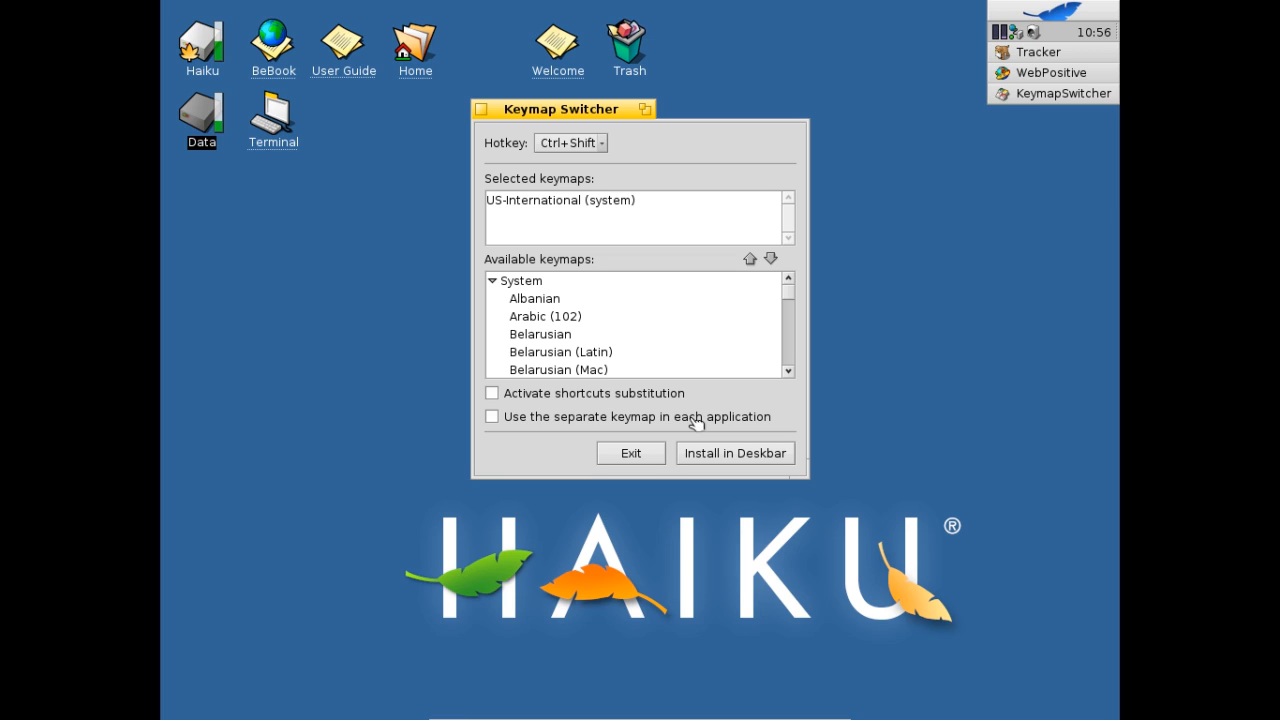
mouse_move(718, 452)
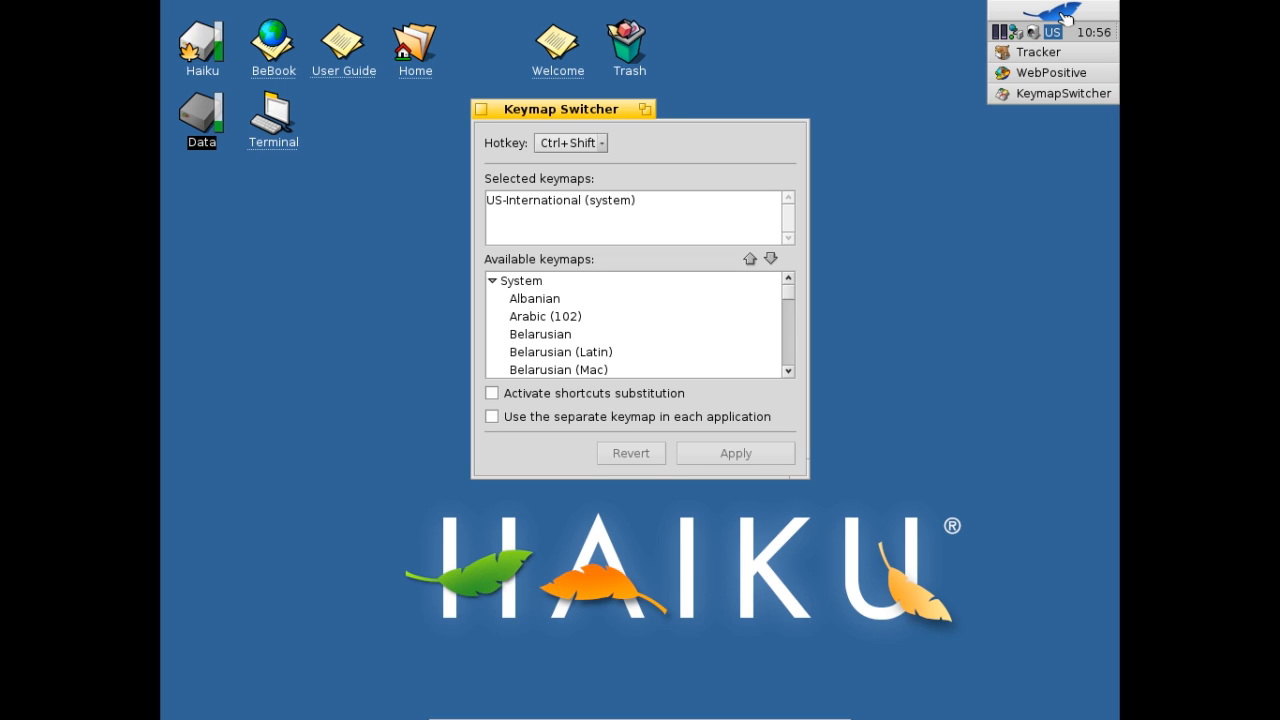
mouse_move(1064, 44)
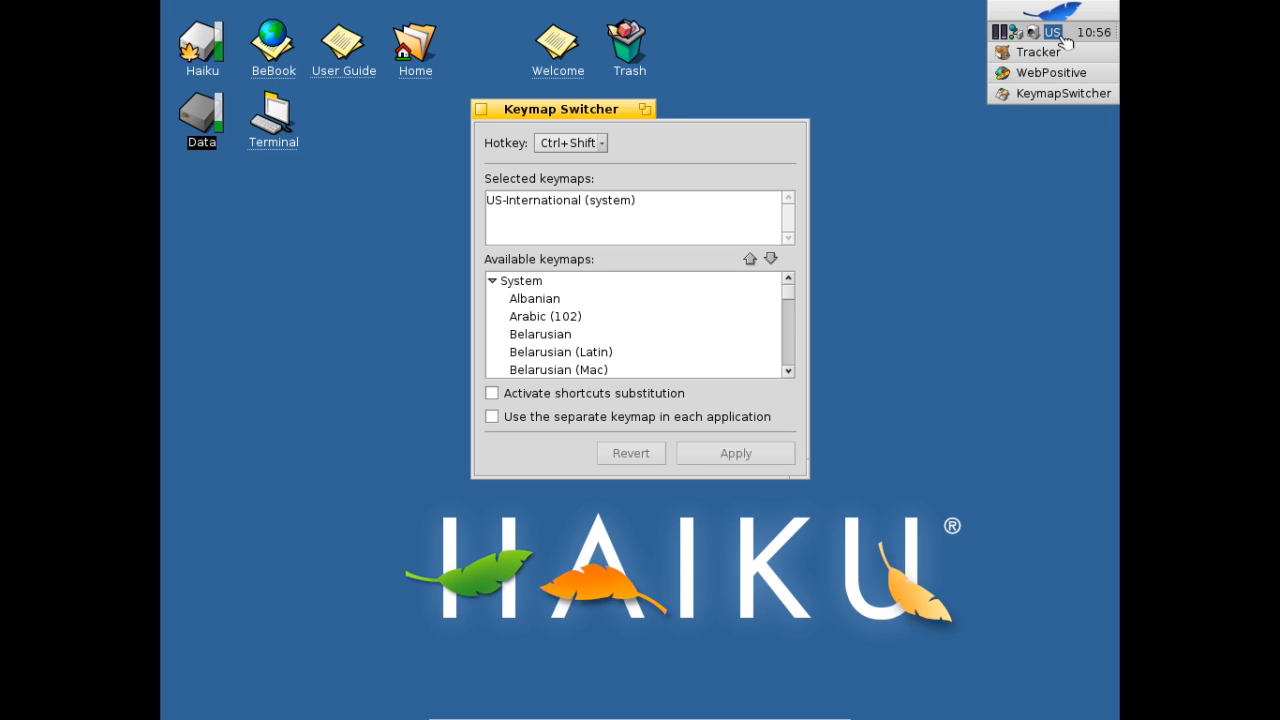
- Quit KeymapSwitcher from its tray menu and acknowledge the Deskbar crash alert
left_click(1050, 32)
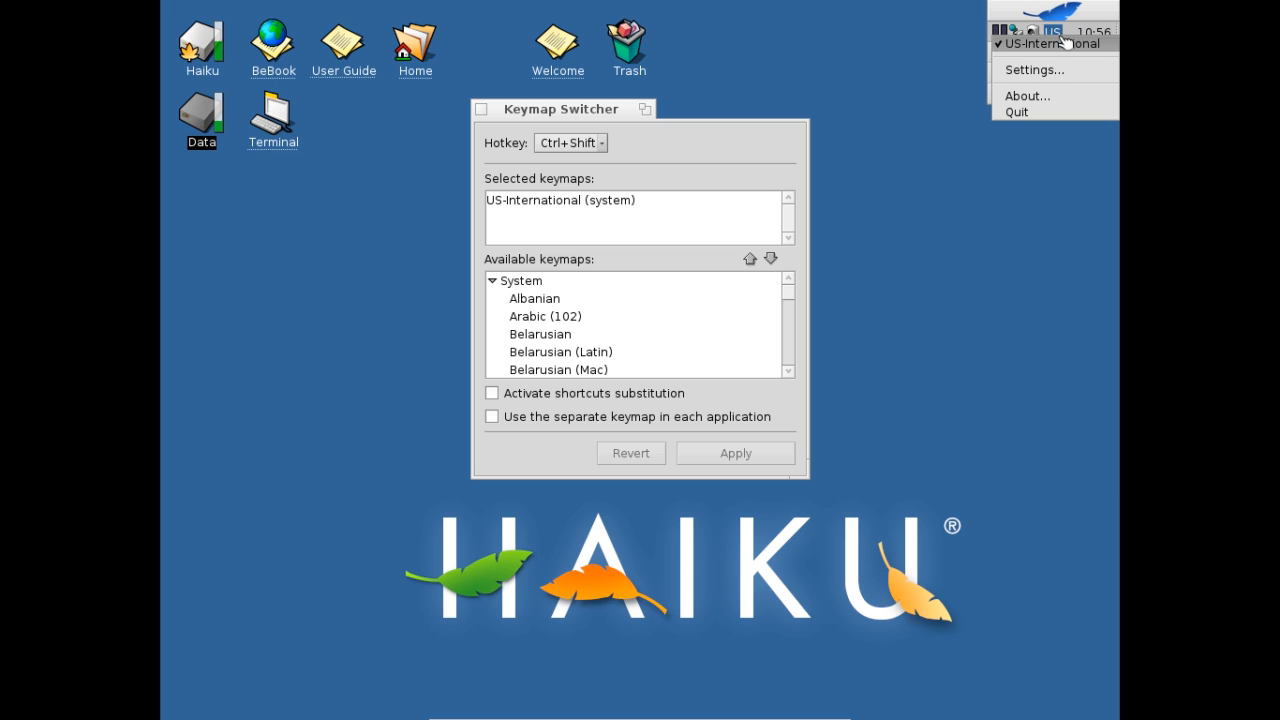
mouse_move(1070, 112)
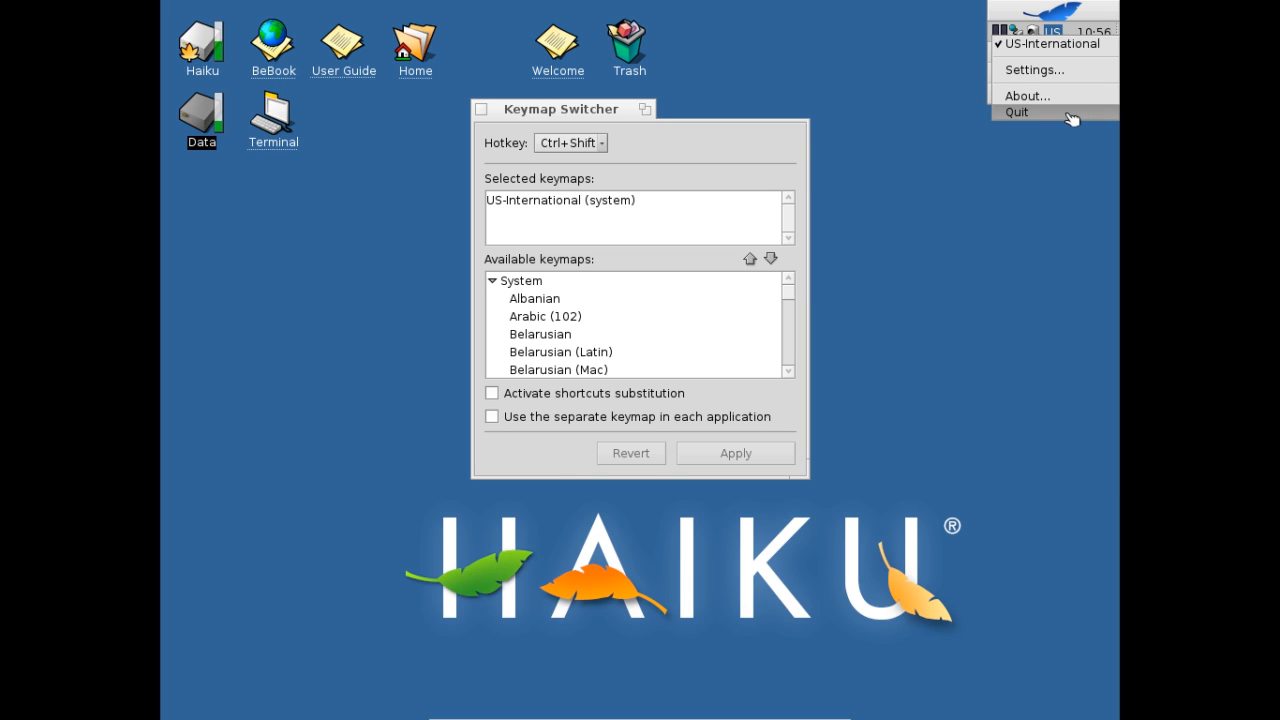
left_click(1016, 112)
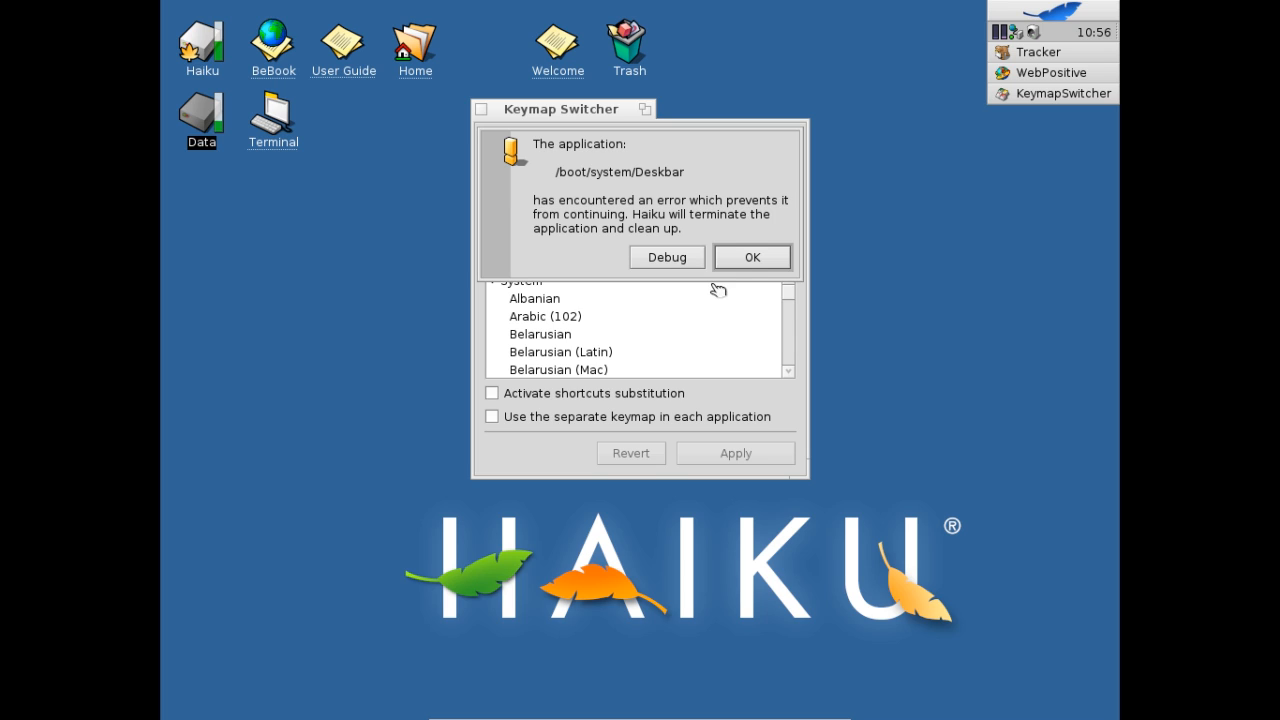
left_click(752, 256)
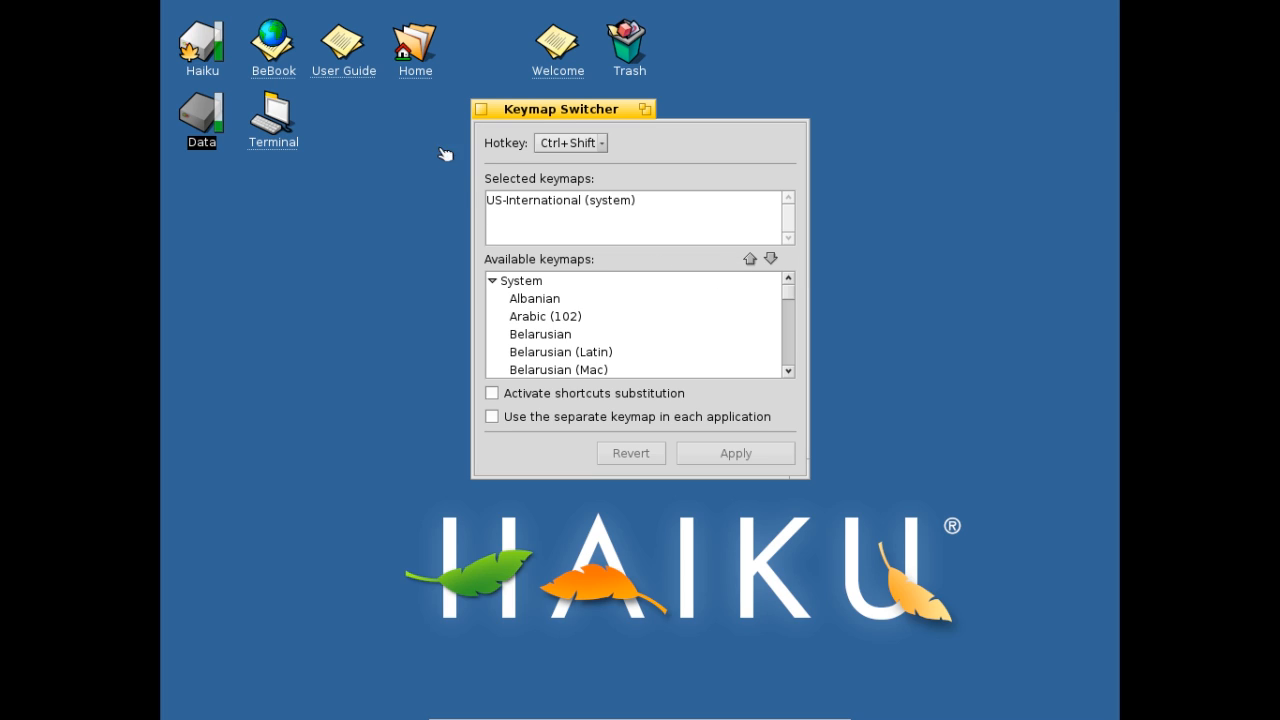
mouse_move(484, 110)
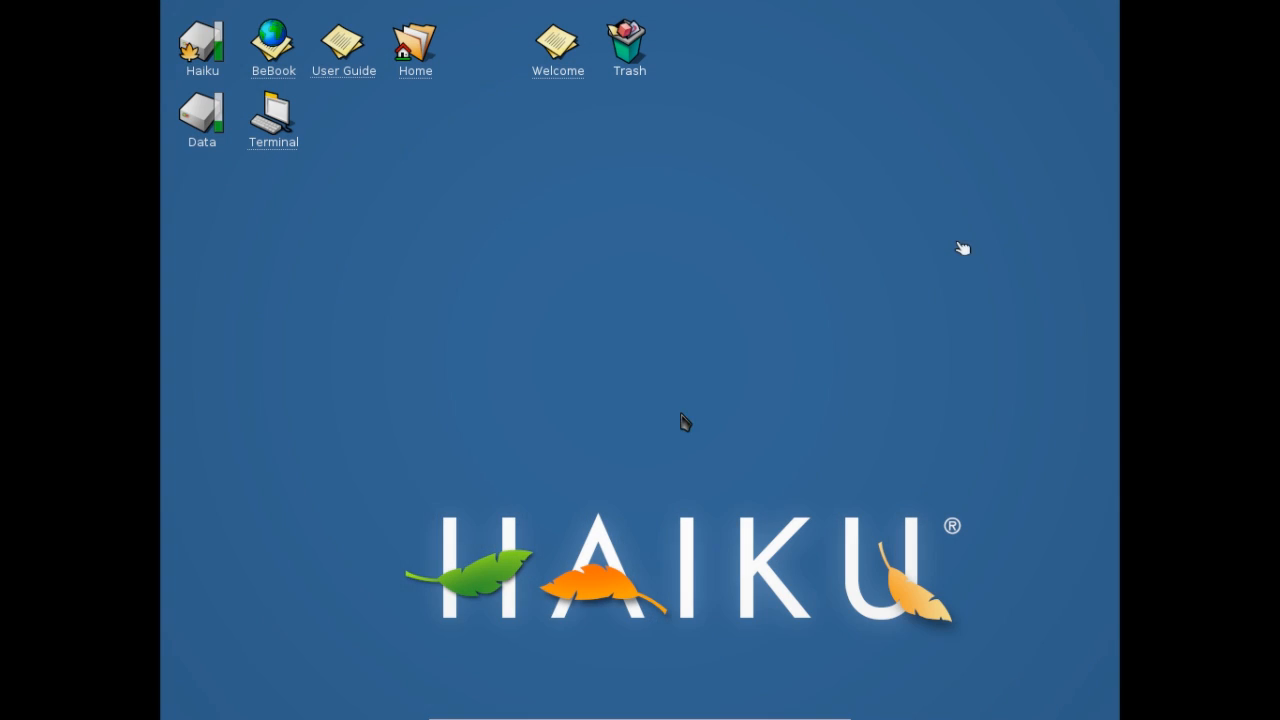
mouse_move(736, 320)
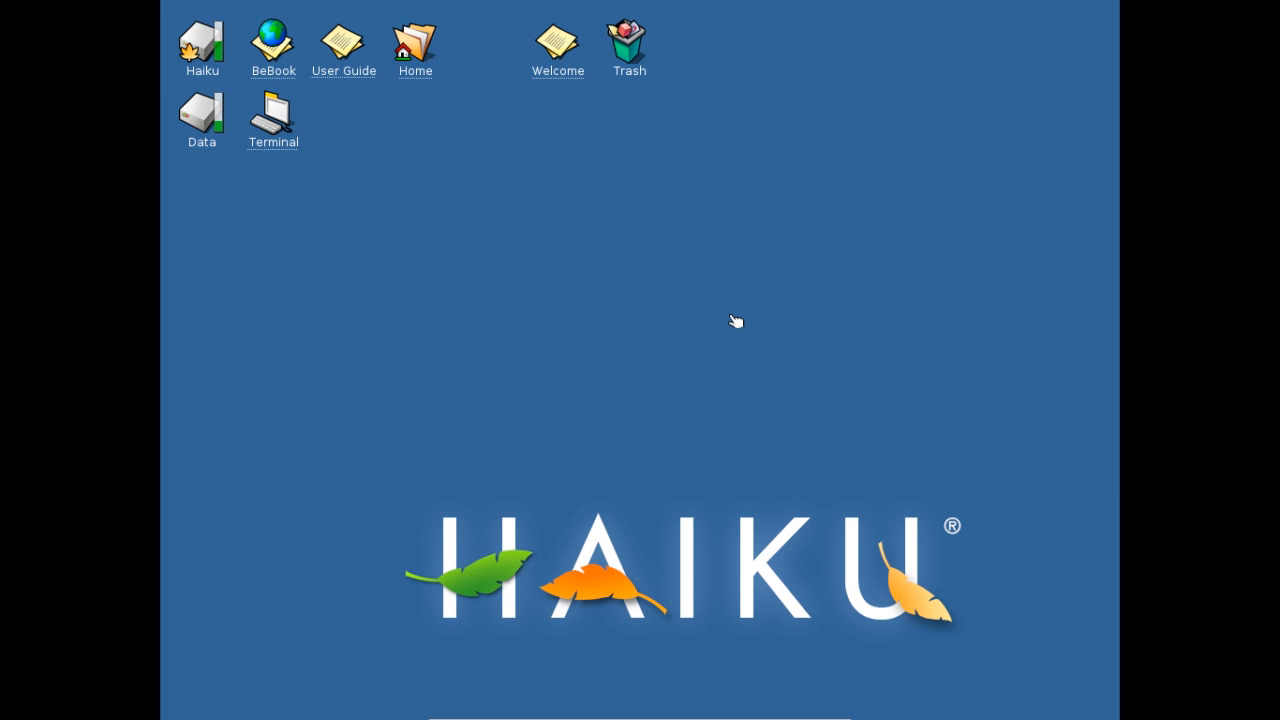
mouse_move(392, 192)
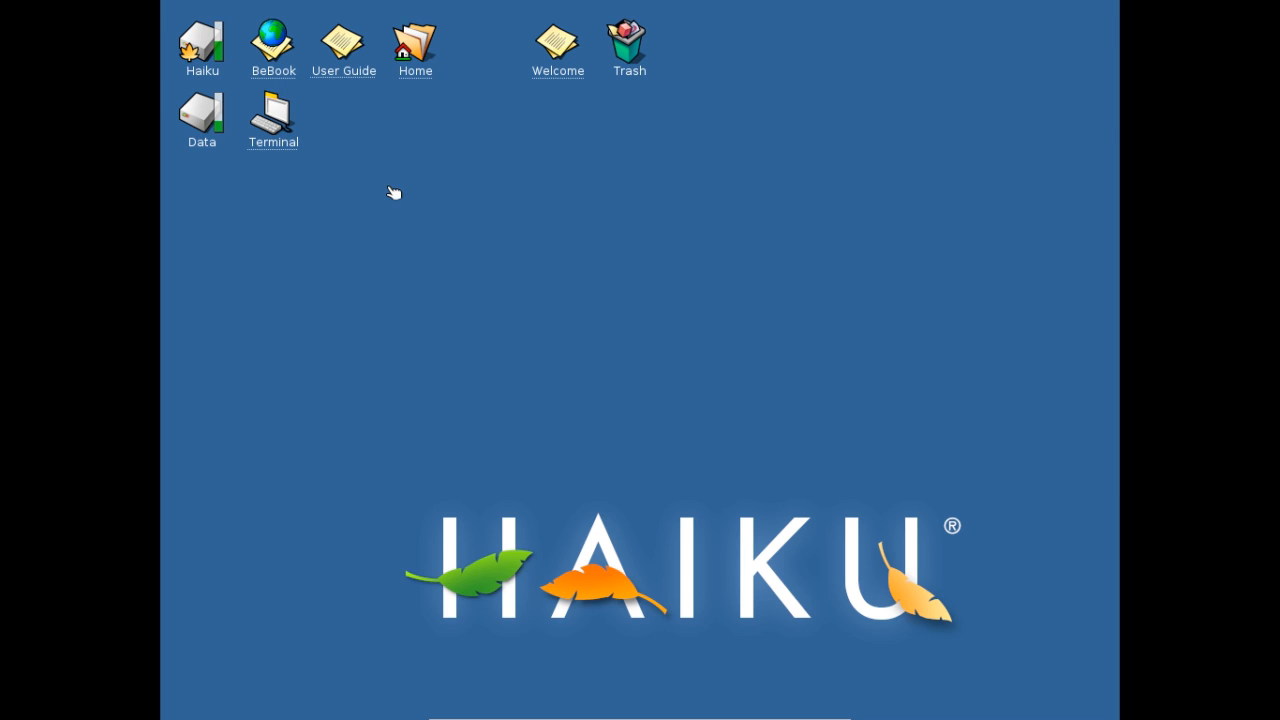
mouse_move(292, 208)
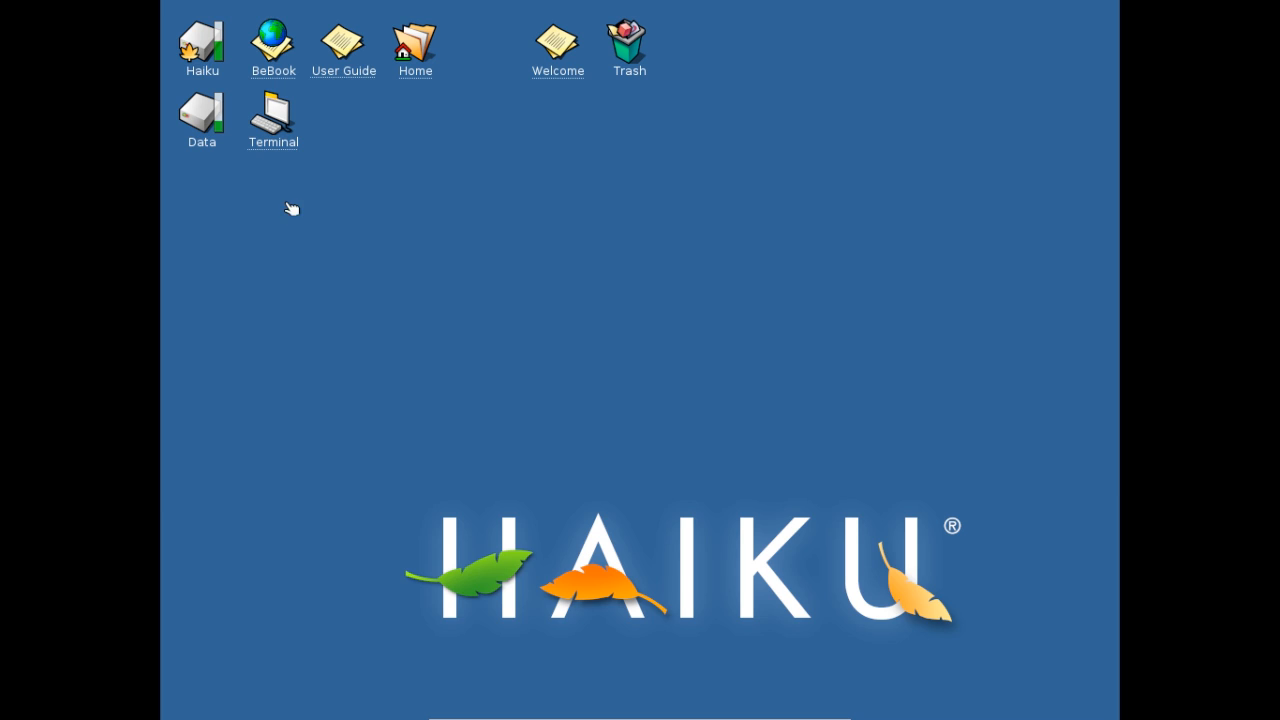
- Navigate the desktop context menu into the boot disk's system folders to relaunch Deskbar
right_click(290, 210)
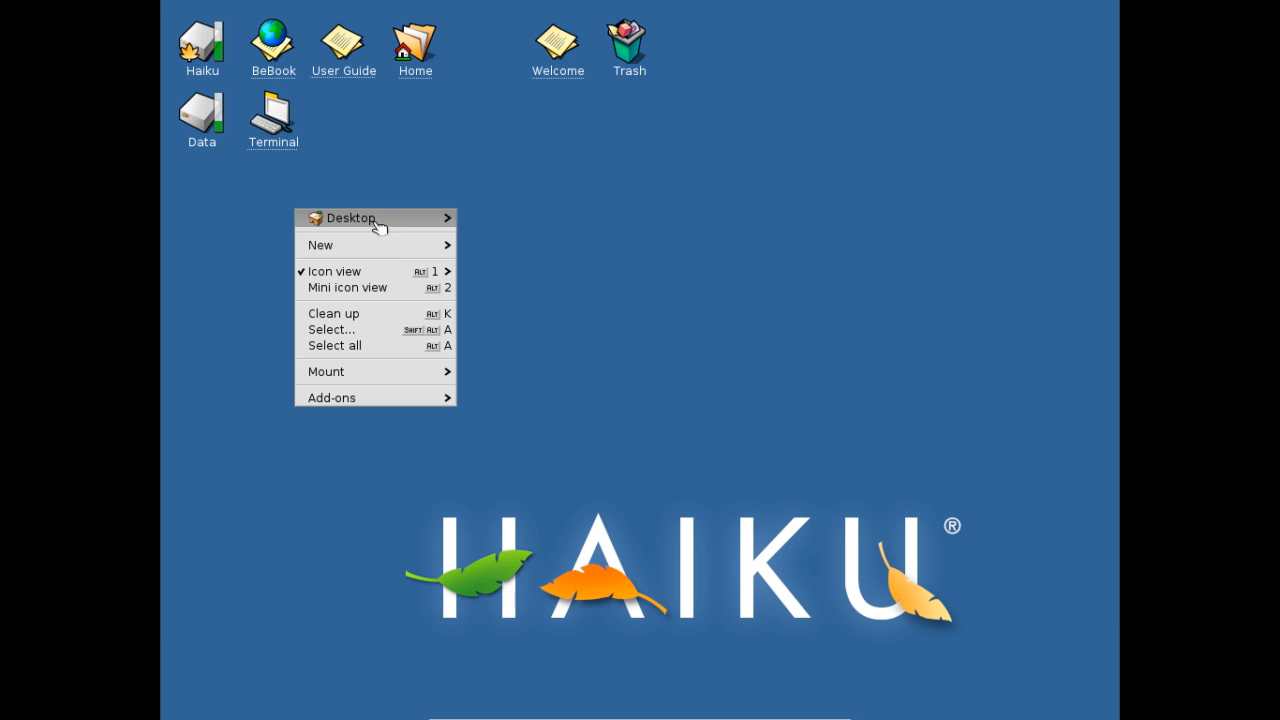
left_click(350, 216)
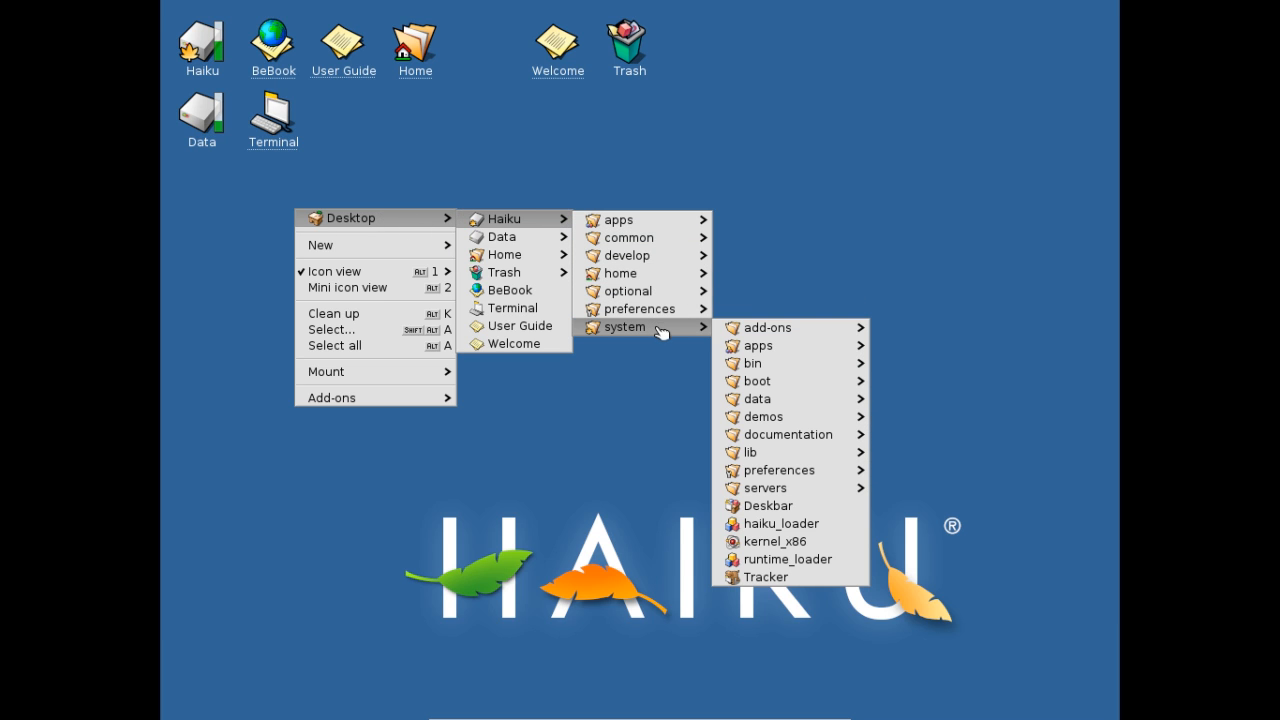
mouse_move(760, 344)
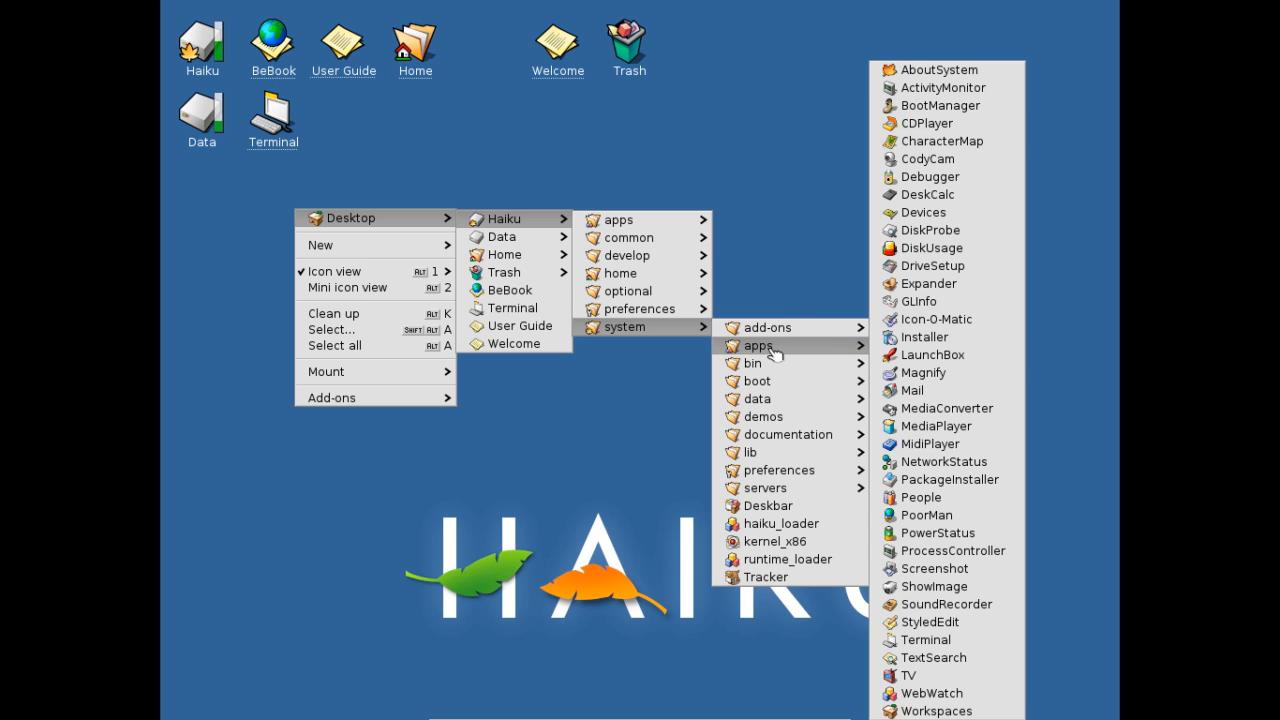
mouse_move(764, 488)
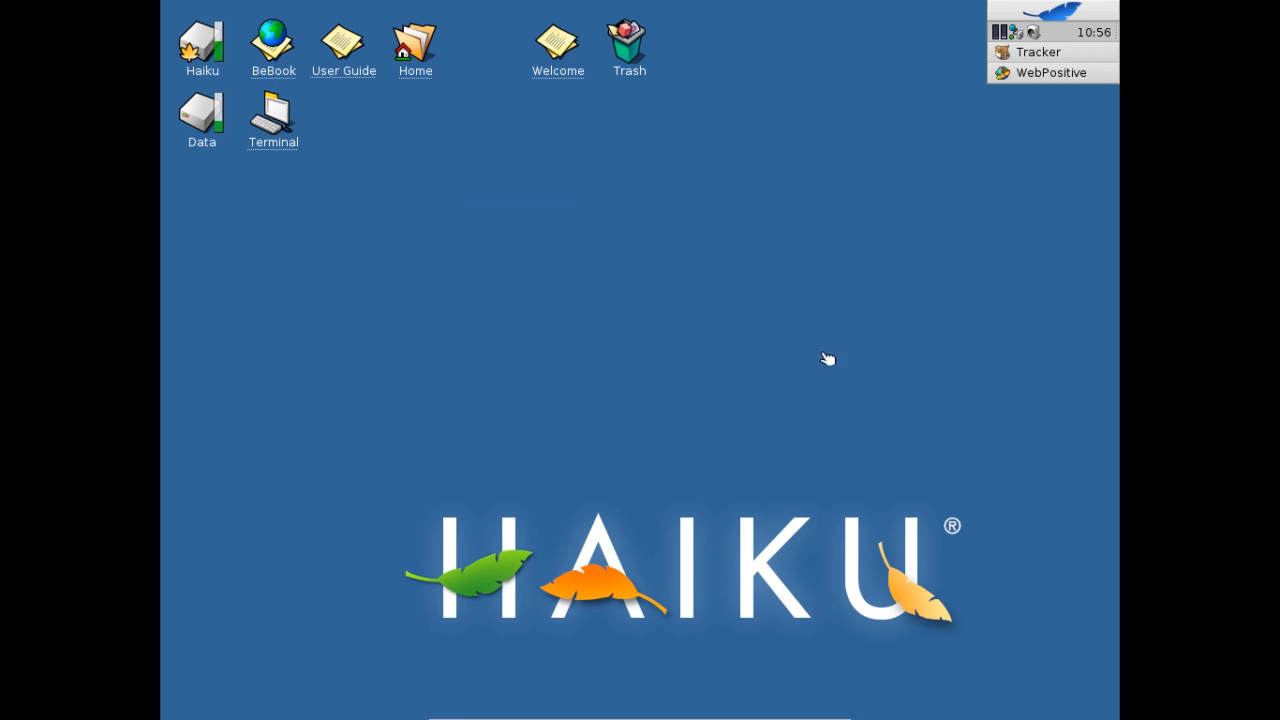
mouse_move(848, 322)
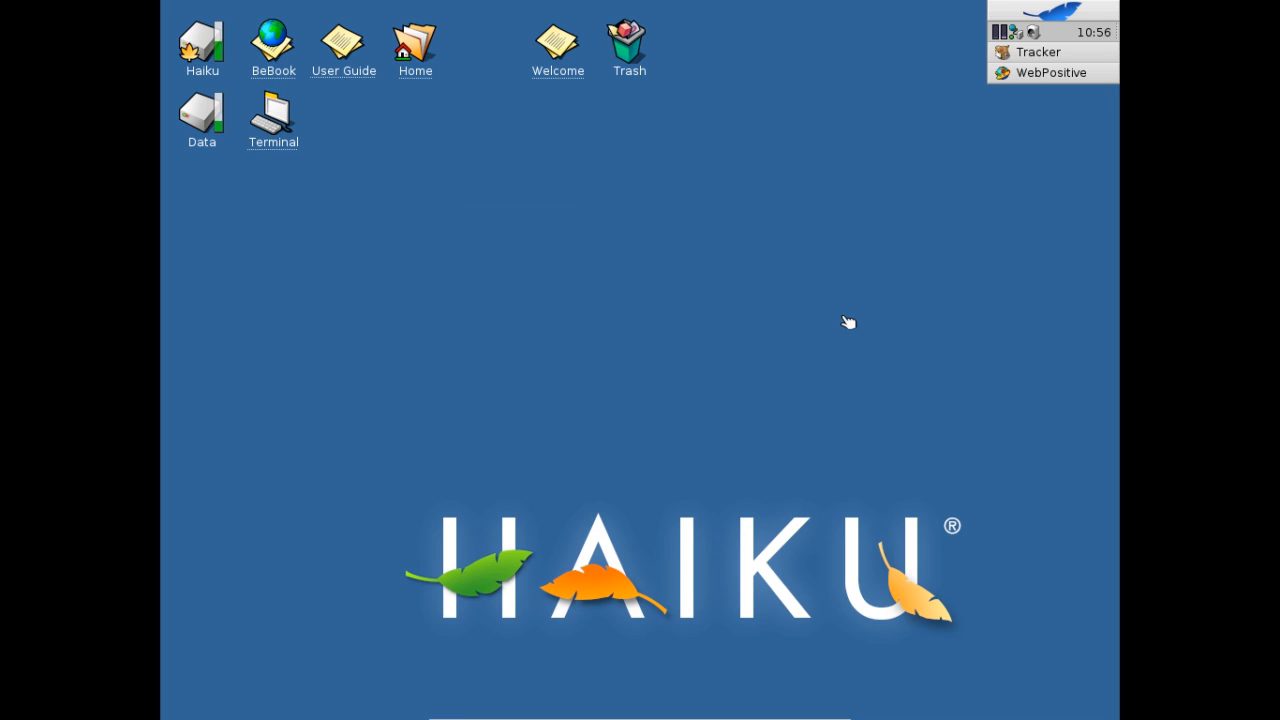
mouse_move(952, 180)
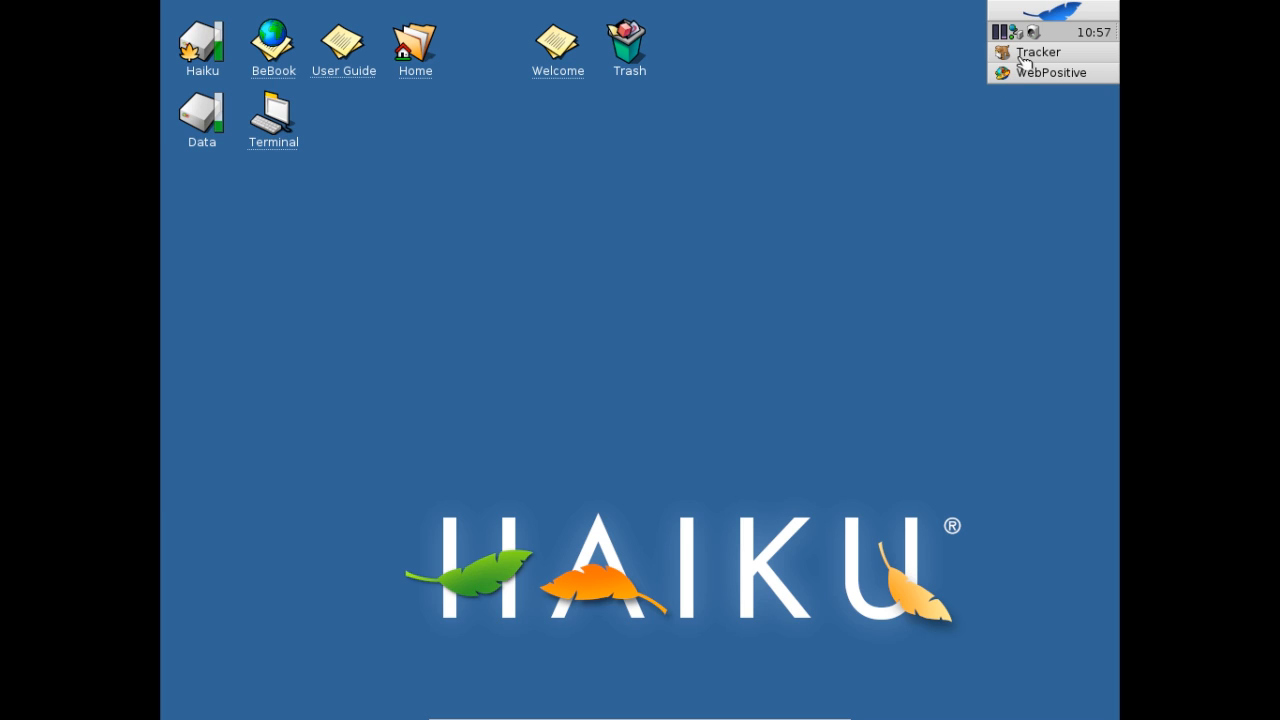
- Bring the Google+ WebPositive window forward and scroll the feed to the Haiku Alpha 4 post
left_click(1052, 72)
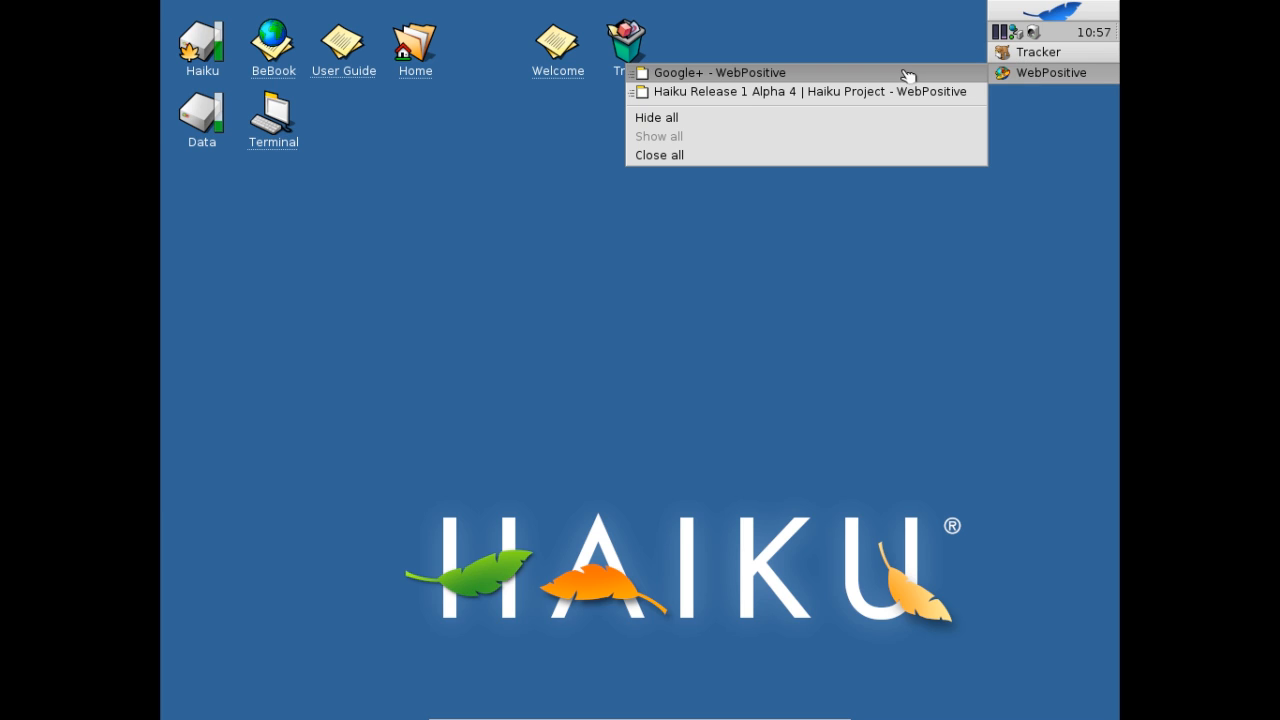
left_click(720, 72)
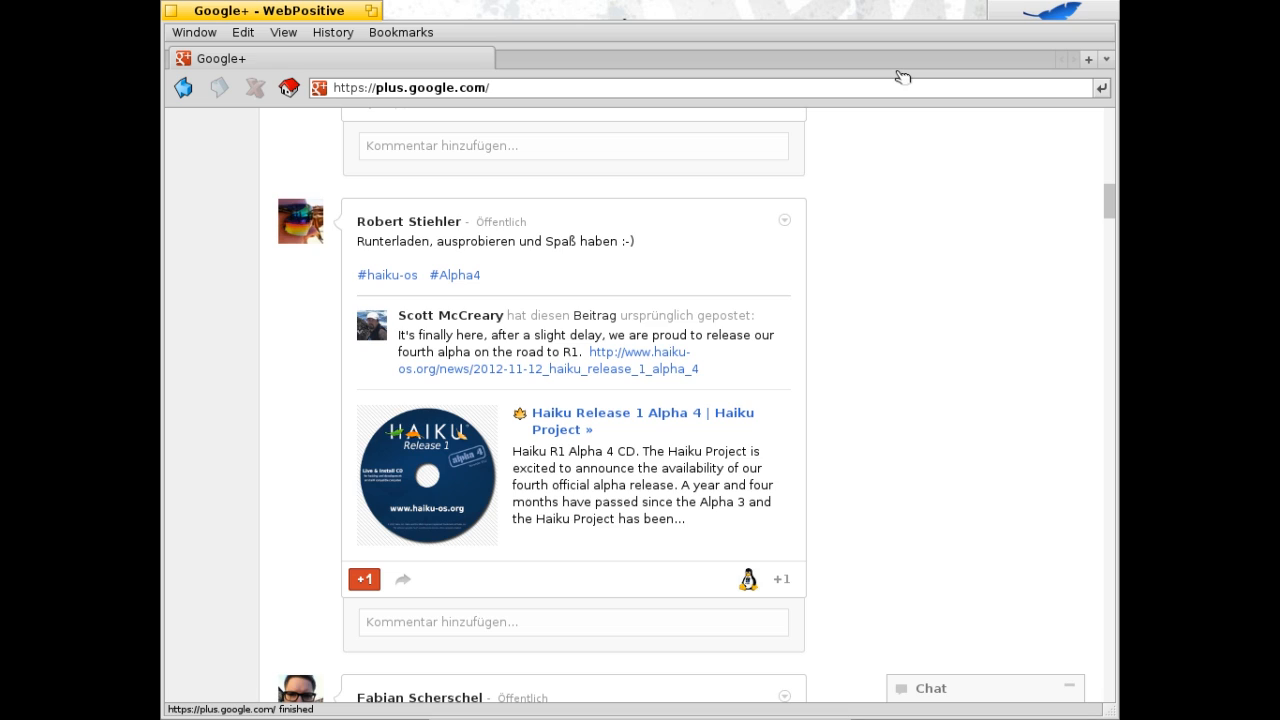
mouse_move(900, 148)
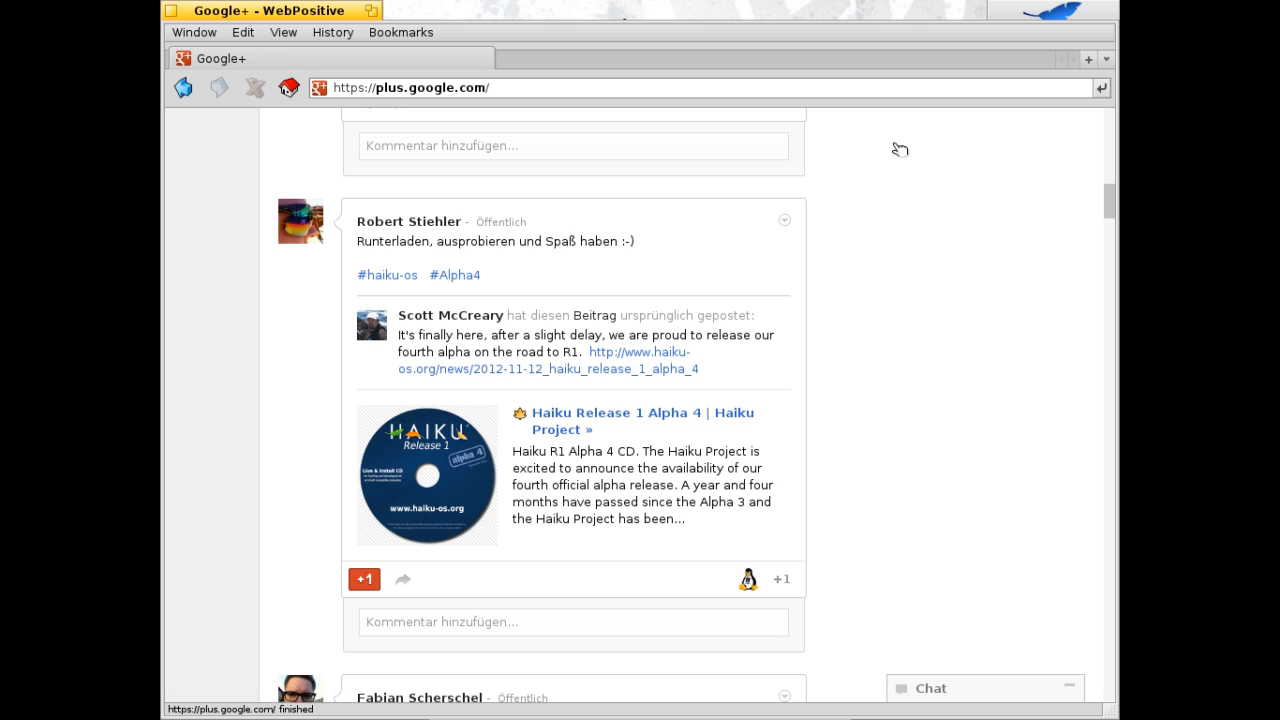
mouse_move(940, 268)
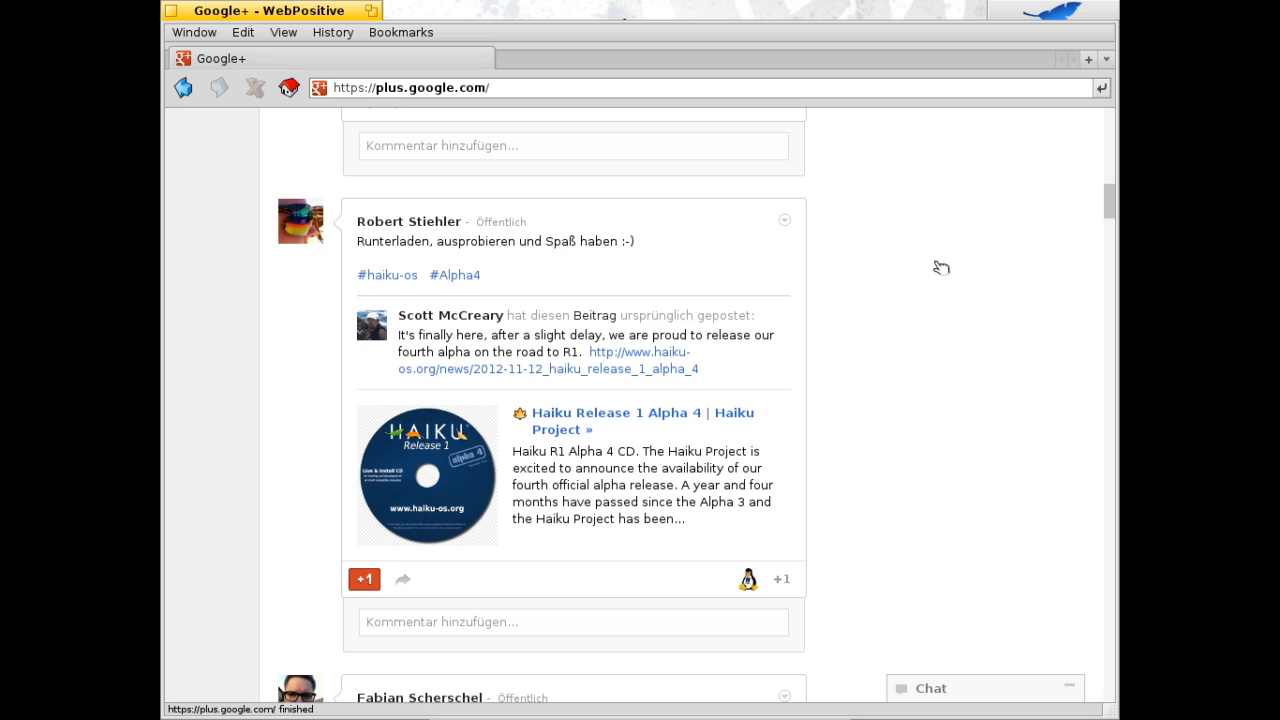
mouse_move(1096, 218)
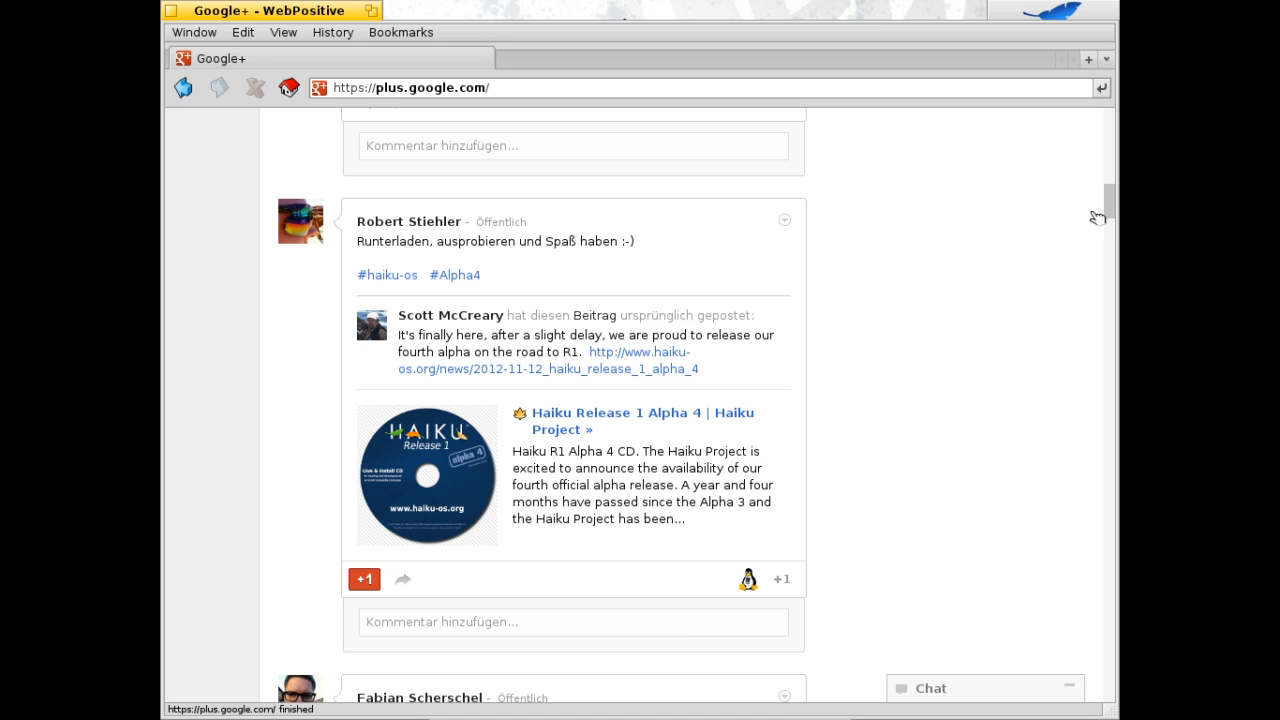
scroll("down", 3)
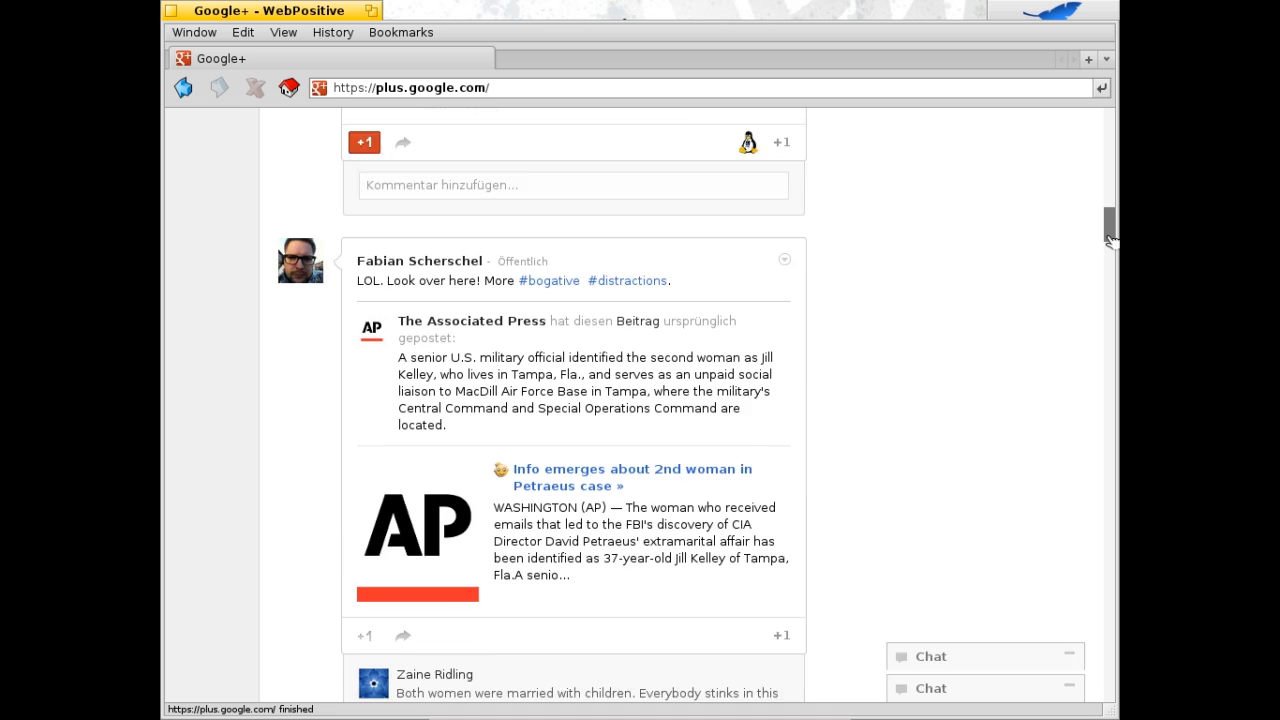
scroll("up", 3)
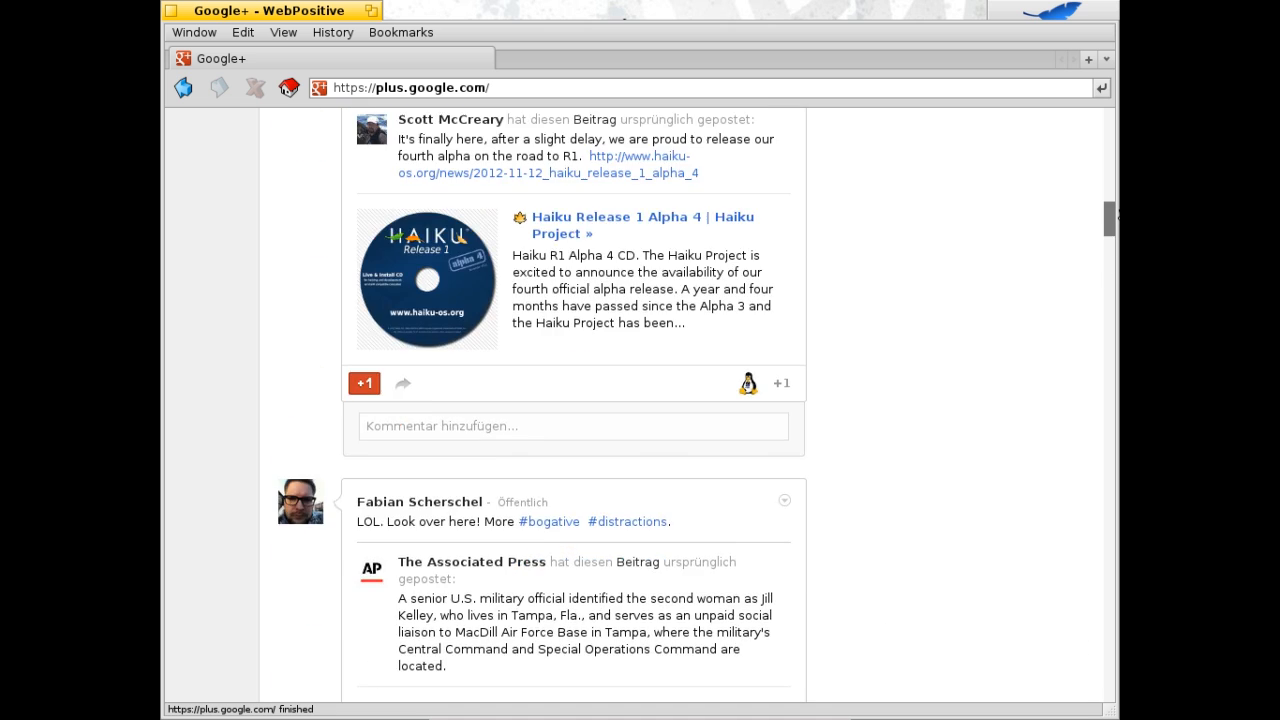
scroll("up", 3)
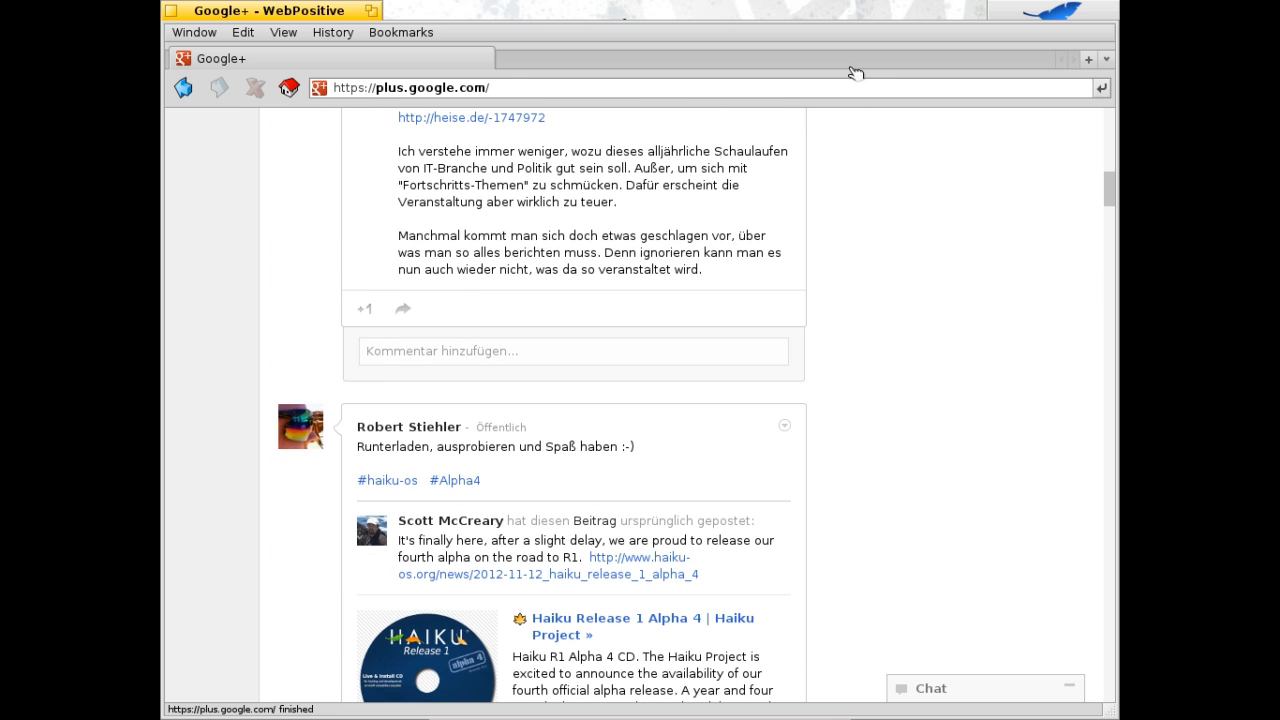
- Load html5test.com in WebPositive
type("h")
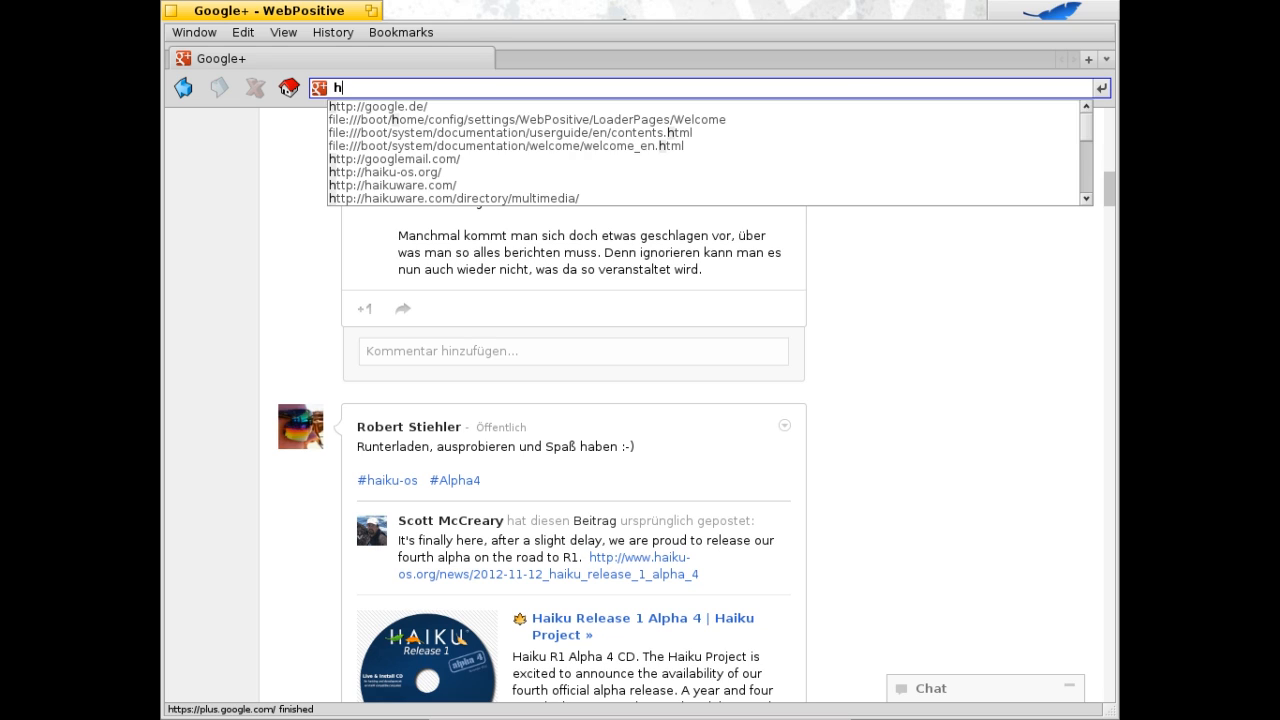
type("tml5test.com")
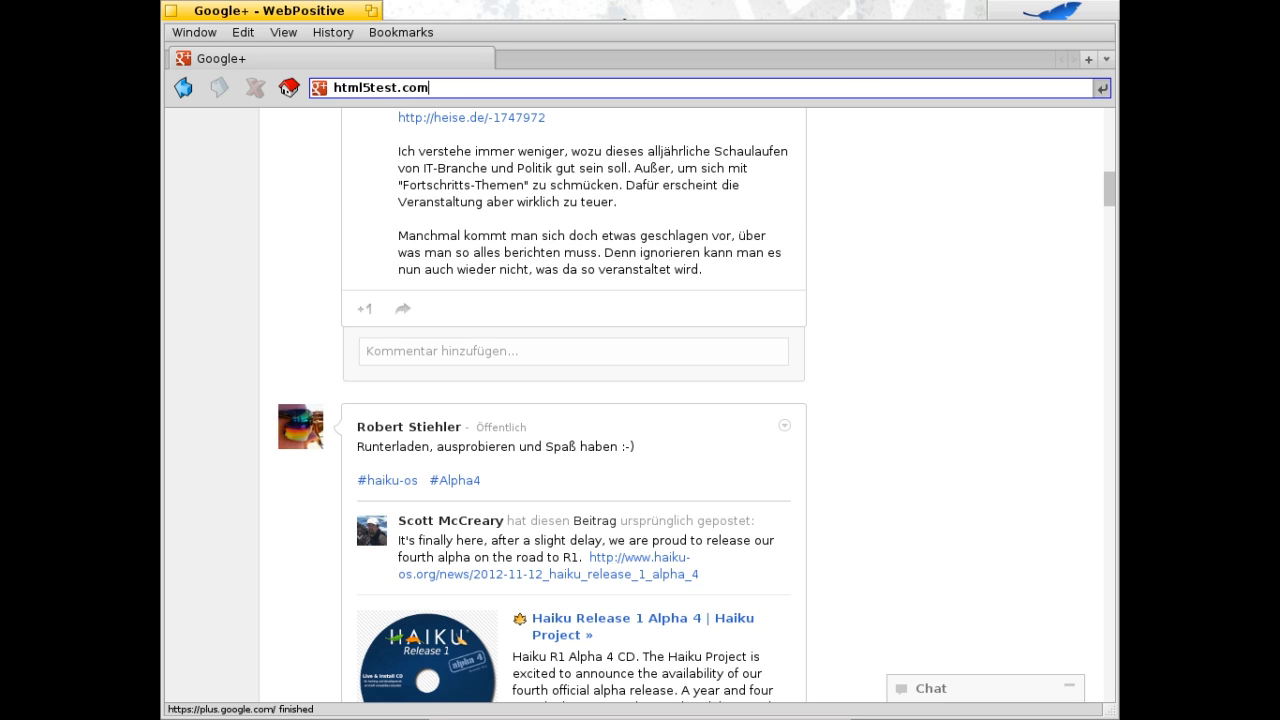
key("Return")
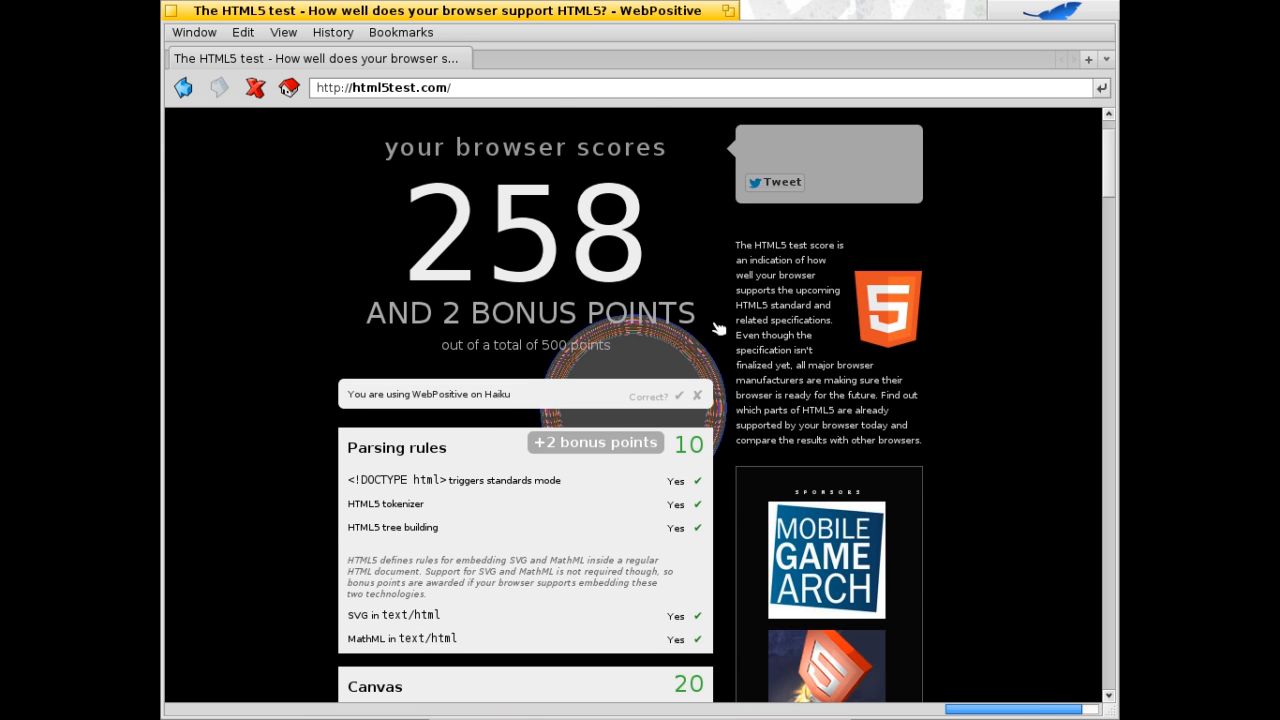
- Scroll through the test results and back up to the 258 + 2 bonus points score header
scroll("down", 3)
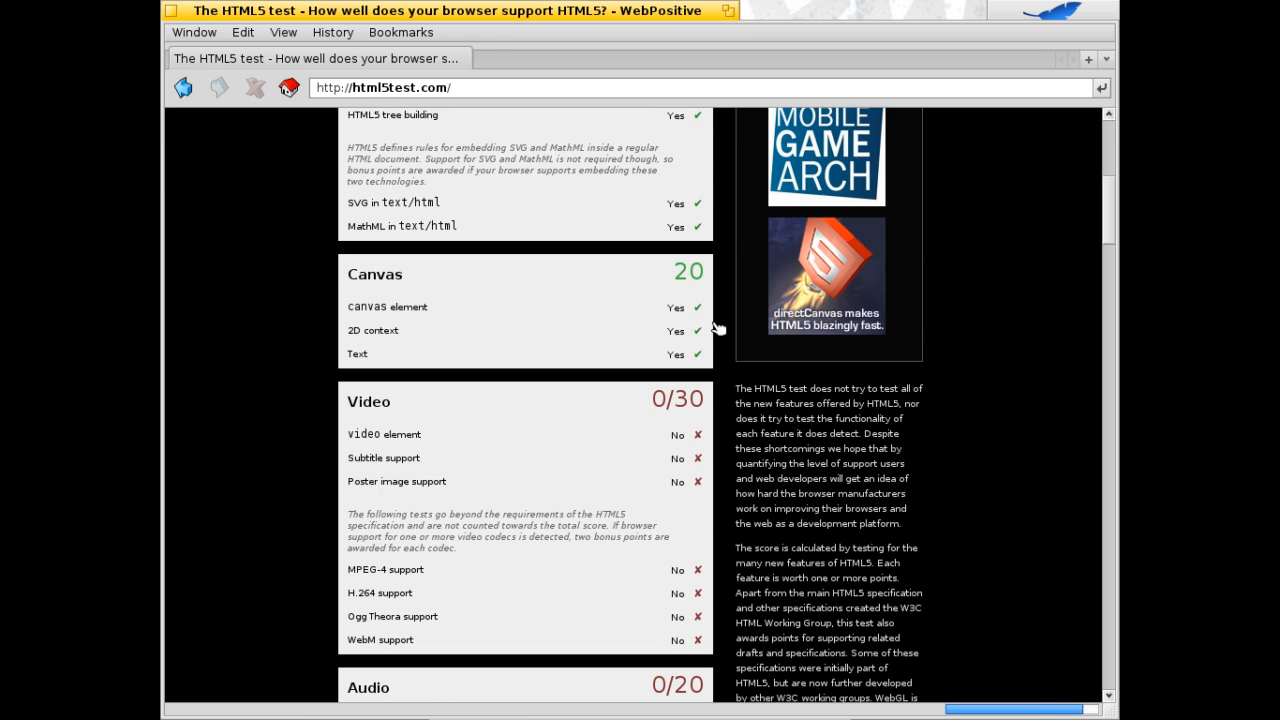
scroll("down", 3)
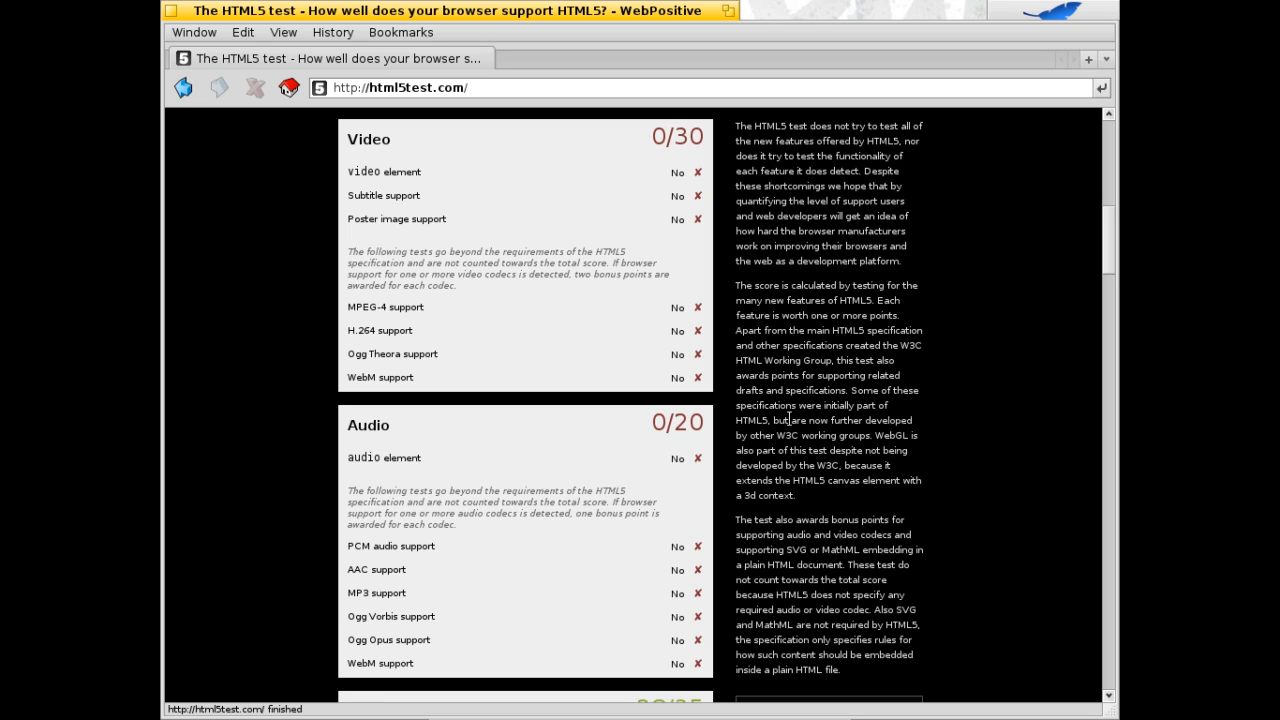
scroll("down", 3)
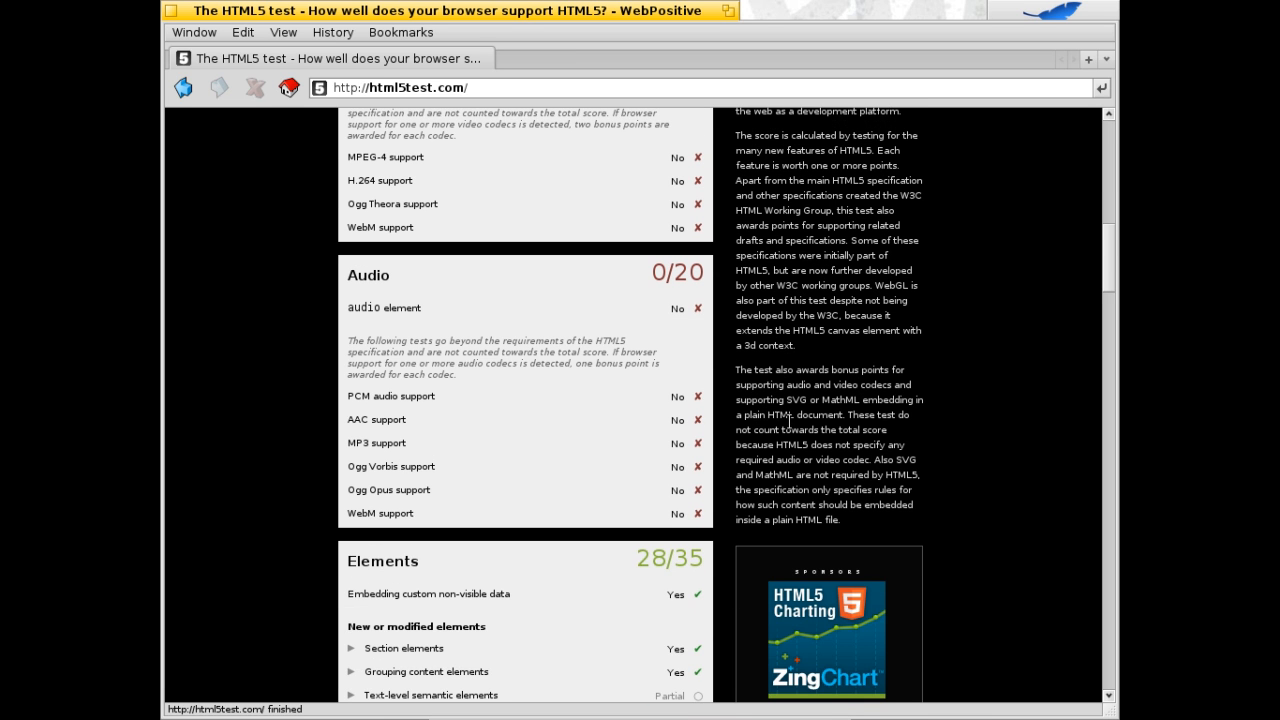
scroll("up", 3)
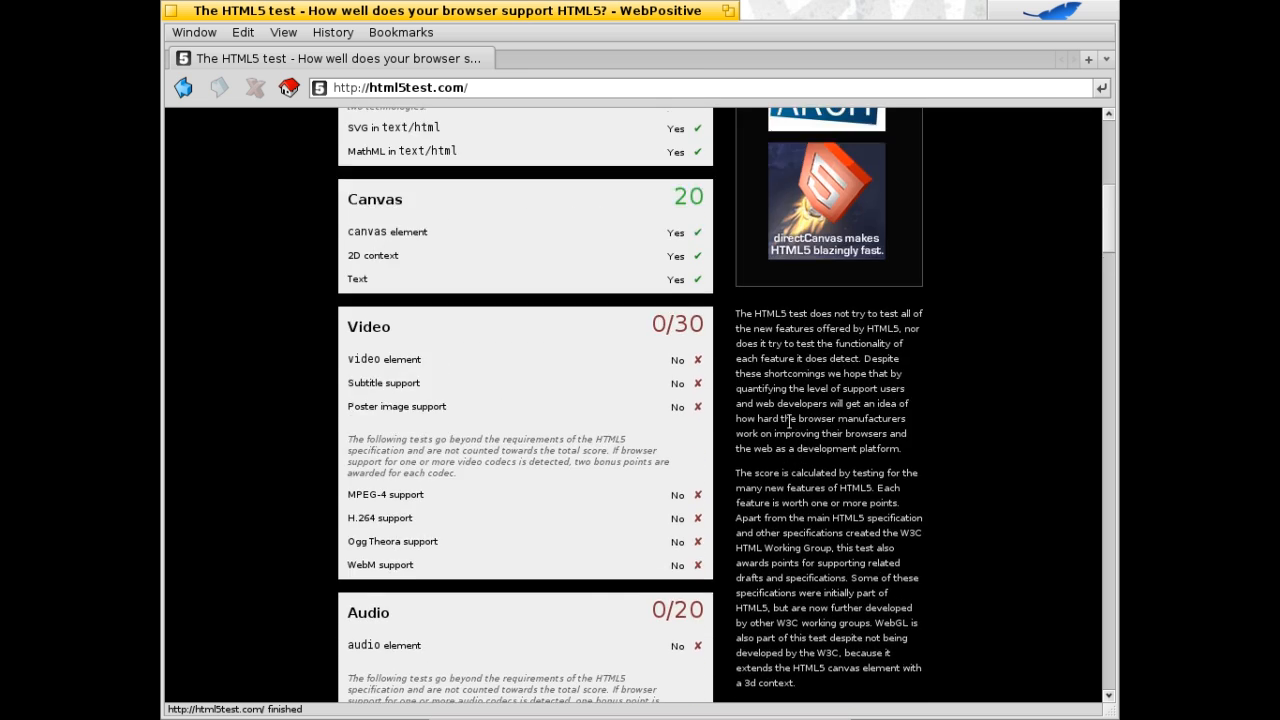
scroll("up", 3)
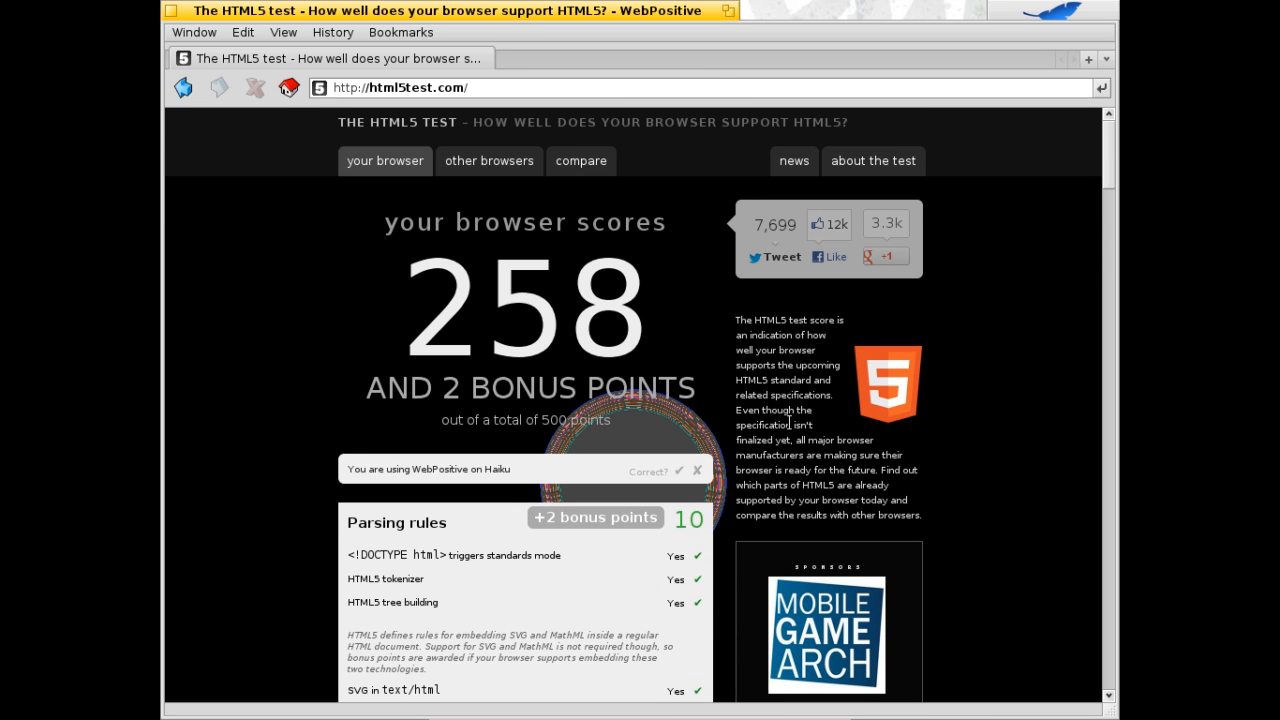
mouse_move(372, 324)
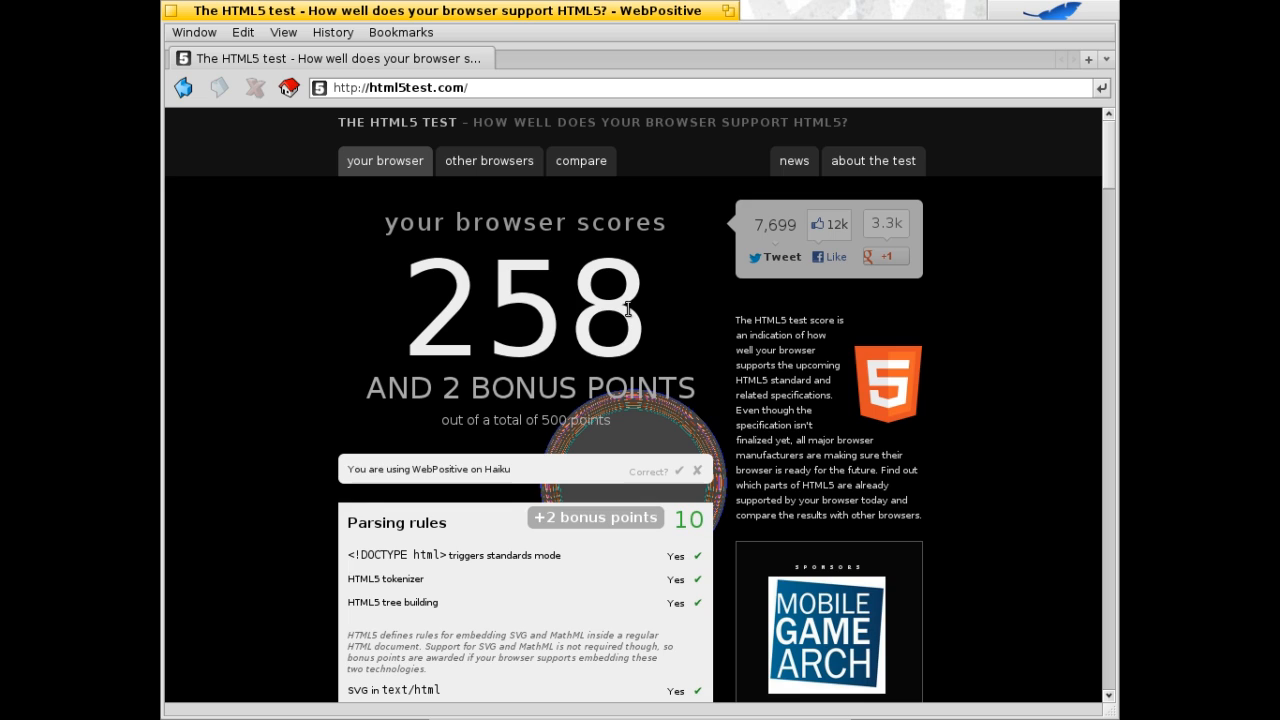
mouse_move(592, 108)
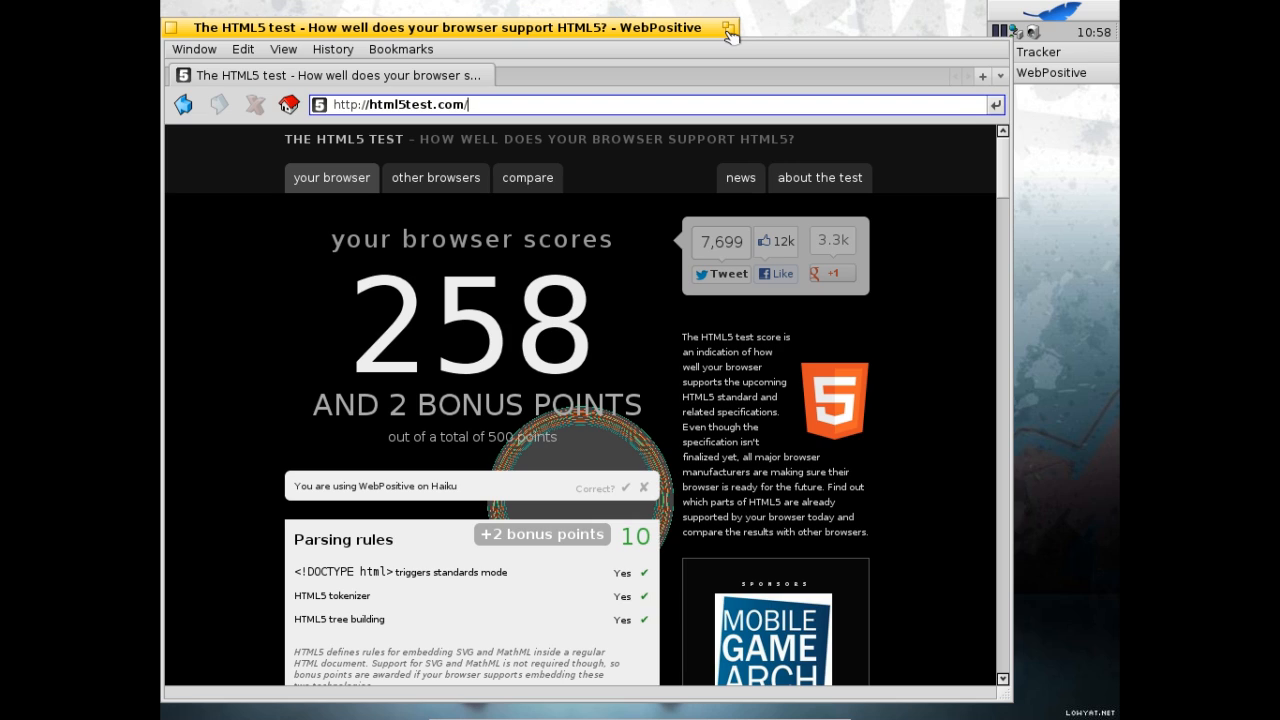
mouse_move(736, 36)
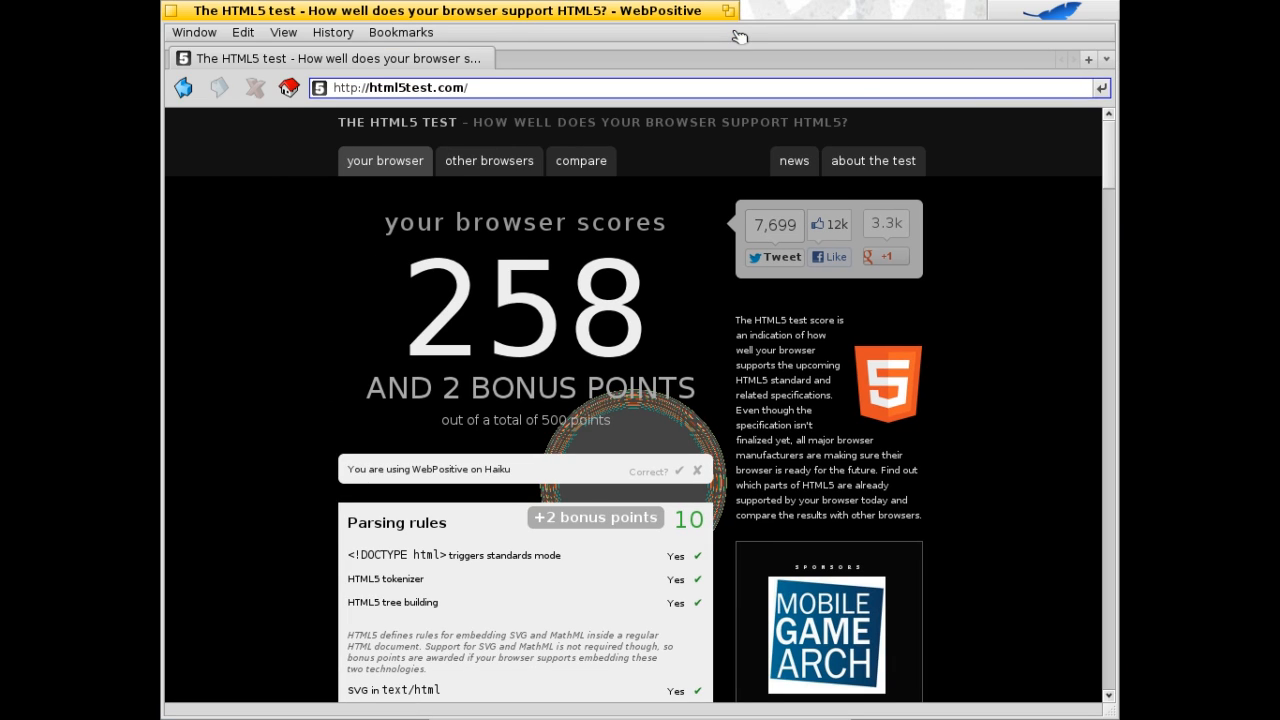
mouse_move(234, 36)
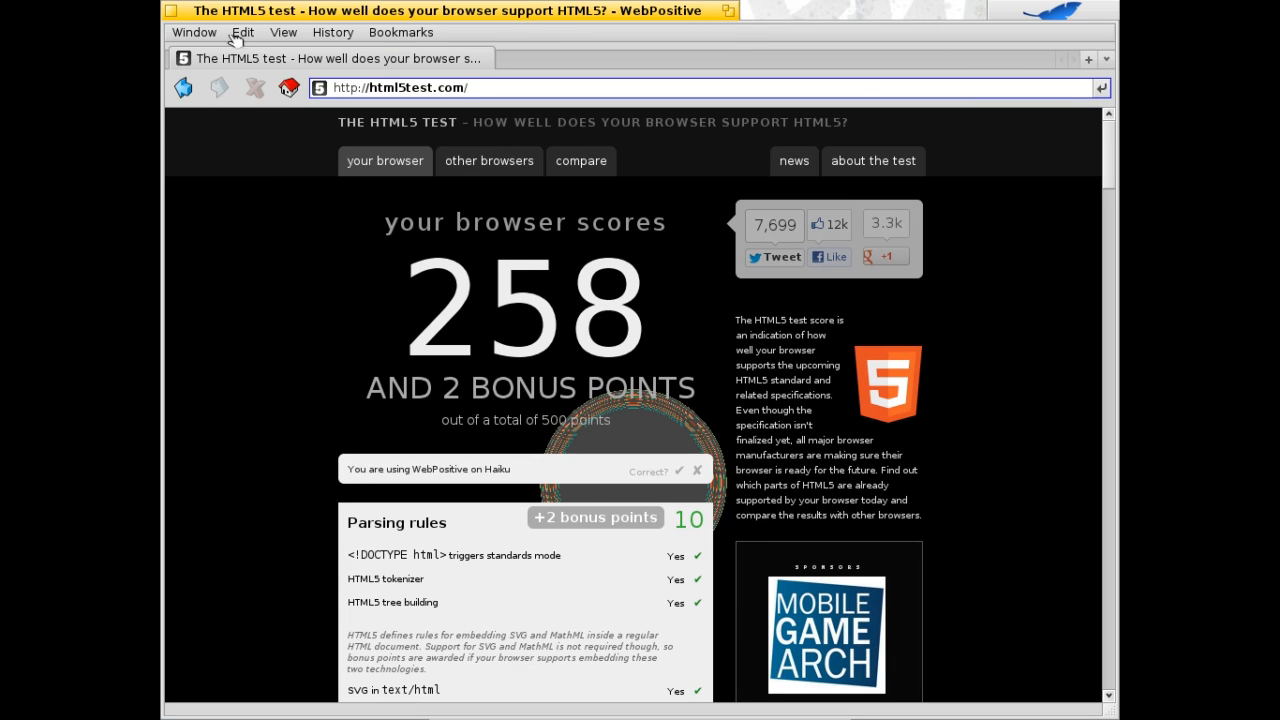
left_click(284, 32)
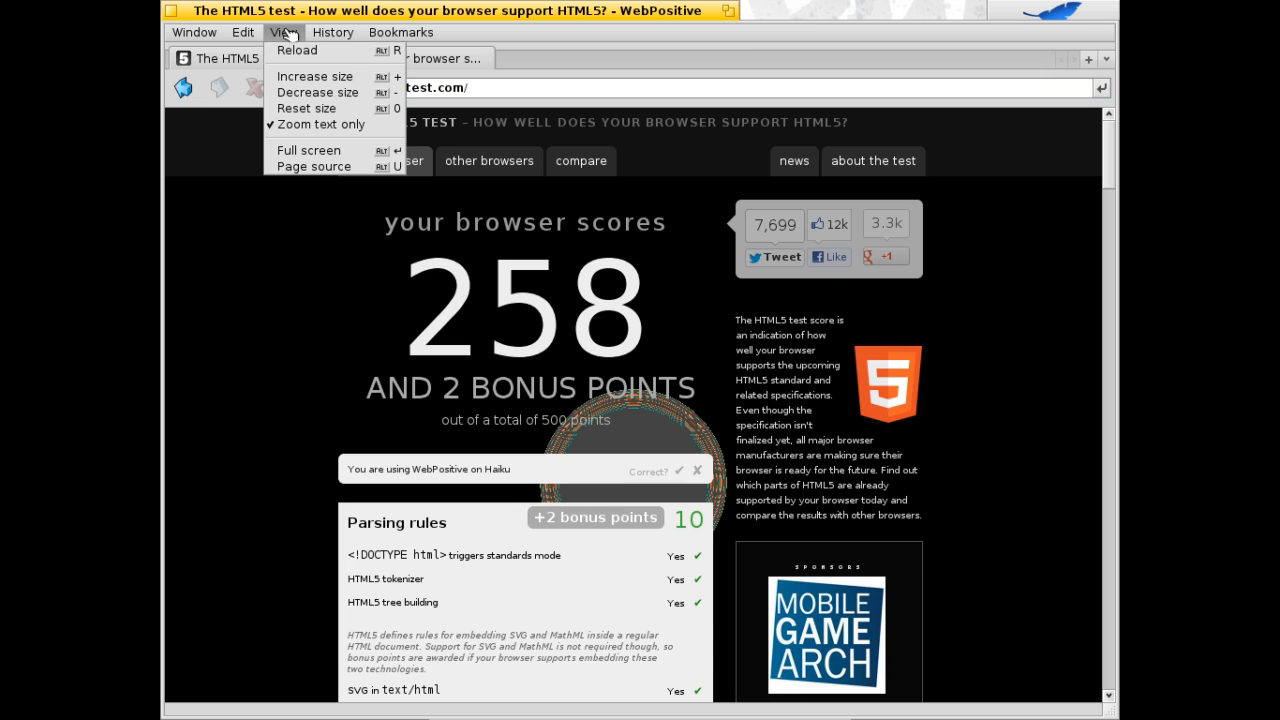
mouse_move(308, 108)
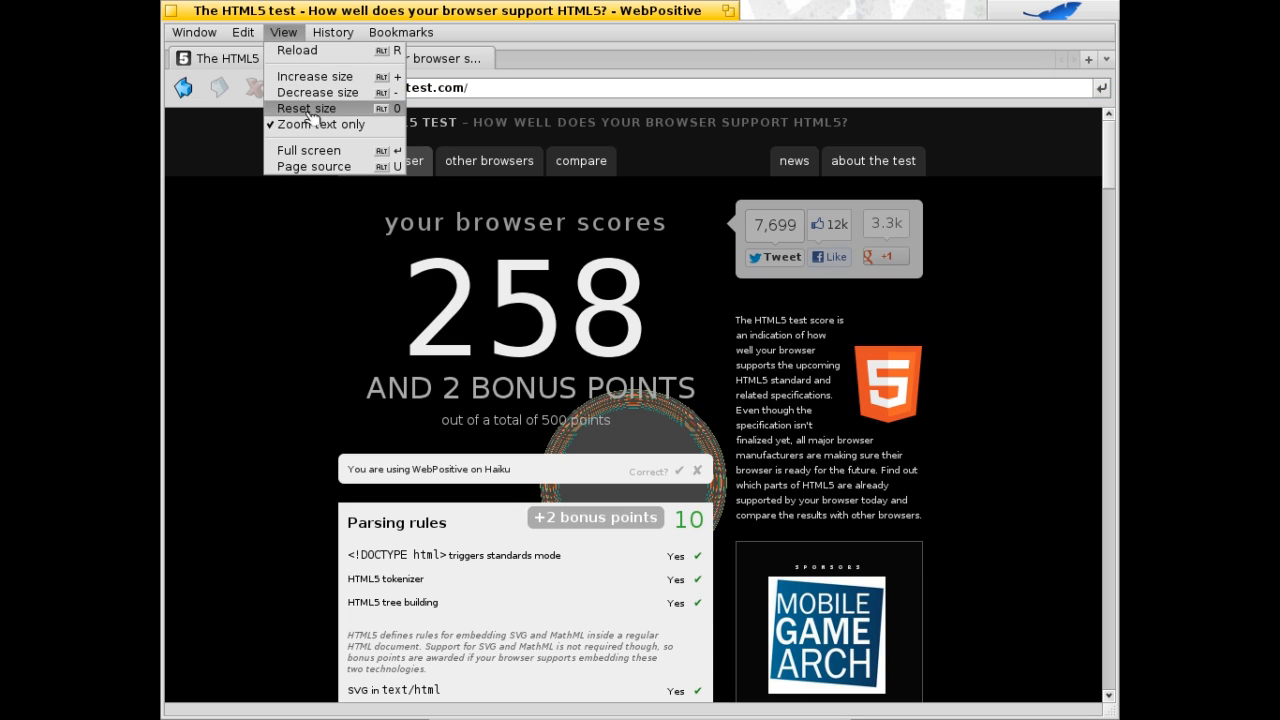
mouse_move(308, 150)
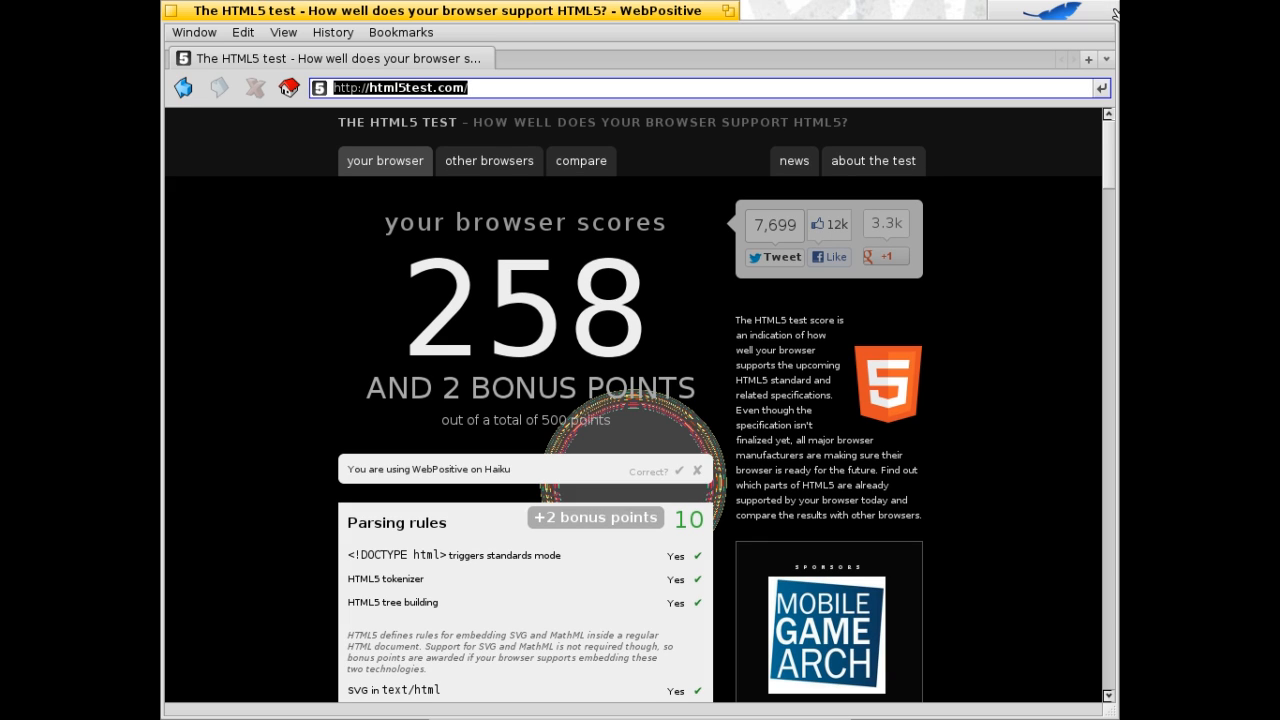
mouse_move(684, 84)
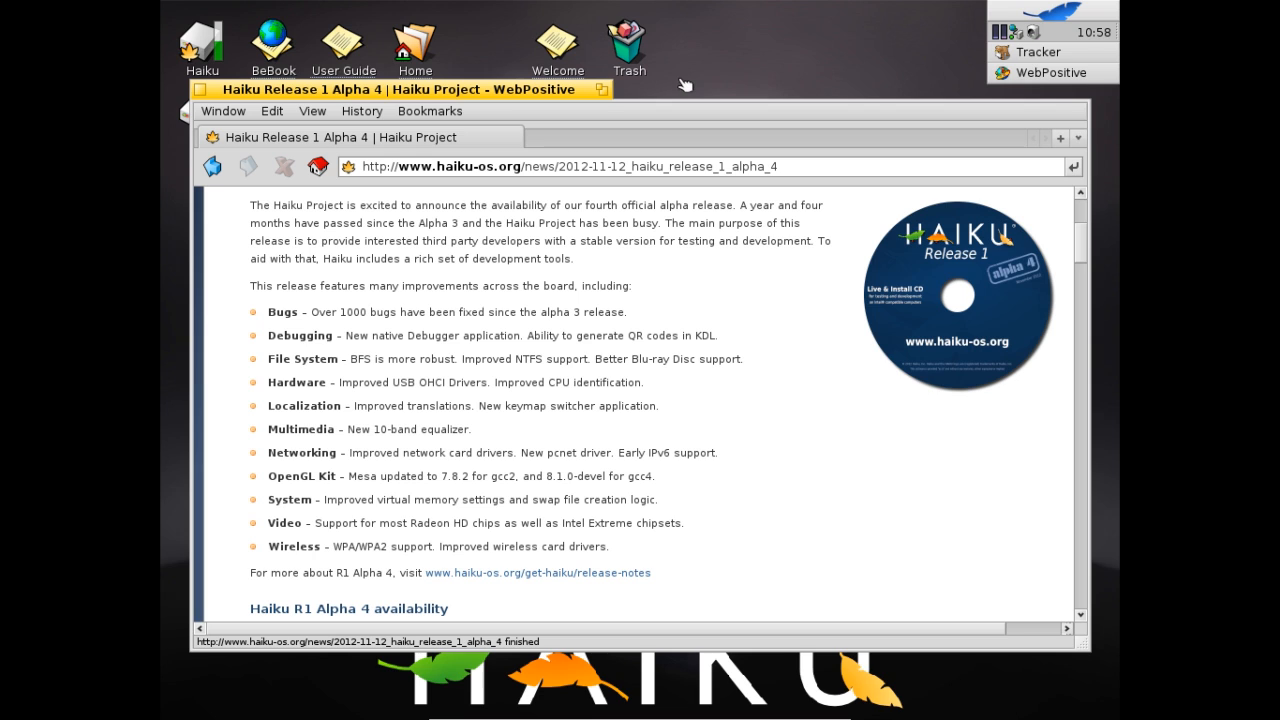
- Scroll the Alpha 4 announcement down to its list of improvements
scroll("down", 3)
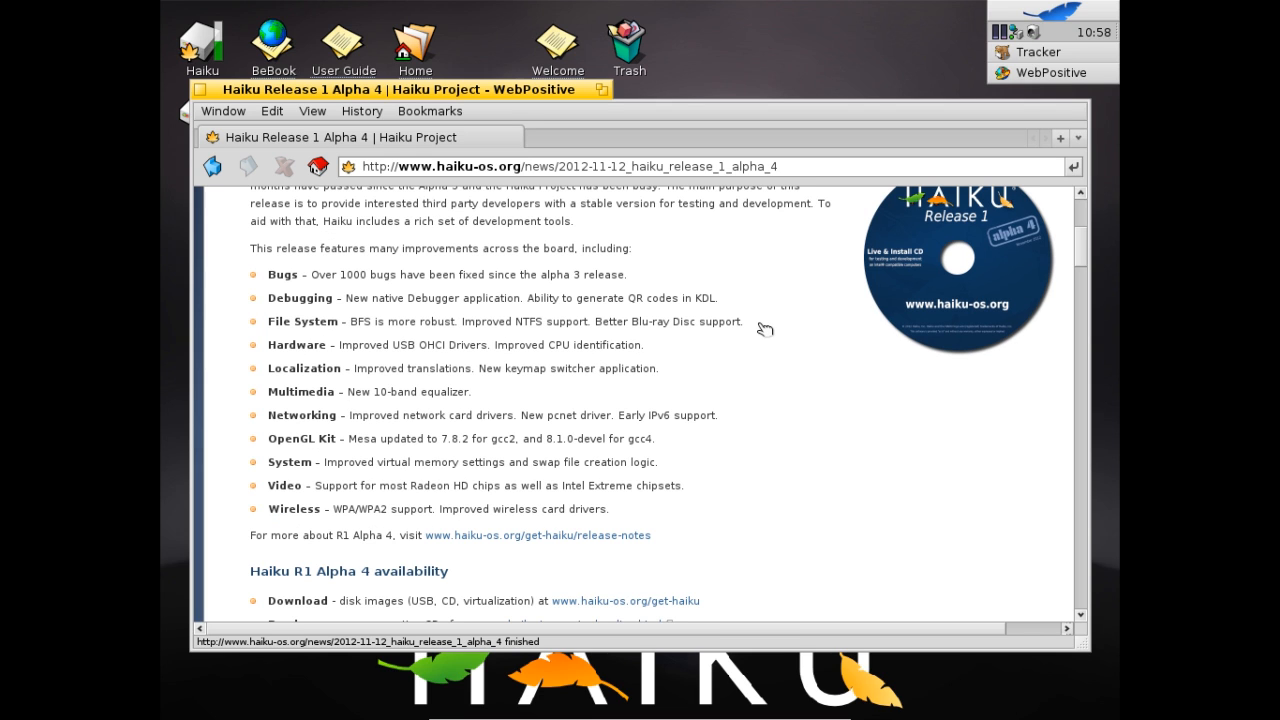
scroll("down", 3)
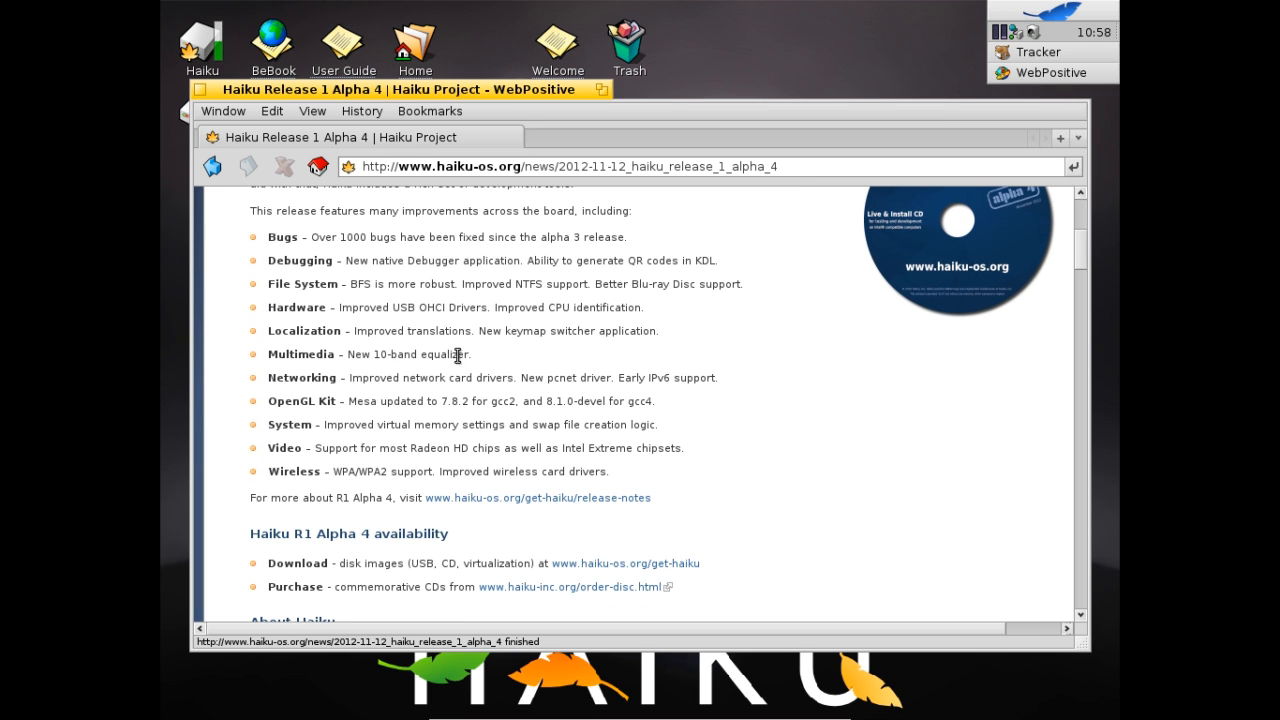
mouse_move(396, 328)
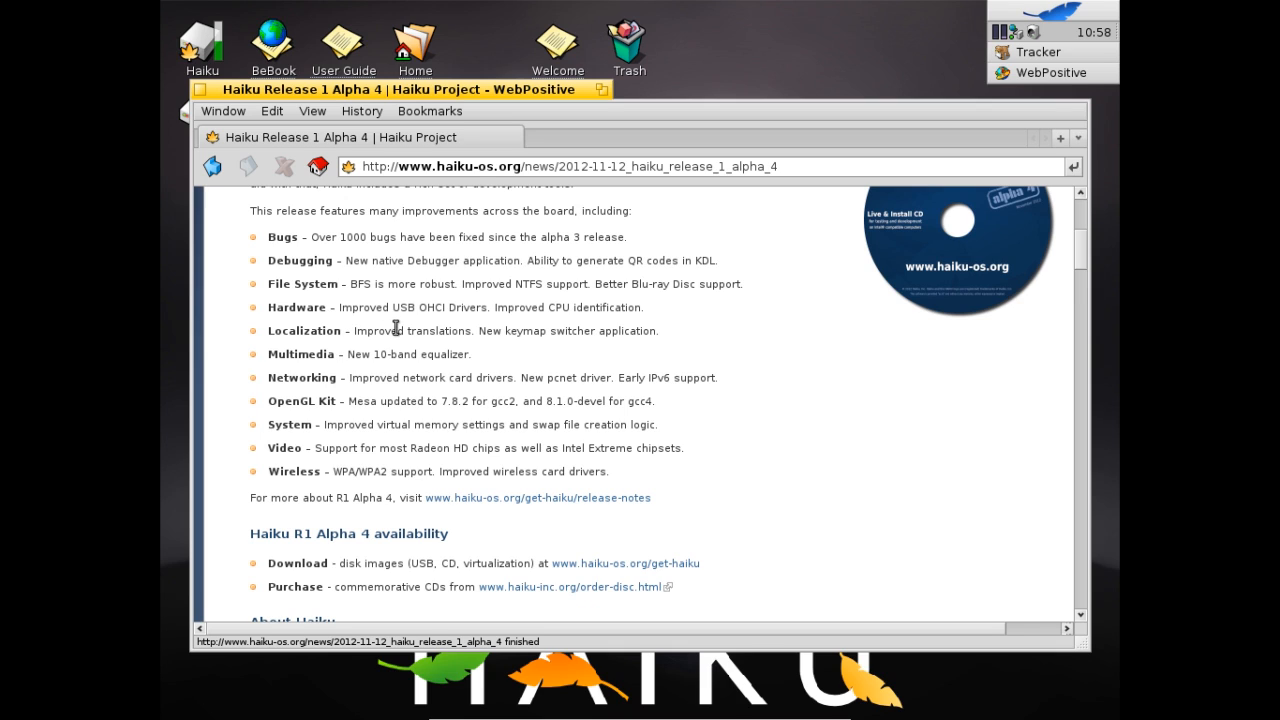
mouse_move(412, 260)
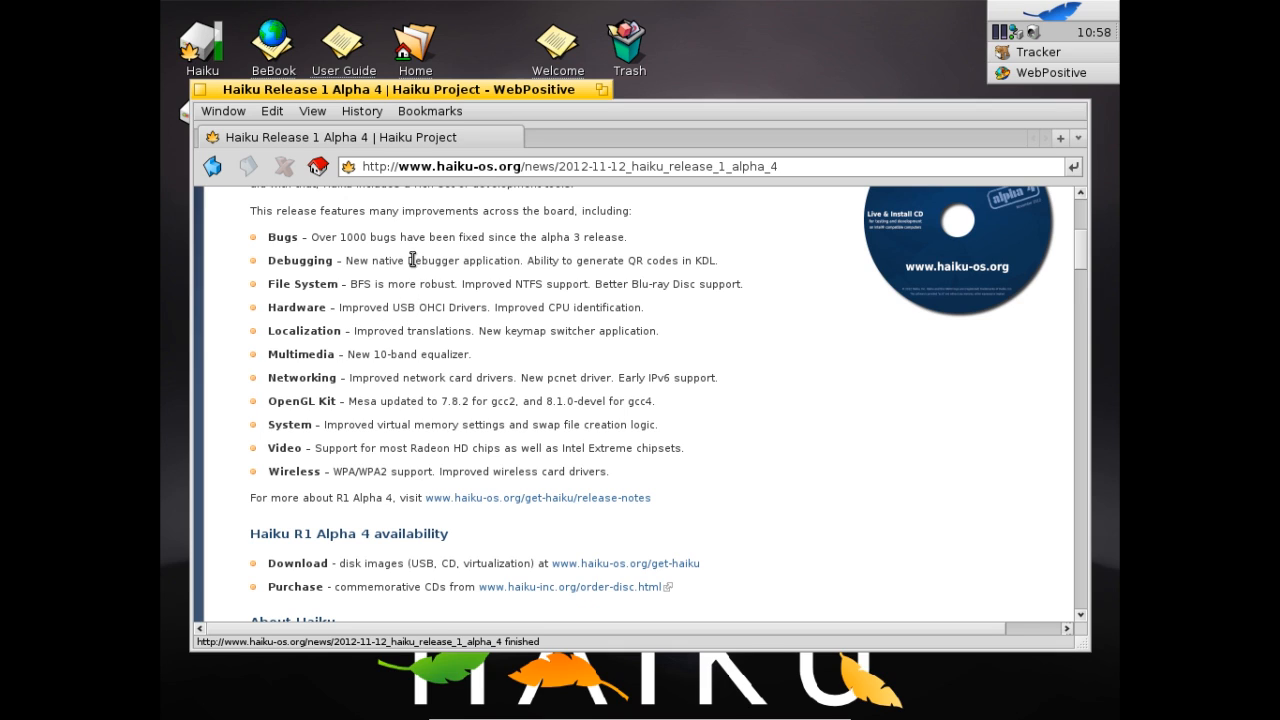
mouse_move(414, 280)
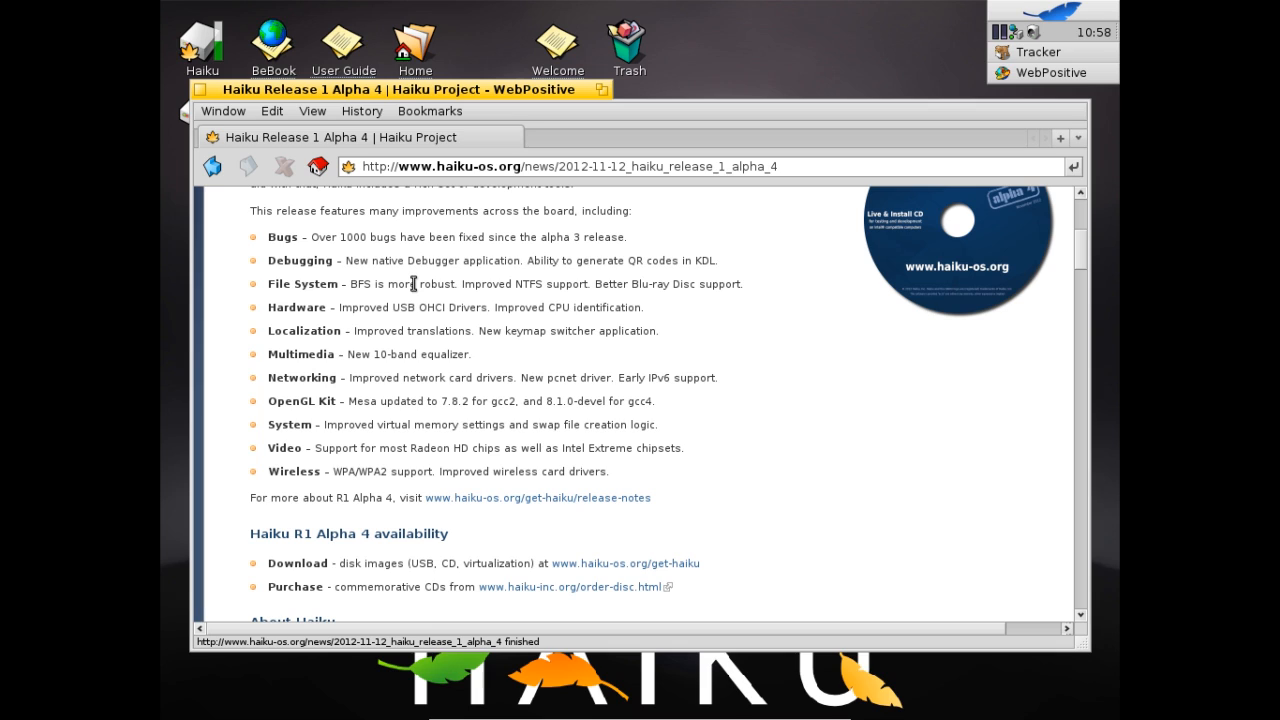
mouse_move(400, 328)
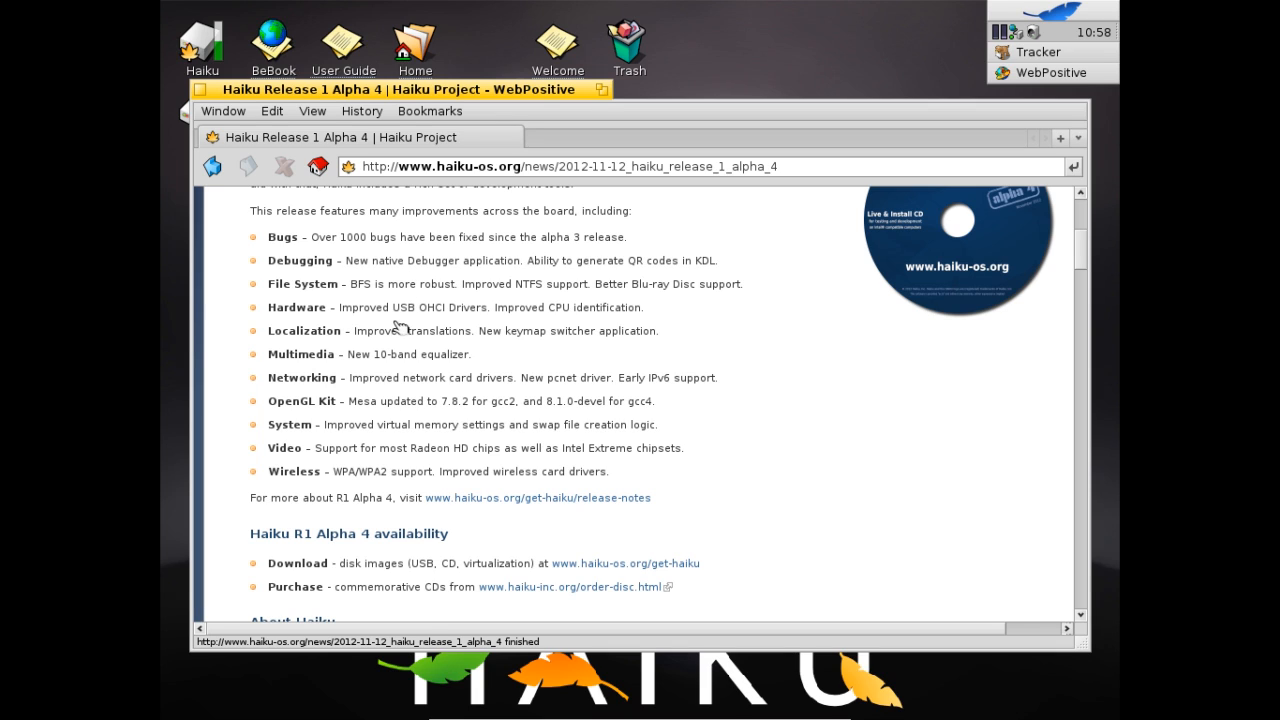
mouse_move(436, 310)
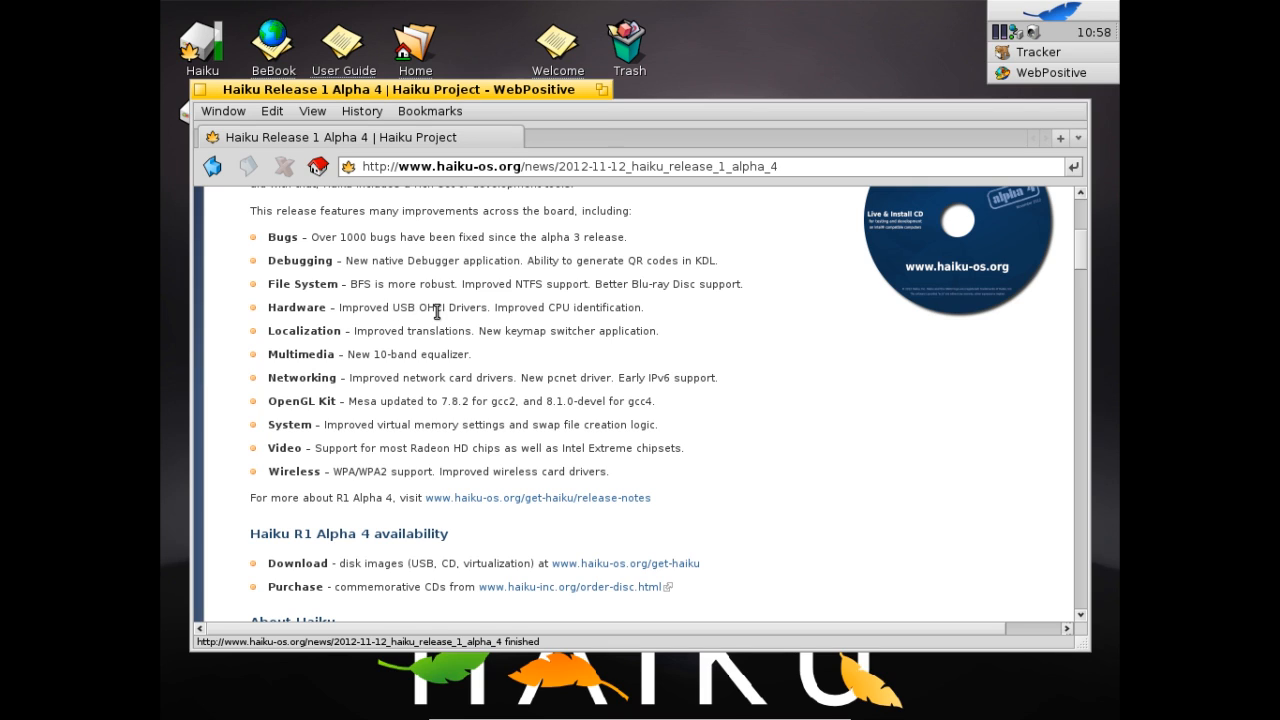
mouse_move(462, 328)
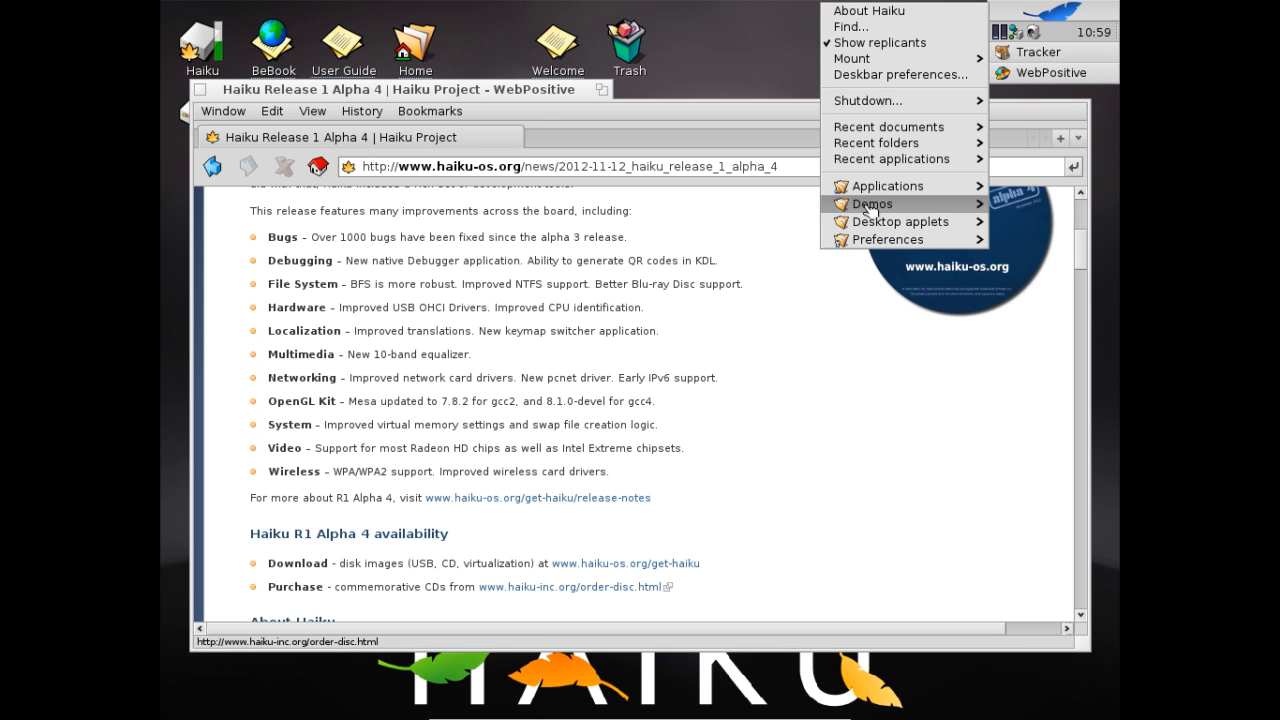
mouse_move(872, 204)
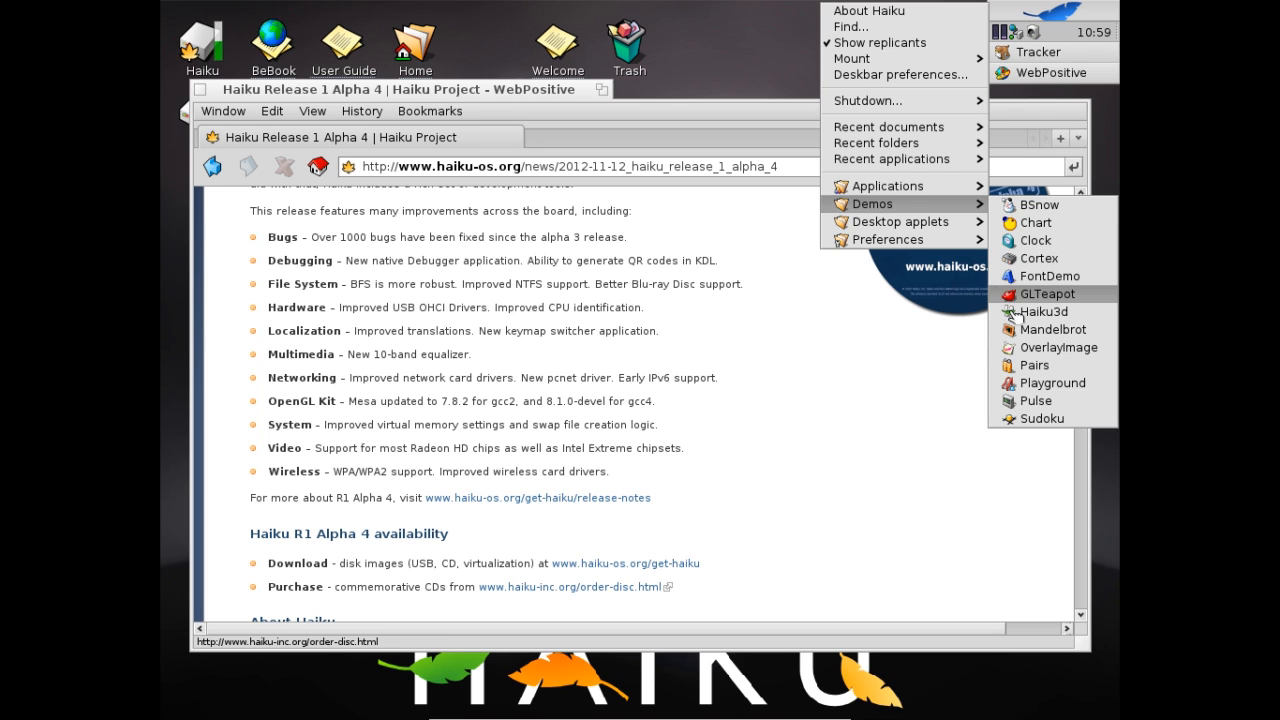
- Start the Pulse CPU monitor from the Deskbar Demos menu
left_click(1036, 400)
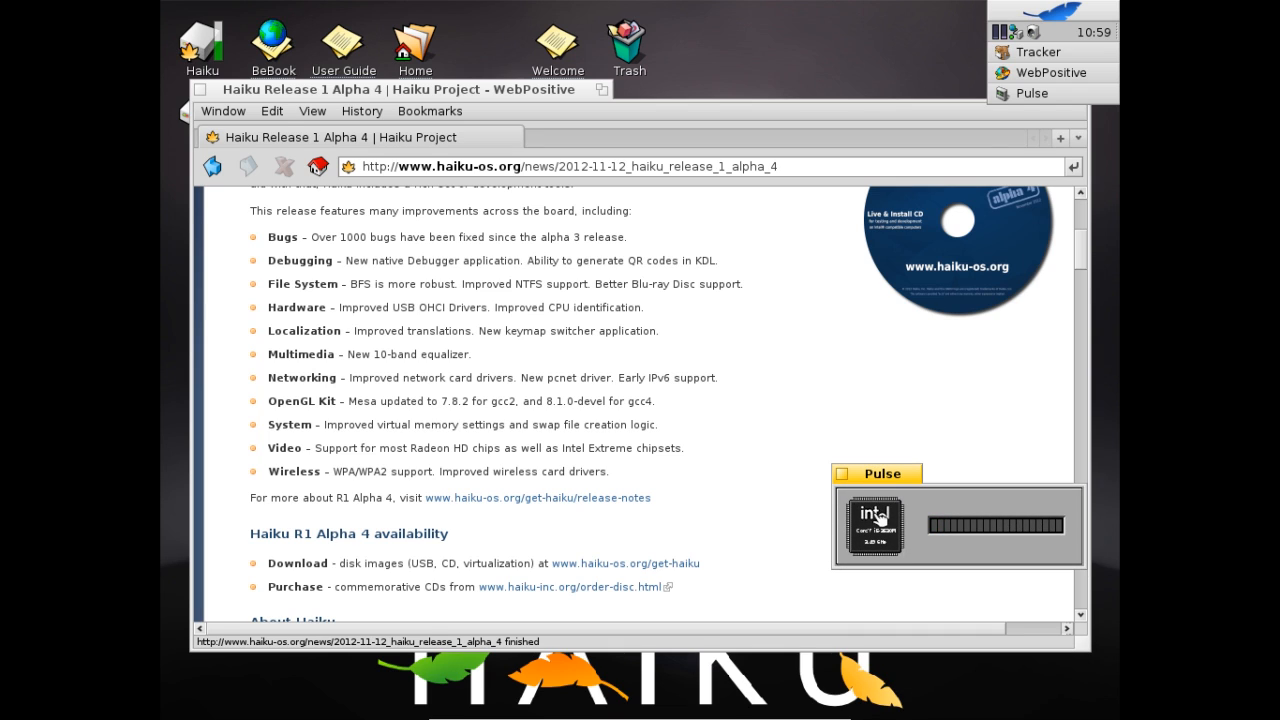
mouse_move(884, 540)
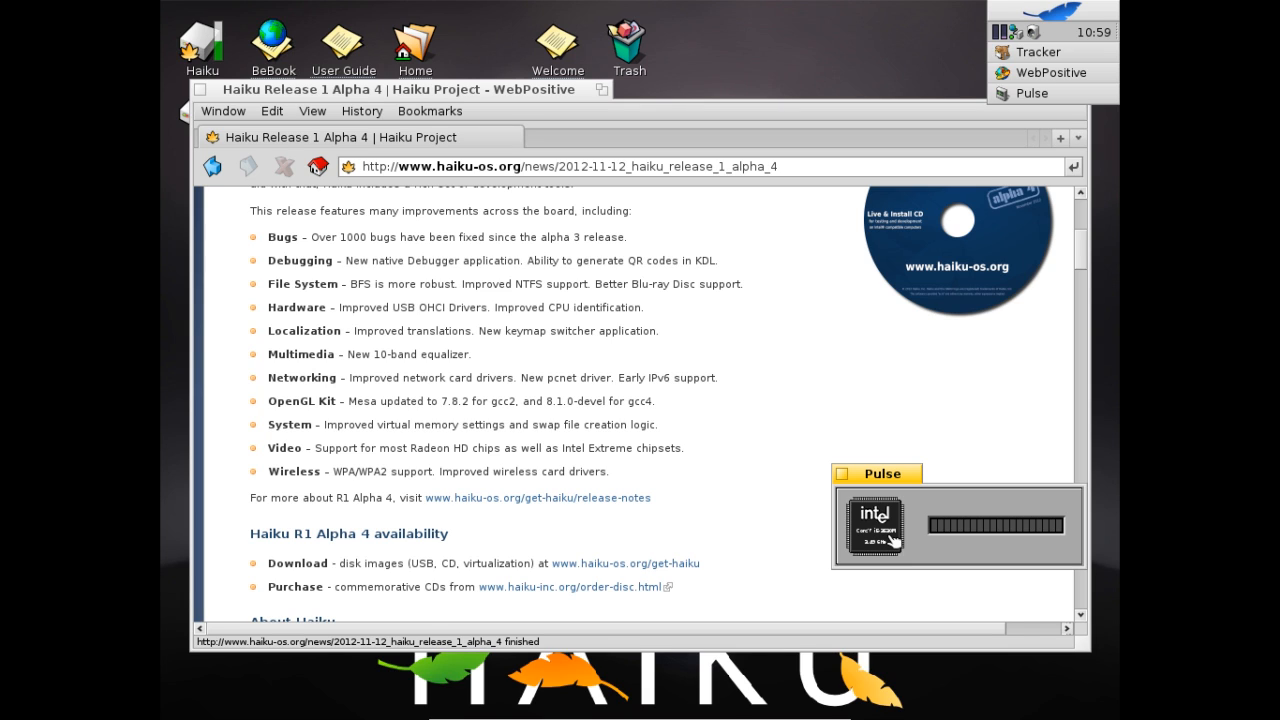
mouse_move(878, 552)
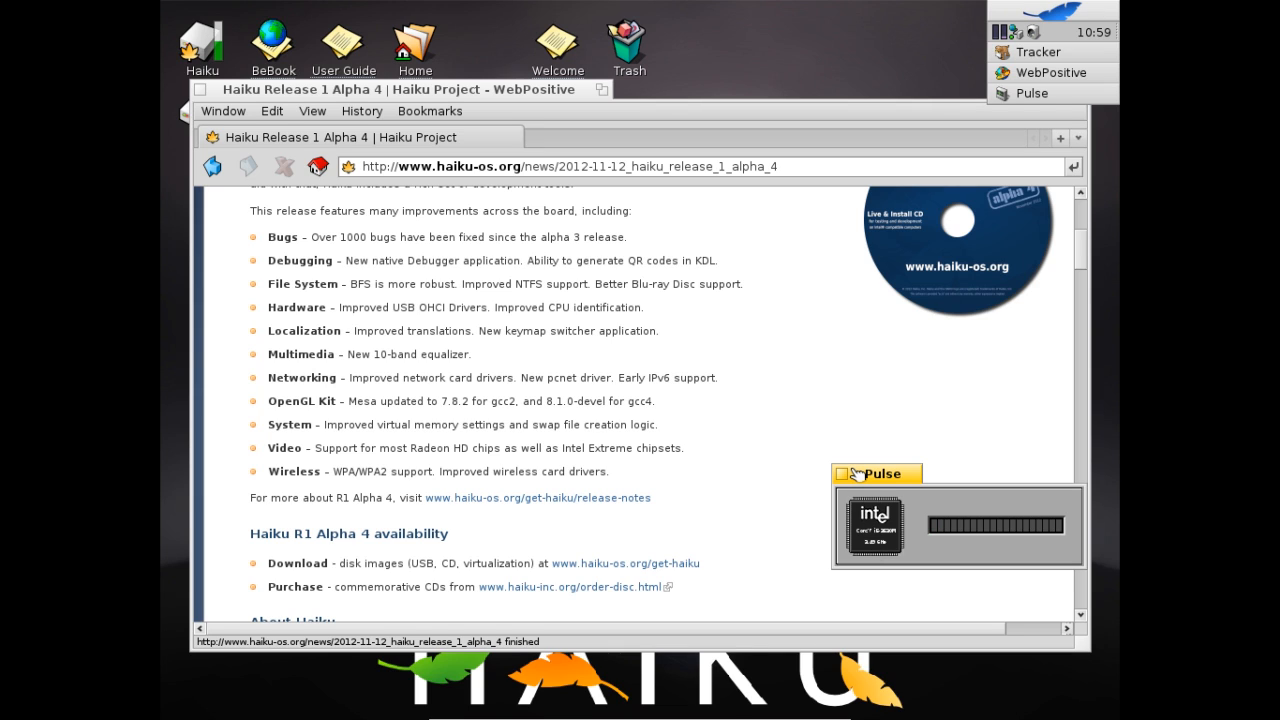
- Close the Pulse window and scroll the release page to the availability and About Haiku sections
left_click(876, 472)
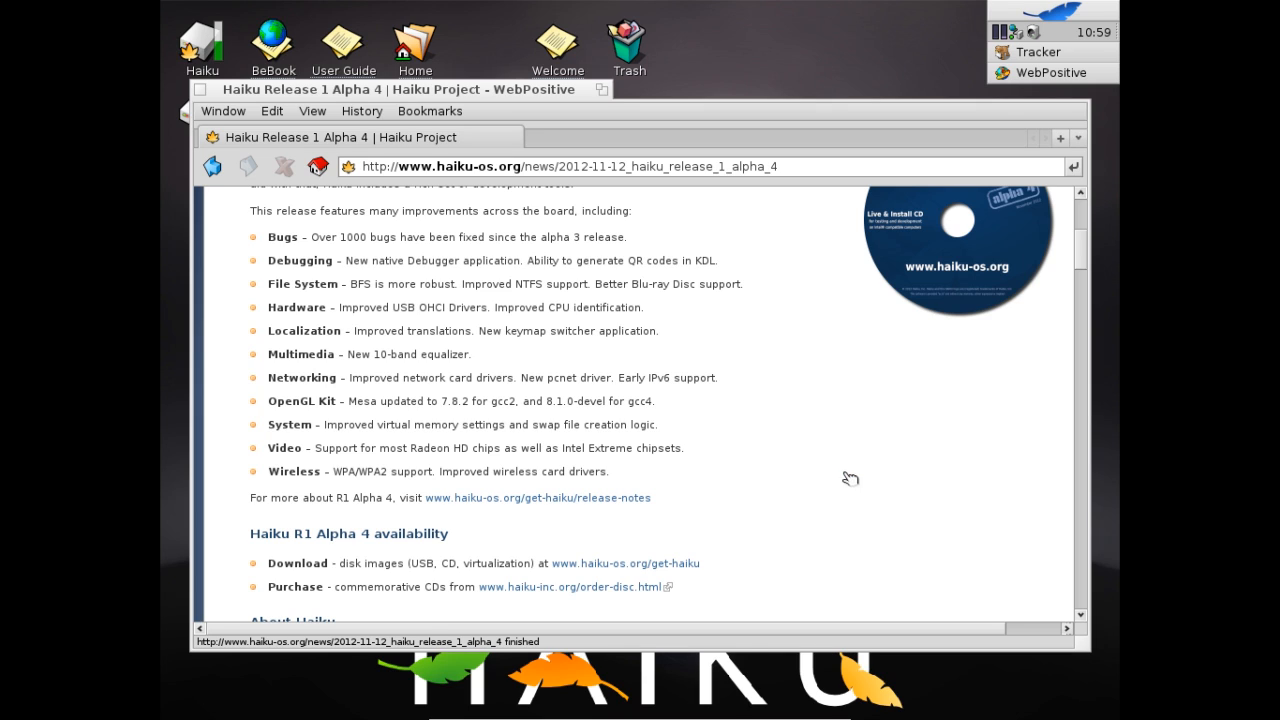
mouse_move(460, 352)
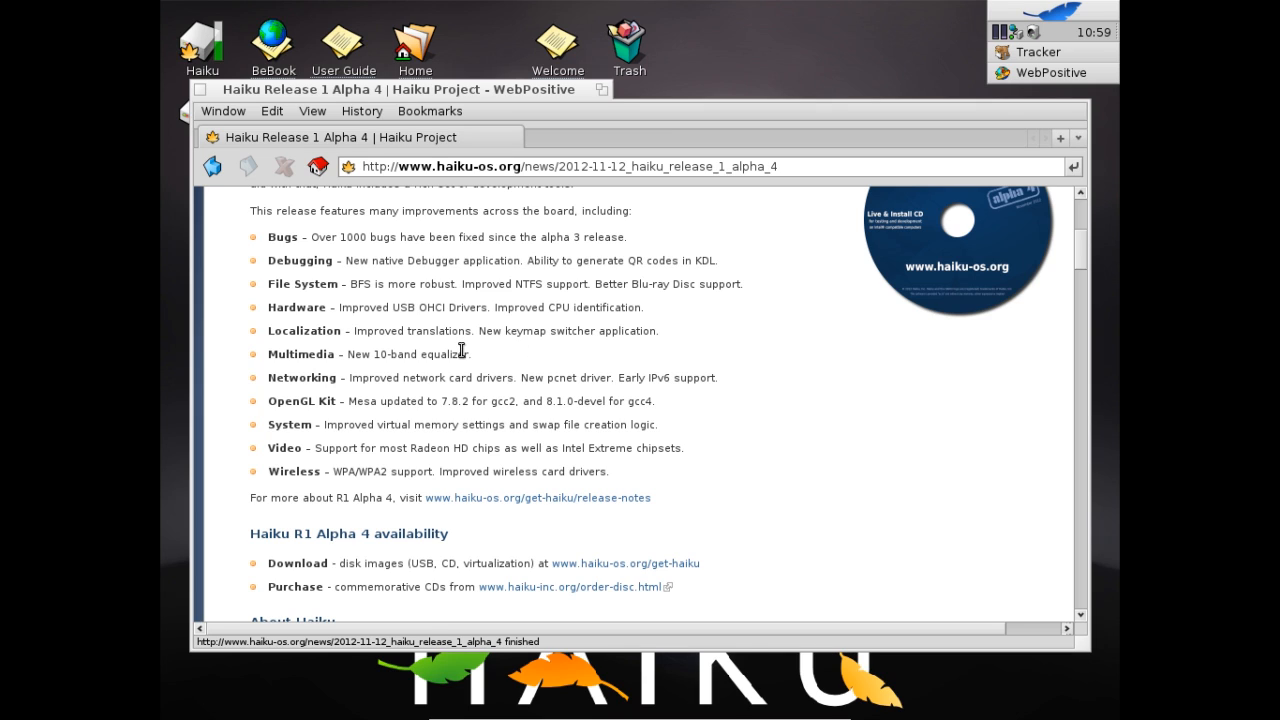
mouse_move(460, 380)
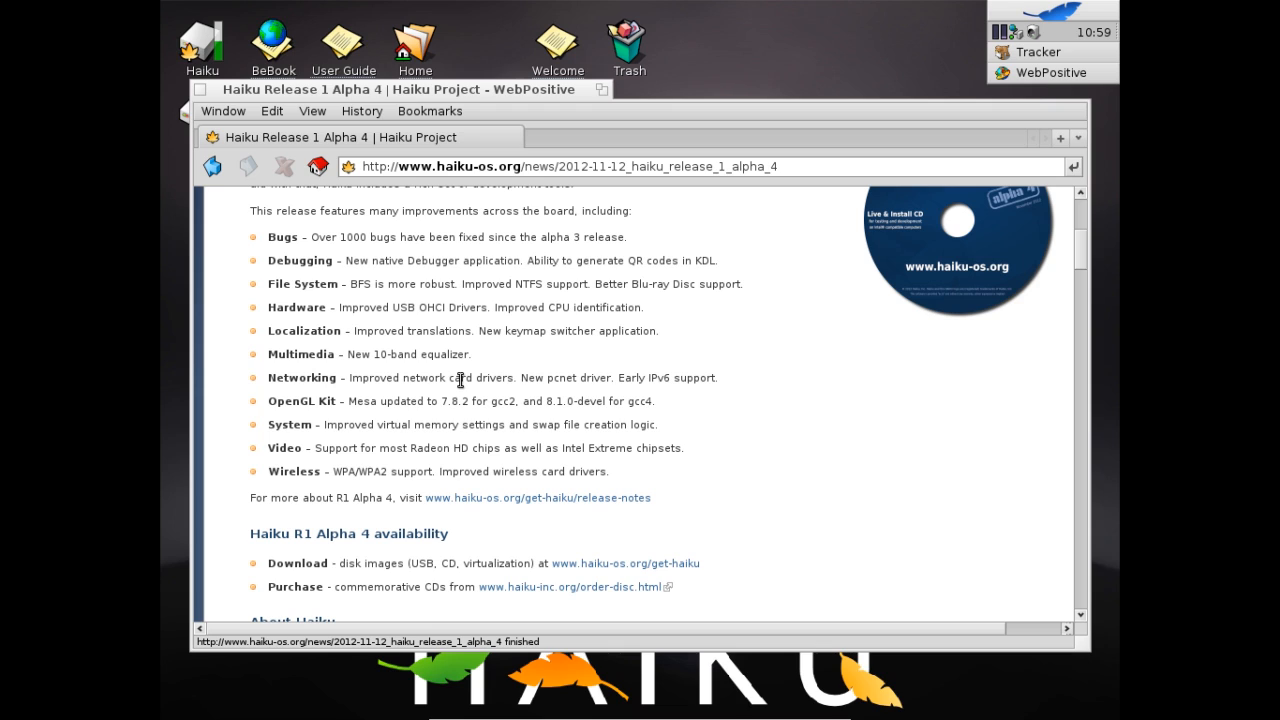
mouse_move(392, 472)
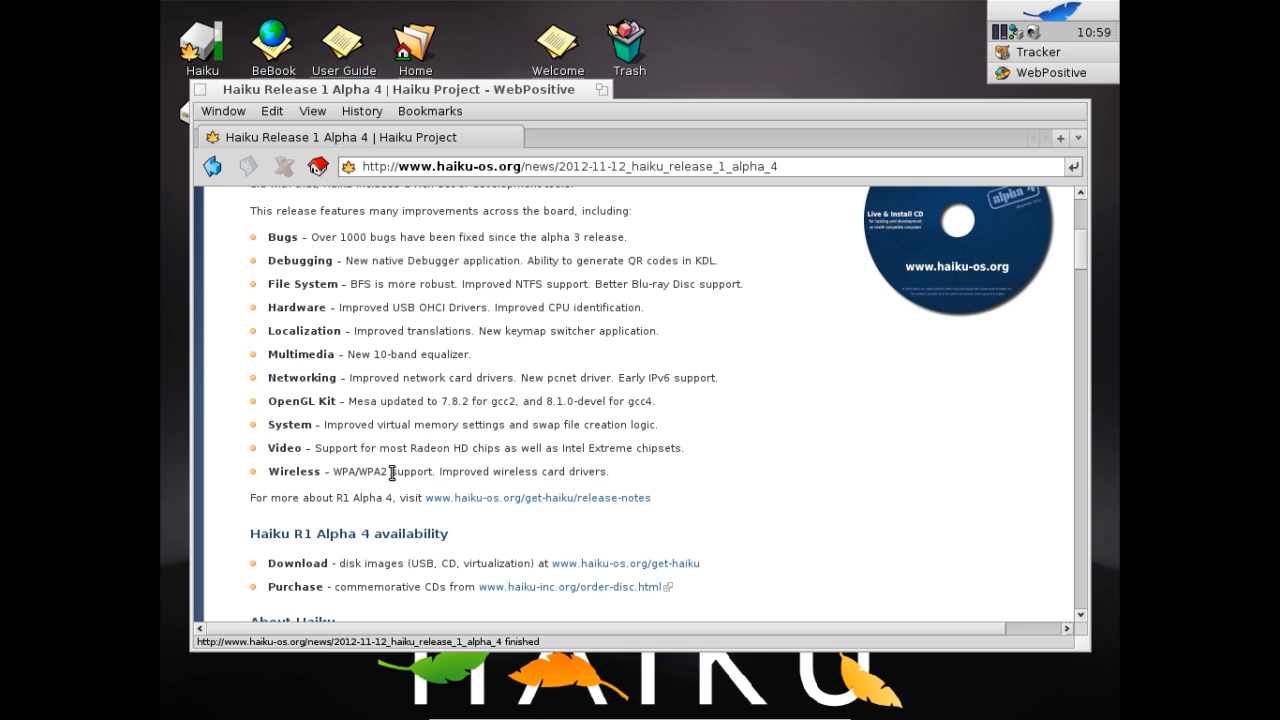
mouse_move(396, 448)
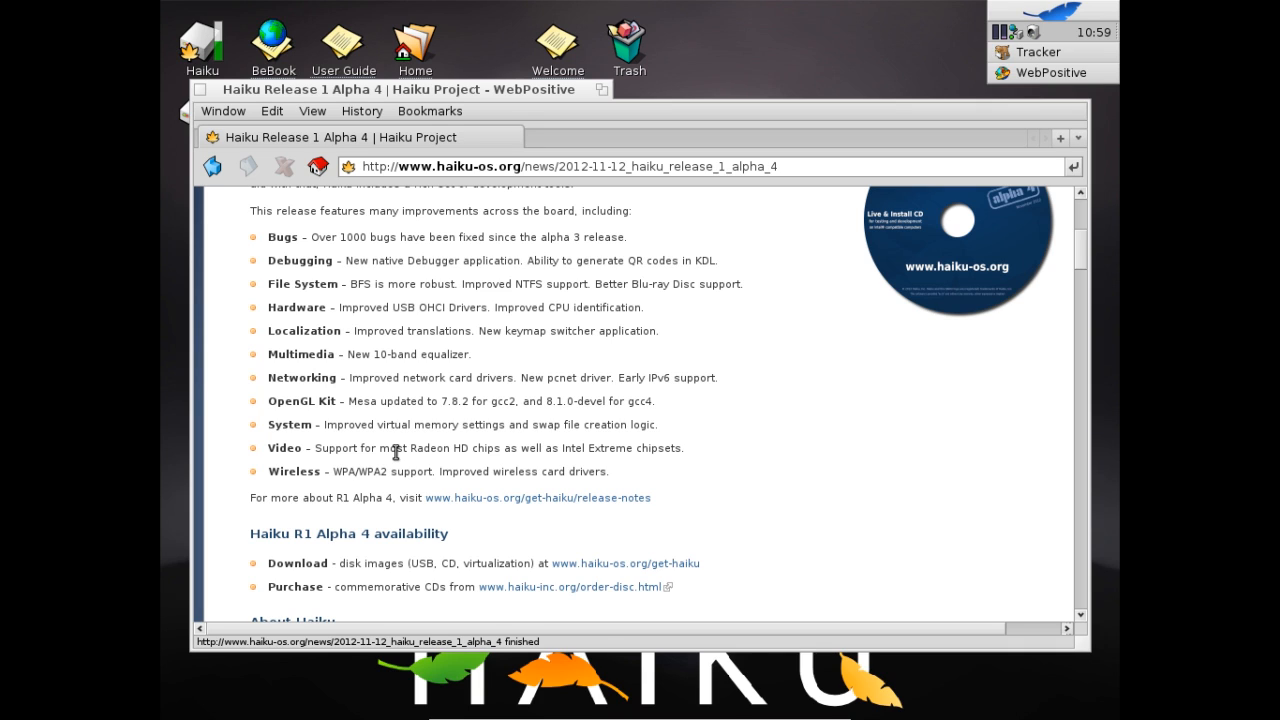
mouse_move(396, 442)
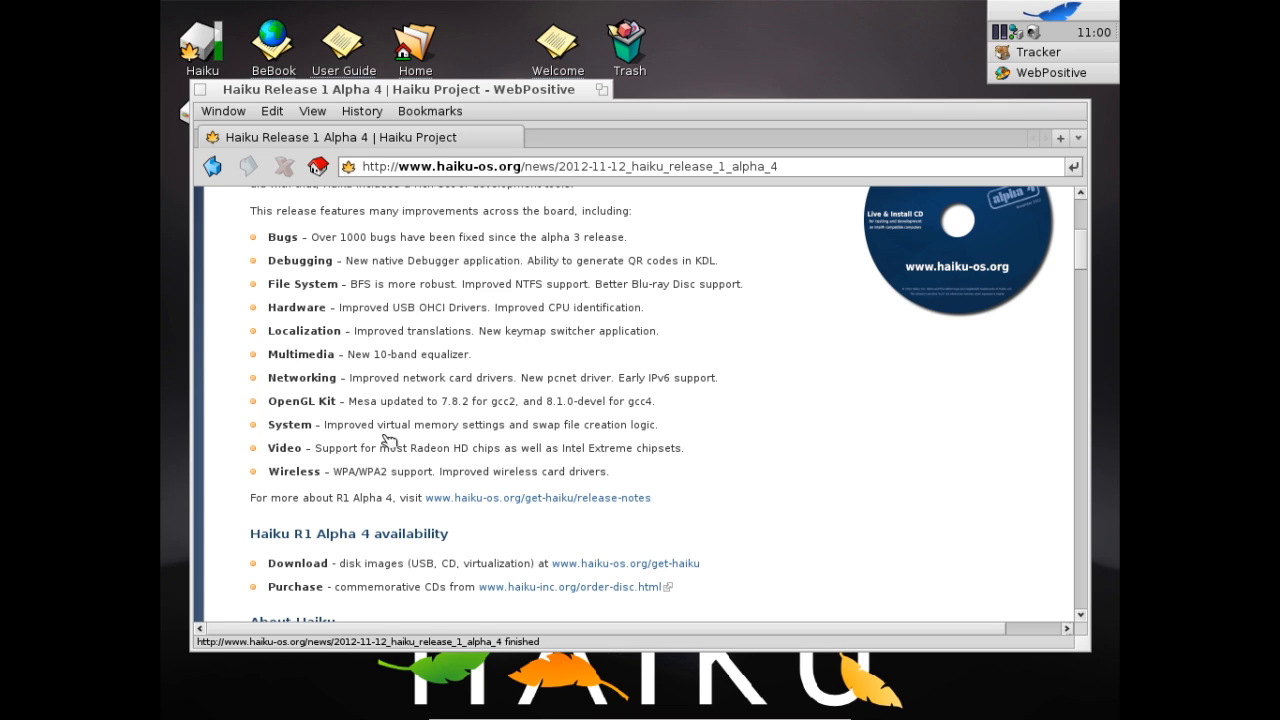
mouse_move(460, 400)
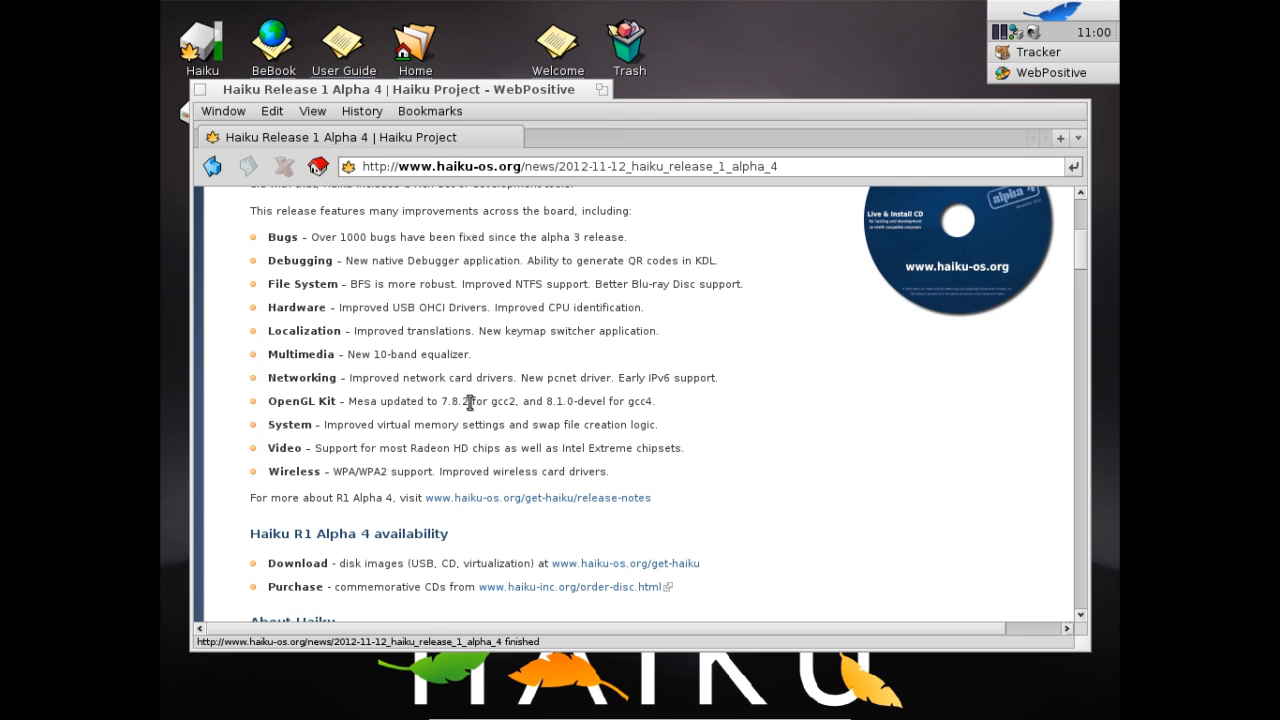
scroll("down", 3)
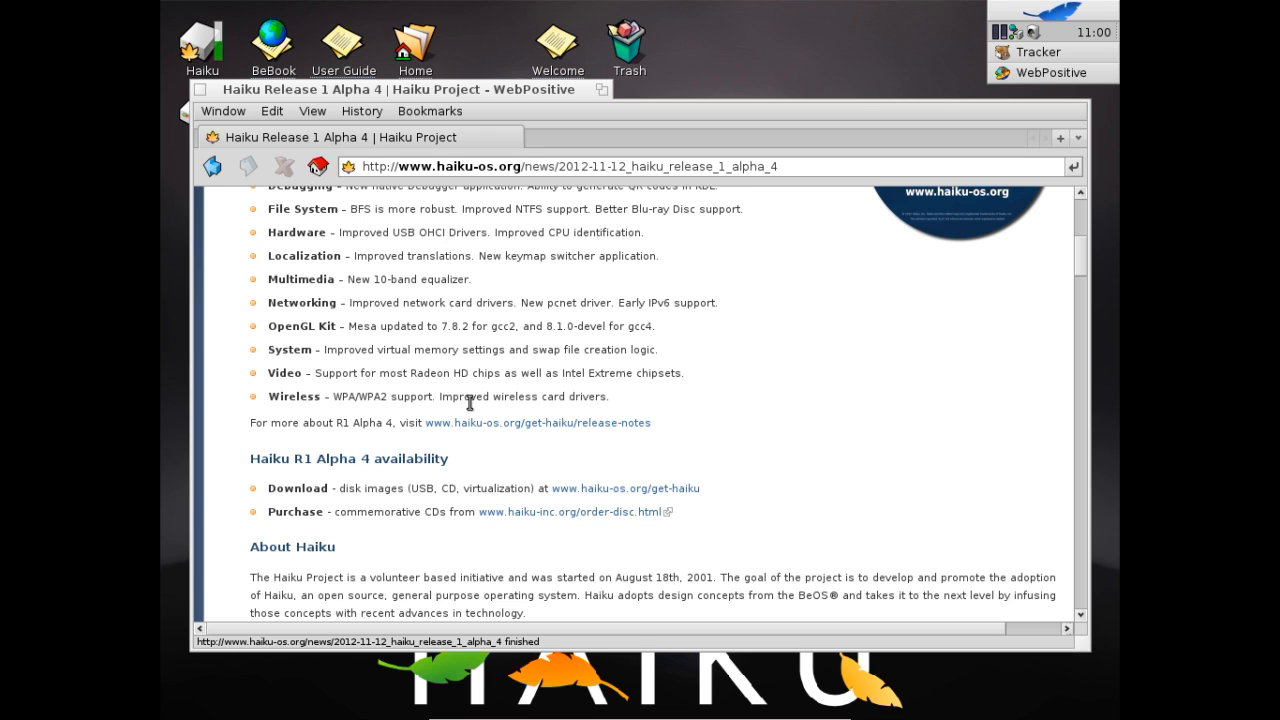
scroll("up", 3)
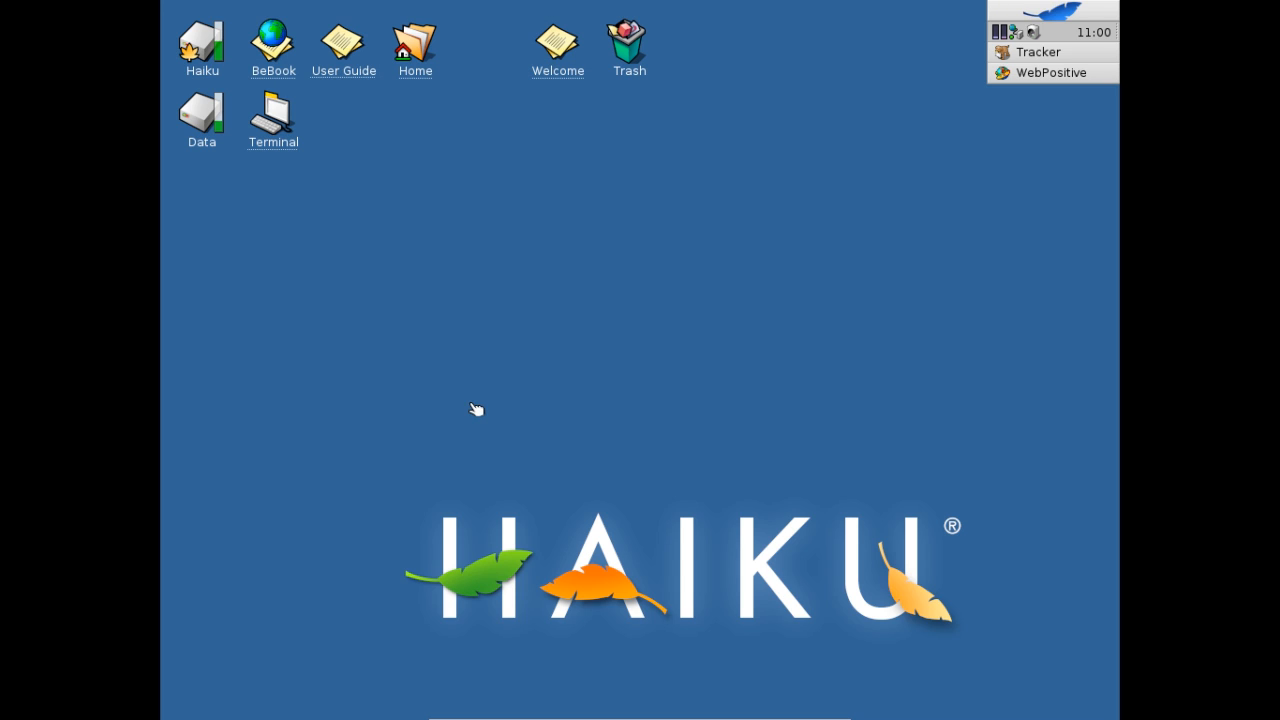
mouse_move(284, 138)
type("installoptionalpackage")
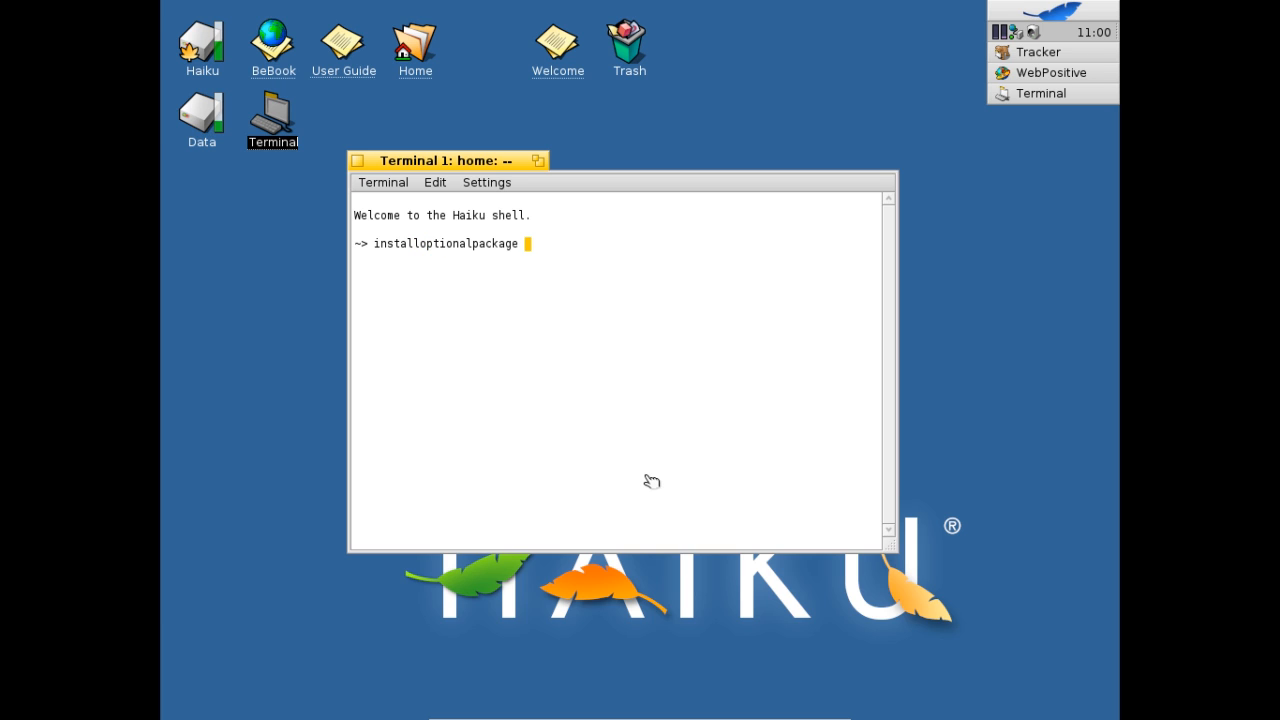
- Run installoptionalpackage -l in the Terminal to list optional packages
key("Return")
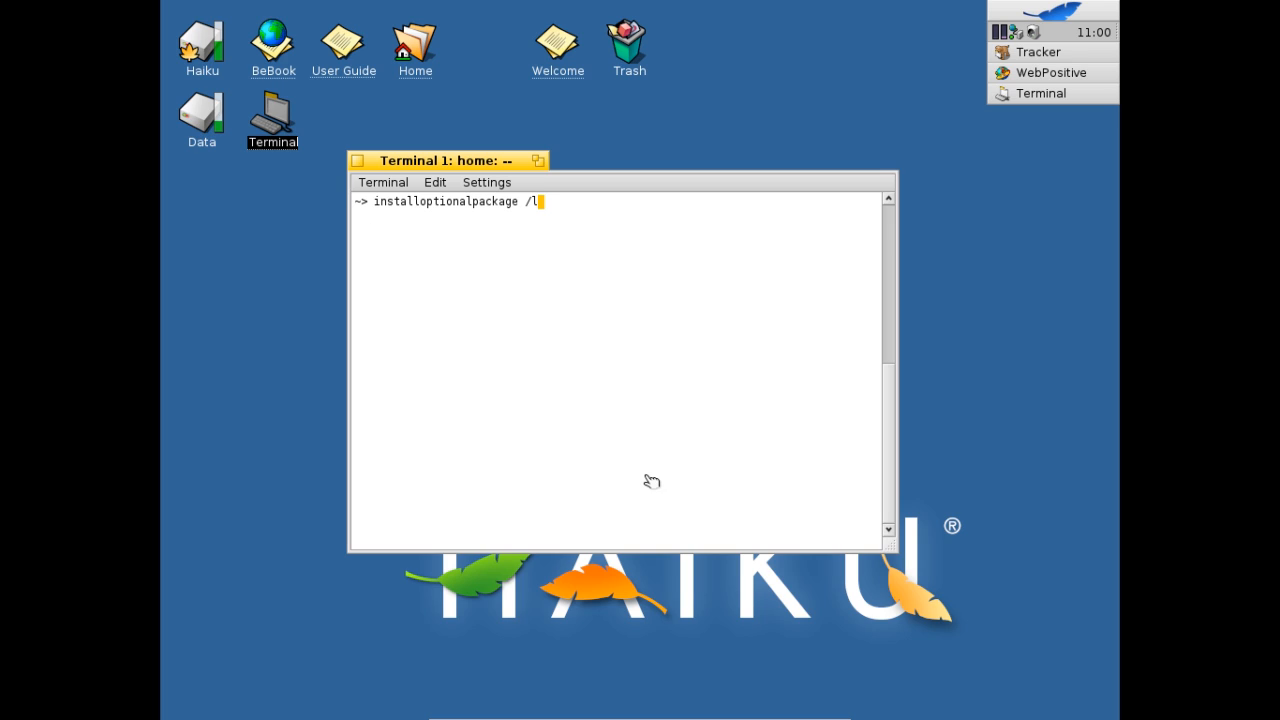
key("Return")
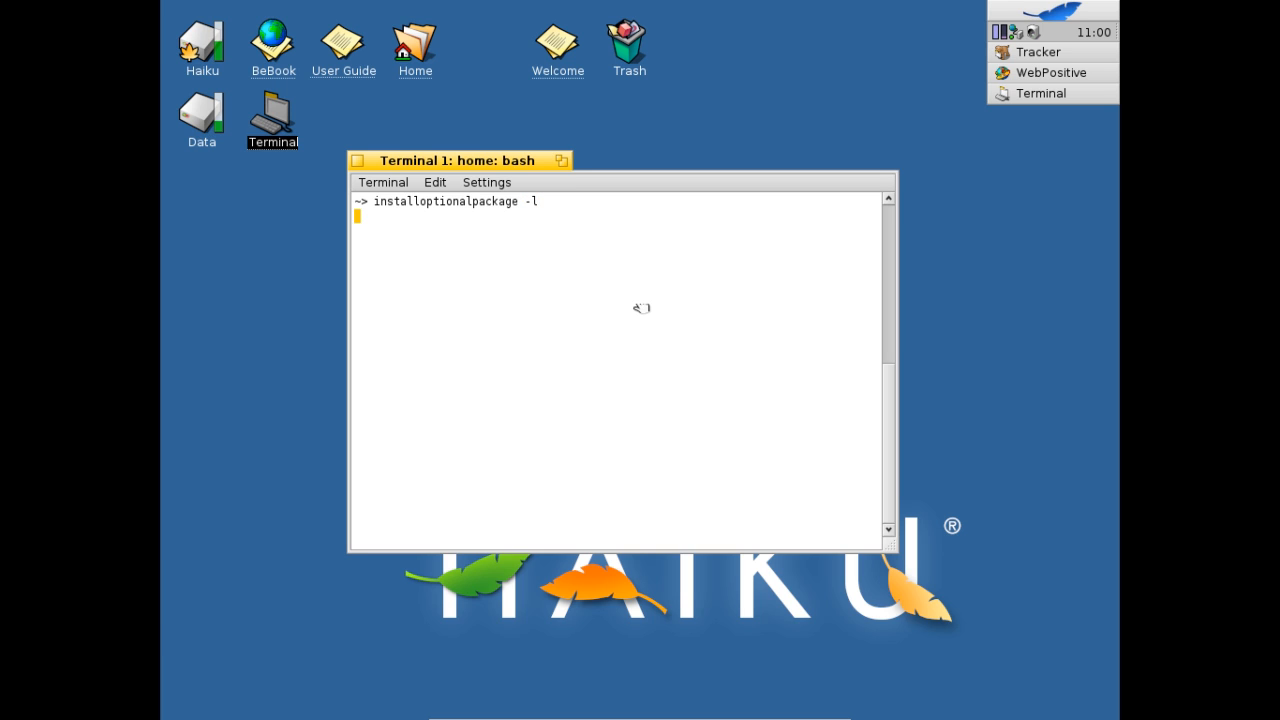
key("Return")
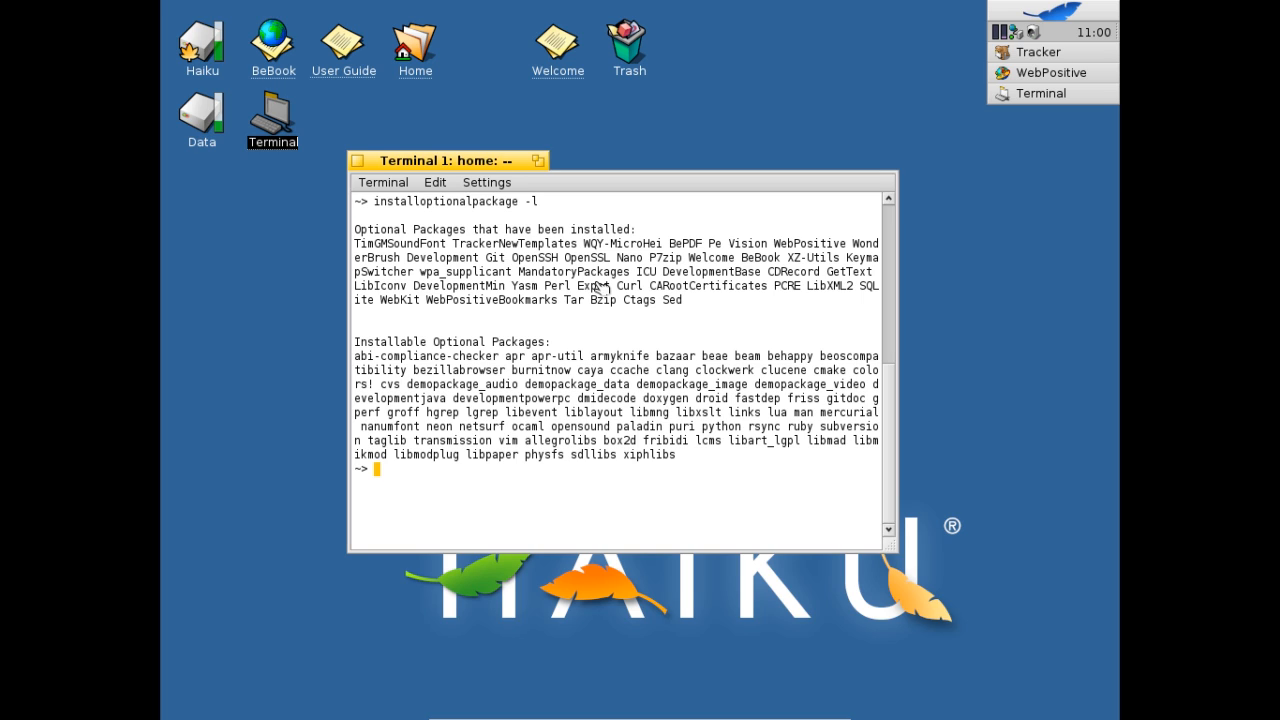
mouse_move(416, 248)
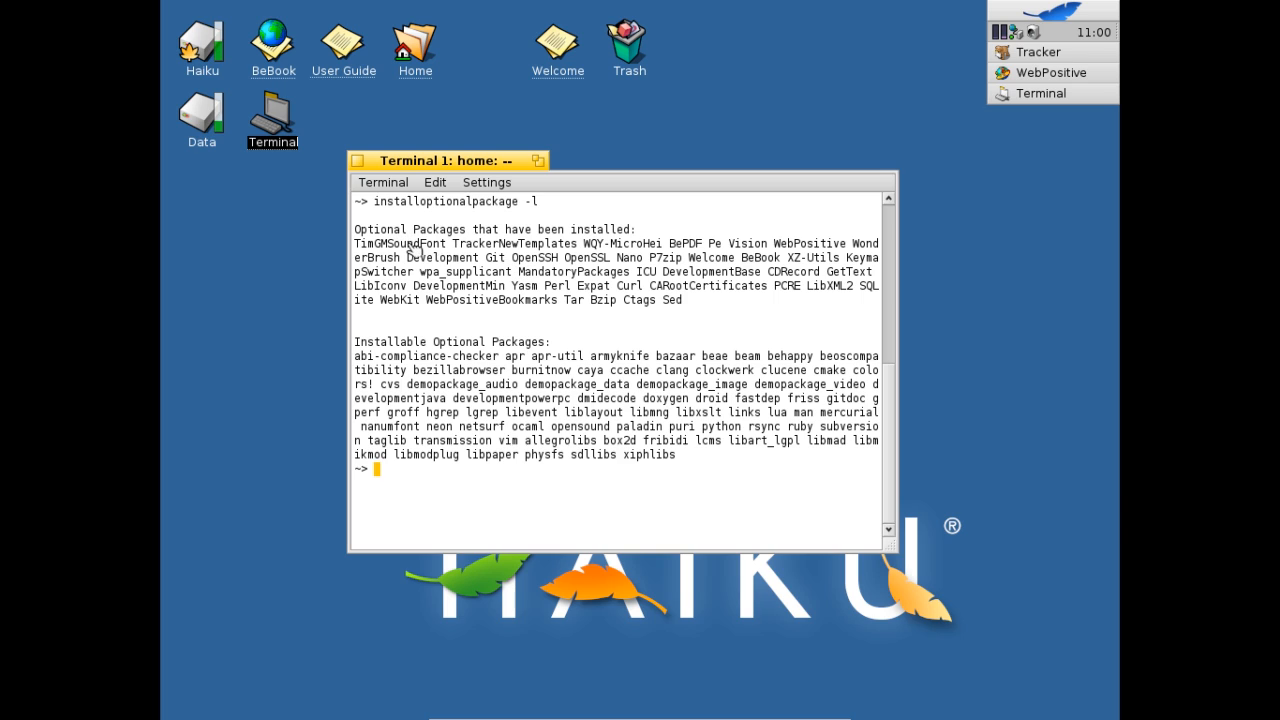
- Highlight package names TimGMSoundFont, bezillabrowser and developmentpowerpc in the listing while reading
double_click(398, 244)
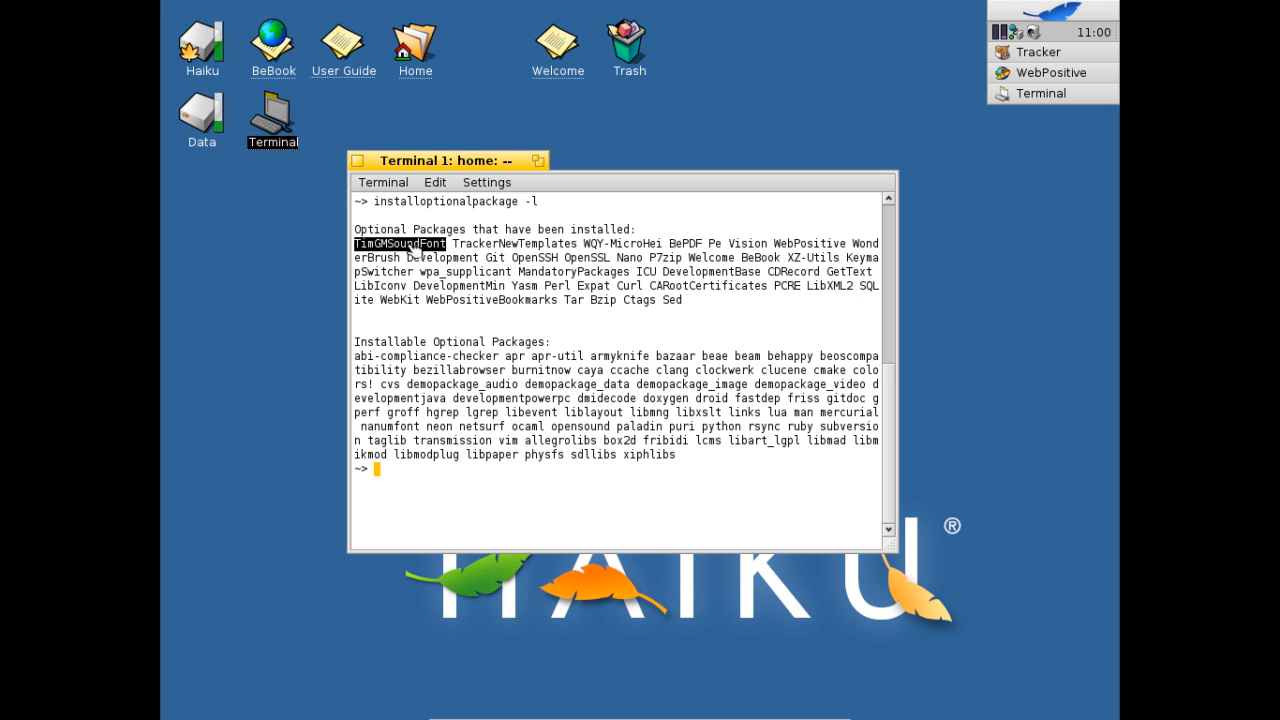
mouse_move(458, 298)
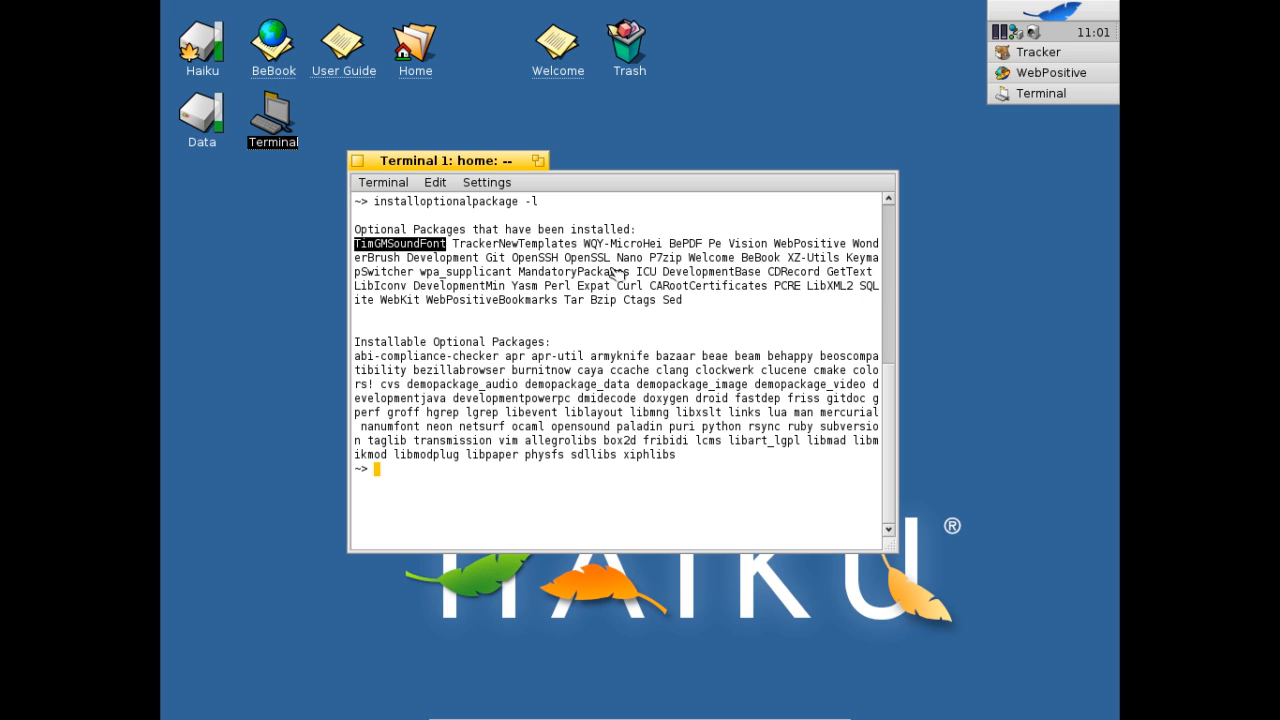
mouse_move(684, 278)
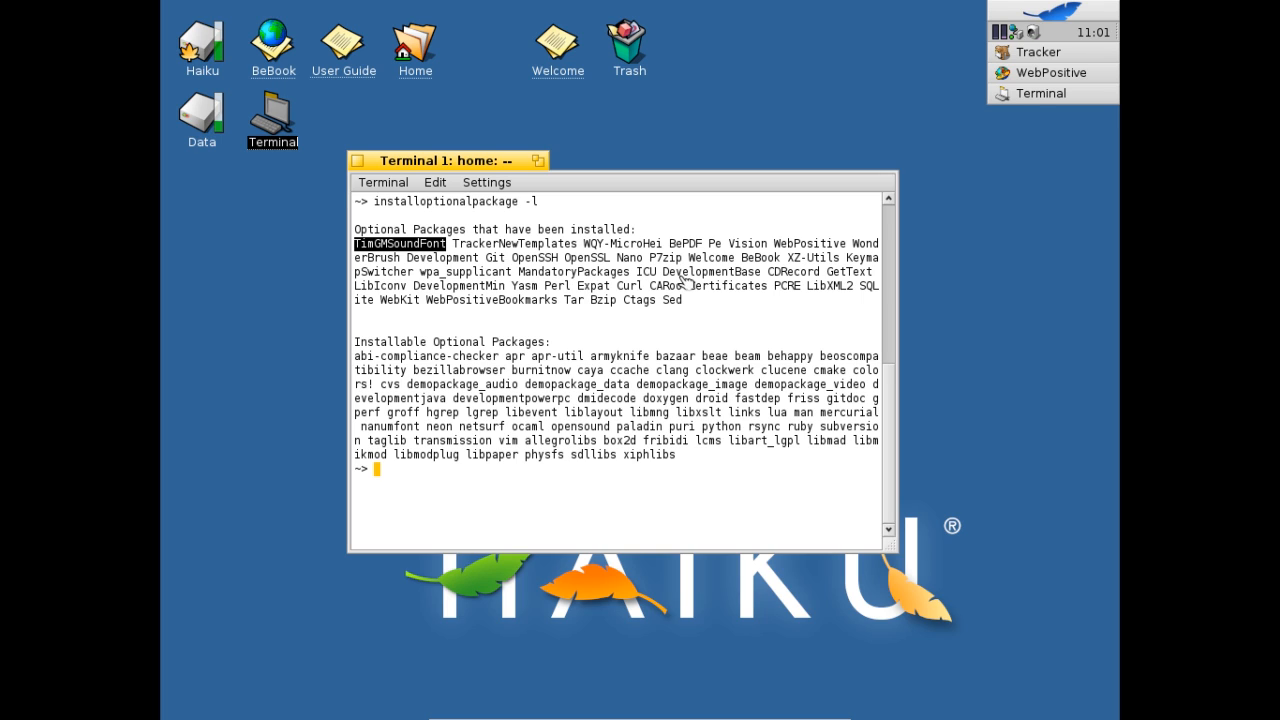
mouse_move(590, 296)
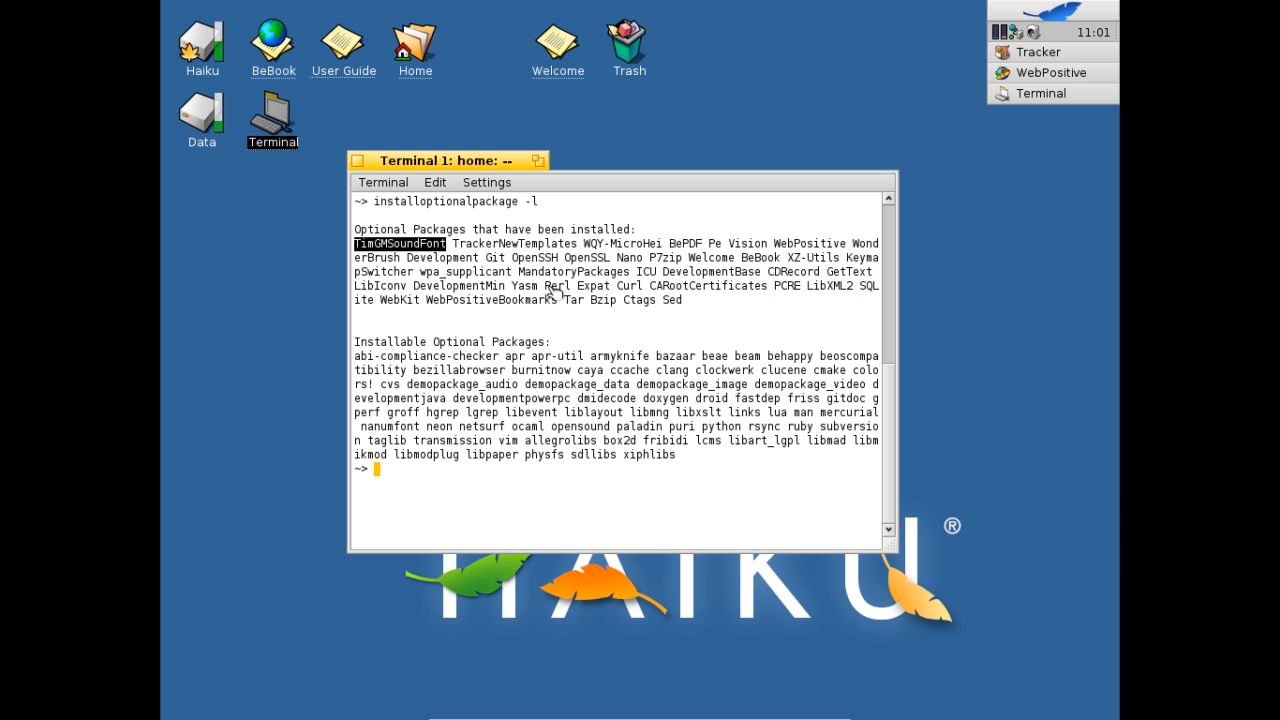
mouse_move(604, 300)
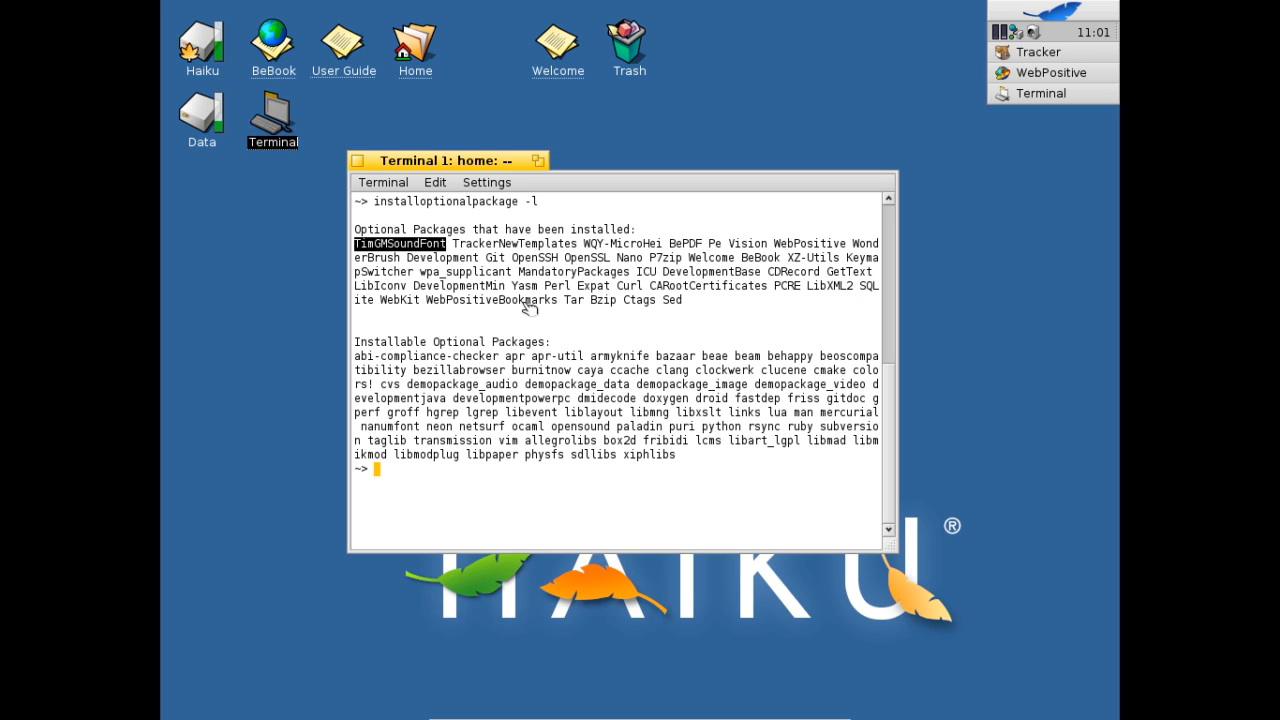
mouse_move(600, 308)
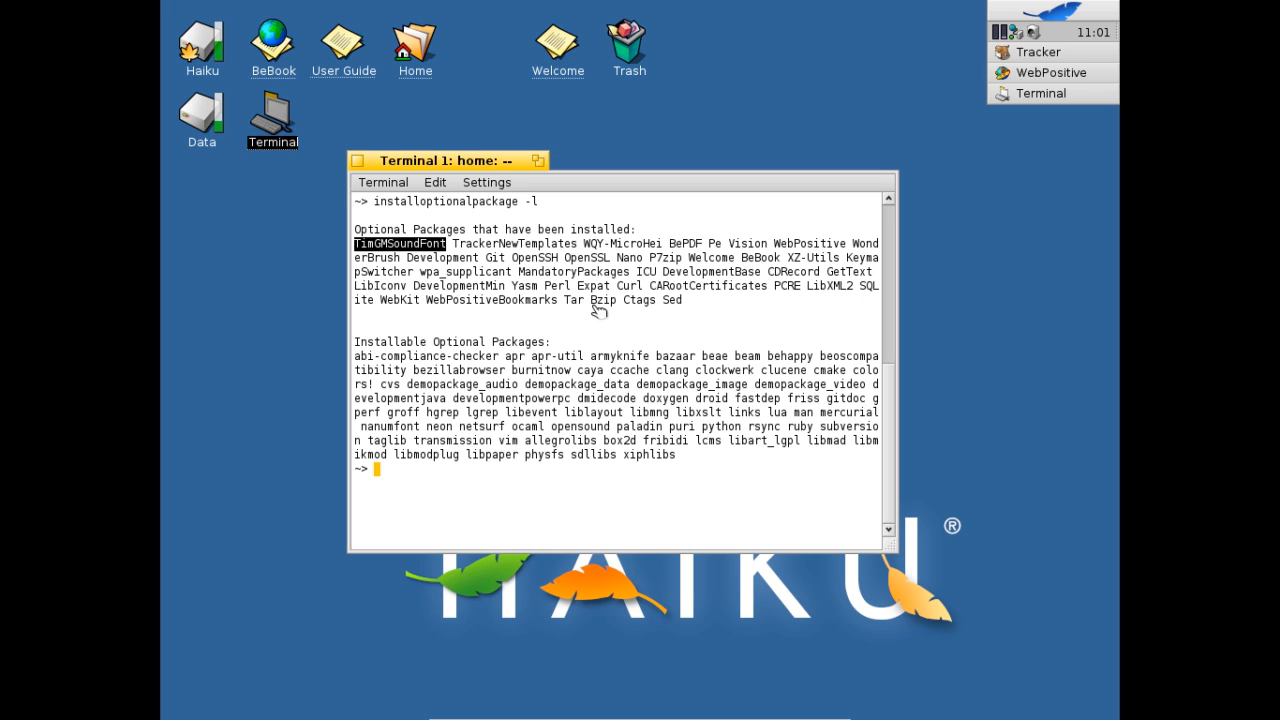
mouse_move(562, 388)
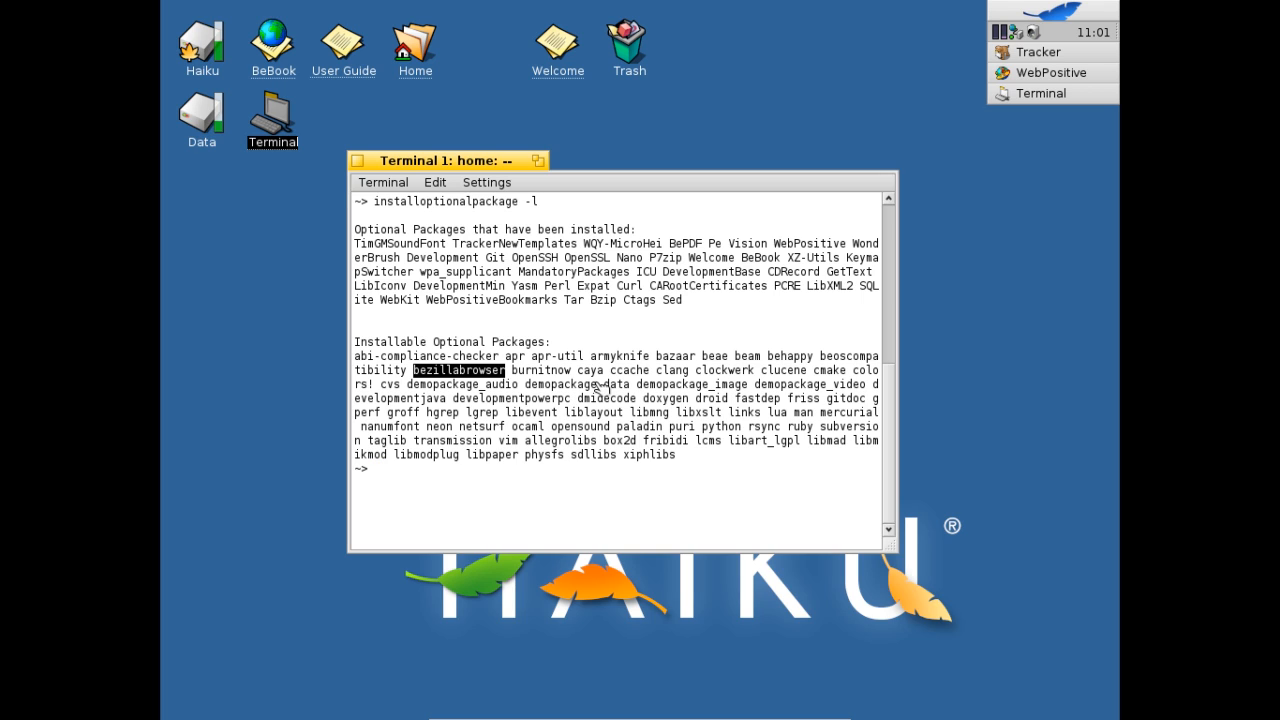
double_click(588, 370)
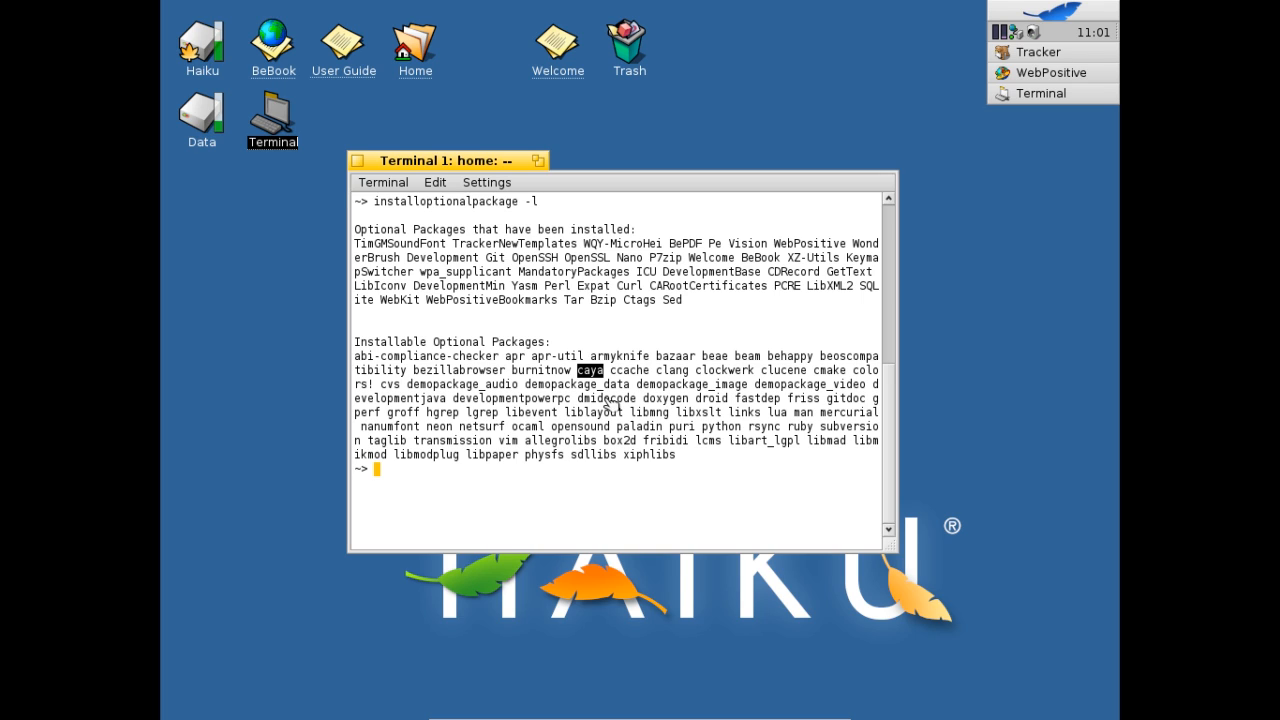
mouse_move(680, 378)
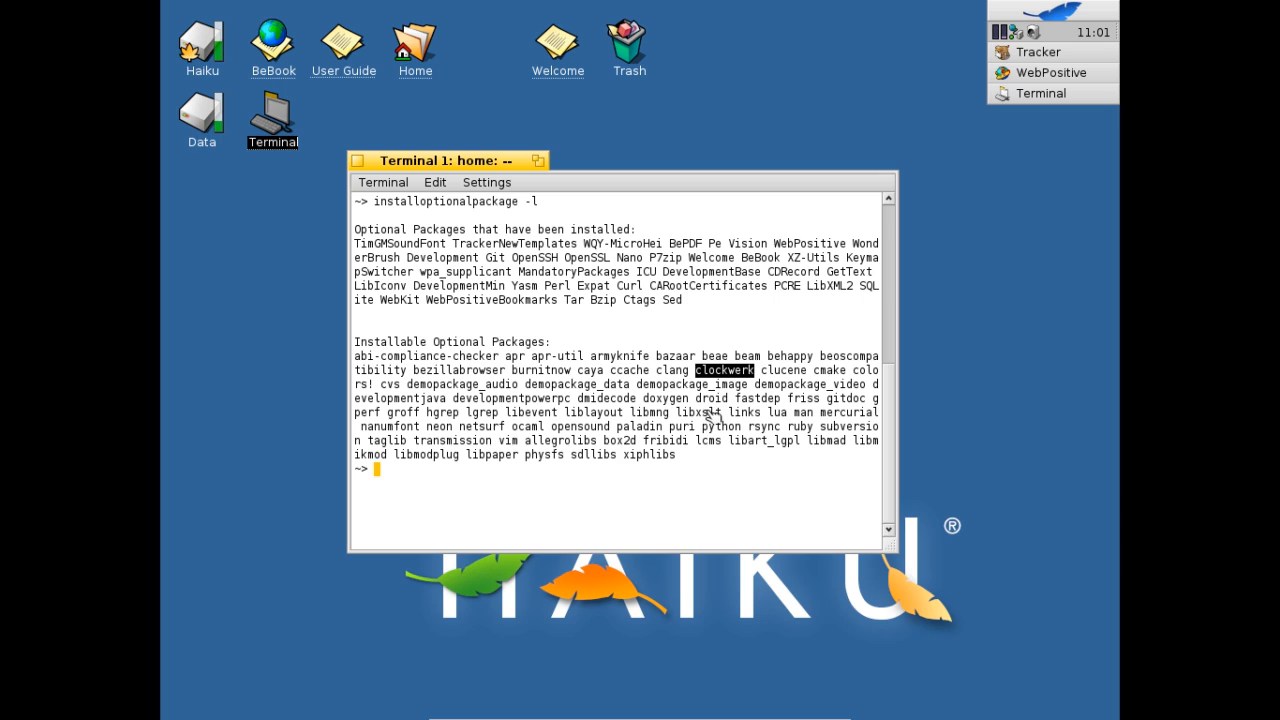
mouse_move(168, 392)
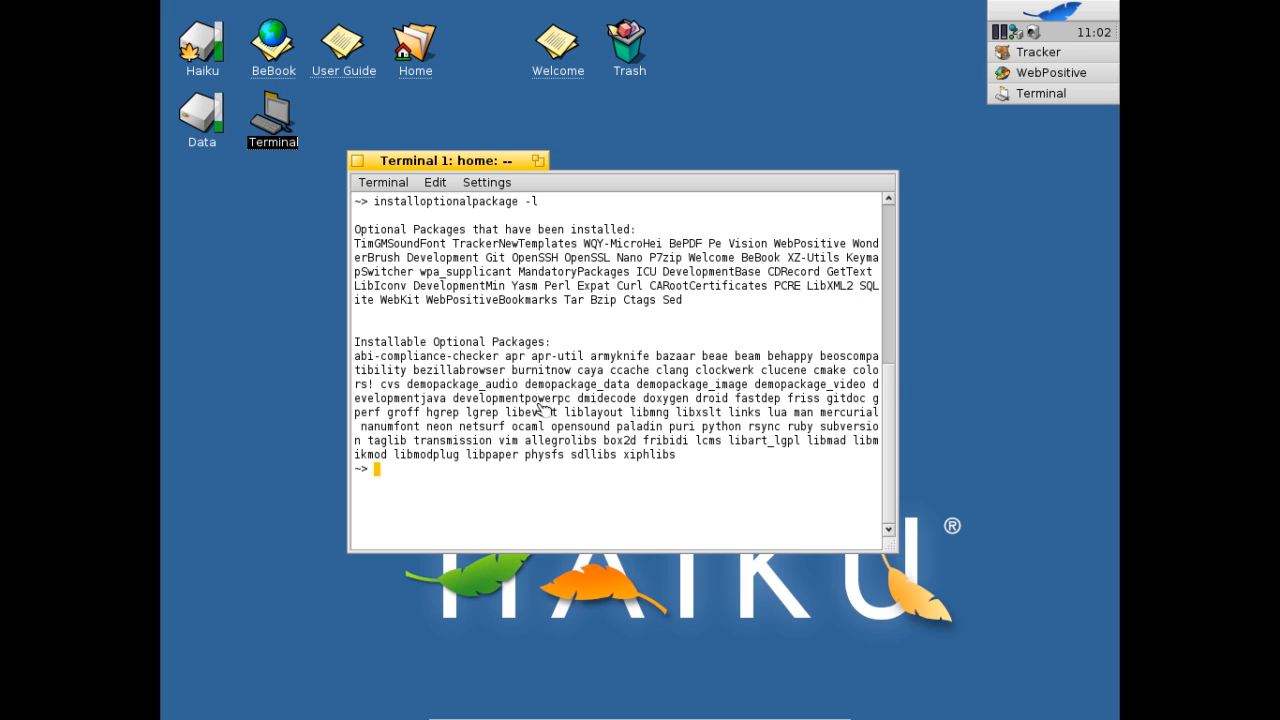
double_click(512, 398)
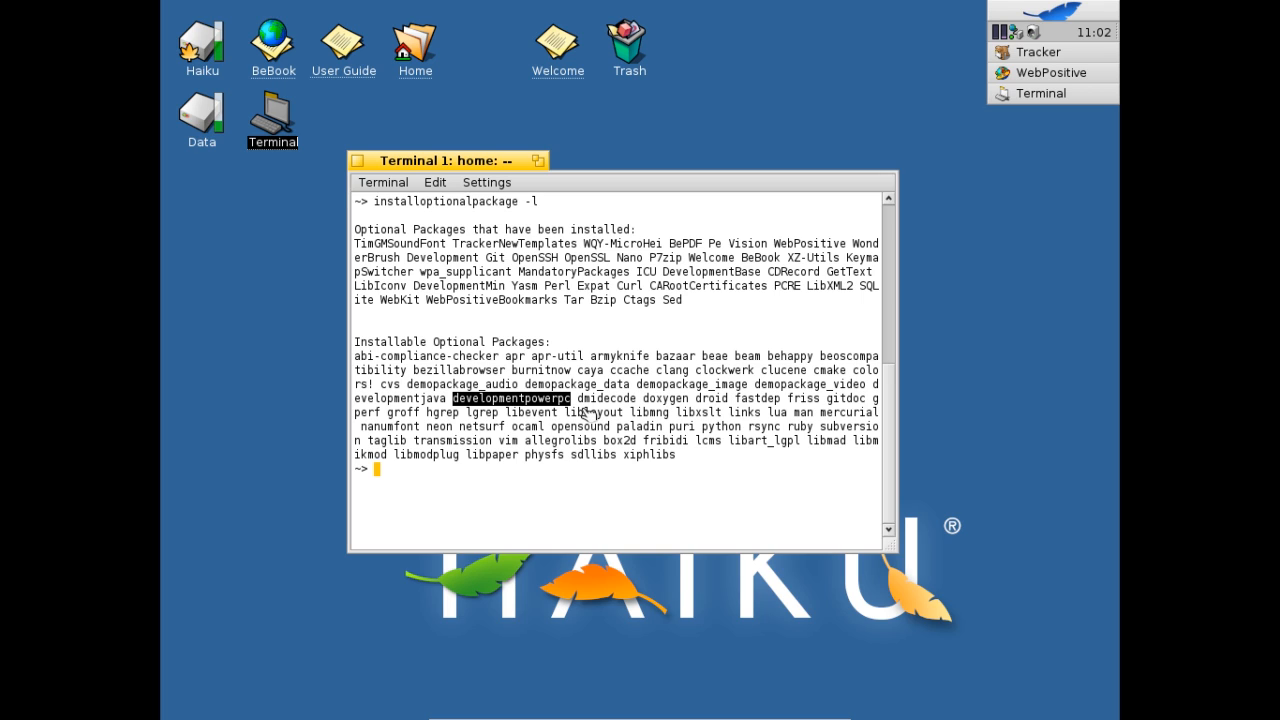
mouse_move(578, 444)
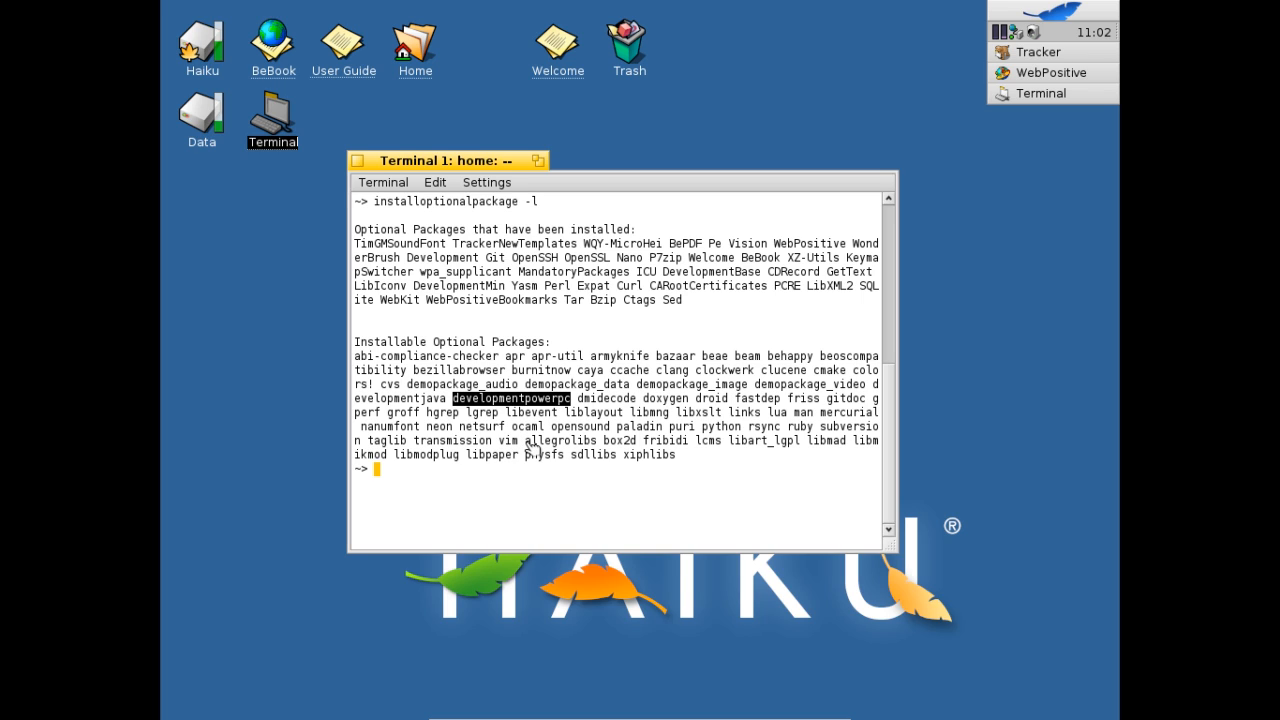
mouse_move(476, 448)
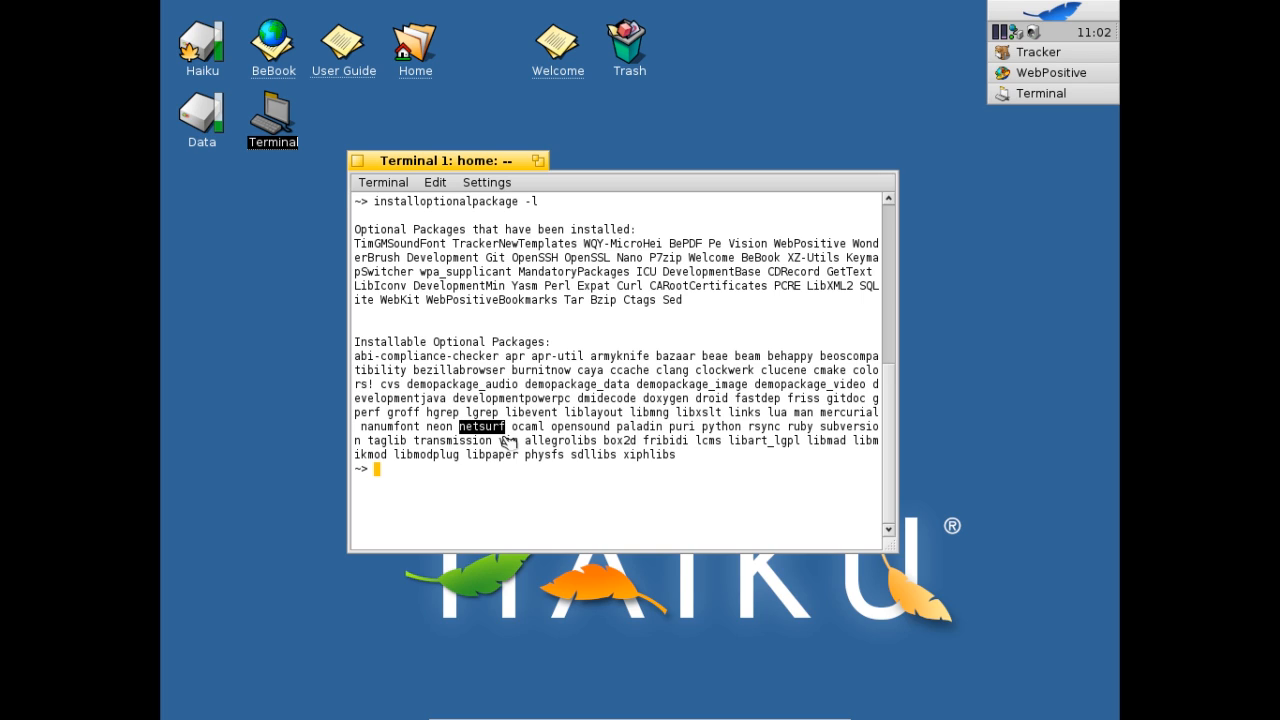
mouse_move(510, 444)
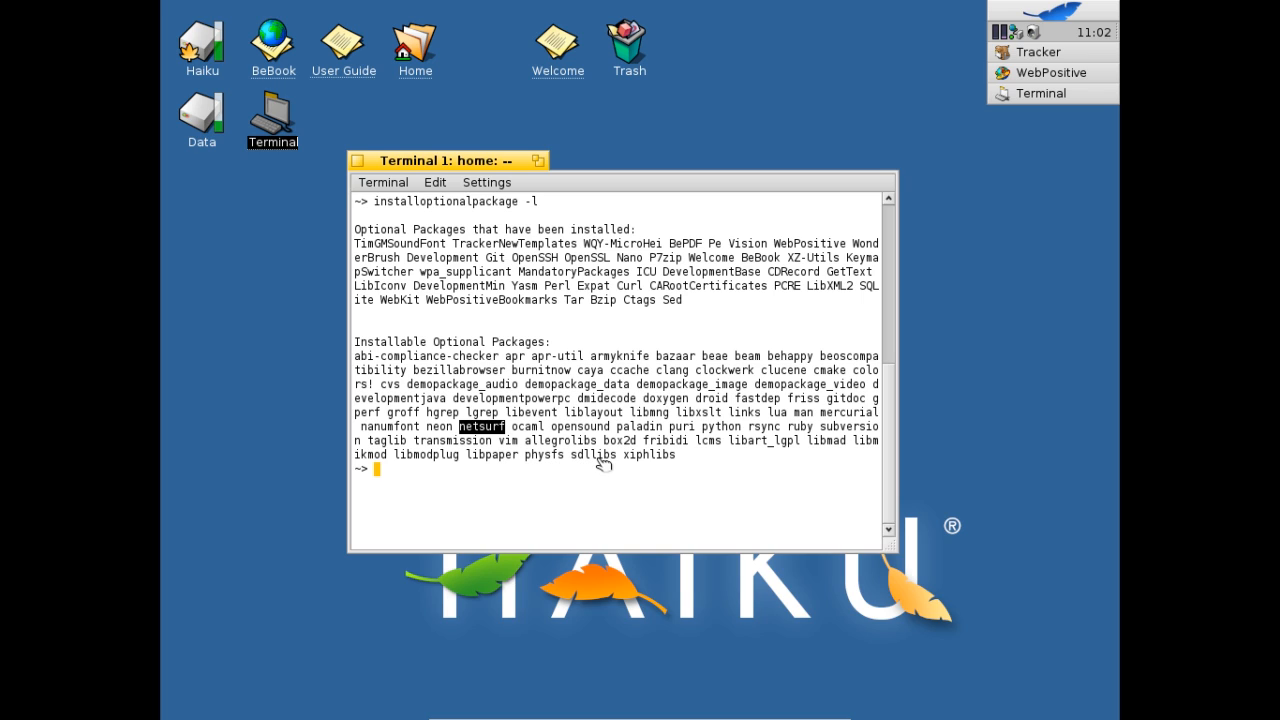
mouse_move(620, 460)
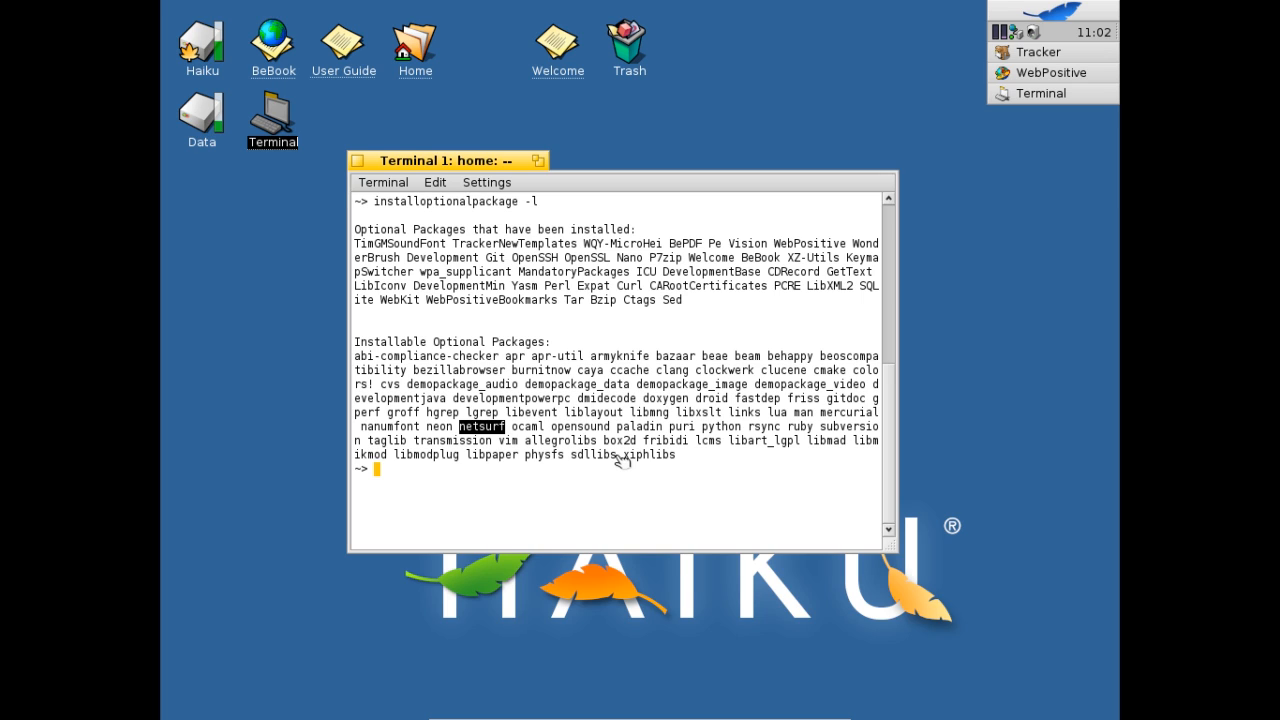
mouse_move(540, 400)
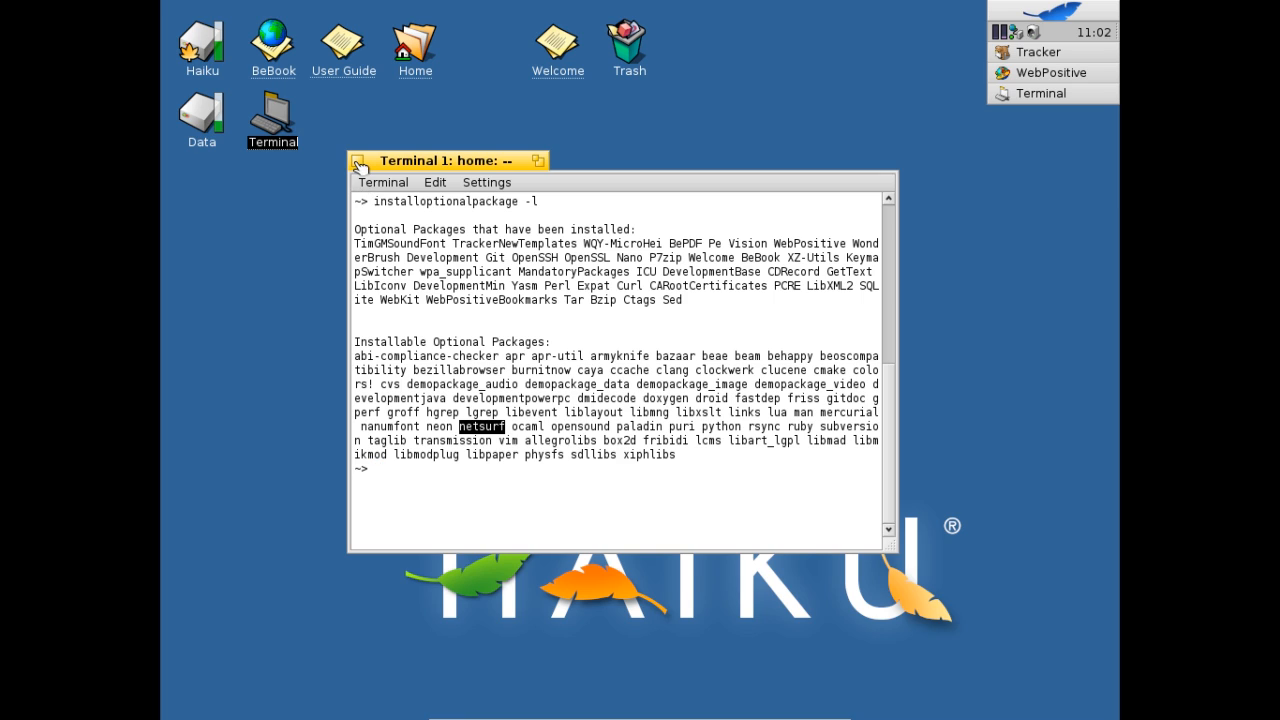
- Close the Terminal and bring up About Haiku showing version R1/alpha4
left_click(356, 160)
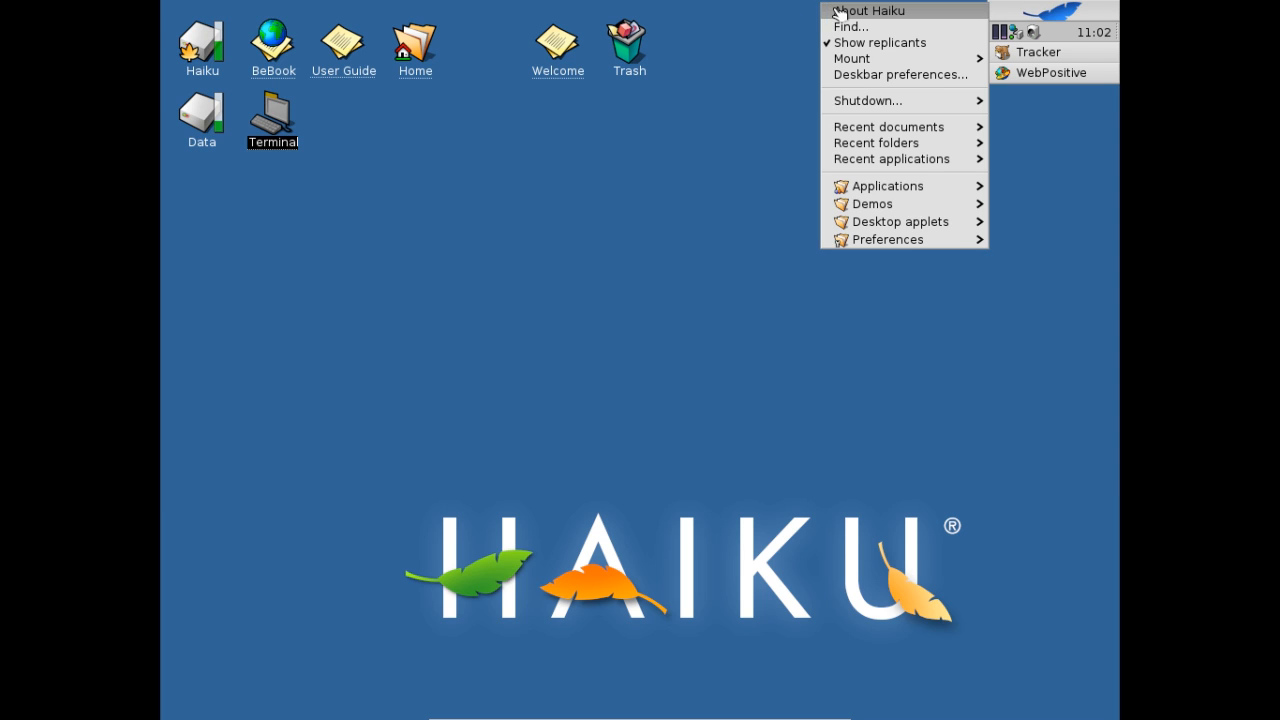
left_click(870, 10)
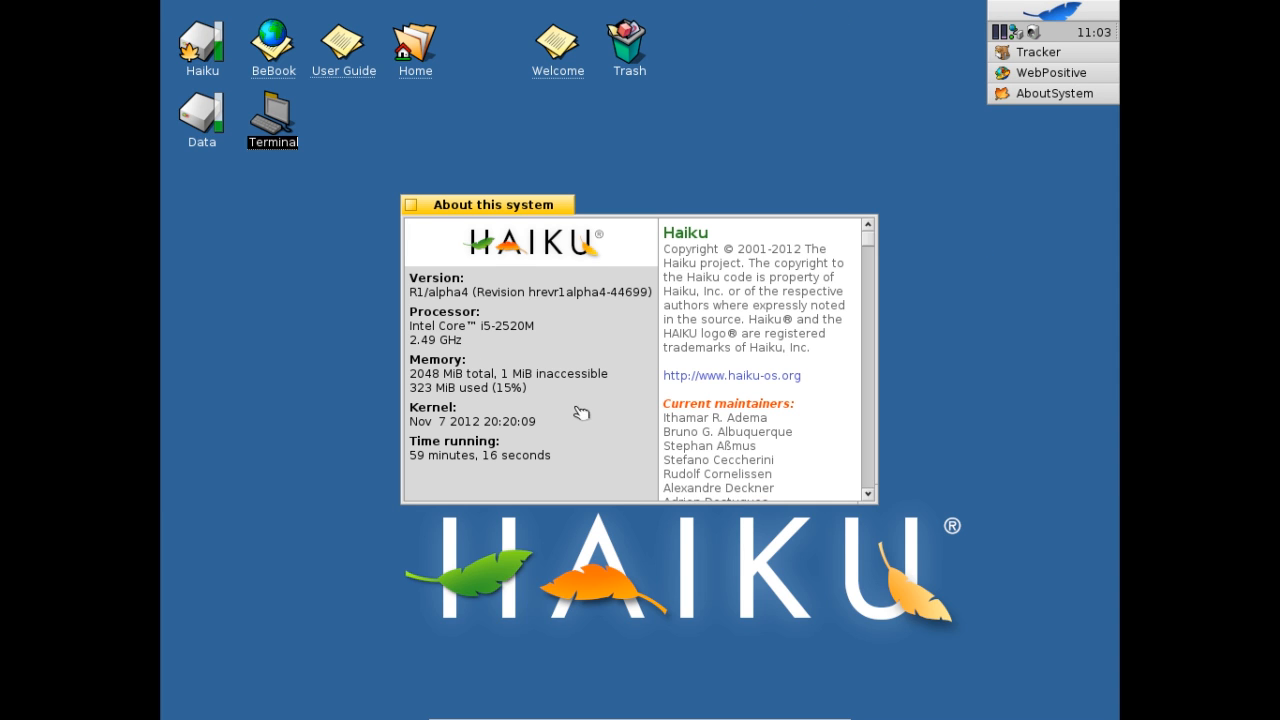
mouse_move(636, 412)
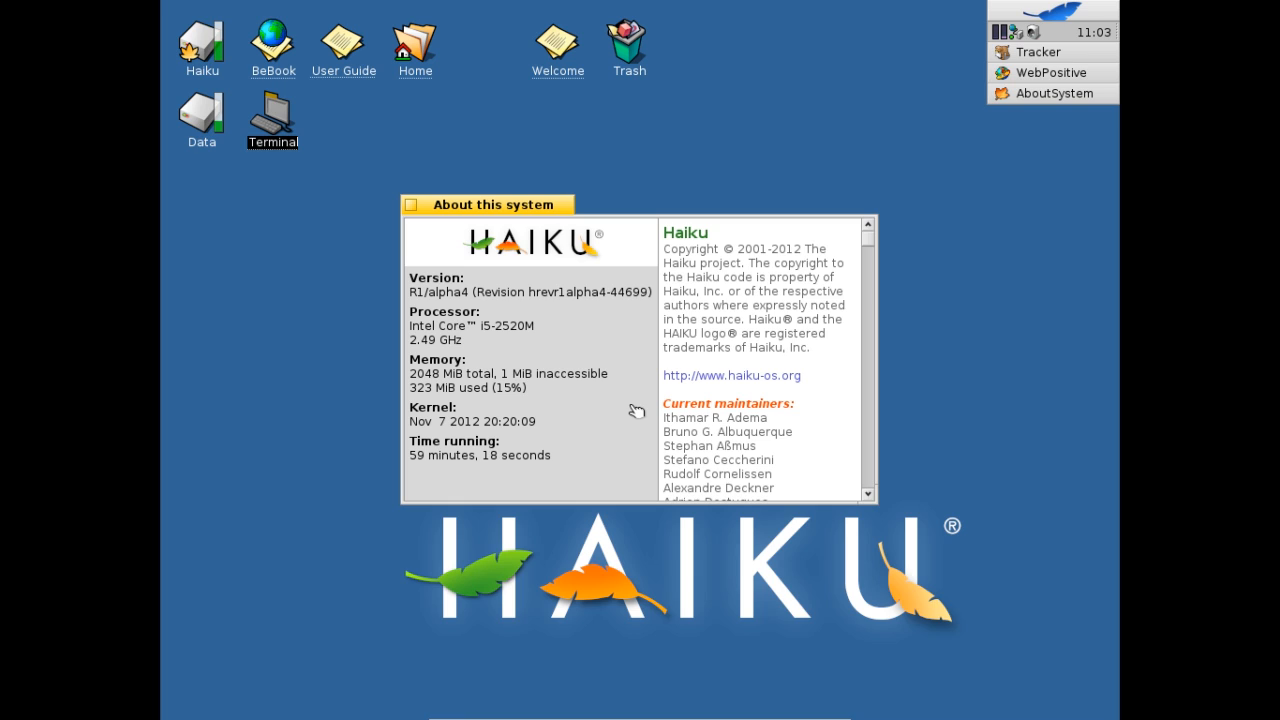